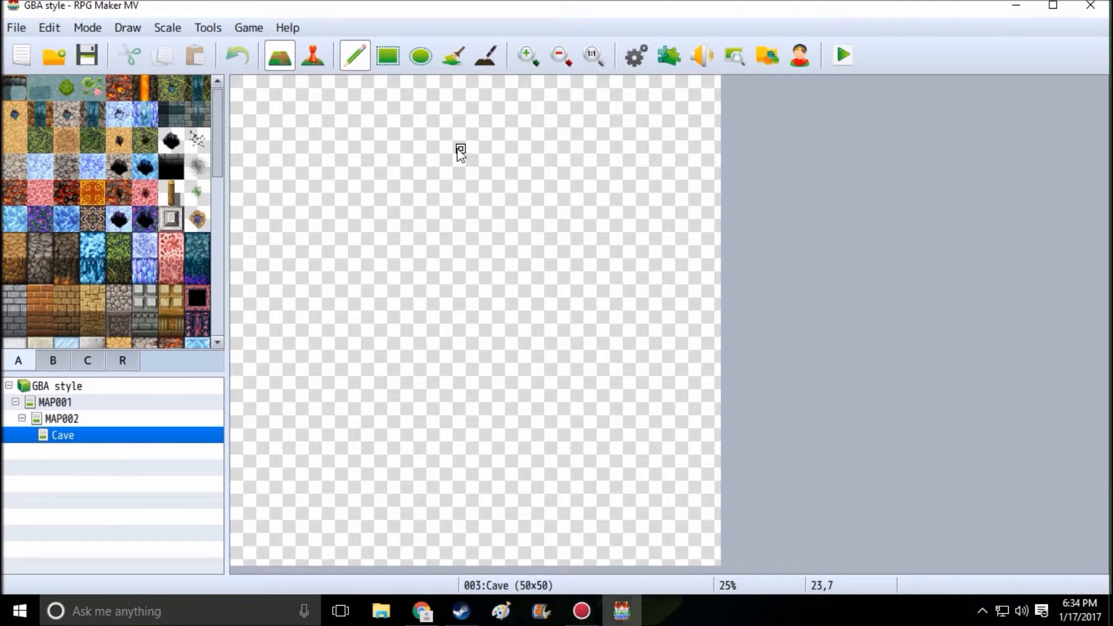
pyautogui.moveTo(442, 228)
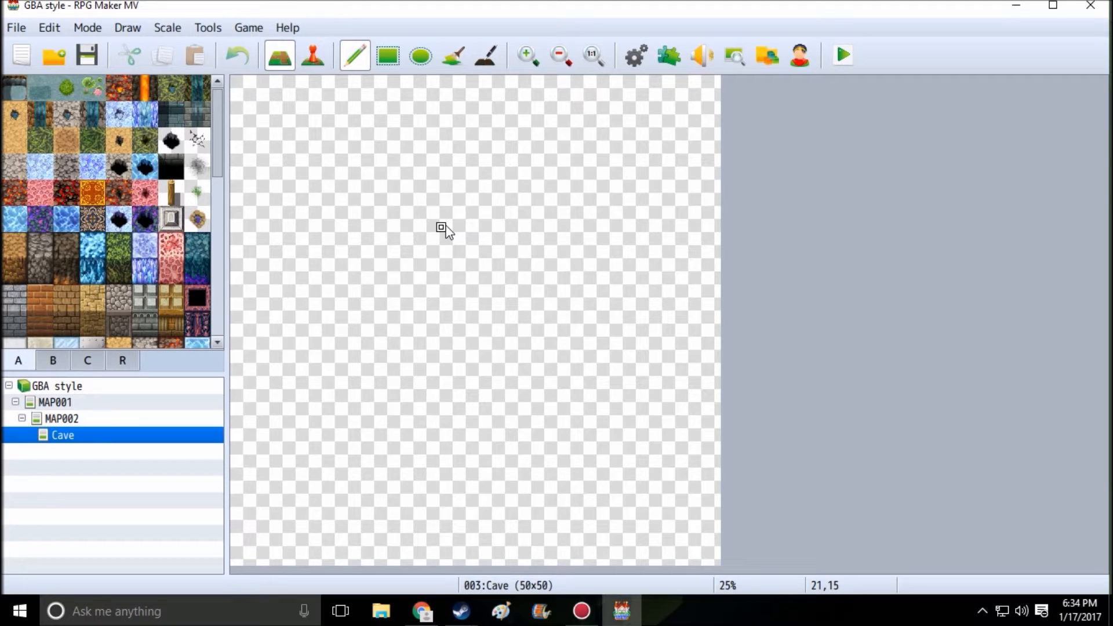
pyautogui.moveTo(529, 249)
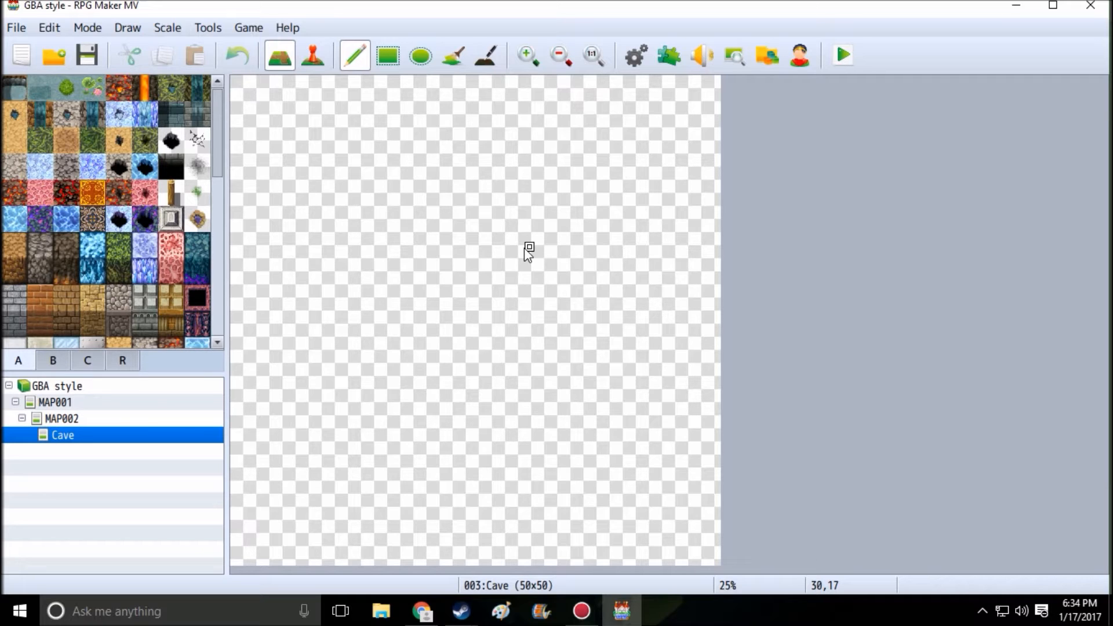
pyautogui.moveTo(214, 407)
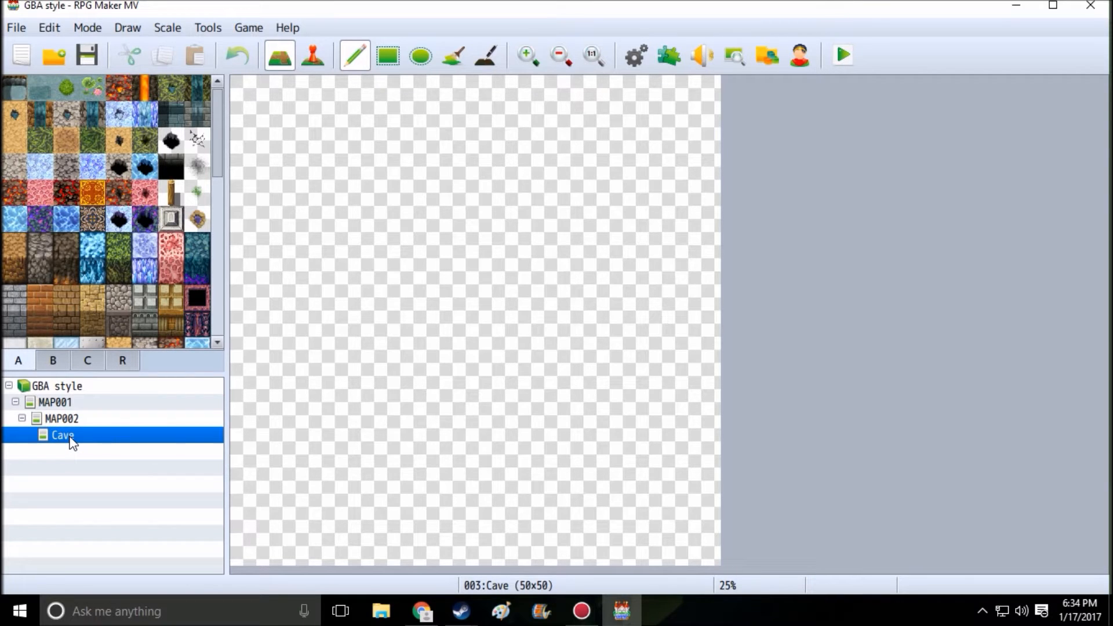
# Enable autoplay BGM on the Cave map and choose Dungeon 1 after auditioning a few dungeon tracks
pyautogui.doubleClick(61, 435)
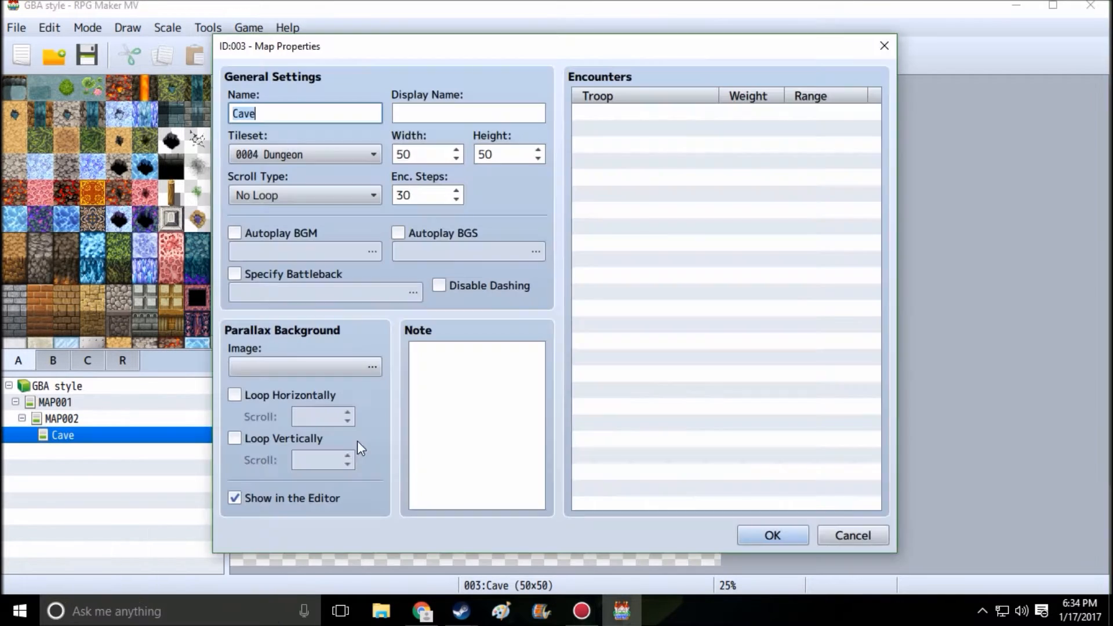
pyautogui.moveTo(337, 163)
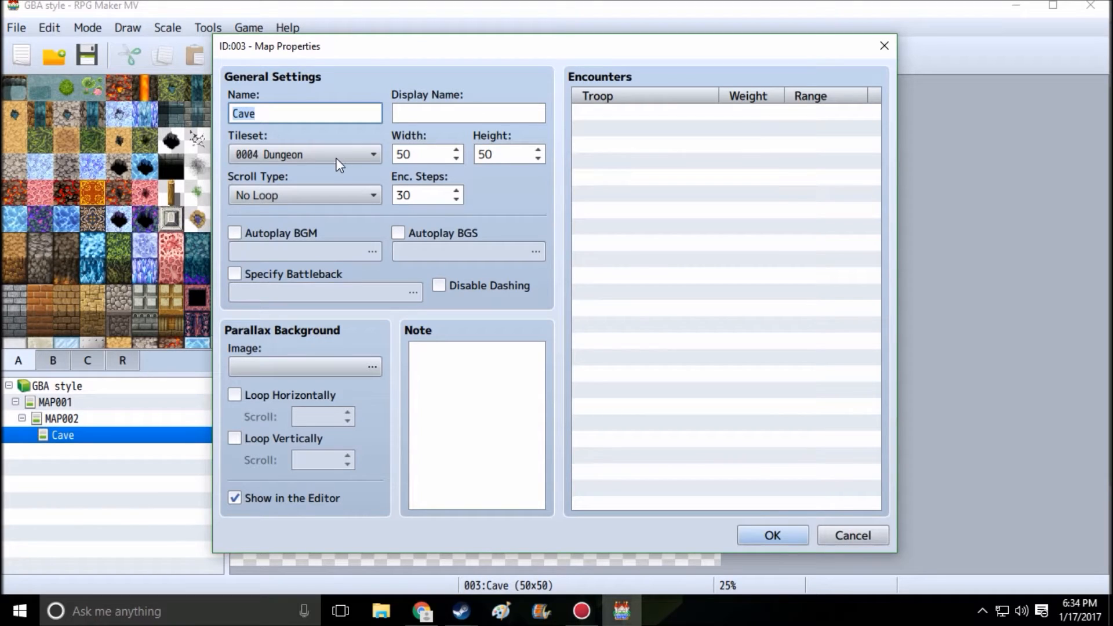
pyautogui.moveTo(341, 155)
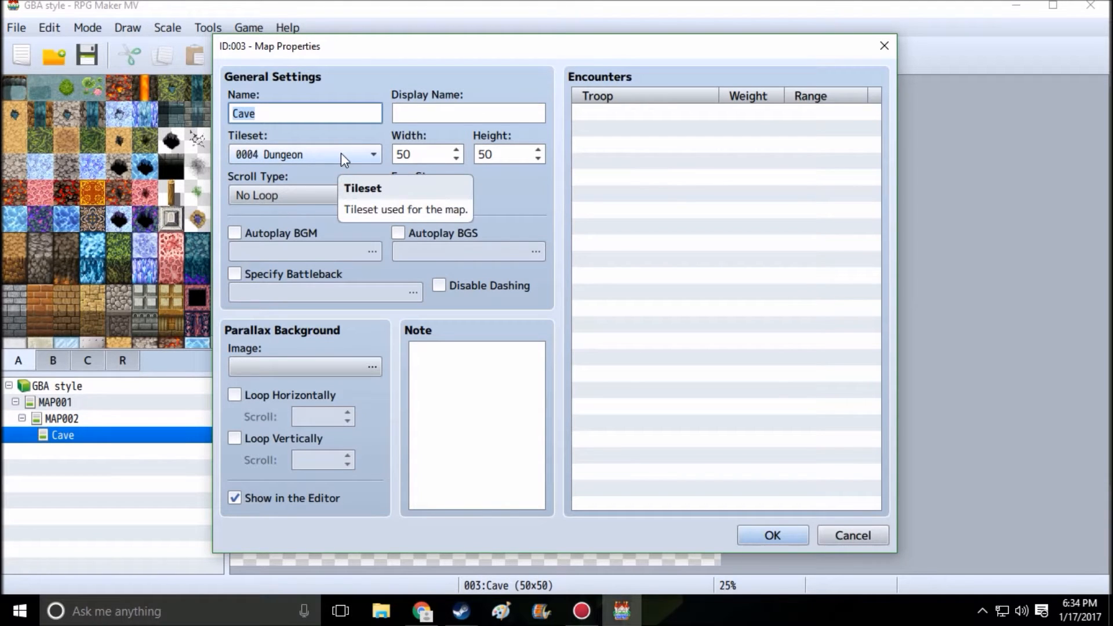
pyautogui.moveTo(250, 236)
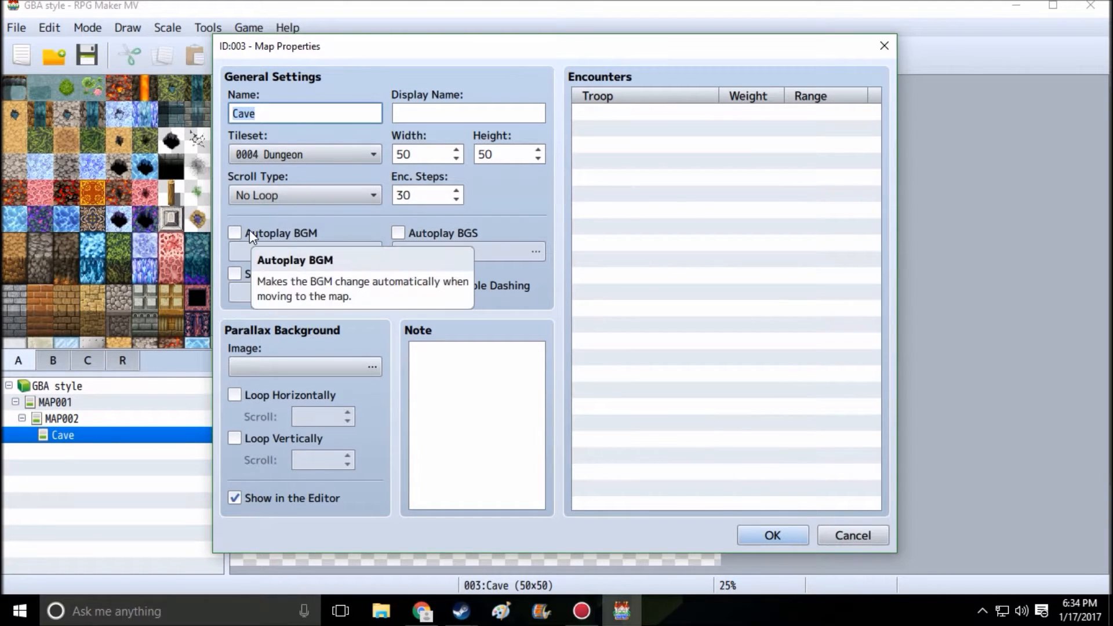
pyautogui.click(234, 233)
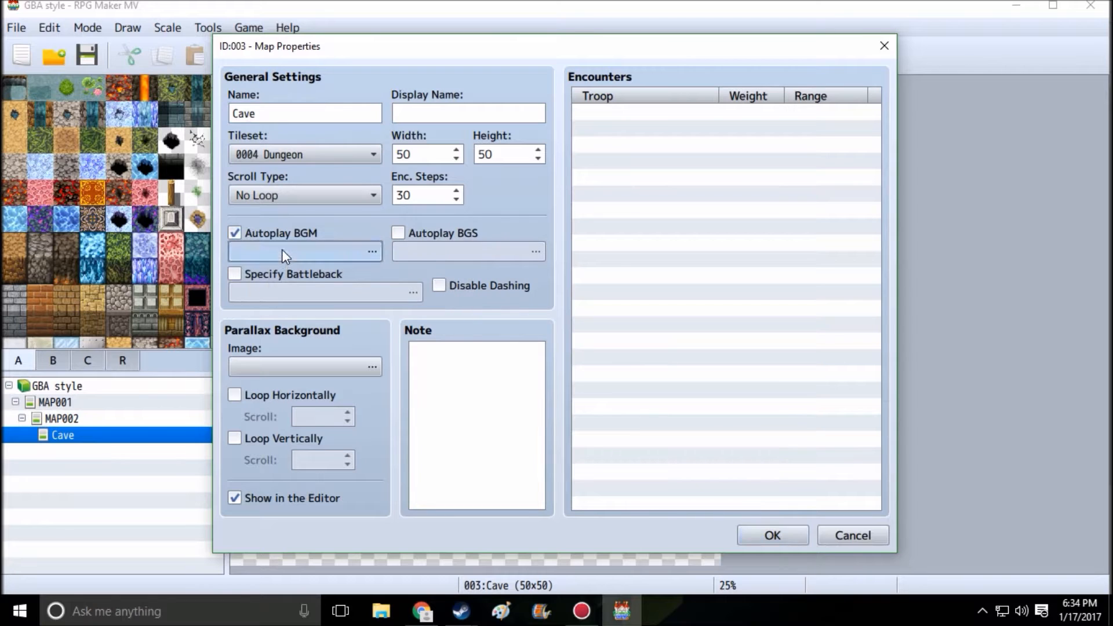
pyautogui.click(371, 252)
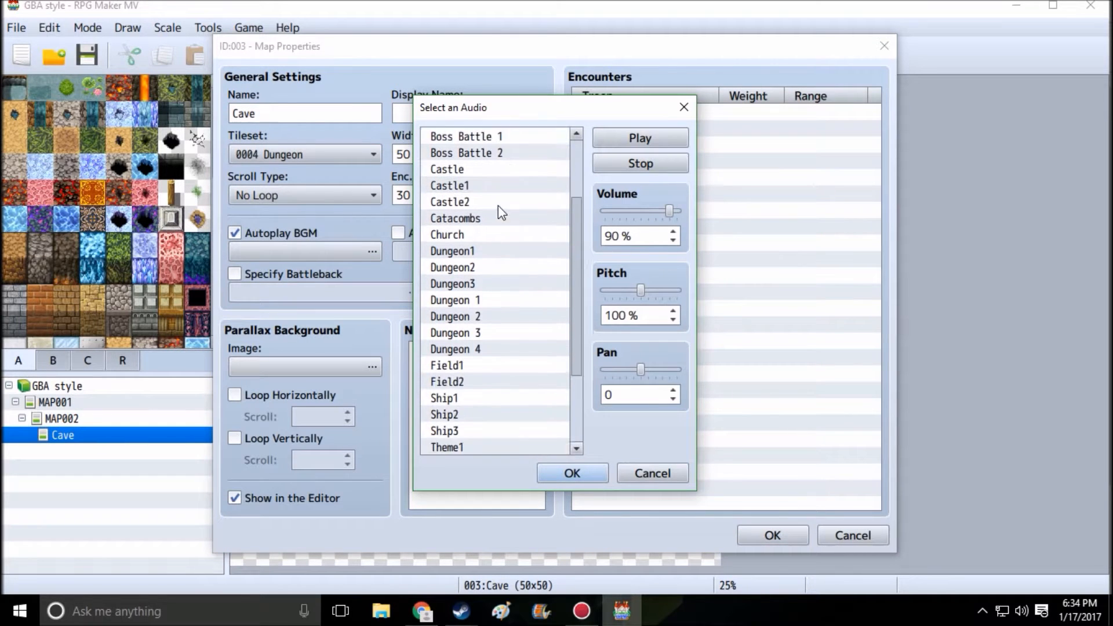
pyautogui.click(453, 250)
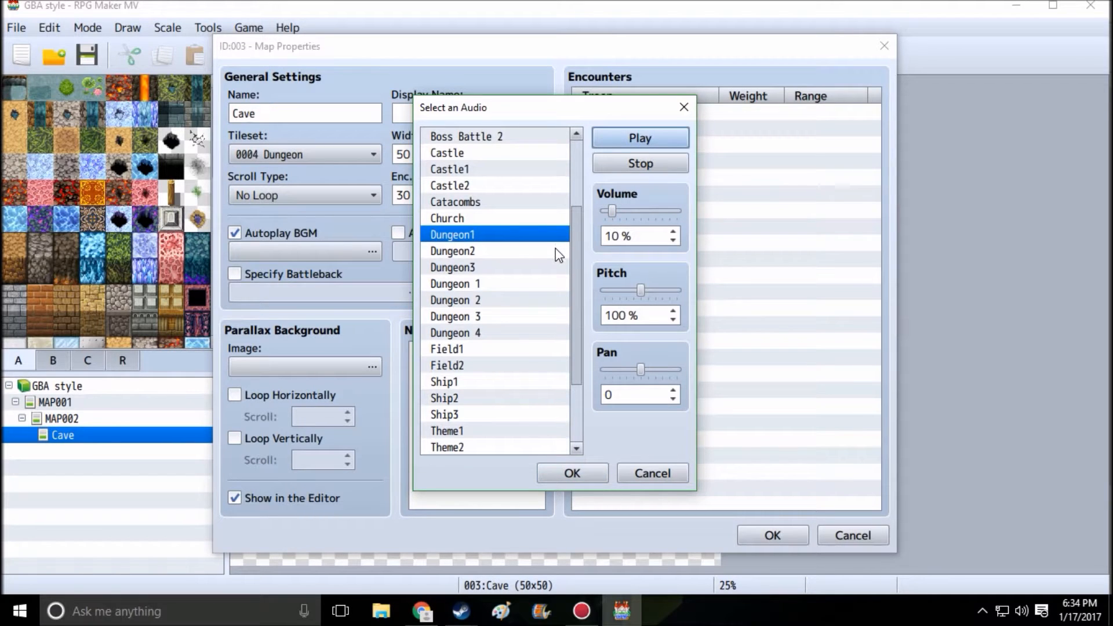
pyautogui.click(452, 250)
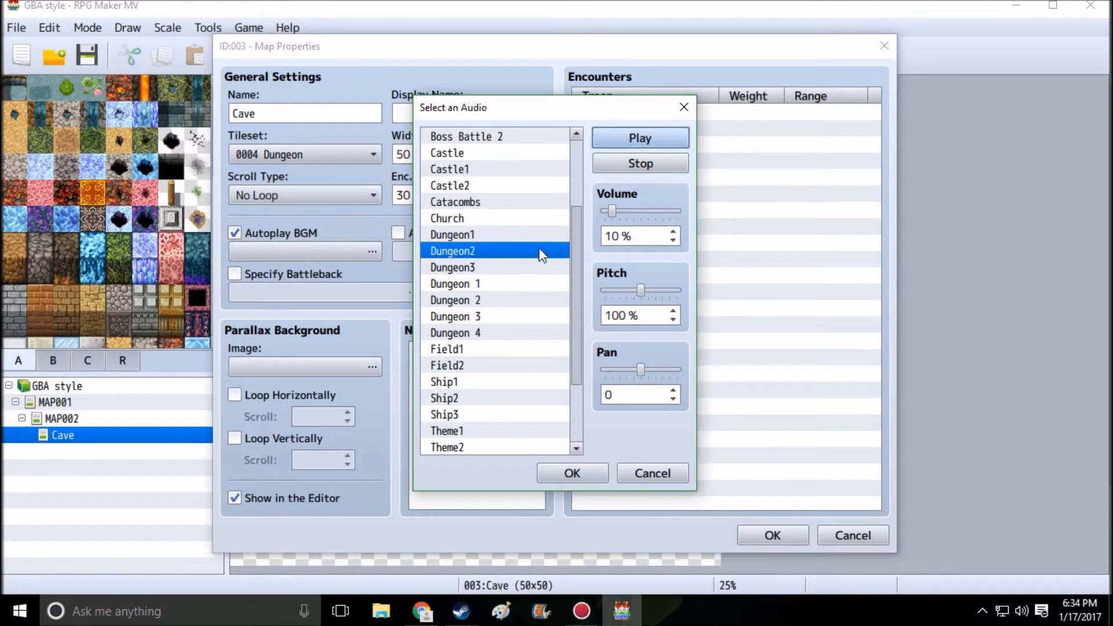
pyautogui.click(452, 267)
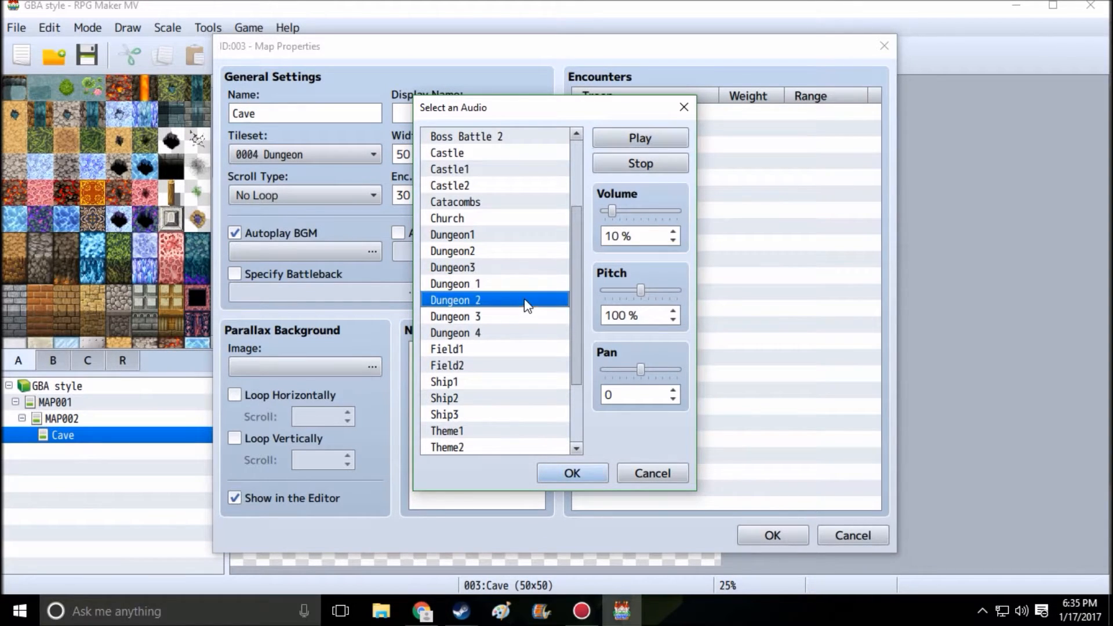
pyautogui.moveTo(507, 325)
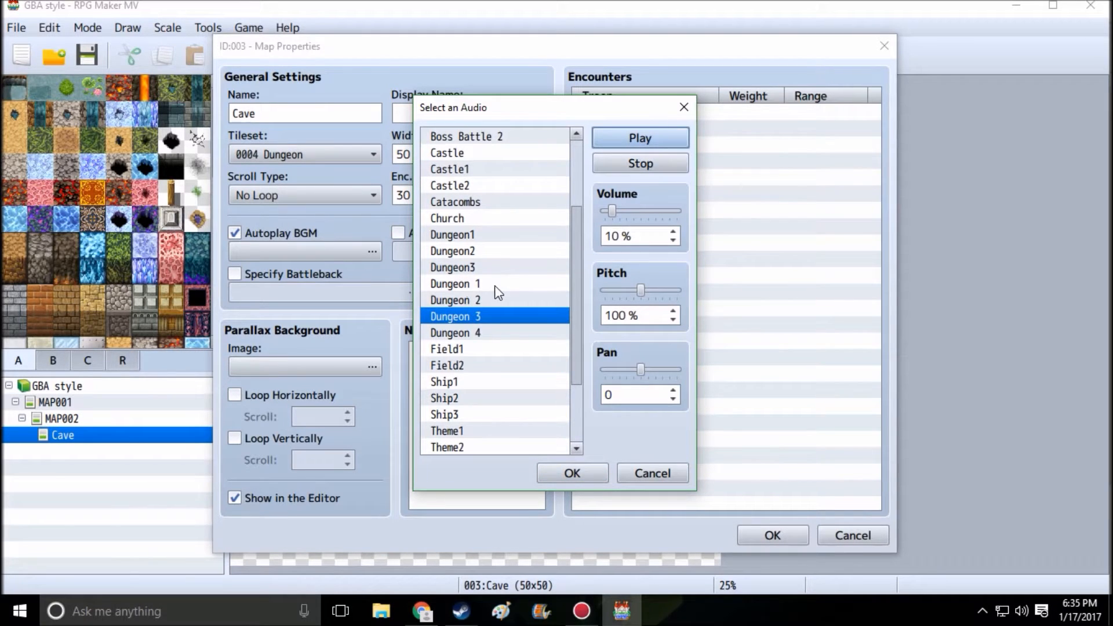
pyautogui.click(455, 283)
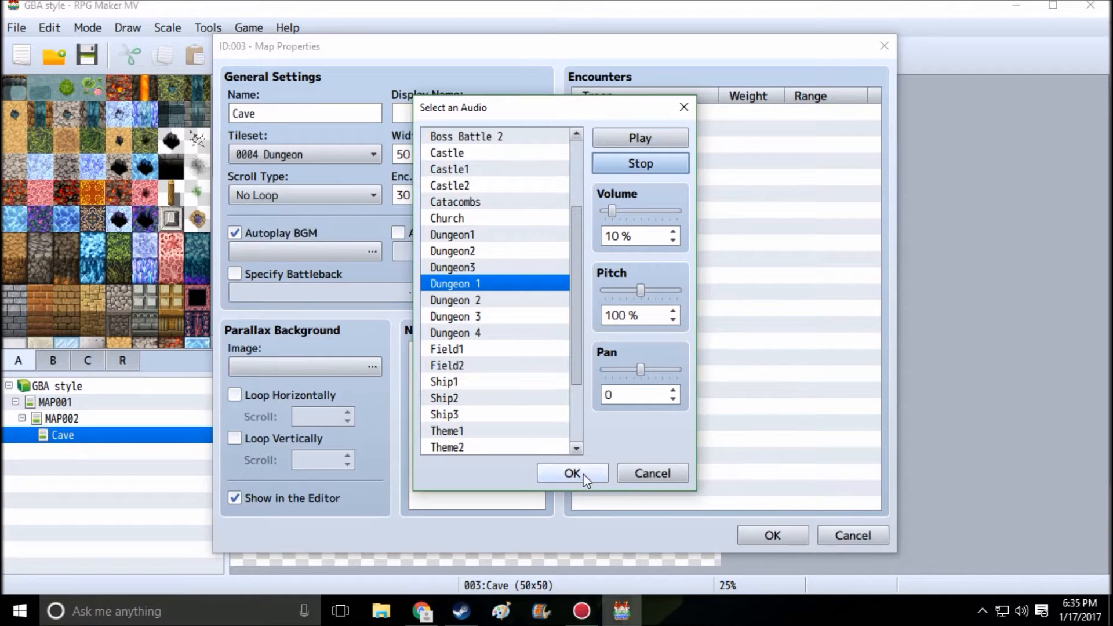
pyautogui.click(571, 474)
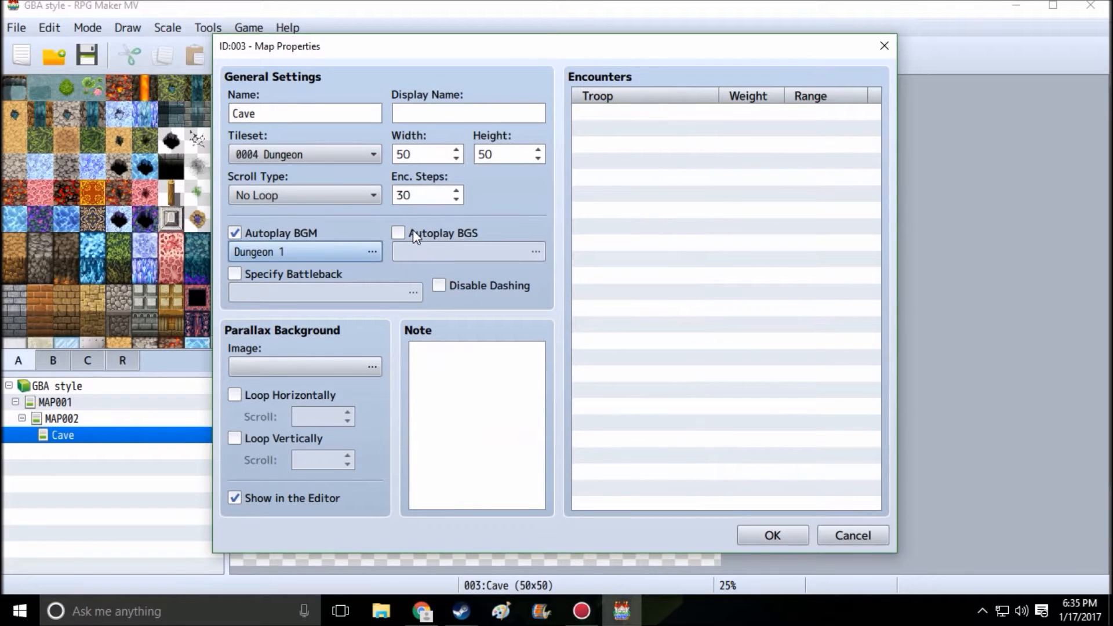
# Enable autoplay background sound and set it to Drips
pyautogui.click(536, 251)
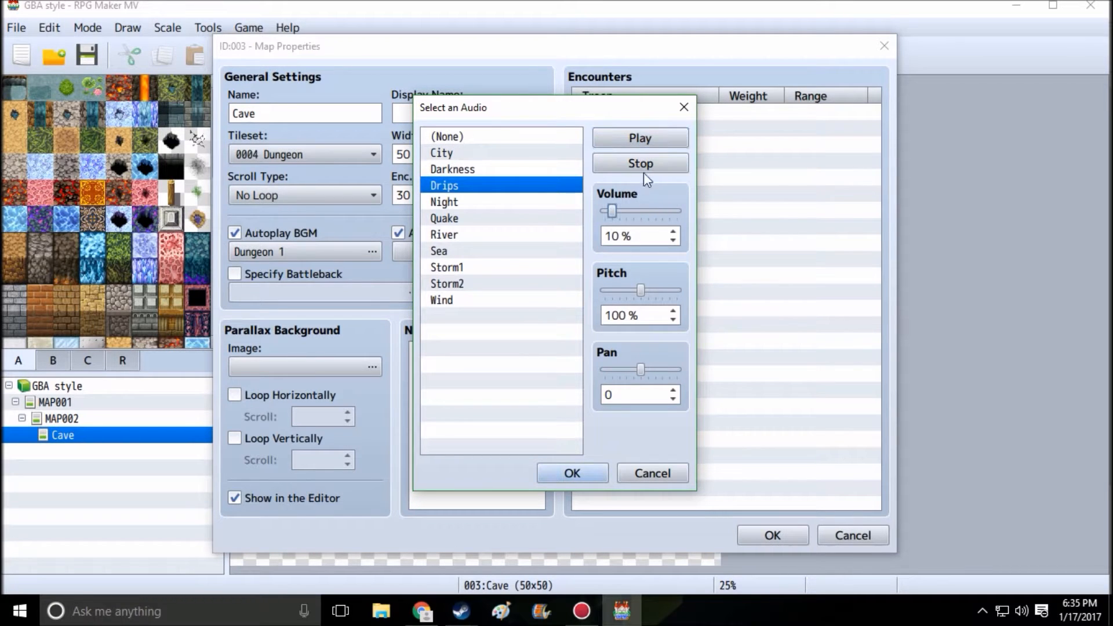
pyautogui.moveTo(612, 217)
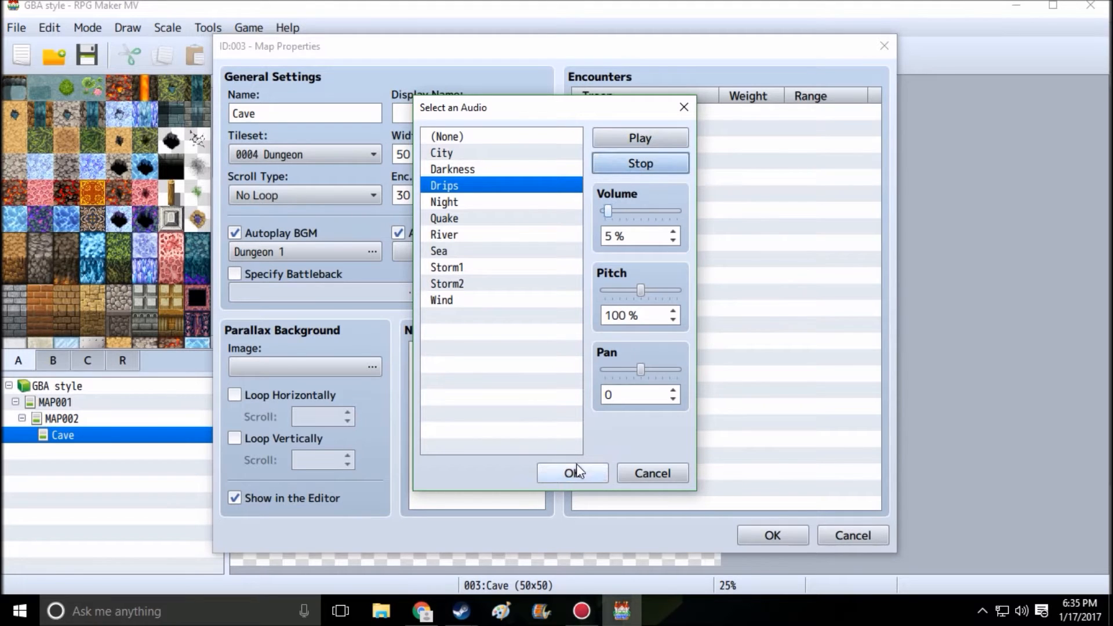
pyautogui.click(571, 473)
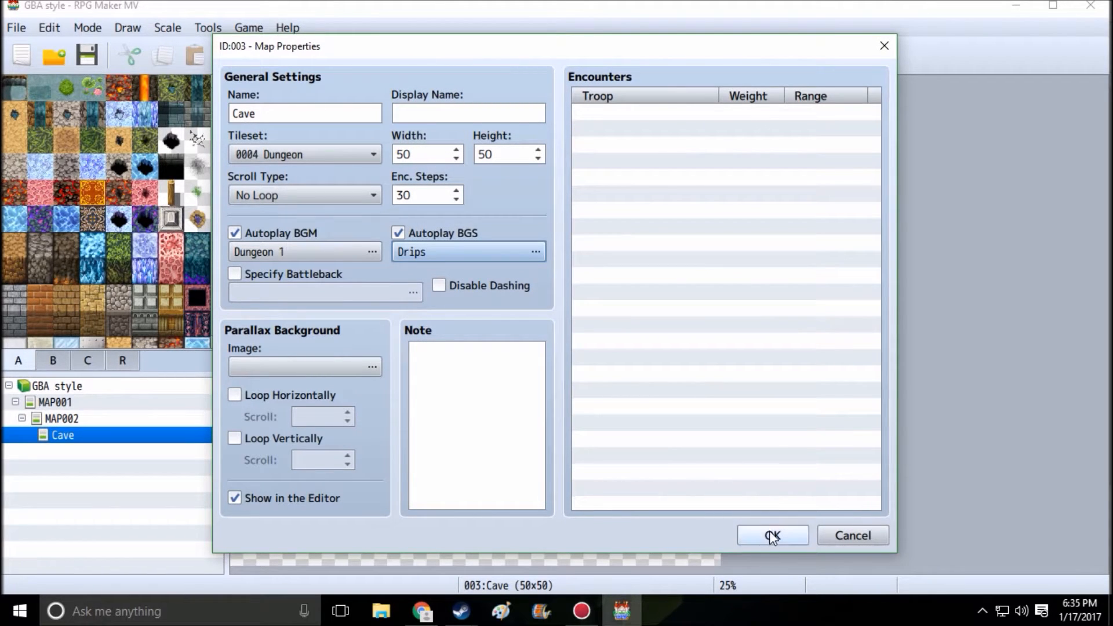
pyautogui.moveTo(772, 536)
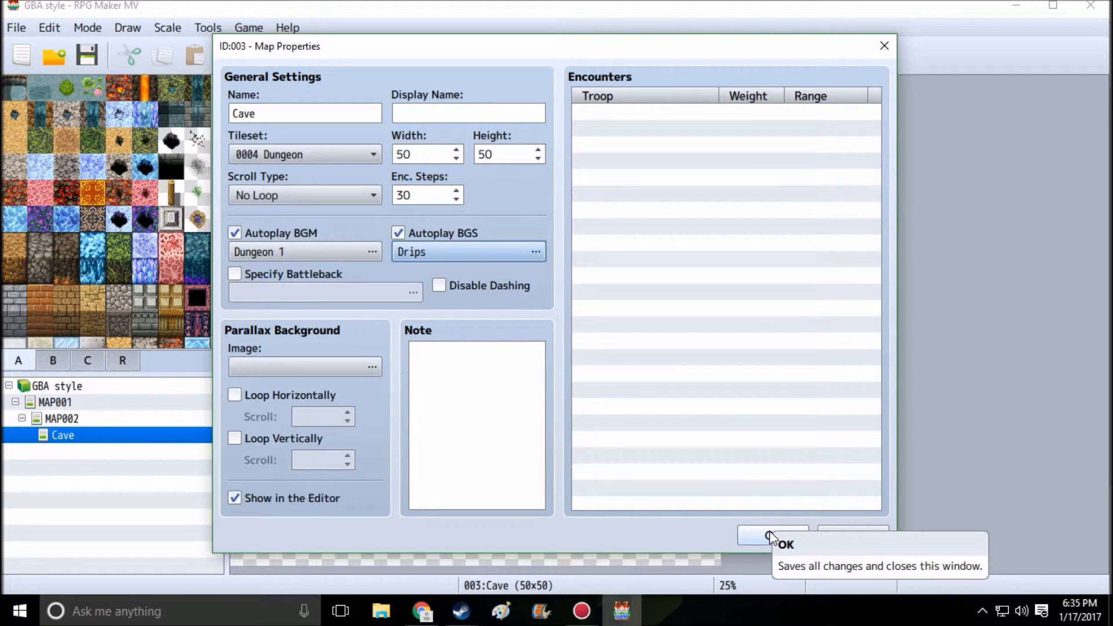
# Confirm the map's audio settings, then bring up the TerraxLighting plugin in the Plugin Manager
pyautogui.click(773, 535)
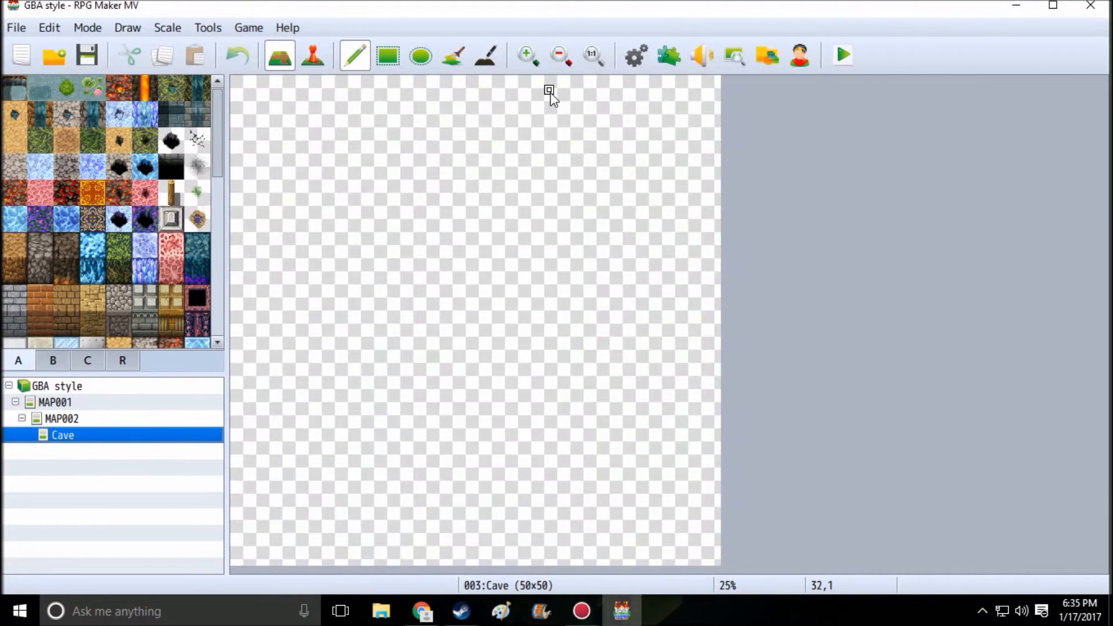
pyautogui.click(665, 56)
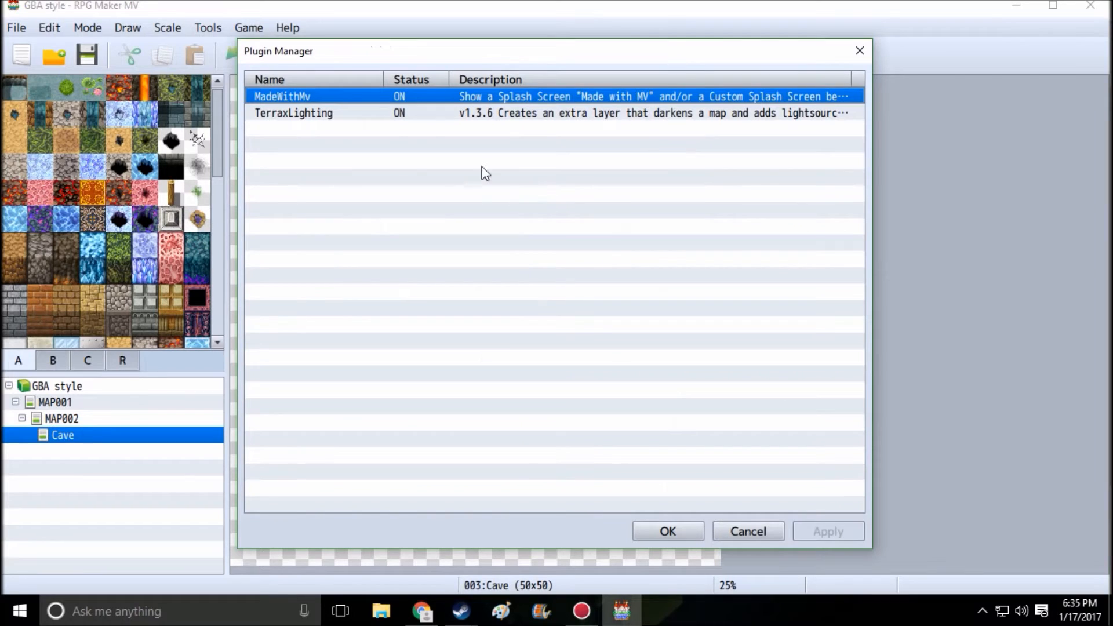
pyautogui.click(293, 113)
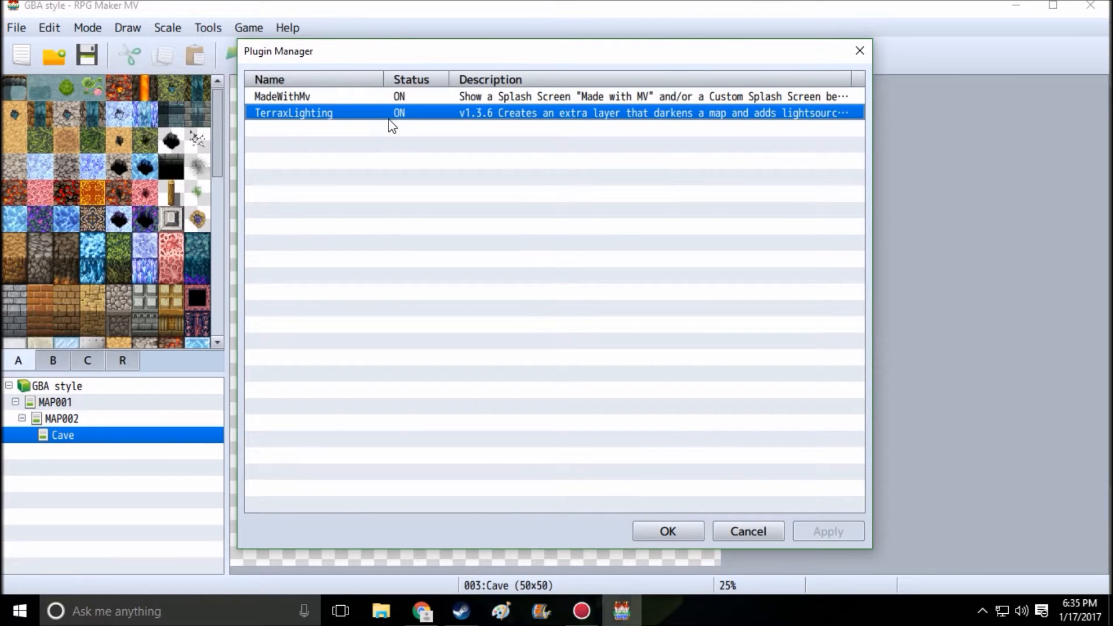
pyautogui.doubleClick(293, 112)
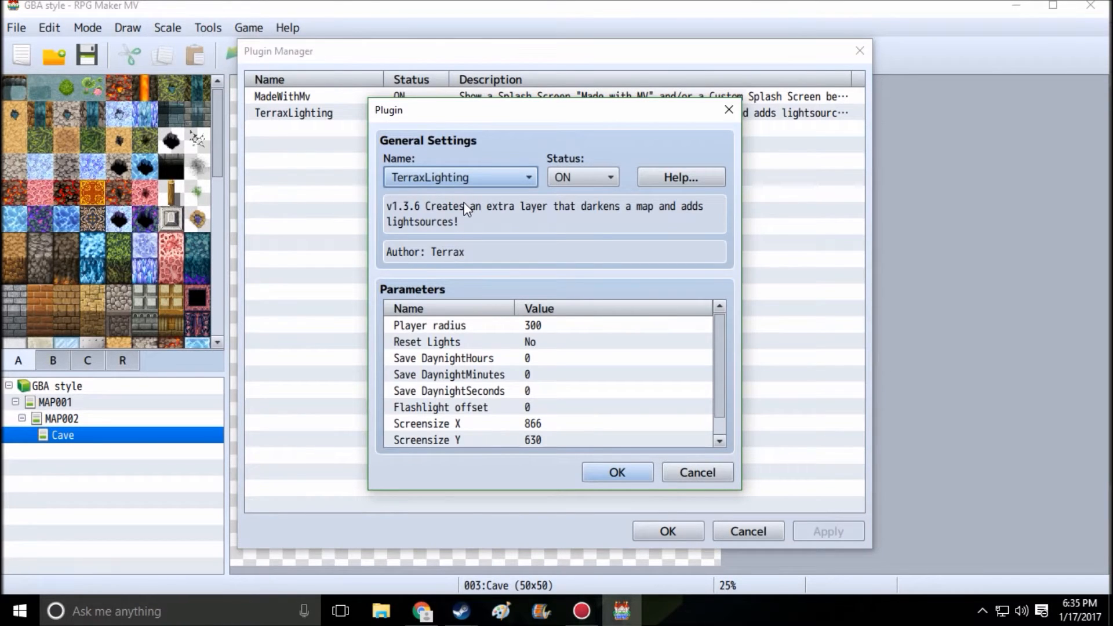
pyautogui.moveTo(473, 255)
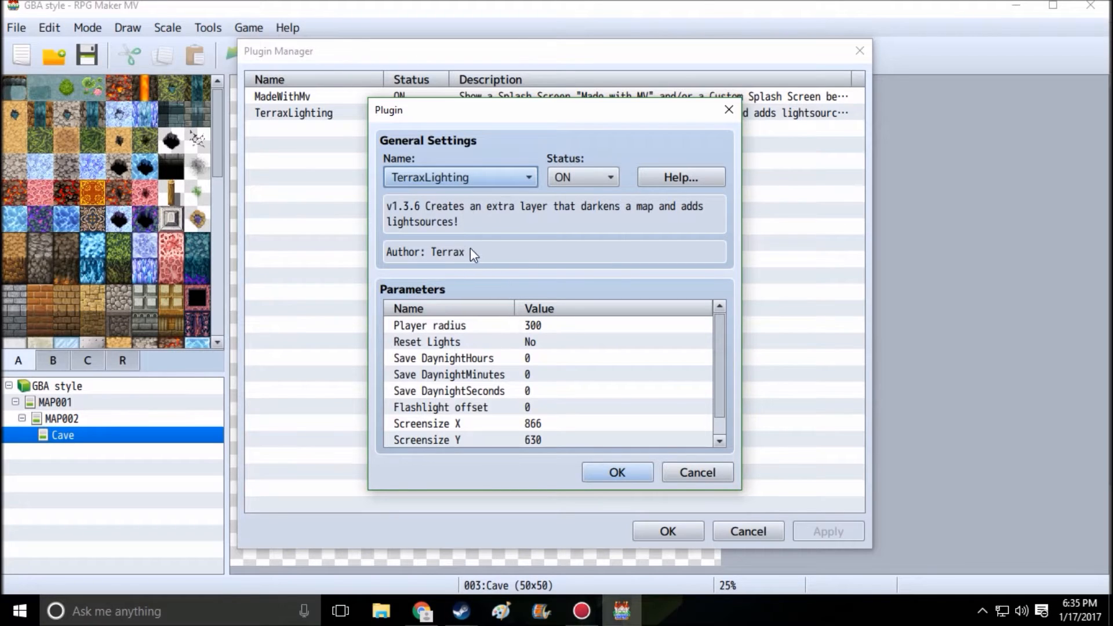
pyautogui.moveTo(416, 226)
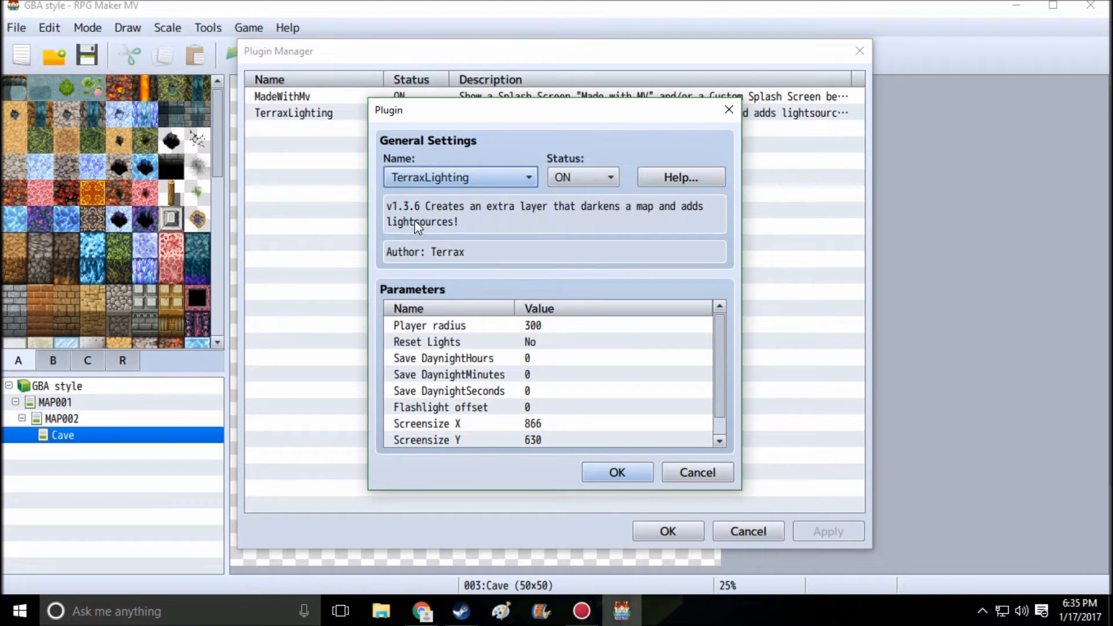
pyautogui.moveTo(593, 223)
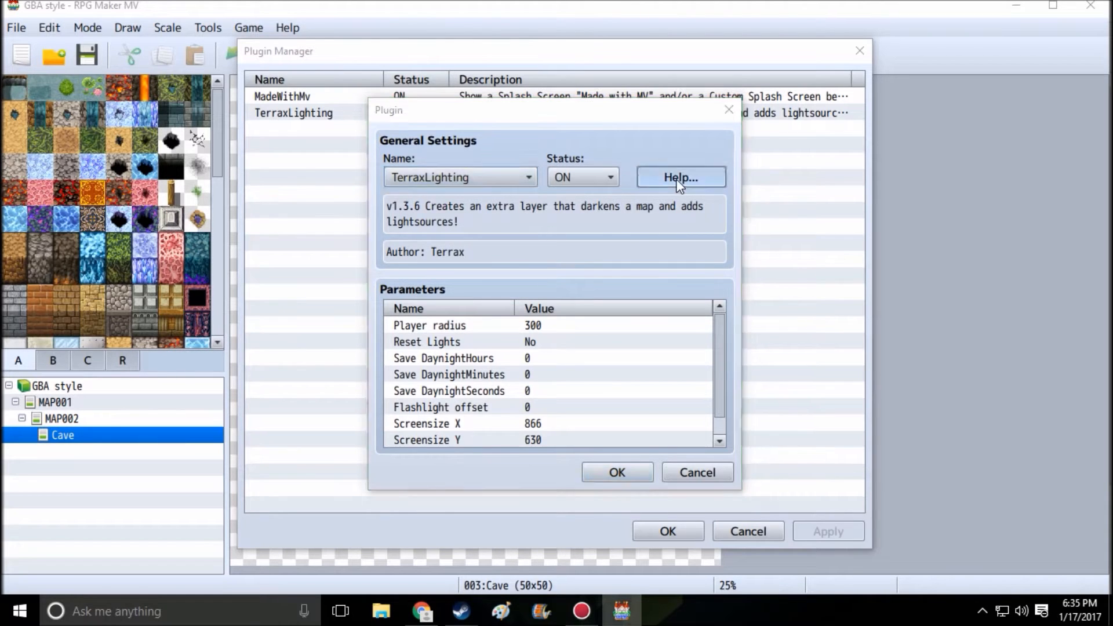
# Read through the TerraxLighting usage help and close it
pyautogui.click(680, 176)
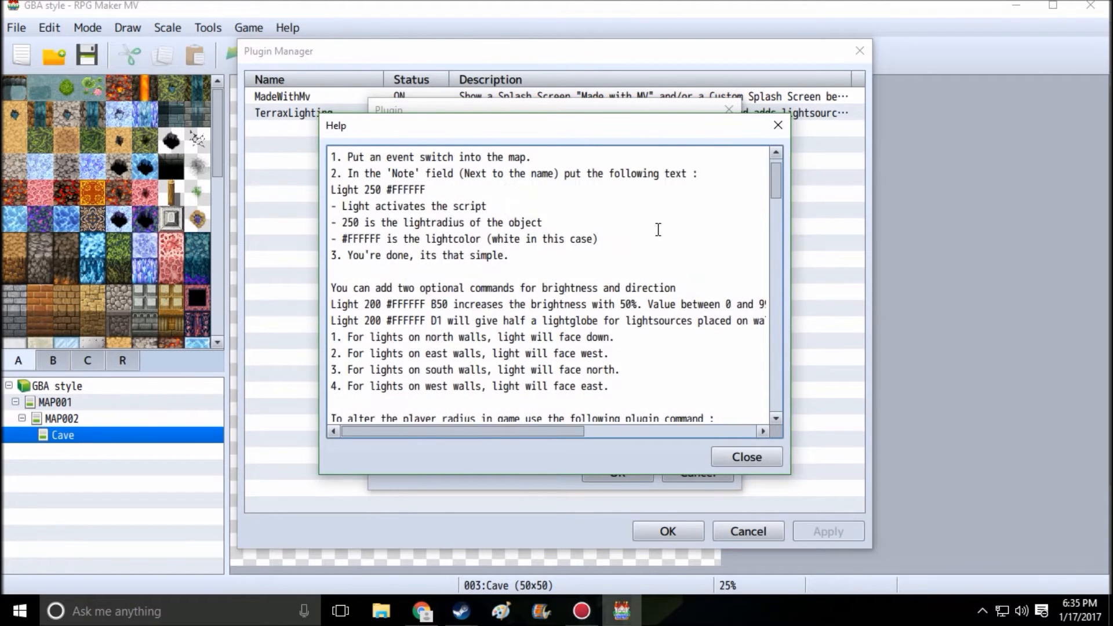
pyautogui.scroll(3)
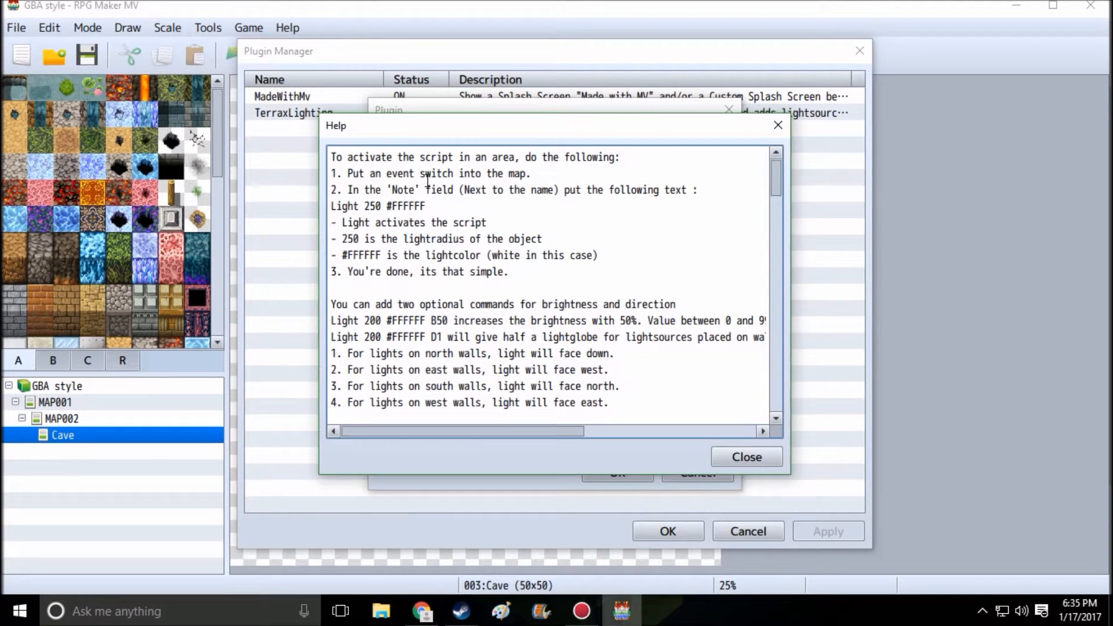
pyautogui.moveTo(124, 431)
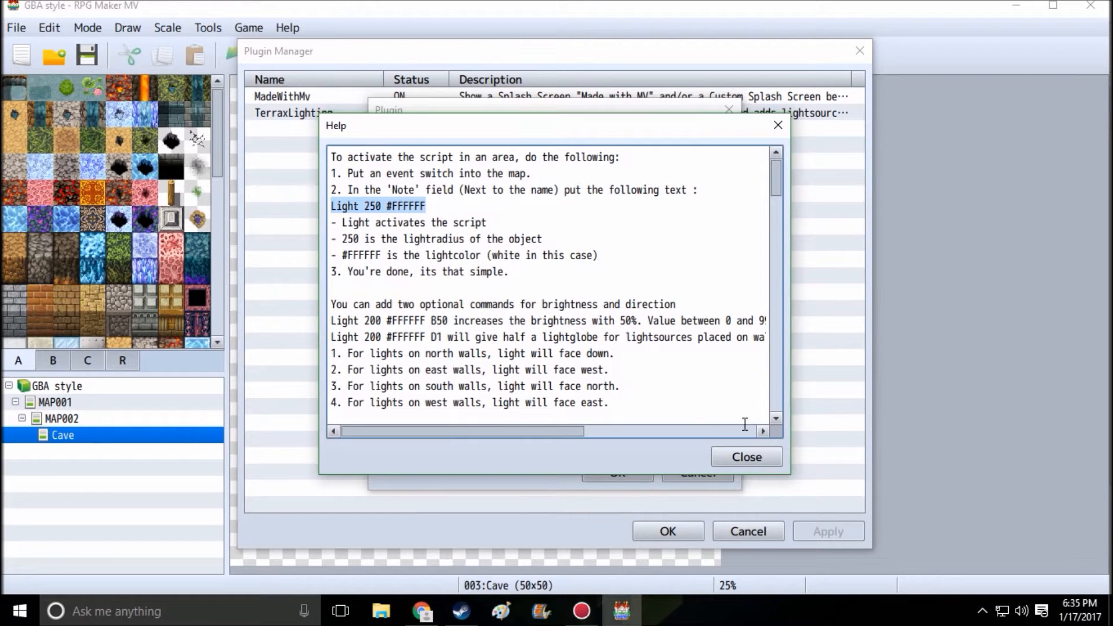
pyautogui.click(746, 457)
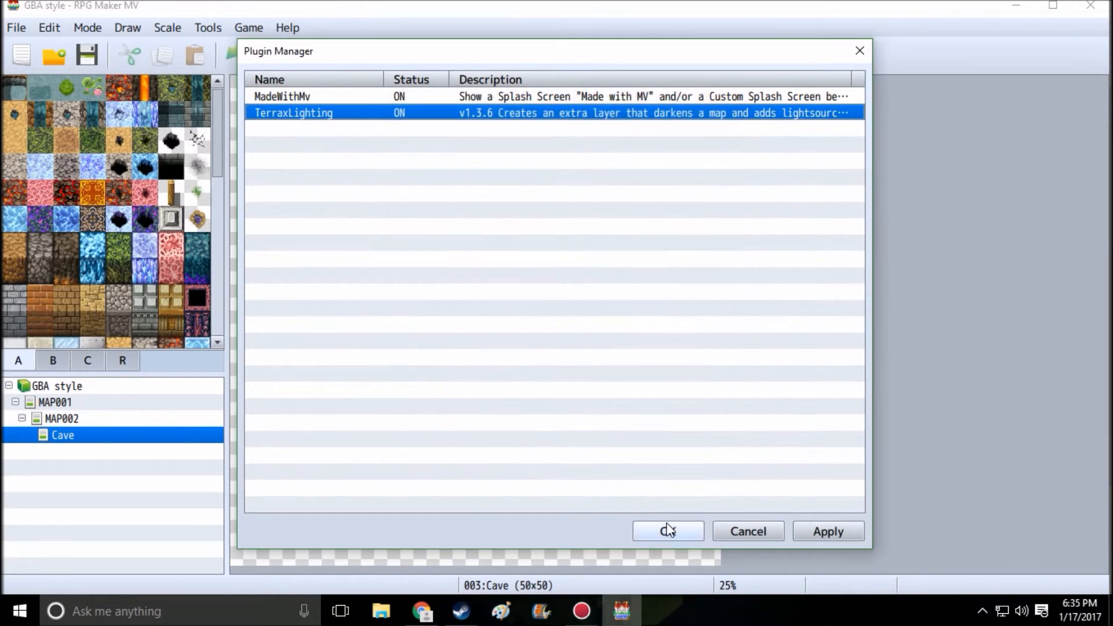
# Edit the Cave map and save the note 'Light 250 #FFFFFF'
pyautogui.rightClick(61, 435)
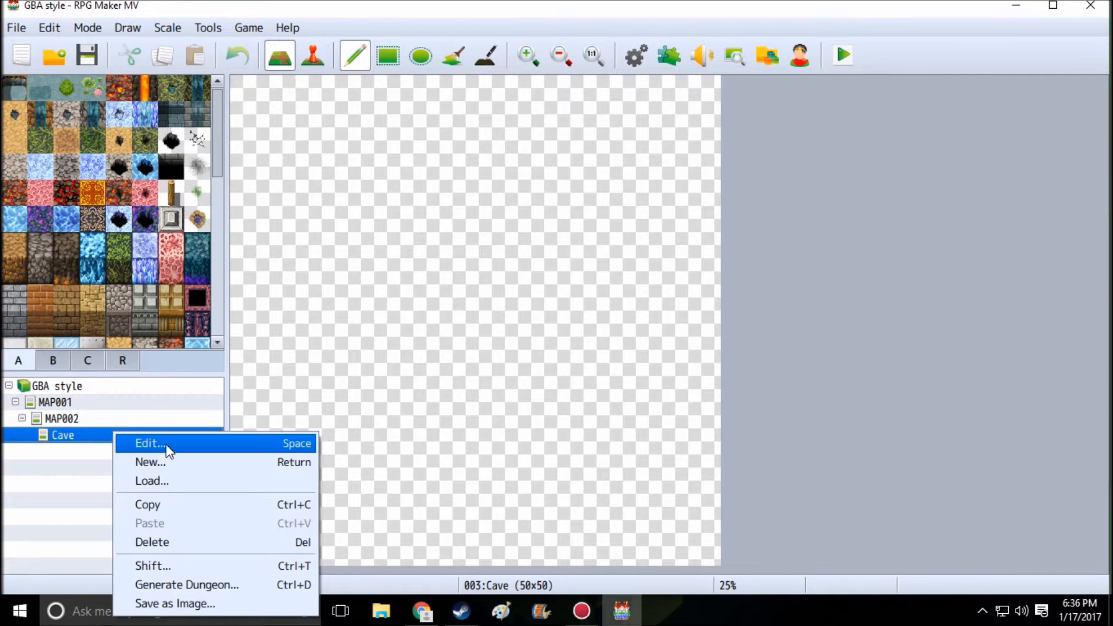
pyautogui.click(149, 443)
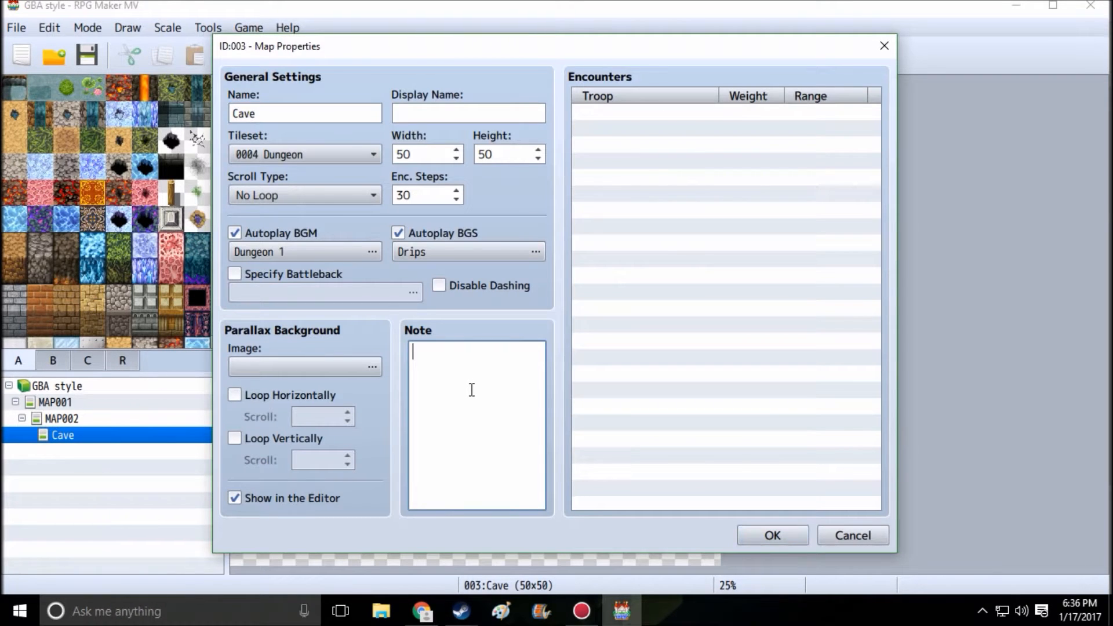
pyautogui.write('Light 250 #FFFFFF')
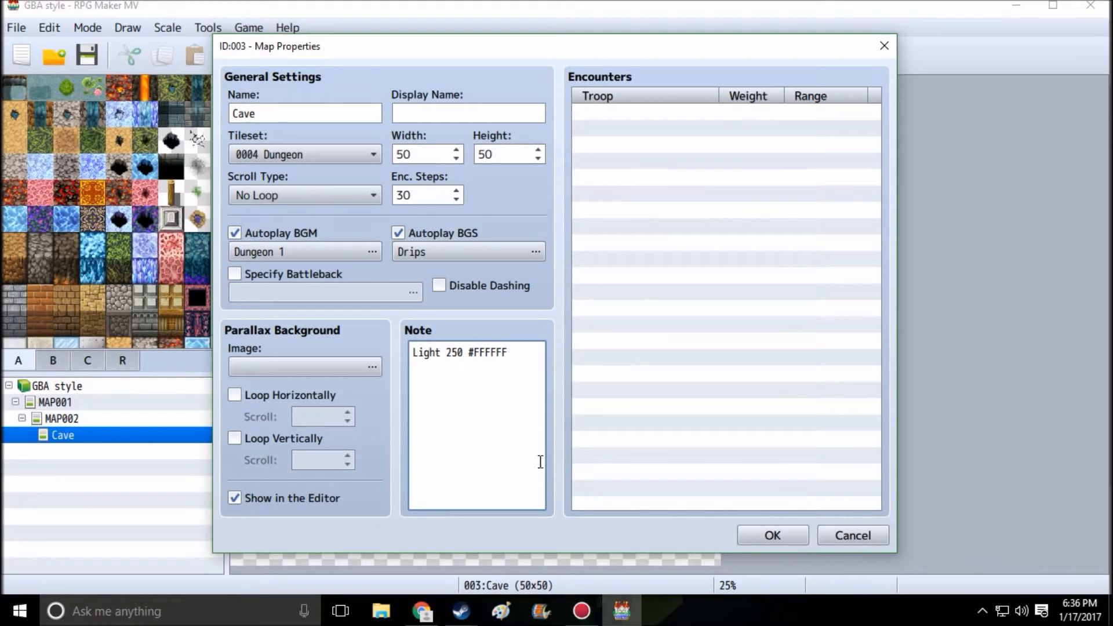
pyautogui.click(772, 534)
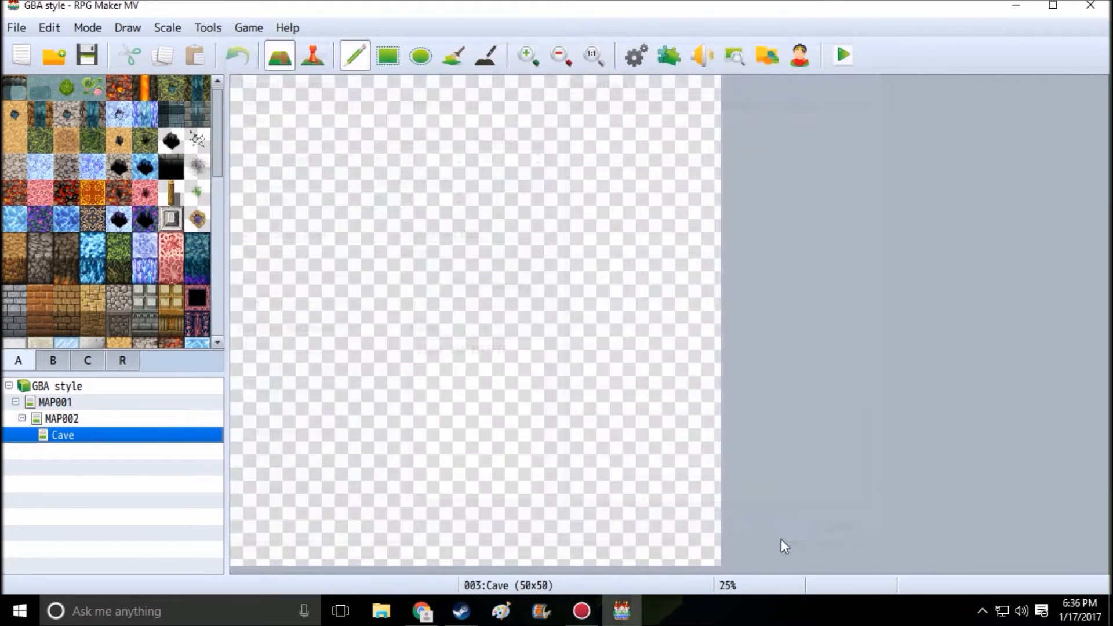
# Start Generate Dungeon for the Cave map with Rooms type and the sandy rock wall tile
pyautogui.rightClick(63, 435)
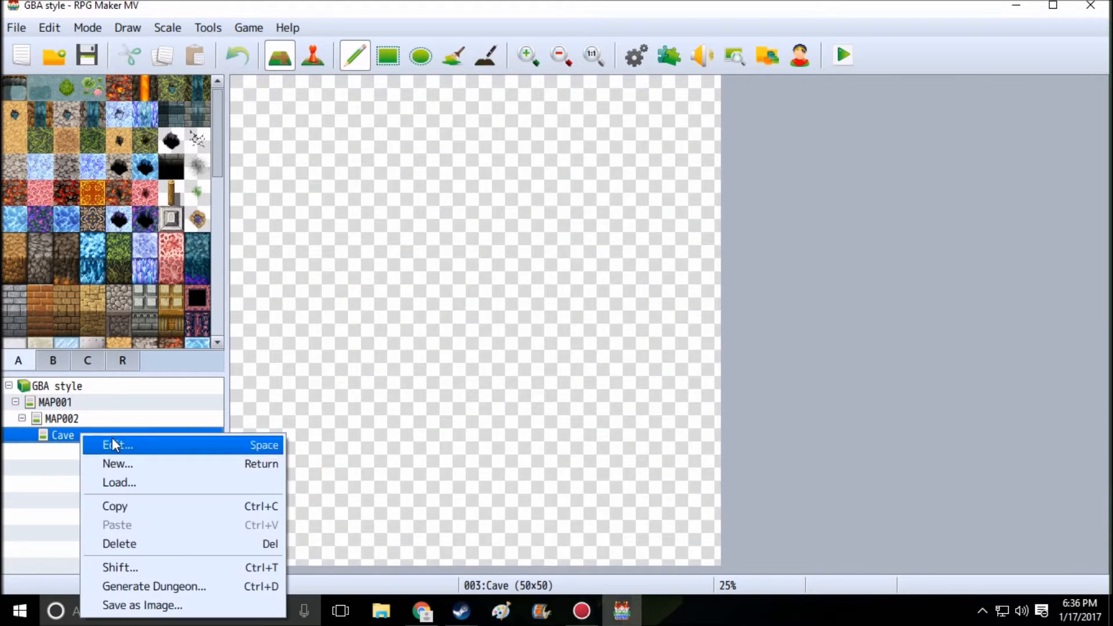
pyautogui.moveTo(153, 587)
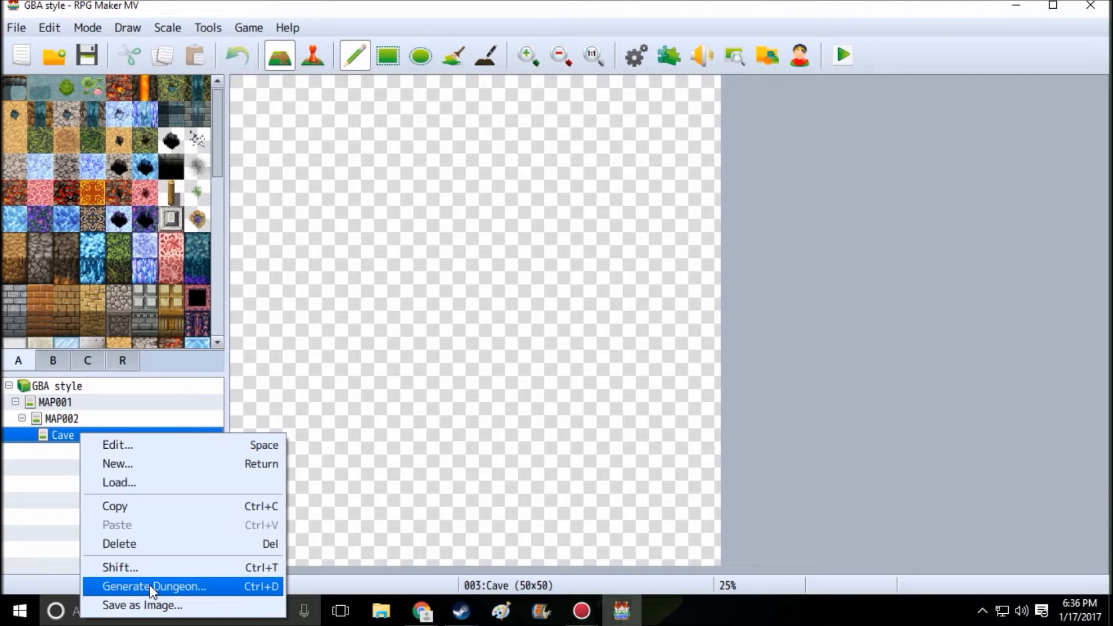
pyautogui.click(153, 586)
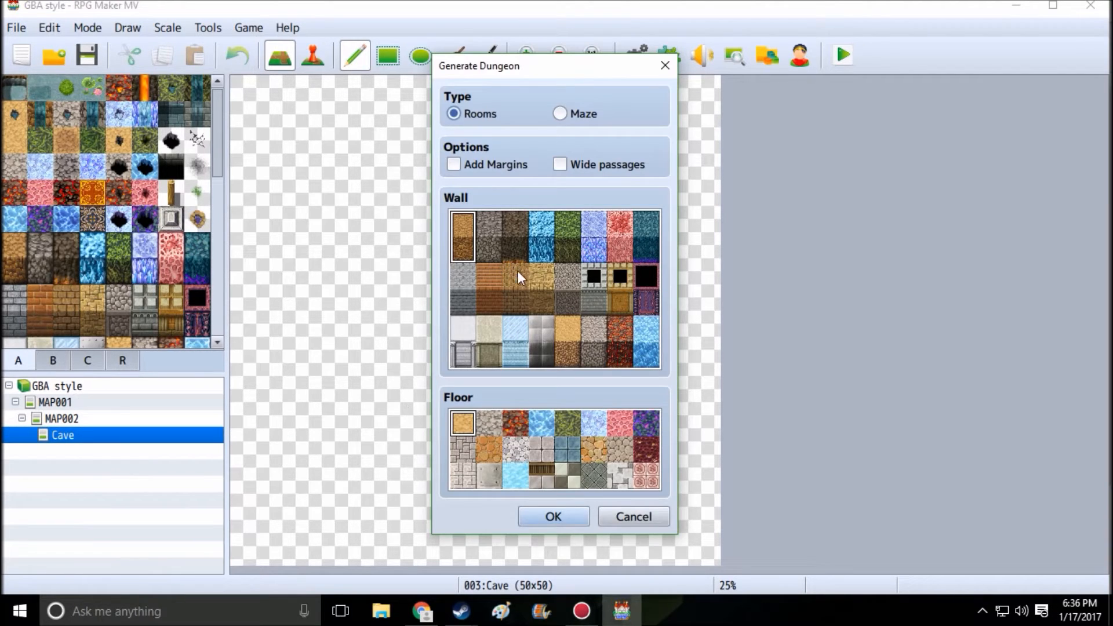
pyautogui.moveTo(582, 340)
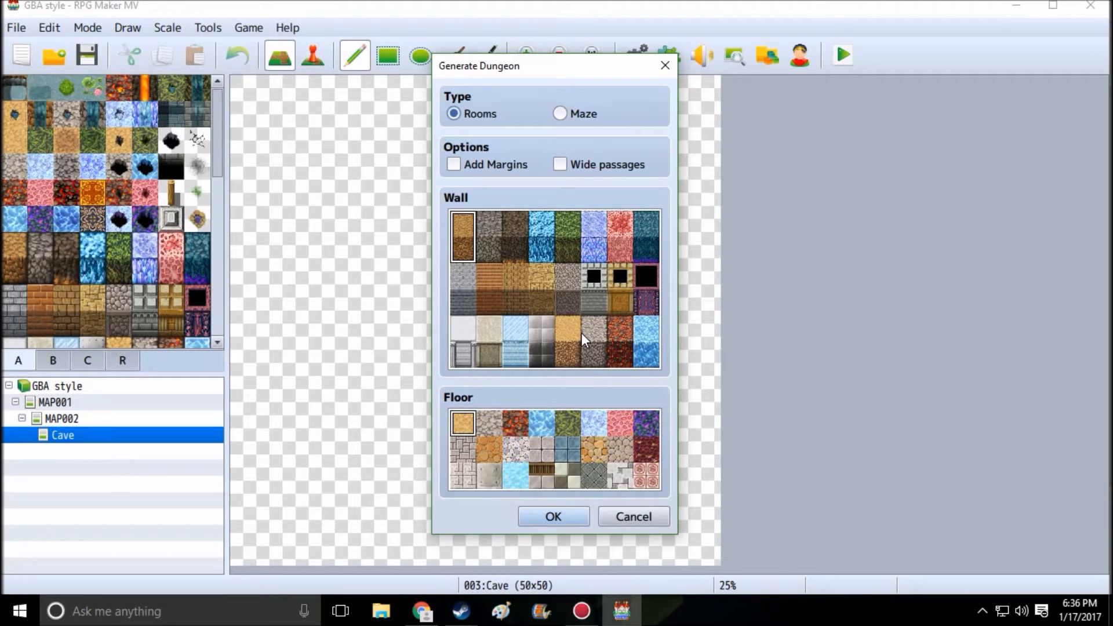
pyautogui.moveTo(587, 333)
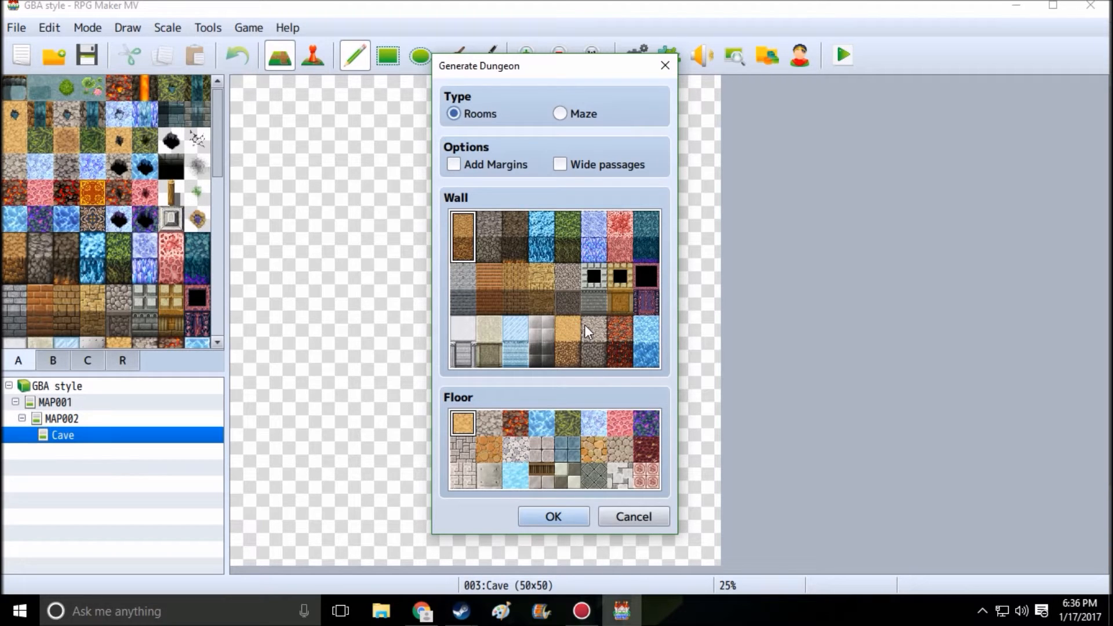
pyautogui.click(567, 290)
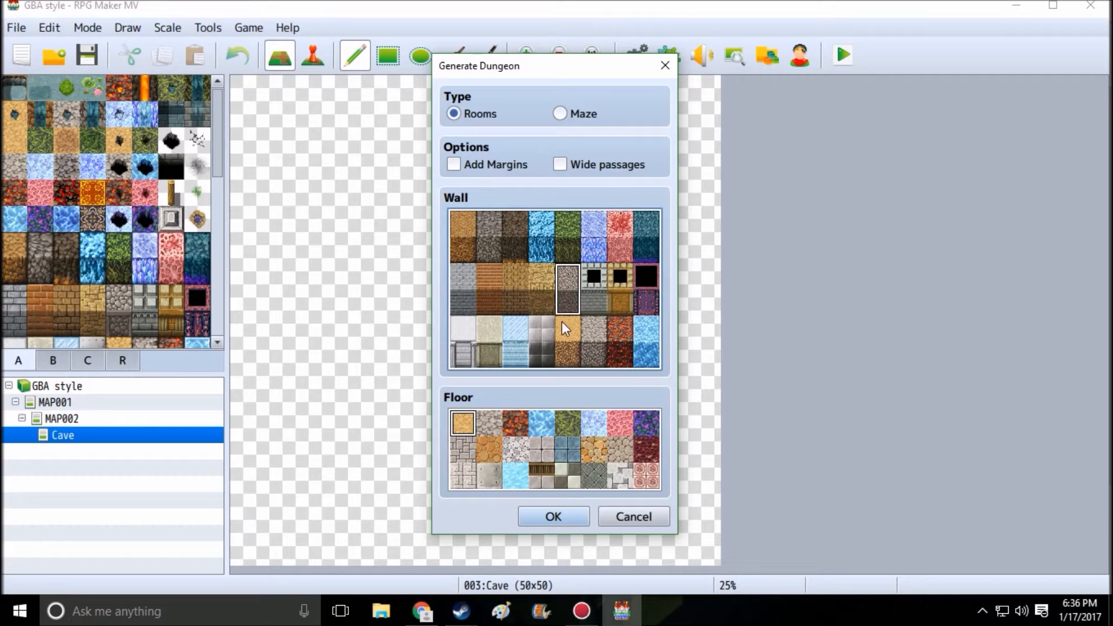
pyautogui.moveTo(574, 327)
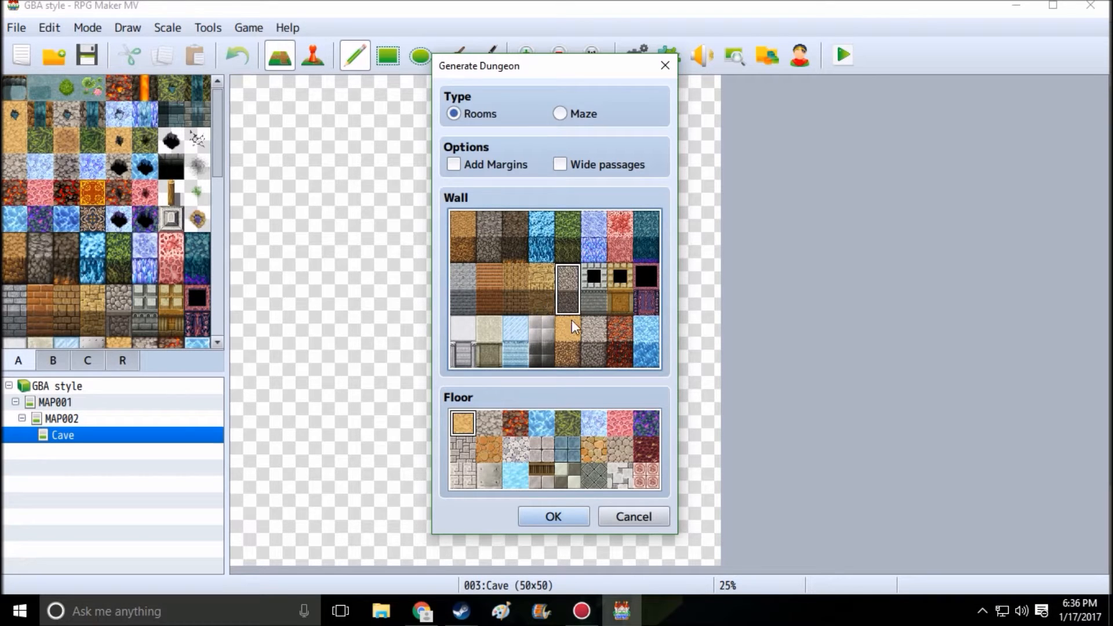
pyautogui.click(541, 290)
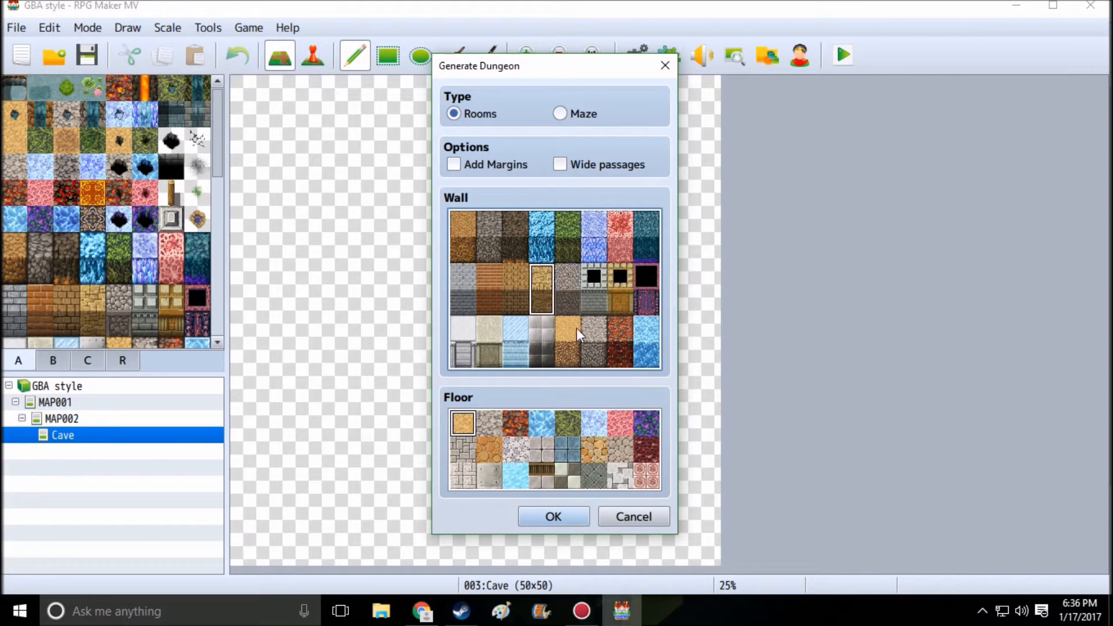
pyautogui.moveTo(569, 525)
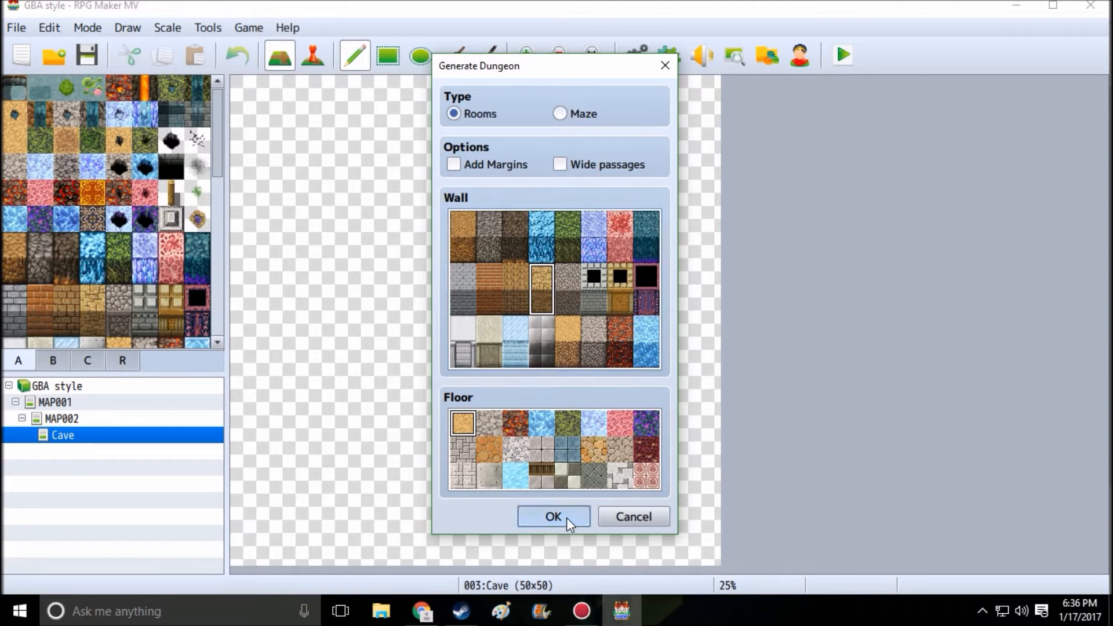
# Generate the rooms dungeon, then reopen generation with Add Margins ticked
pyautogui.click(553, 516)
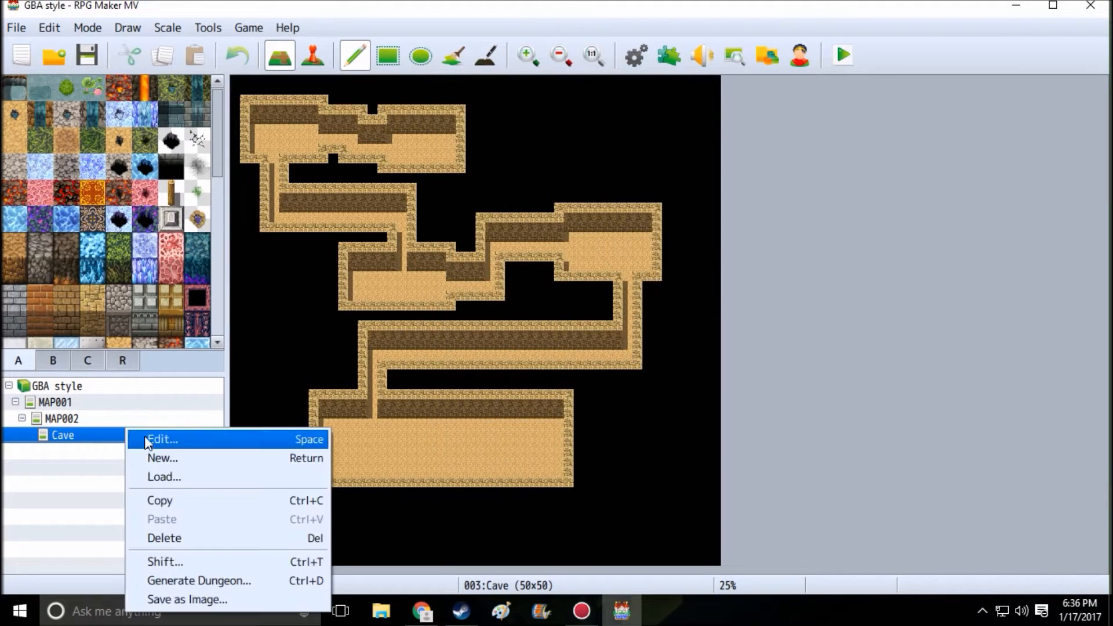
pyautogui.click(198, 581)
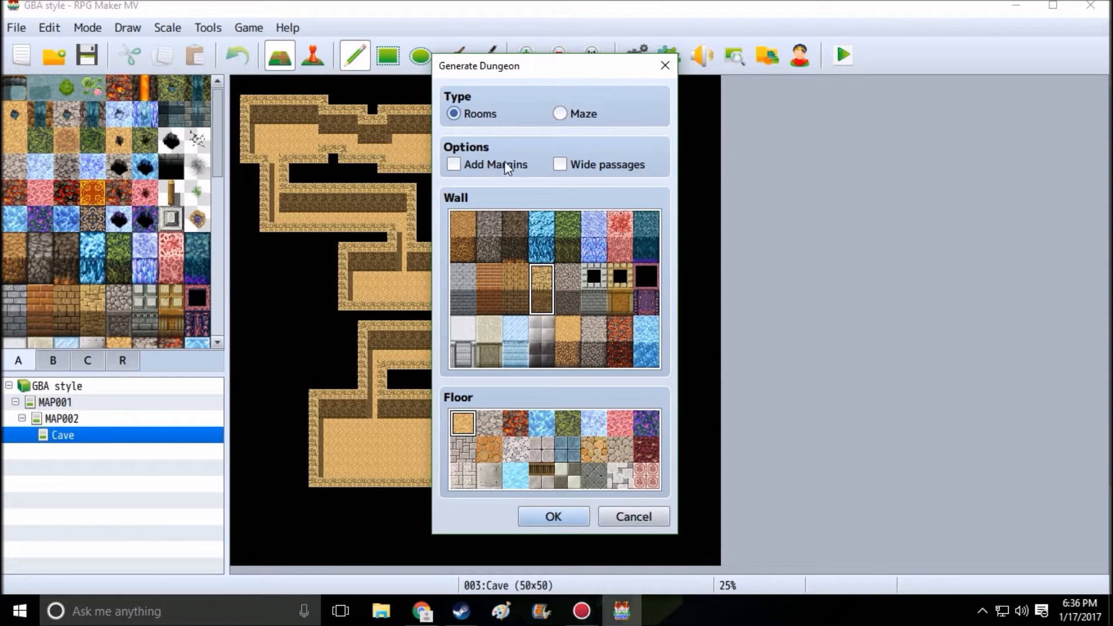
pyautogui.click(454, 164)
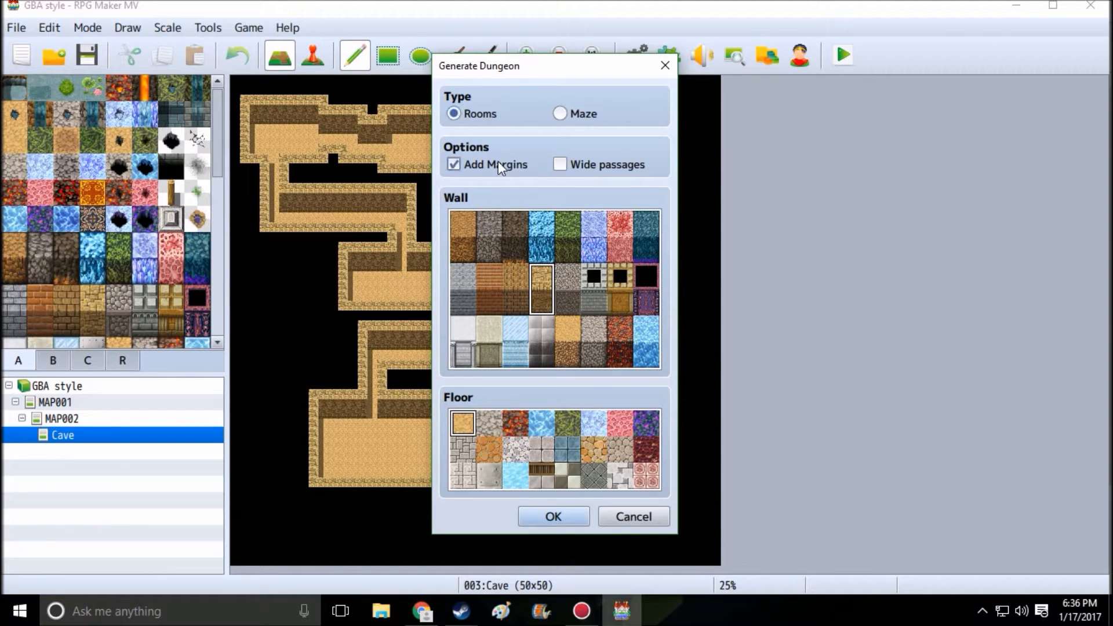
pyautogui.moveTo(568, 78)
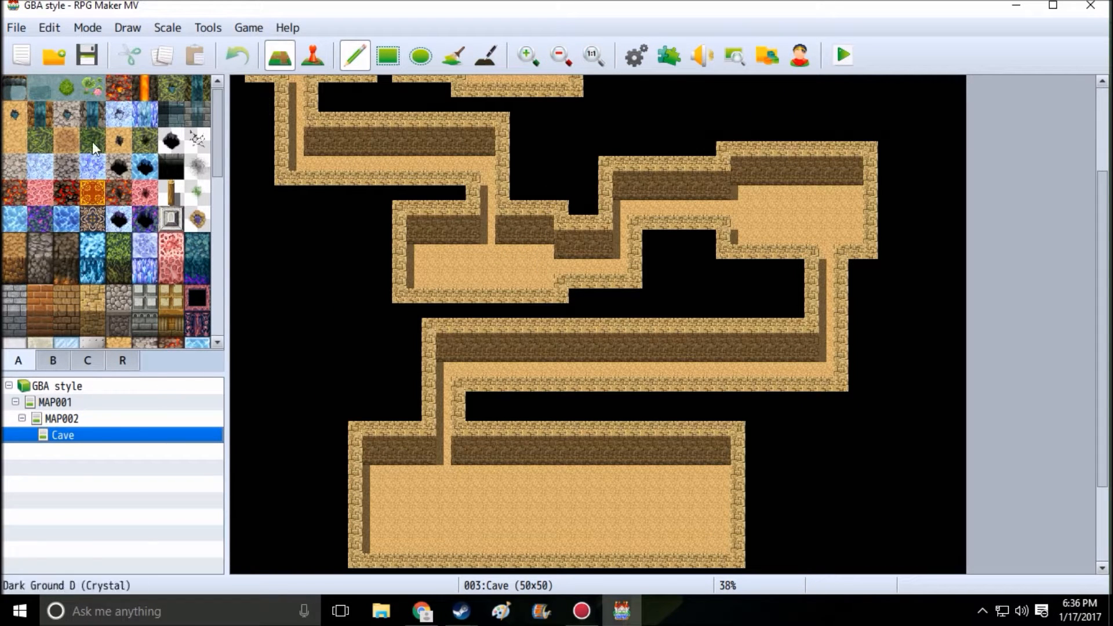
pyautogui.moveTo(488, 369)
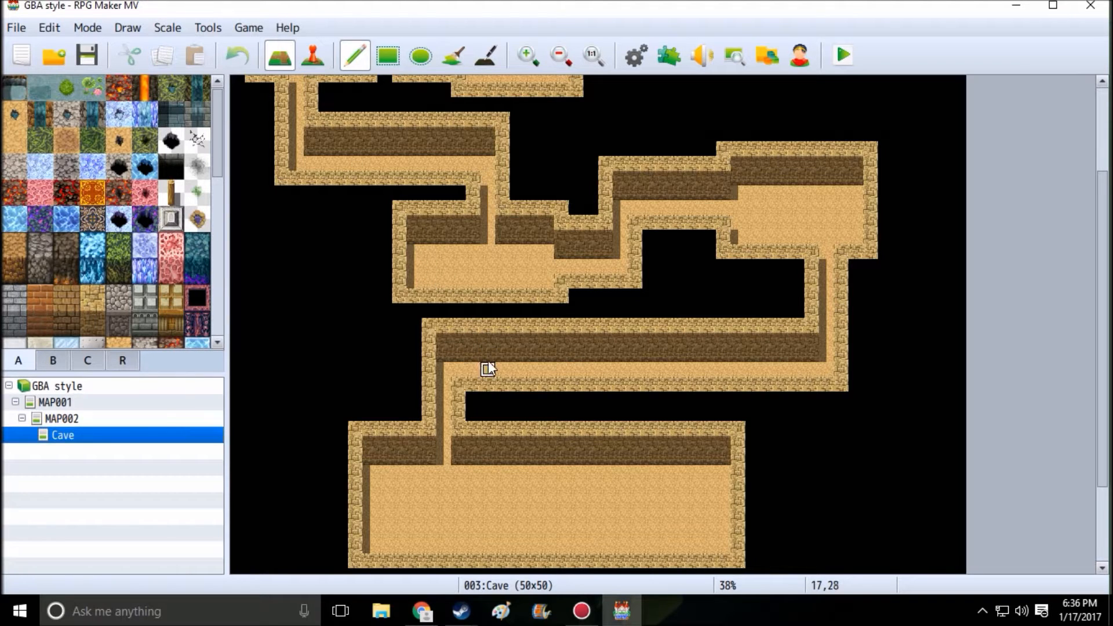
pyautogui.moveTo(473, 328)
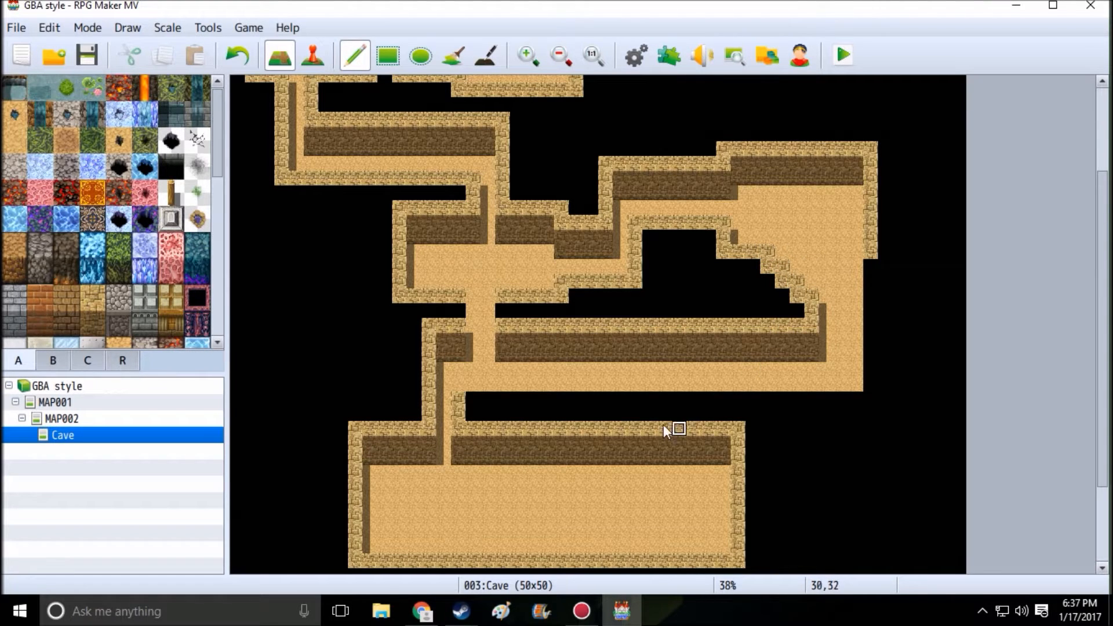
pyautogui.moveTo(845, 401)
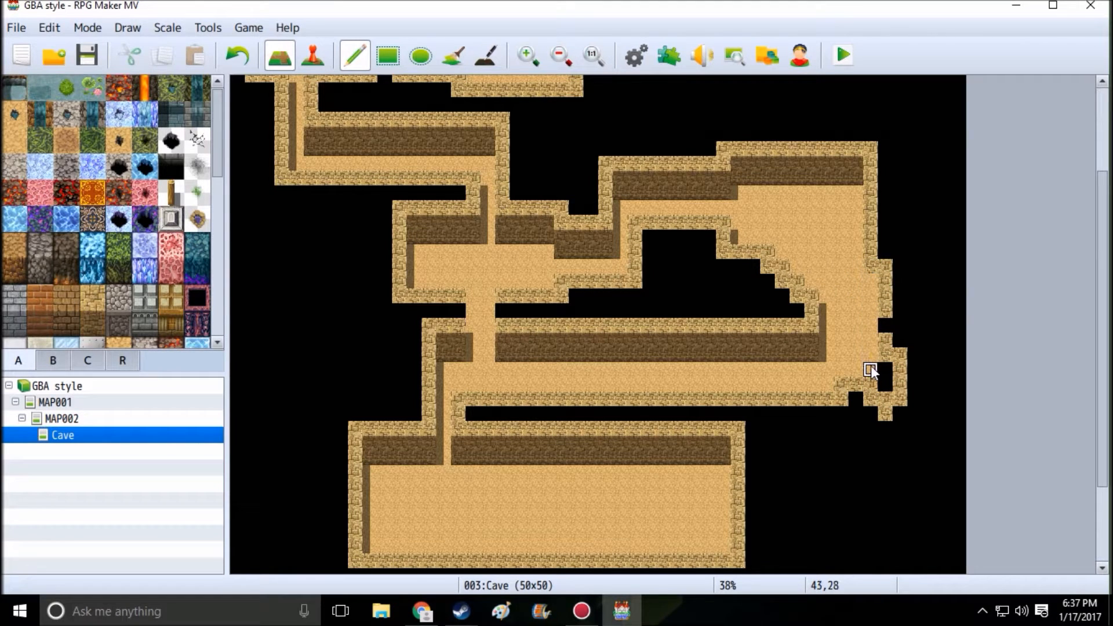
pyautogui.moveTo(856, 399)
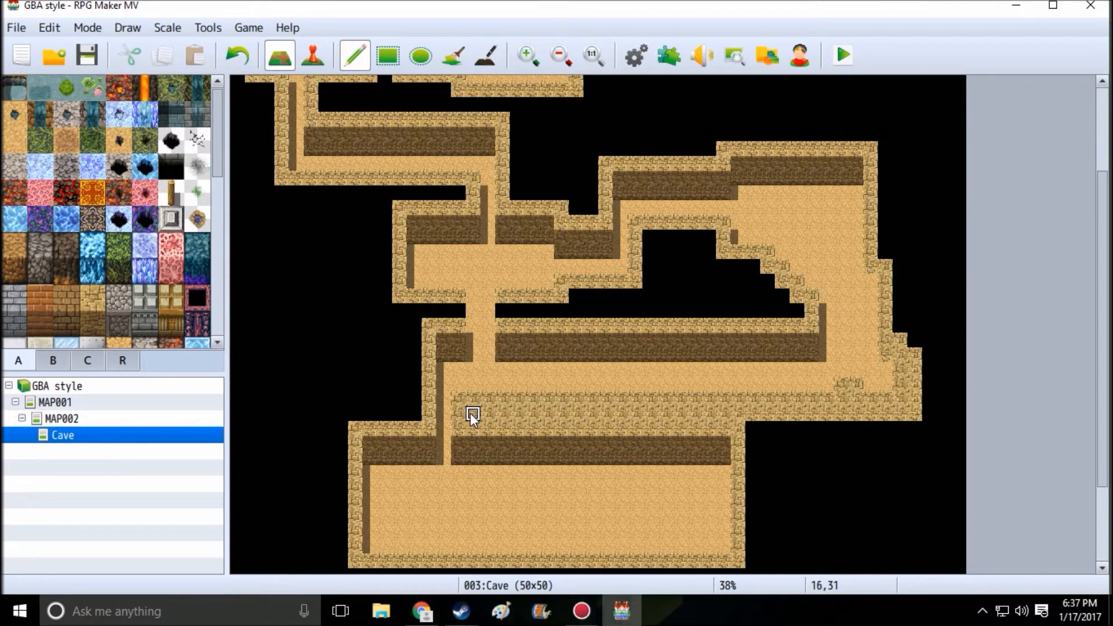
pyautogui.moveTo(464, 312)
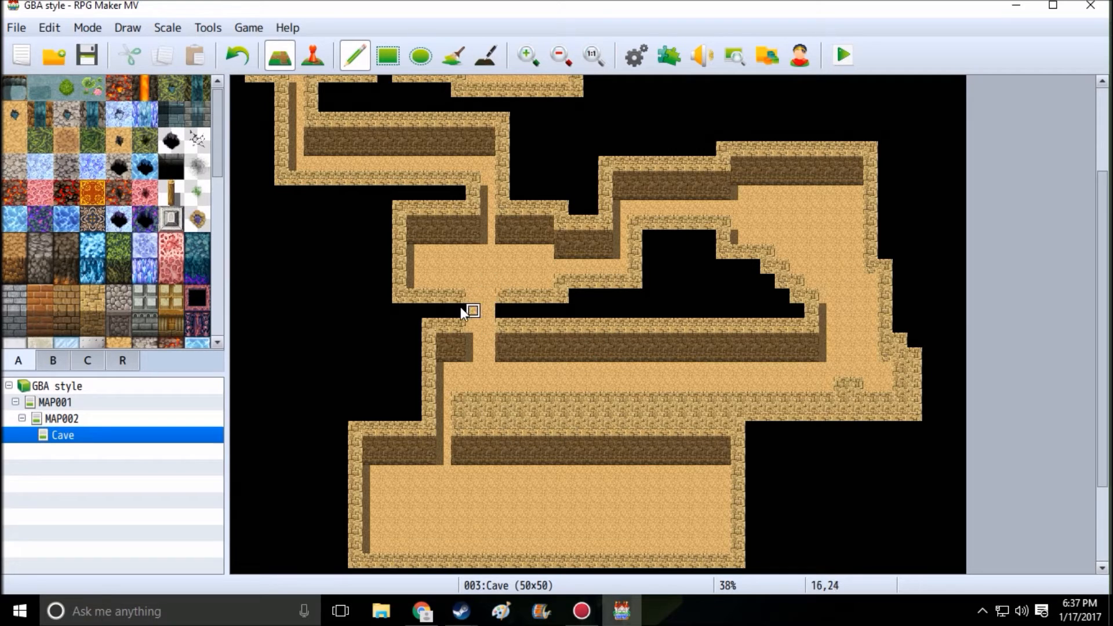
pyautogui.moveTo(504, 315)
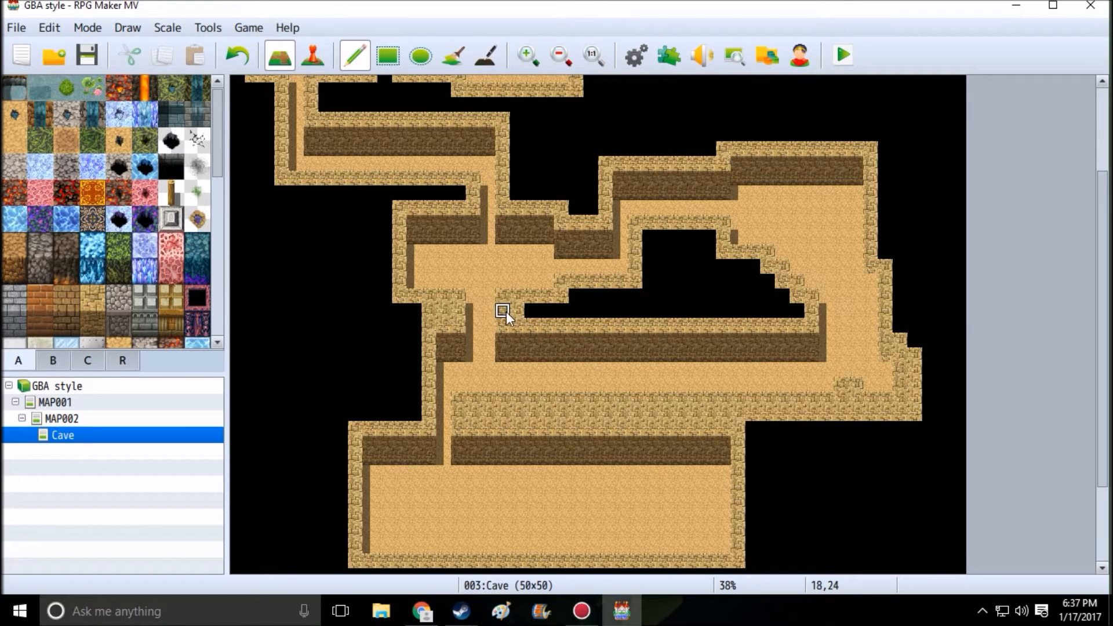
pyautogui.moveTo(517, 328)
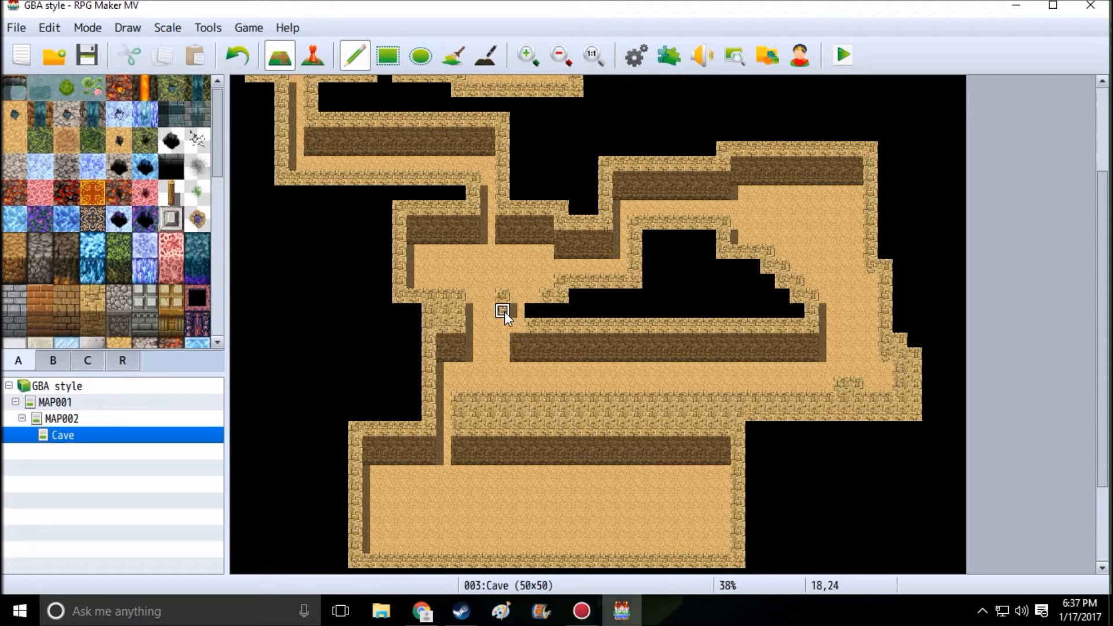
pyautogui.moveTo(546, 334)
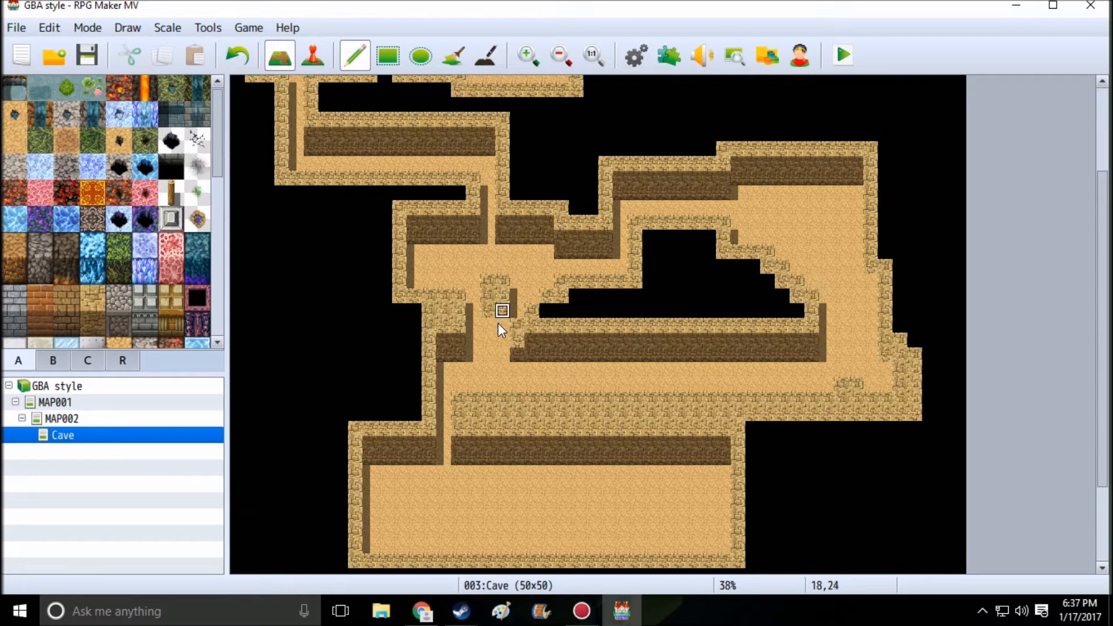
pyautogui.moveTo(555, 337)
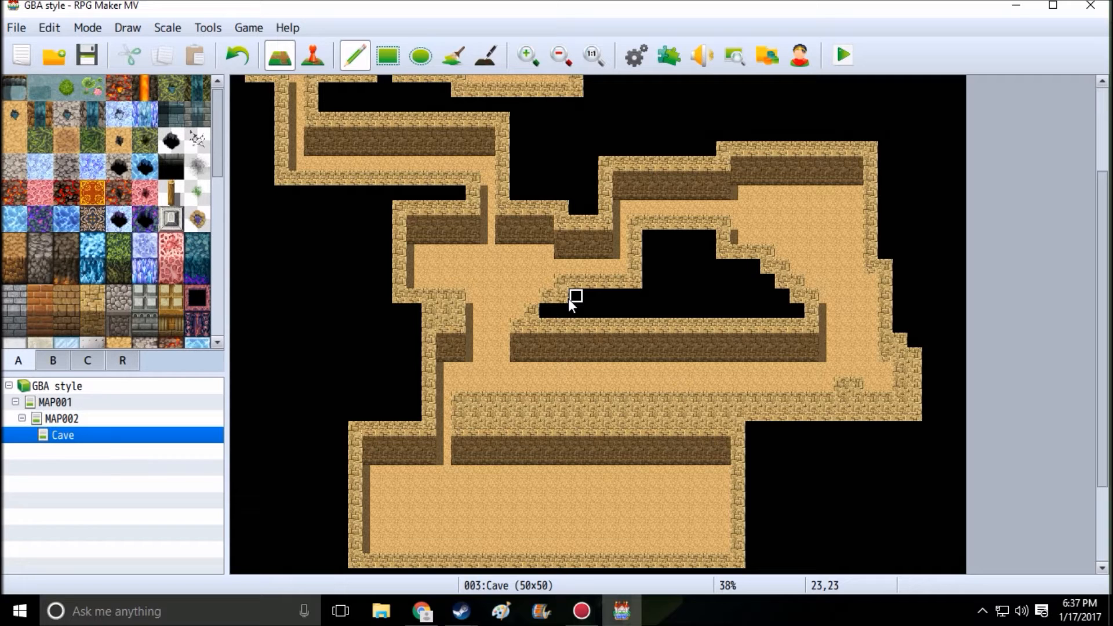
pyautogui.moveTo(575, 276)
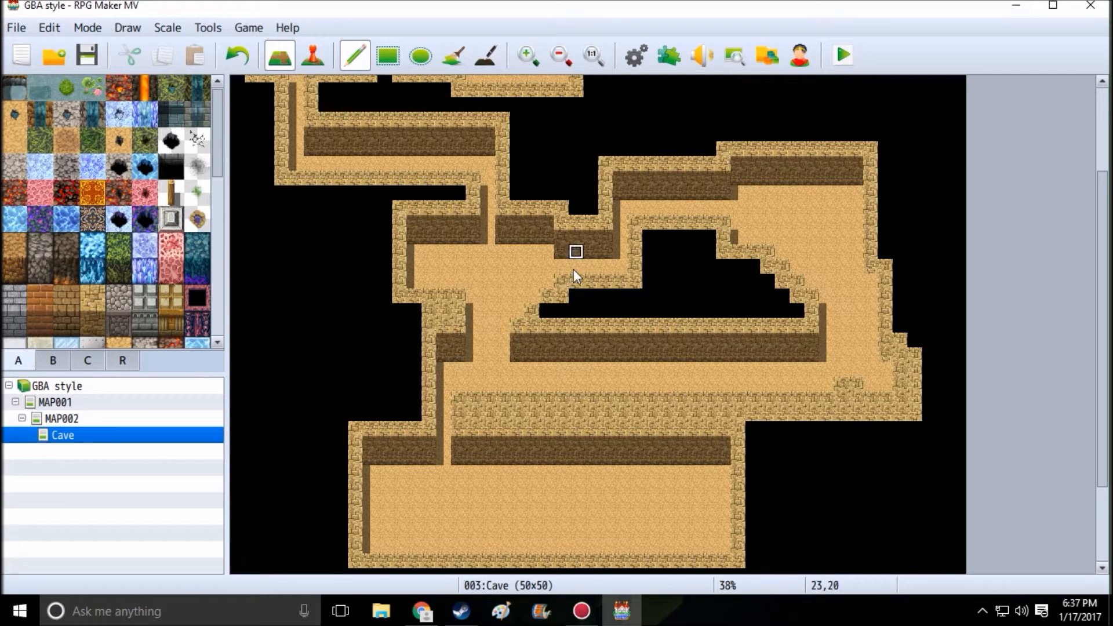
# Scroll the map down to look over the upper-right chamber's wall edge
pyautogui.scroll(-3)
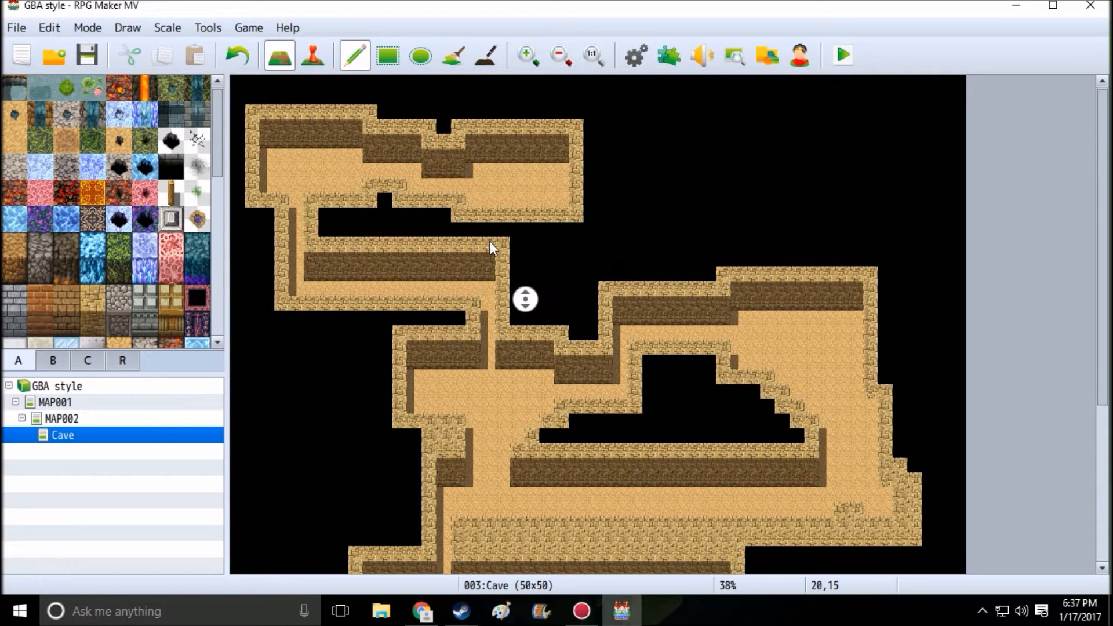
pyautogui.moveTo(324, 170)
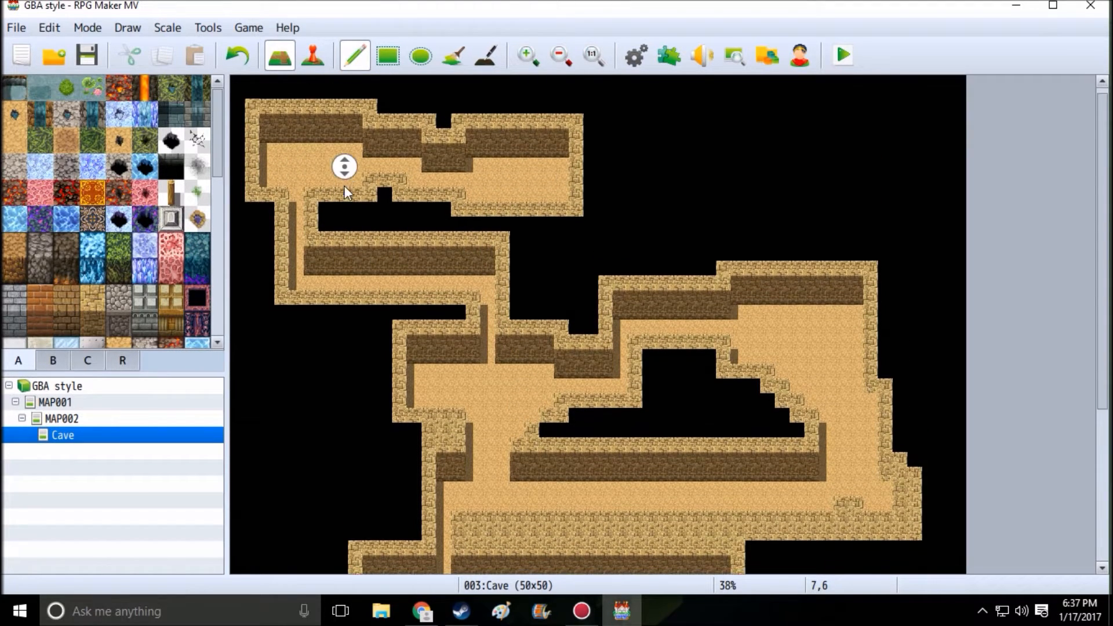
pyautogui.scroll(-3)
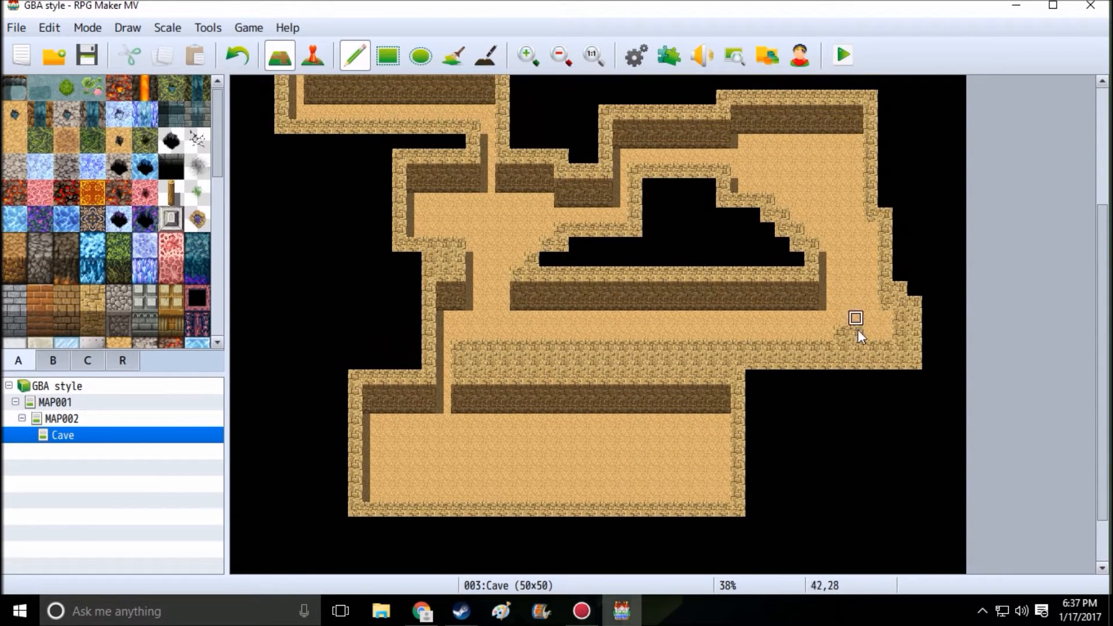
pyautogui.moveTo(634, 259)
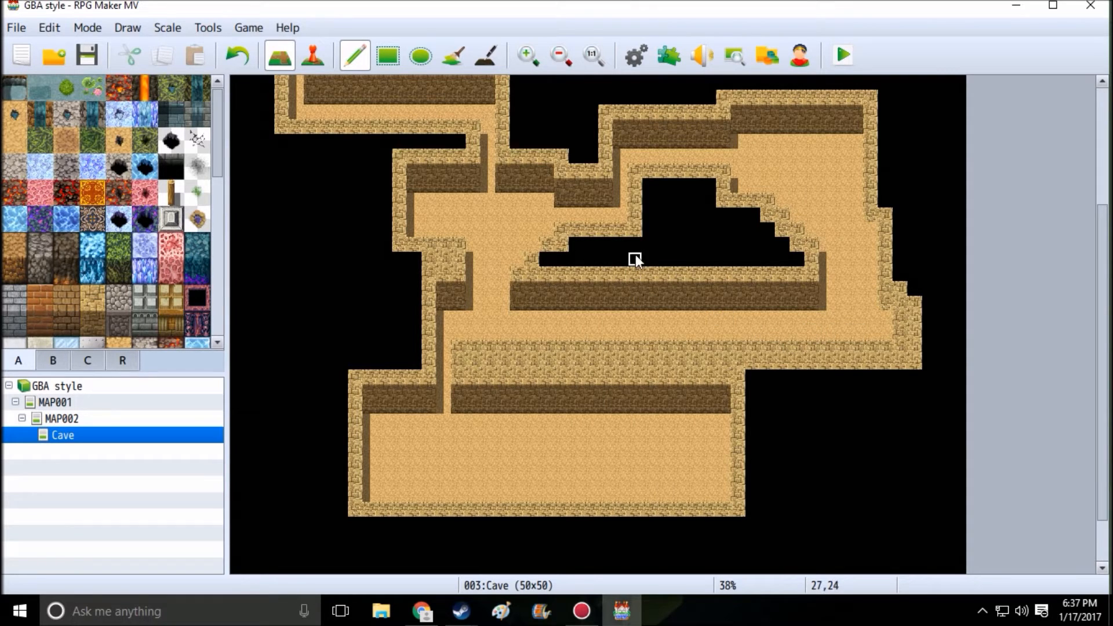
pyautogui.moveTo(550, 259)
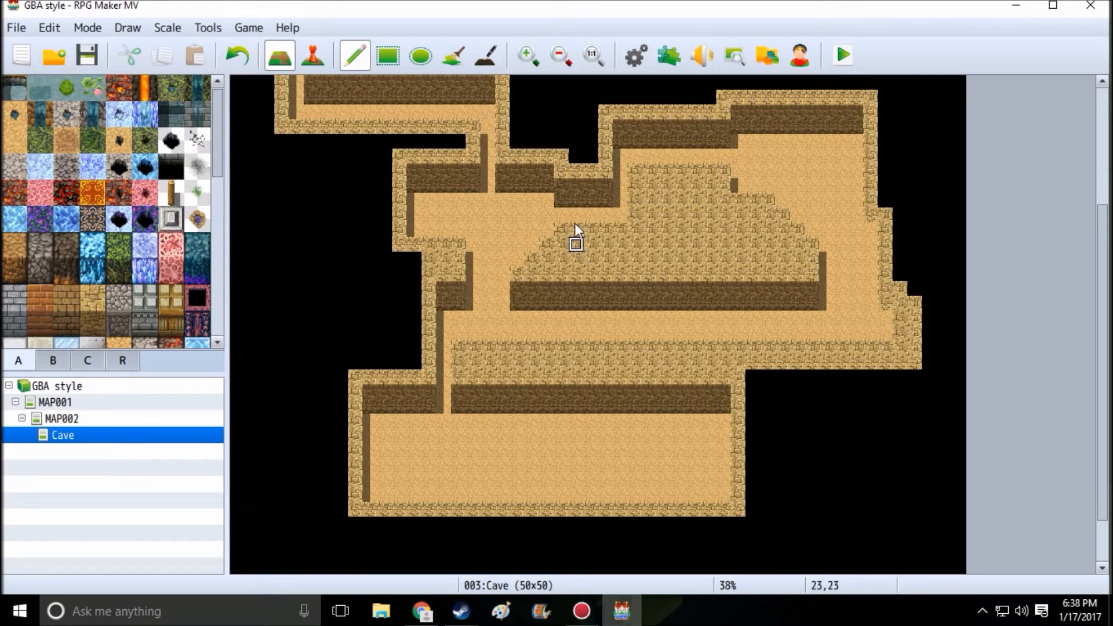
pyautogui.moveTo(502, 201)
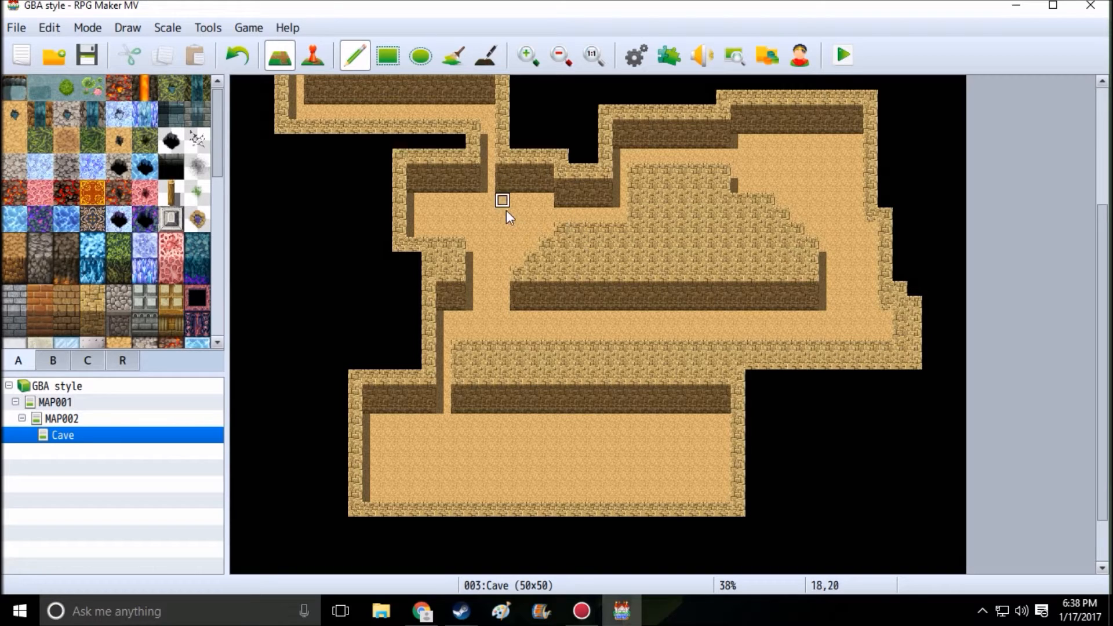
pyautogui.moveTo(605, 126)
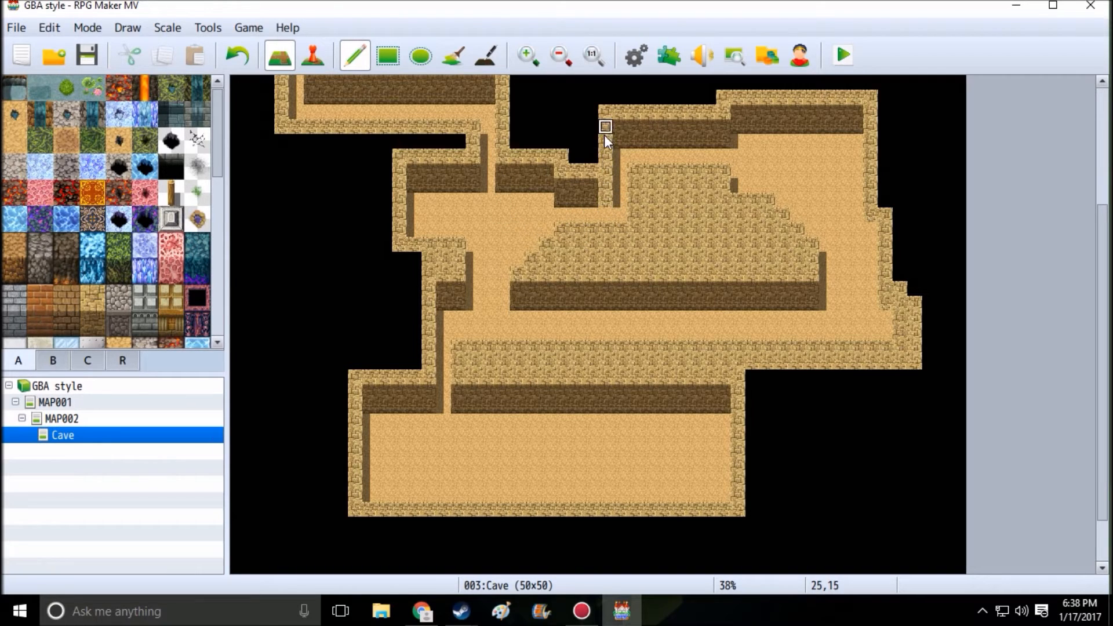
pyautogui.moveTo(606, 146)
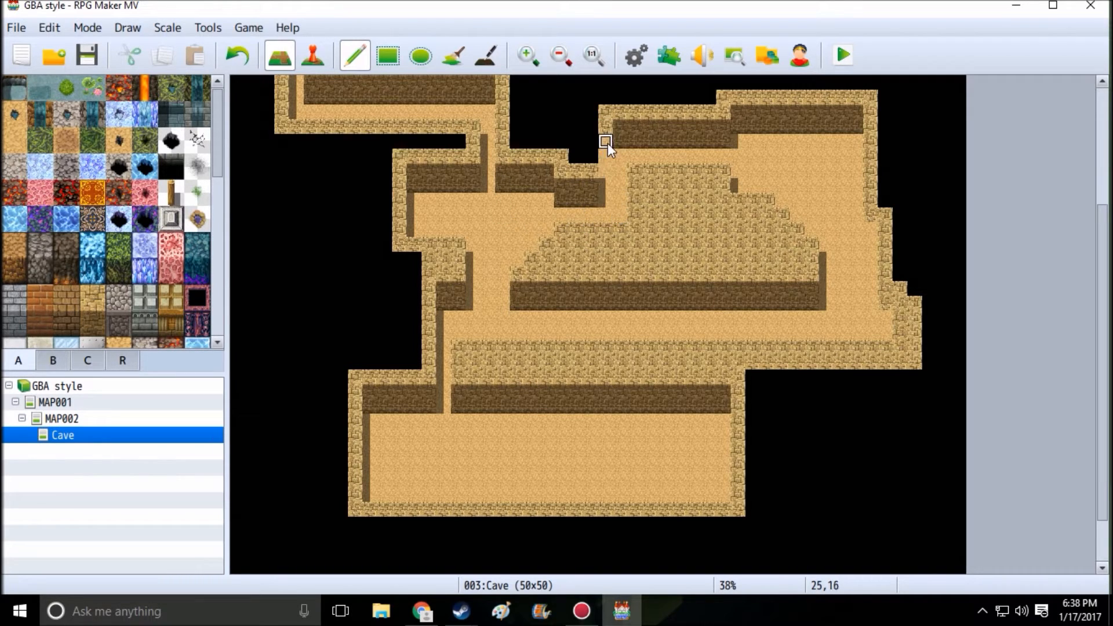
pyautogui.moveTo(593, 169)
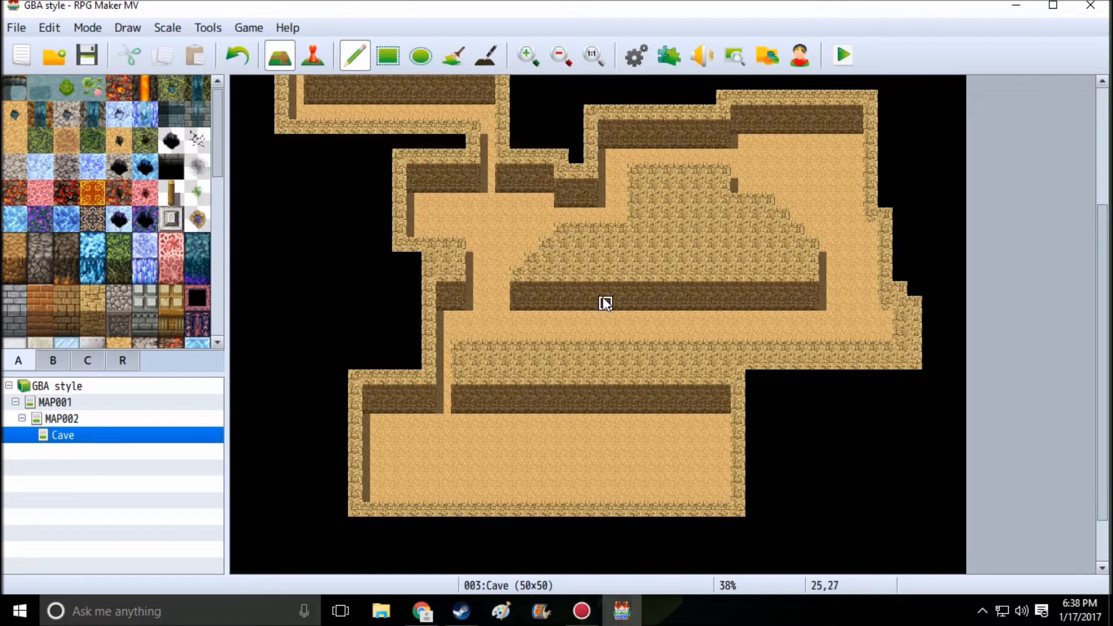
pyautogui.moveTo(693, 275)
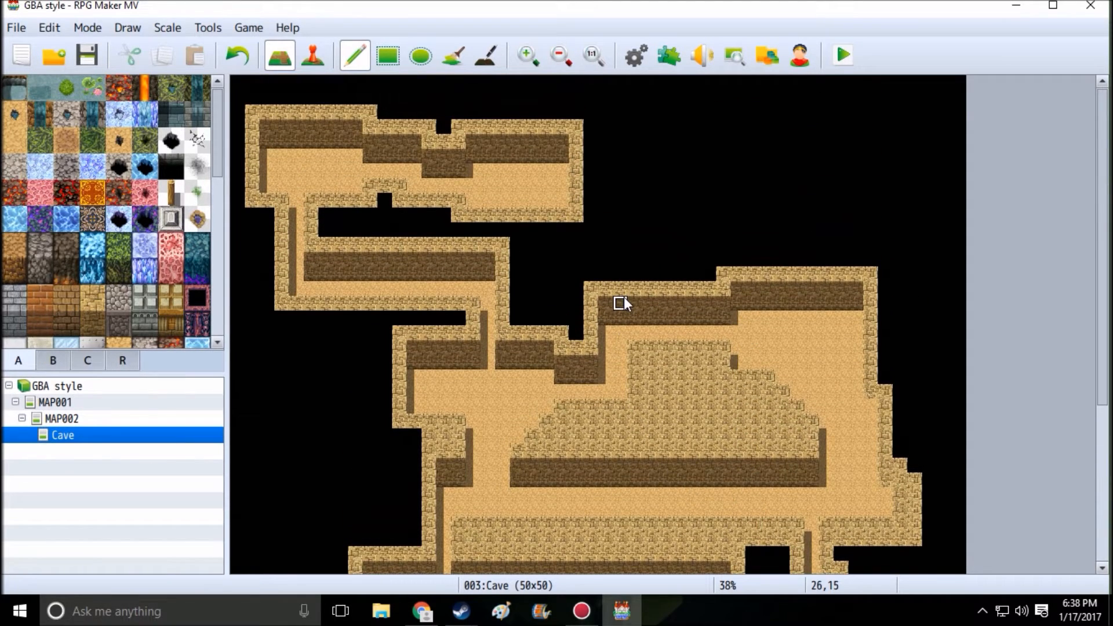
# Scroll down the map while opening the upper-left tunnel into the central chamber
pyautogui.scroll(-3)
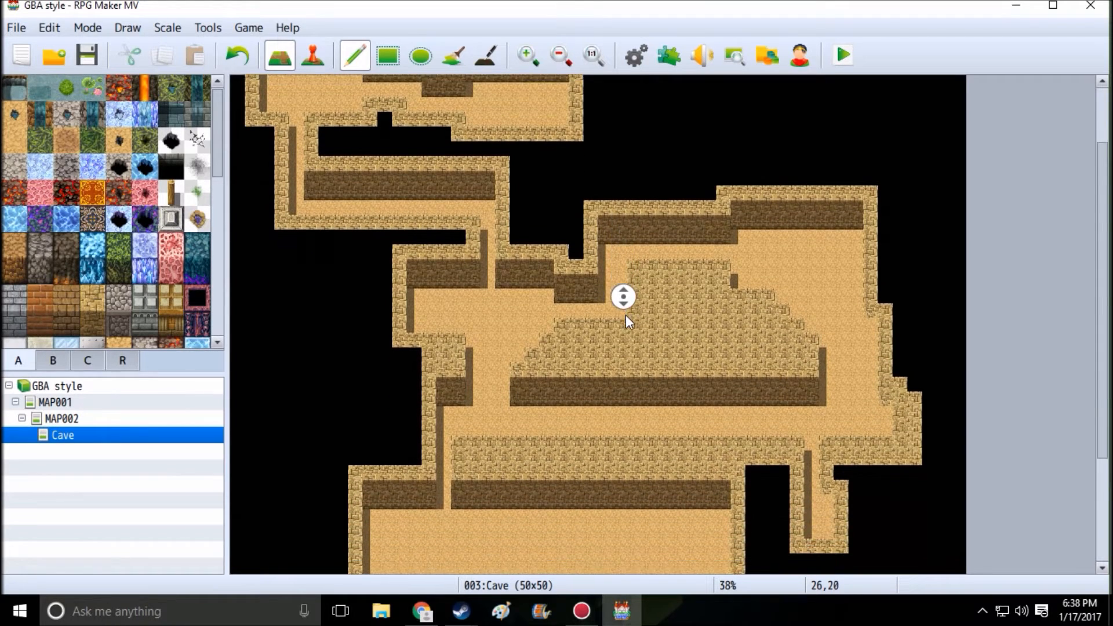
pyautogui.scroll(-3)
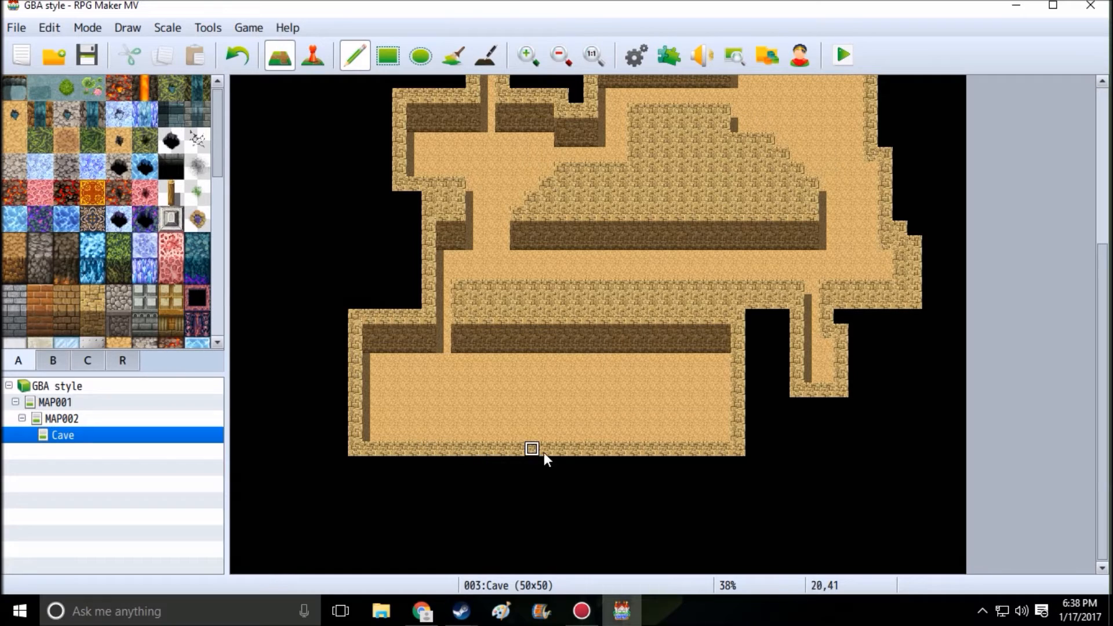
pyautogui.moveTo(515, 432)
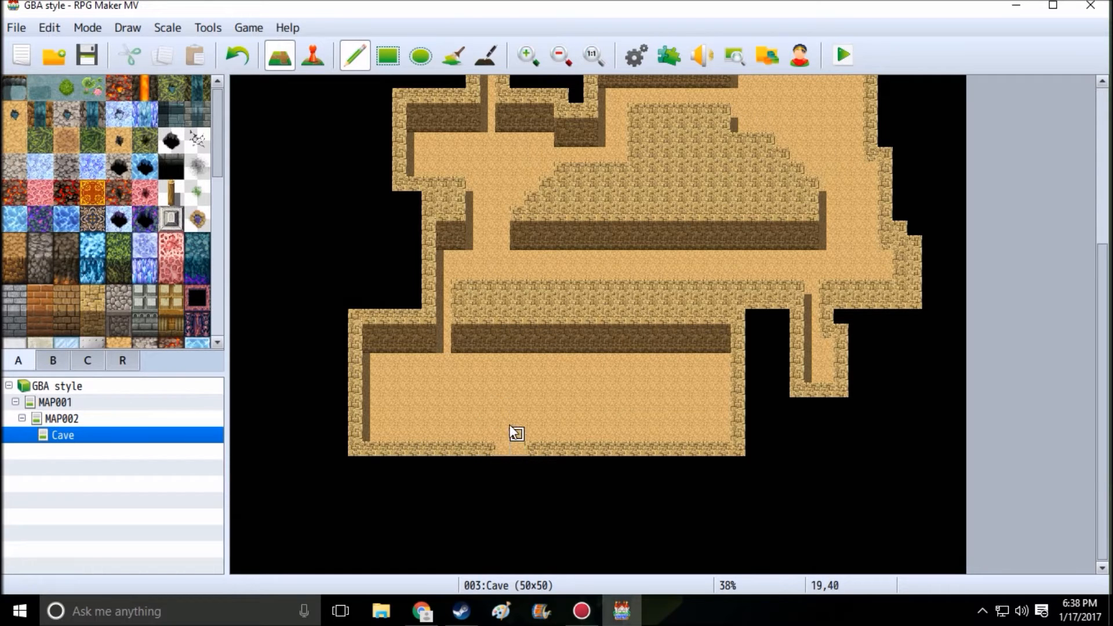
pyautogui.moveTo(635, 419)
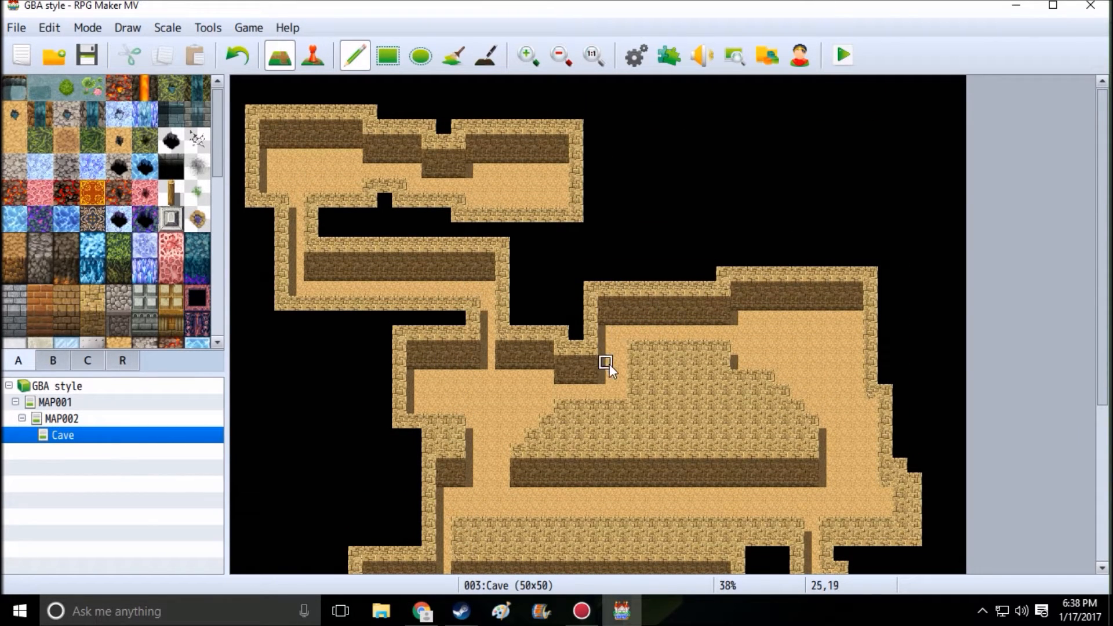
pyautogui.moveTo(636, 391)
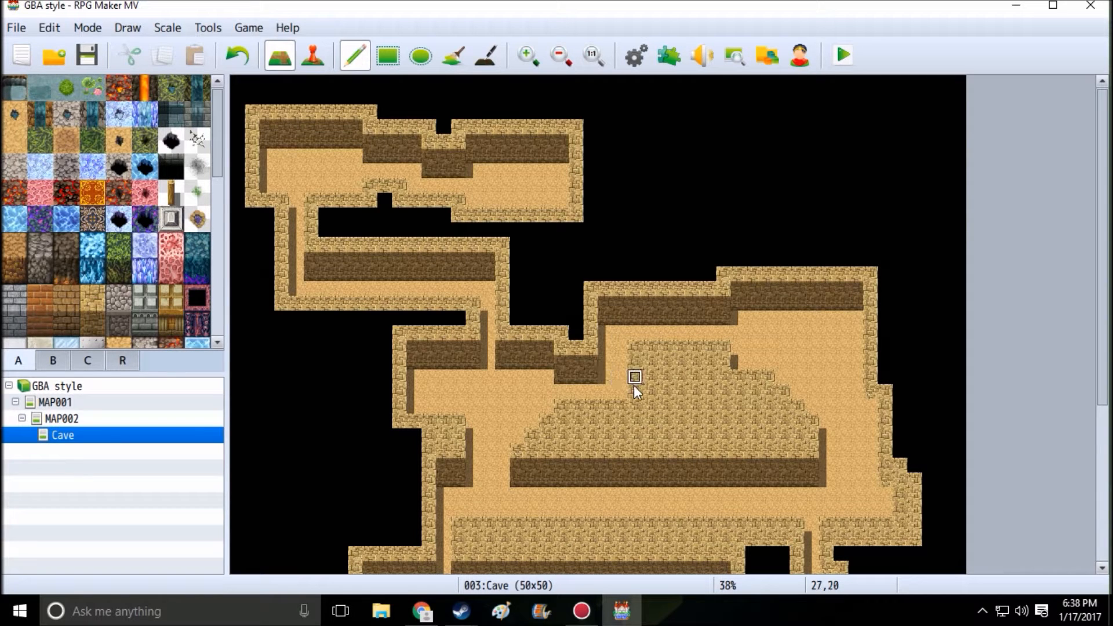
pyautogui.scroll(-3)
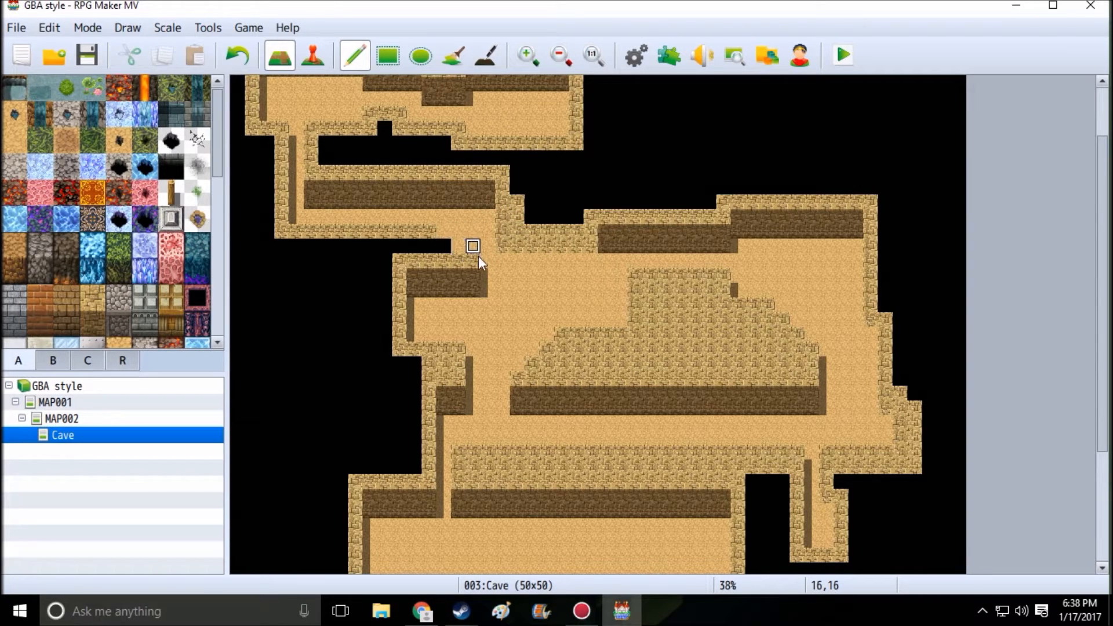
pyautogui.moveTo(437, 258)
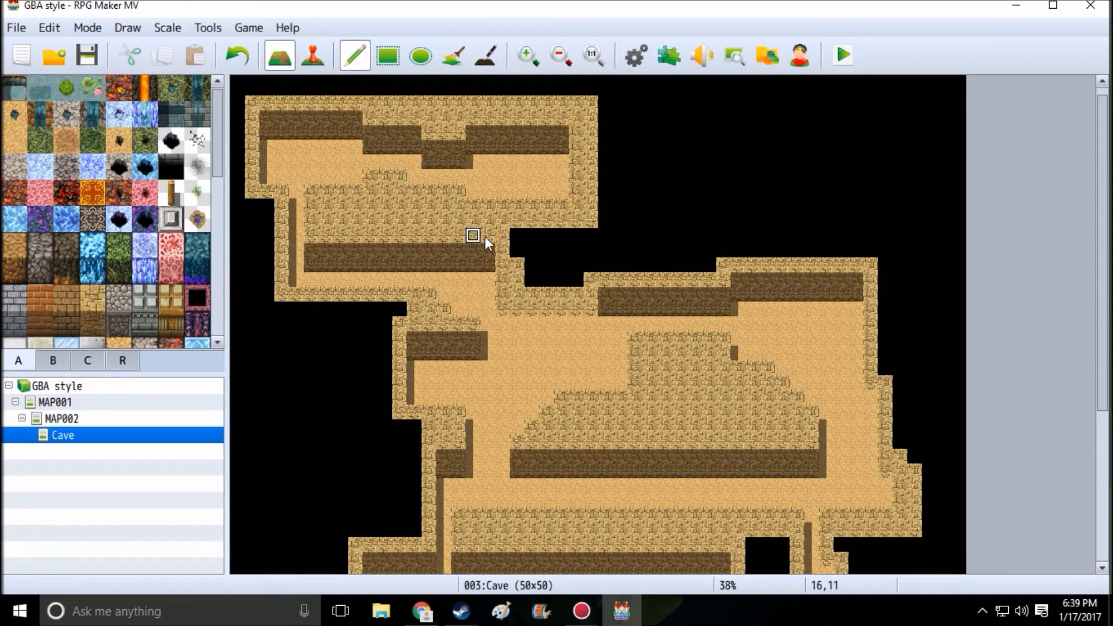
pyautogui.moveTo(399, 192)
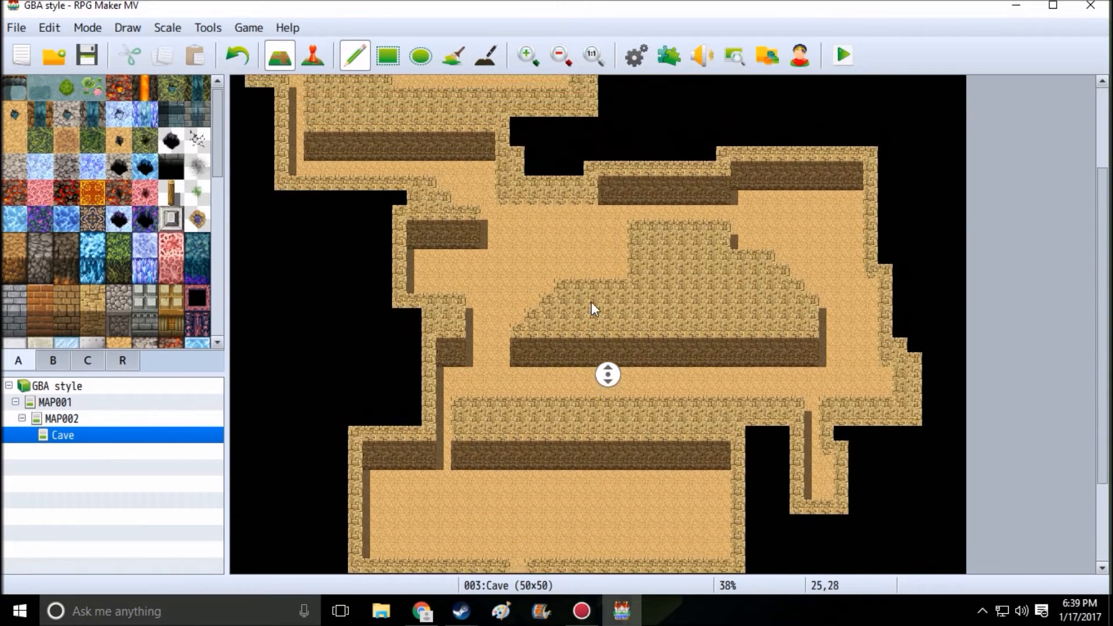
# Scroll around the lower chamber while shaping the walled left-side cave
pyautogui.scroll(-3)
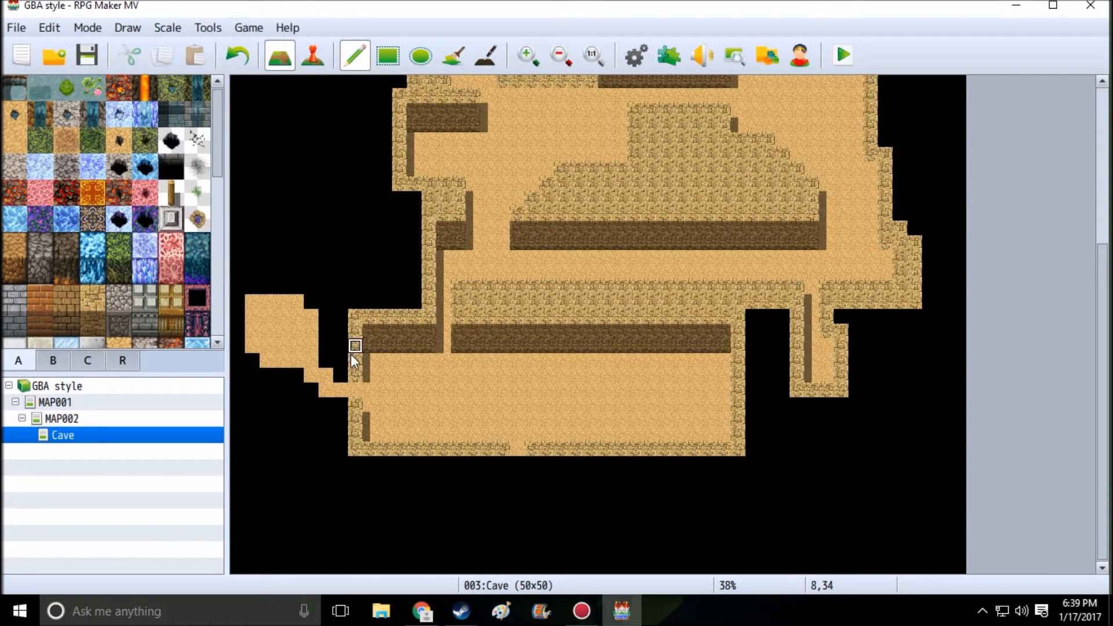
pyautogui.moveTo(311, 301)
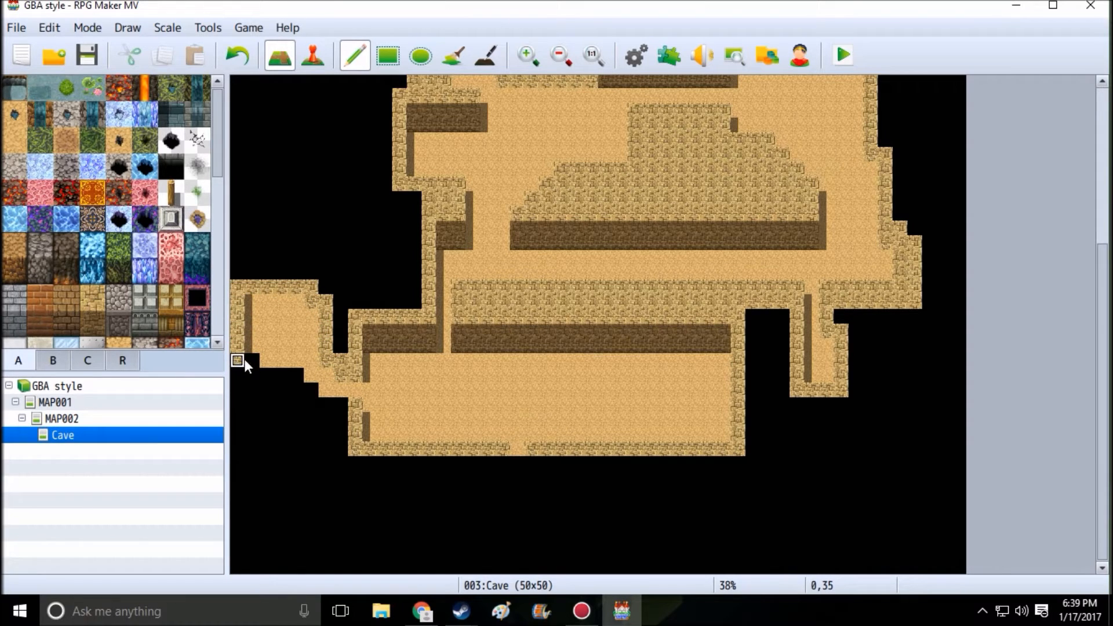
pyautogui.moveTo(340, 411)
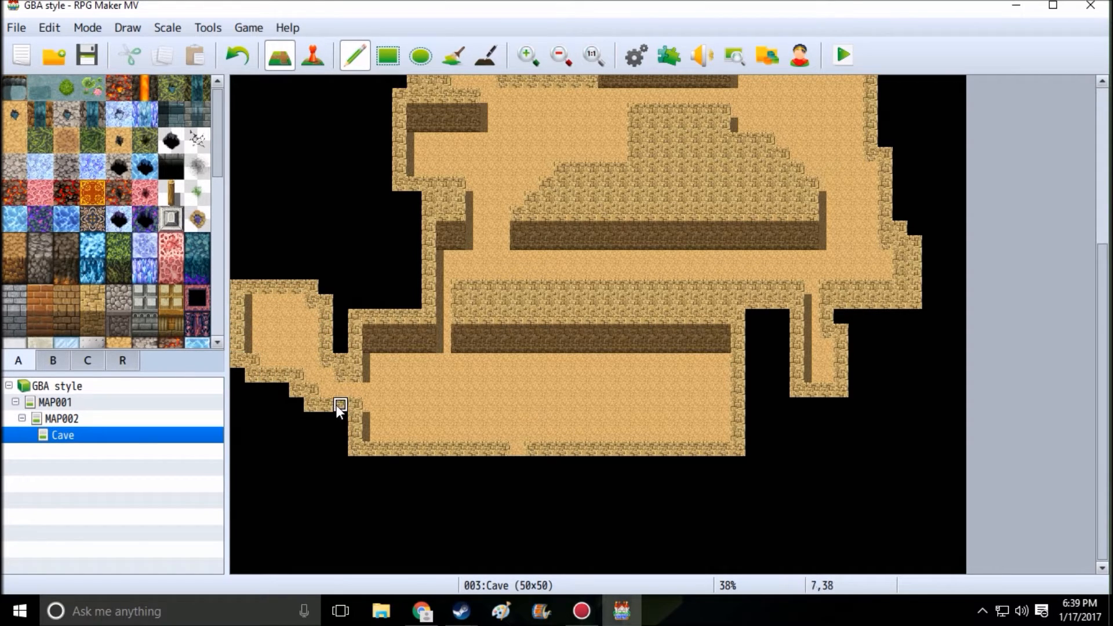
pyautogui.moveTo(341, 327)
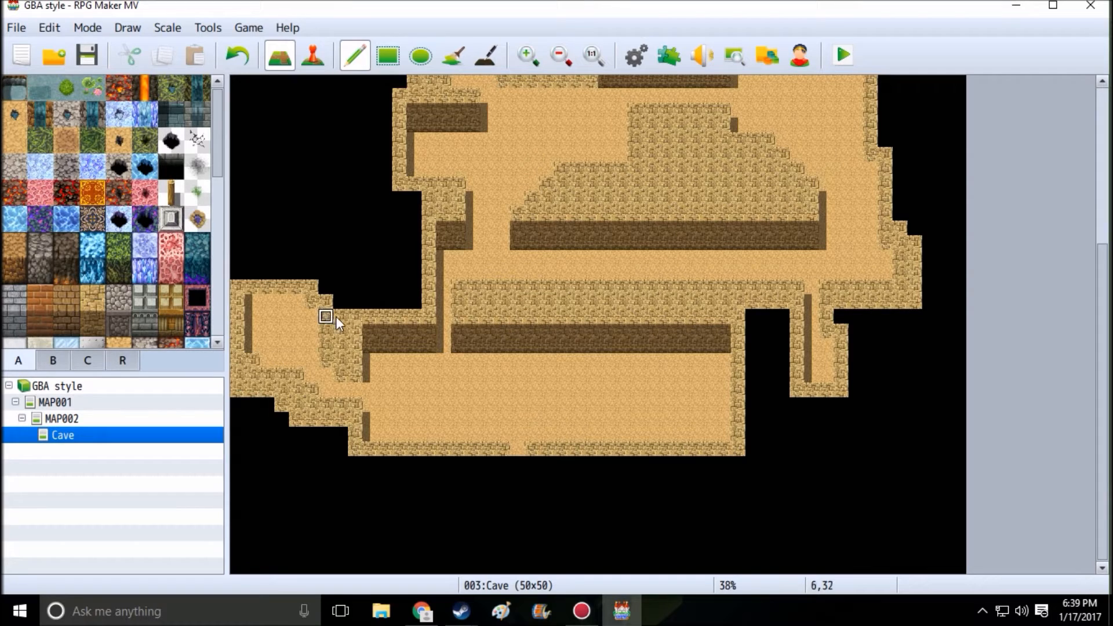
pyautogui.moveTo(267, 286)
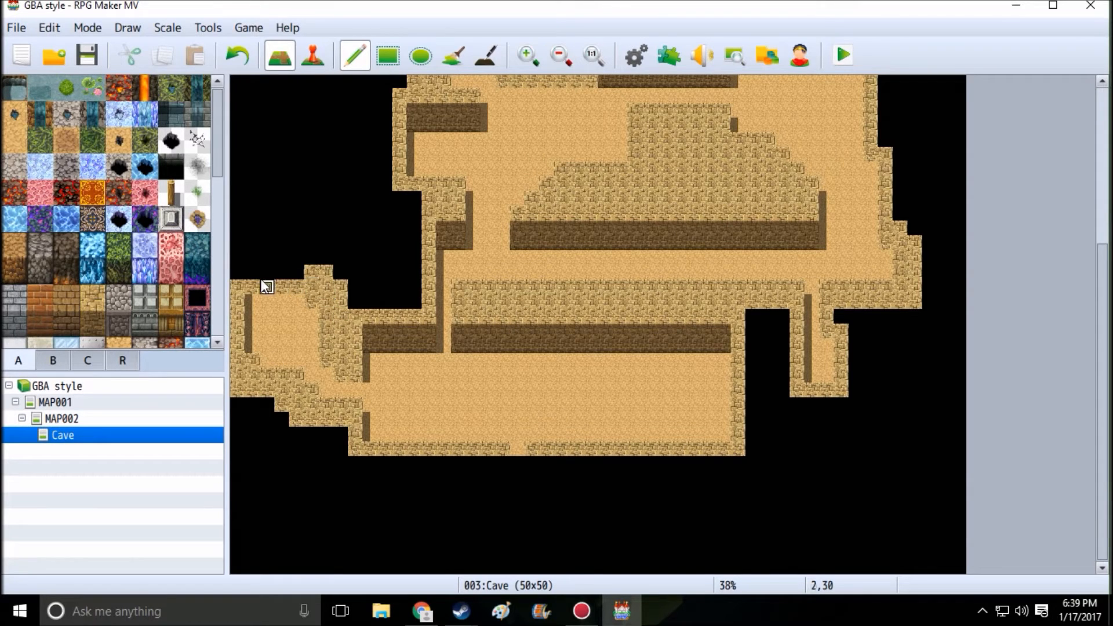
pyautogui.moveTo(282, 359)
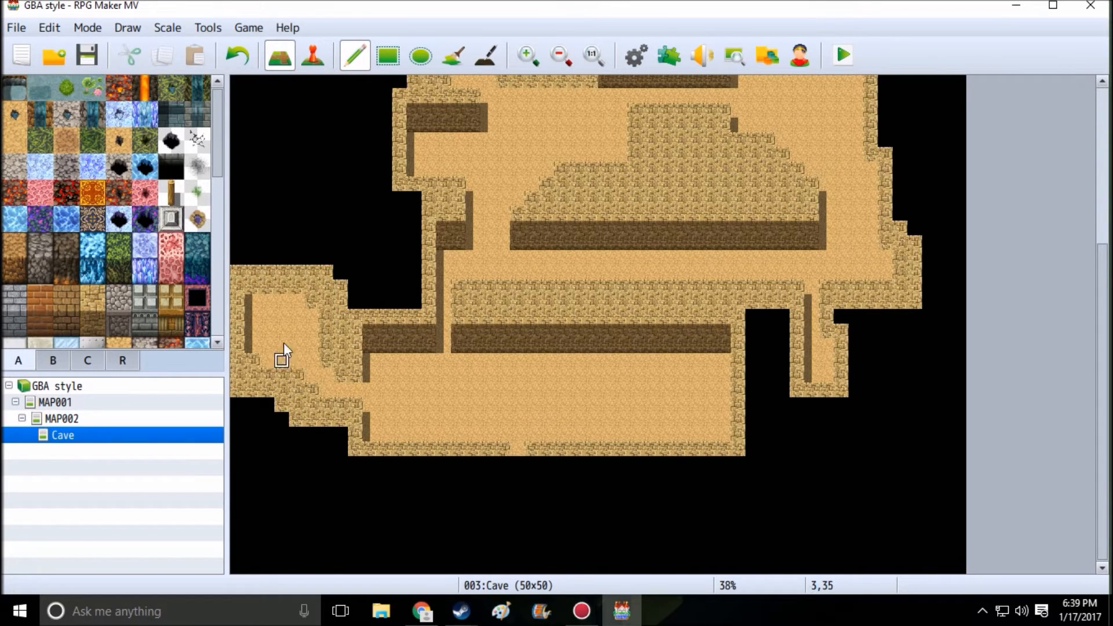
pyautogui.moveTo(444, 348)
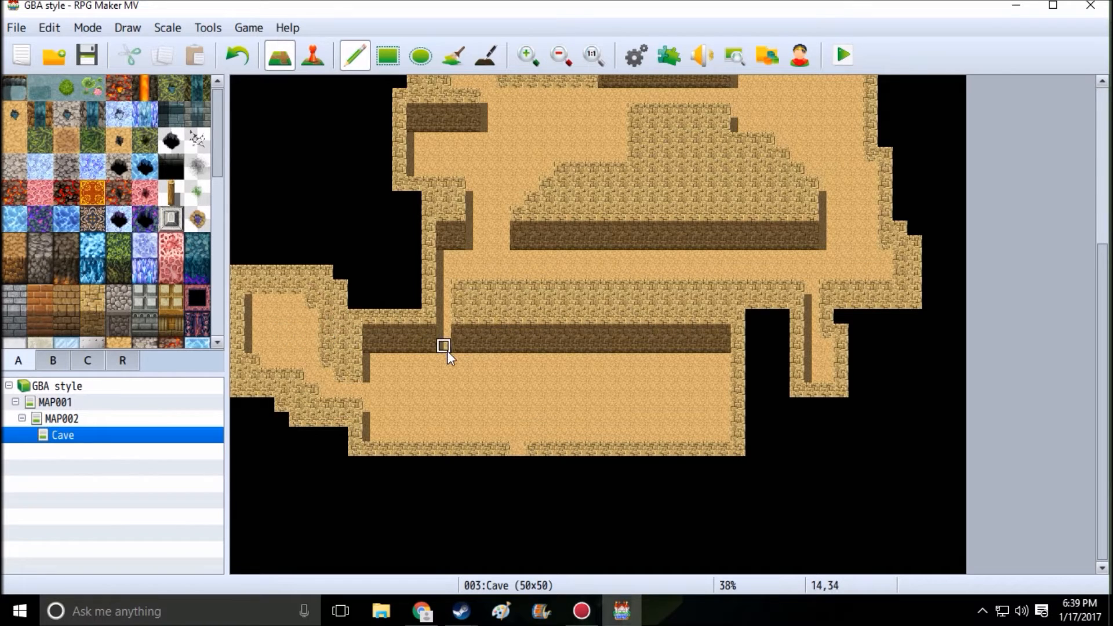
pyautogui.moveTo(589, 372)
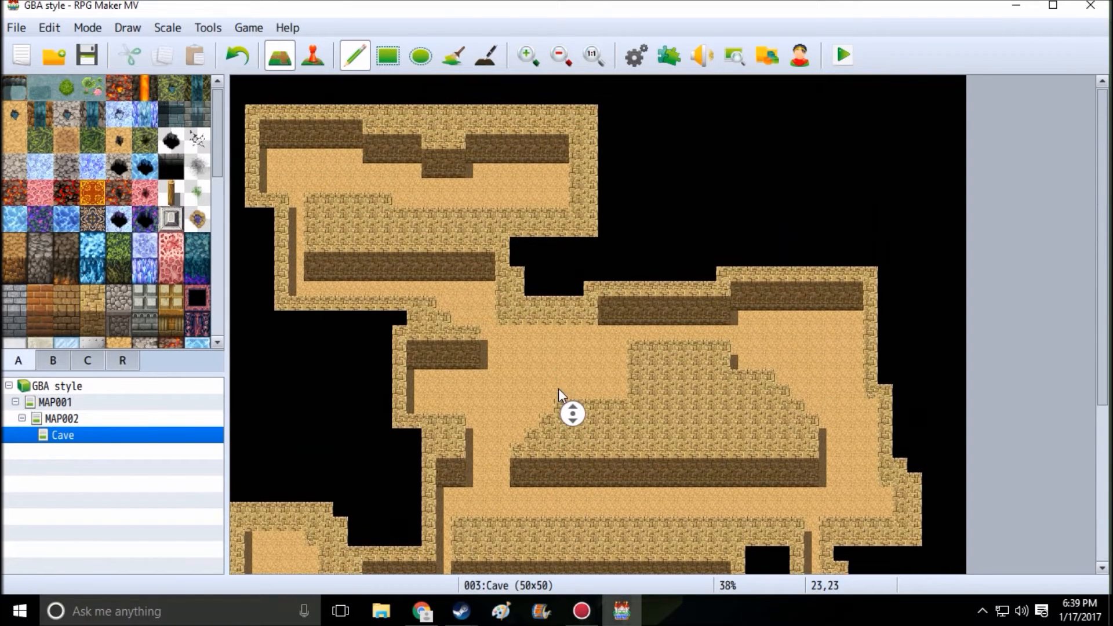
pyautogui.scroll(3)
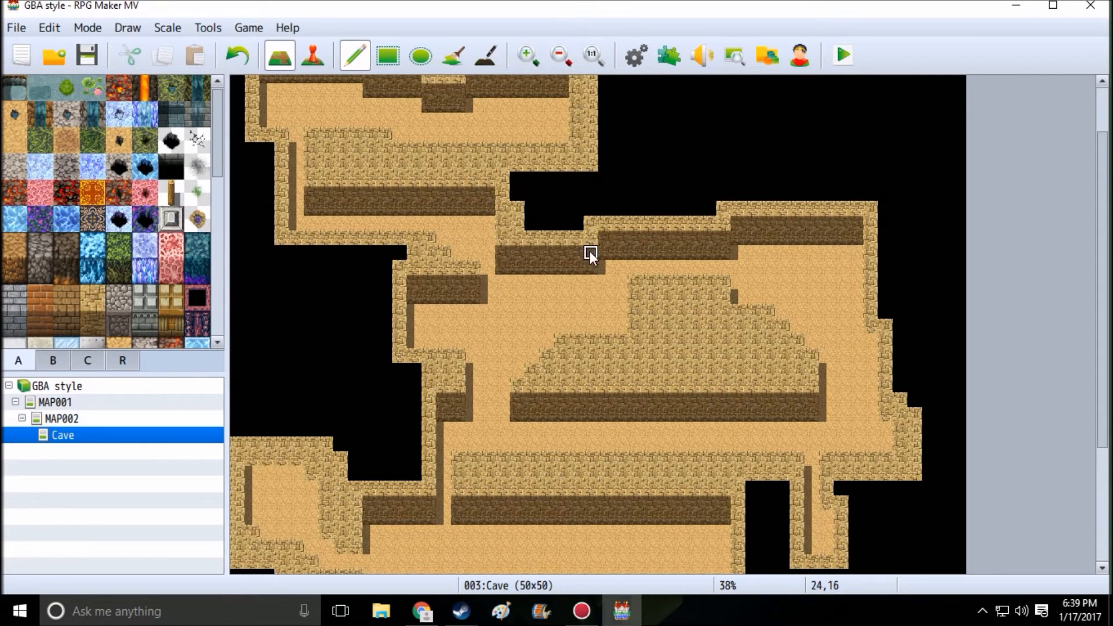
pyautogui.moveTo(516, 311)
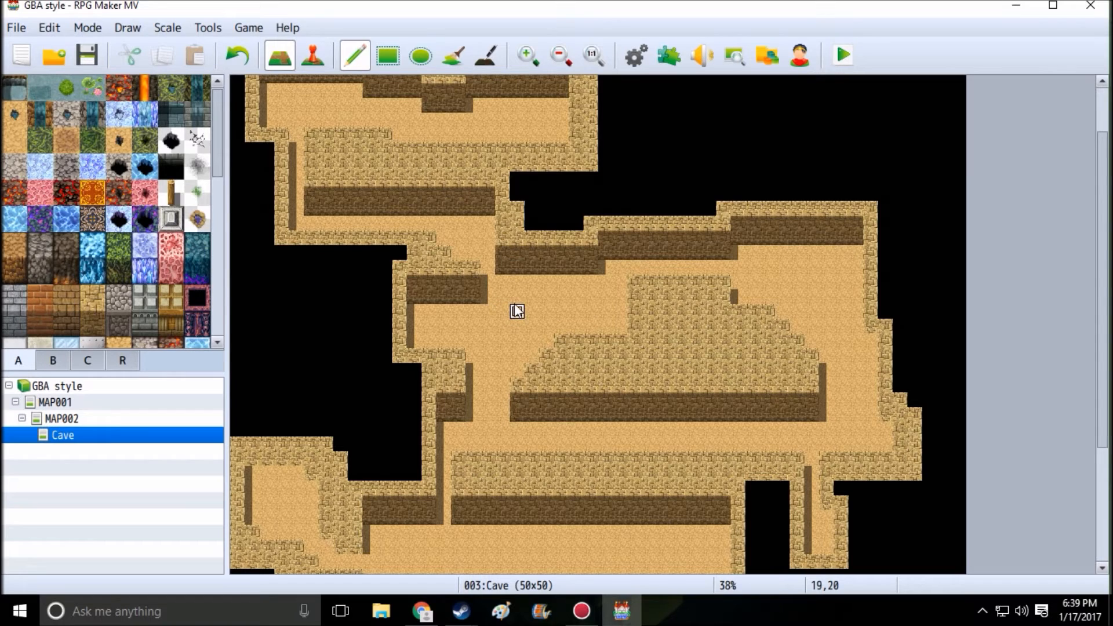
pyautogui.scroll(-3)
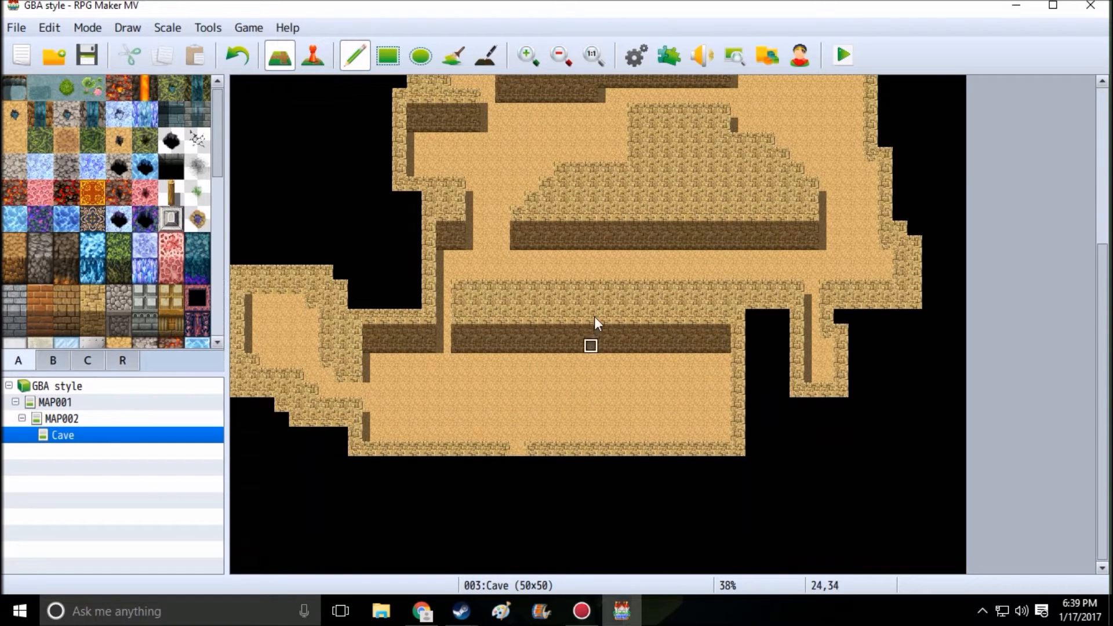
# In Event mode set the player's start at the lower chamber's bottom, then save the game
pyautogui.click(312, 55)
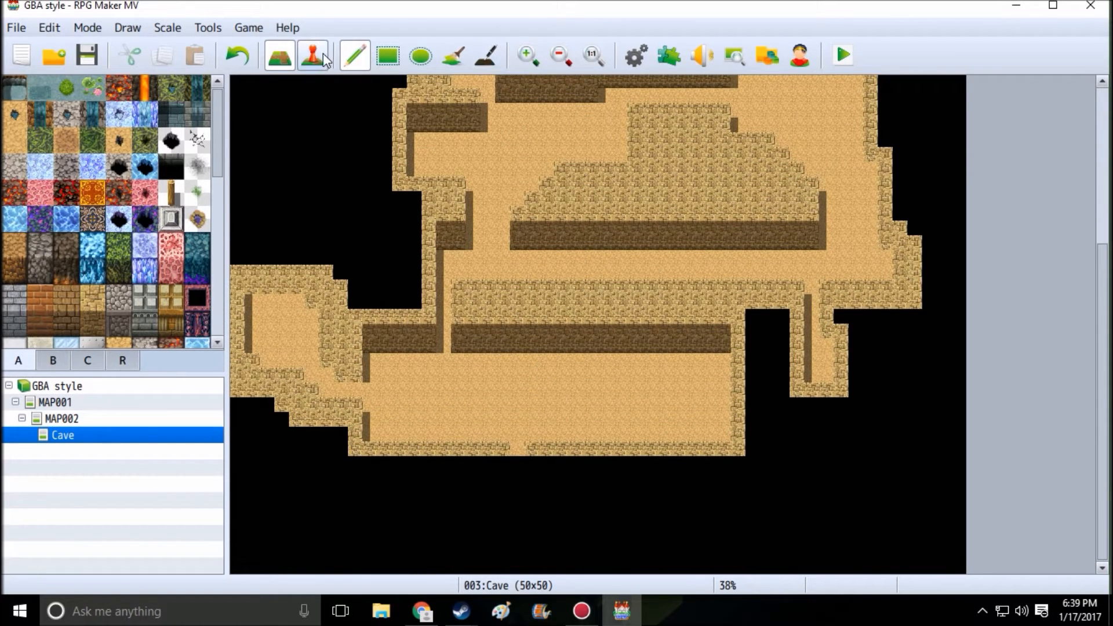
pyautogui.rightClick(501, 433)
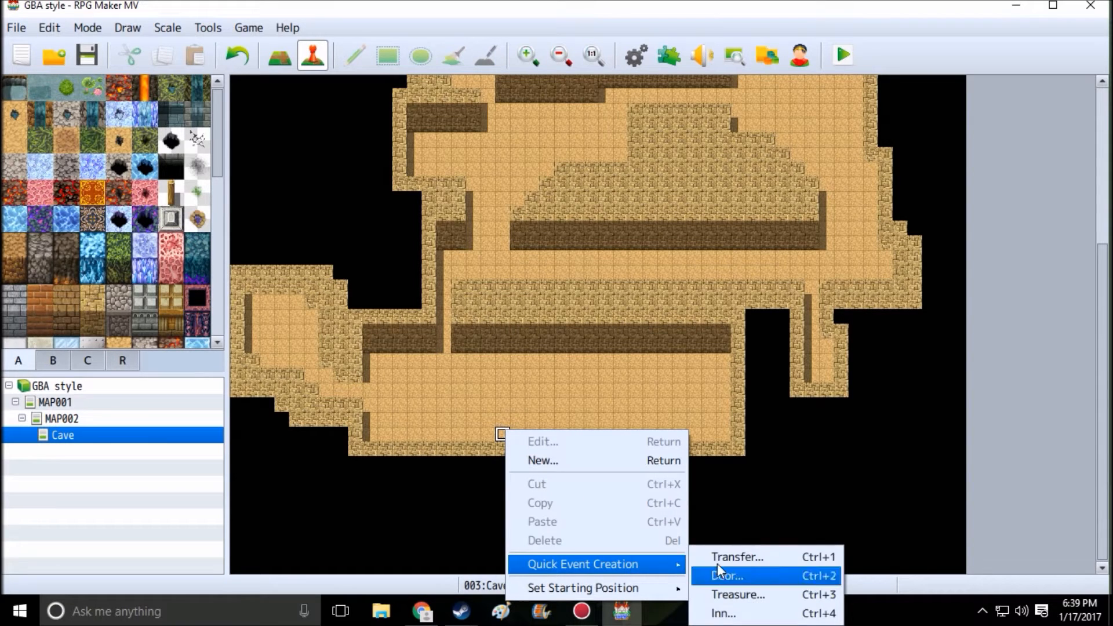
pyautogui.moveTo(631, 552)
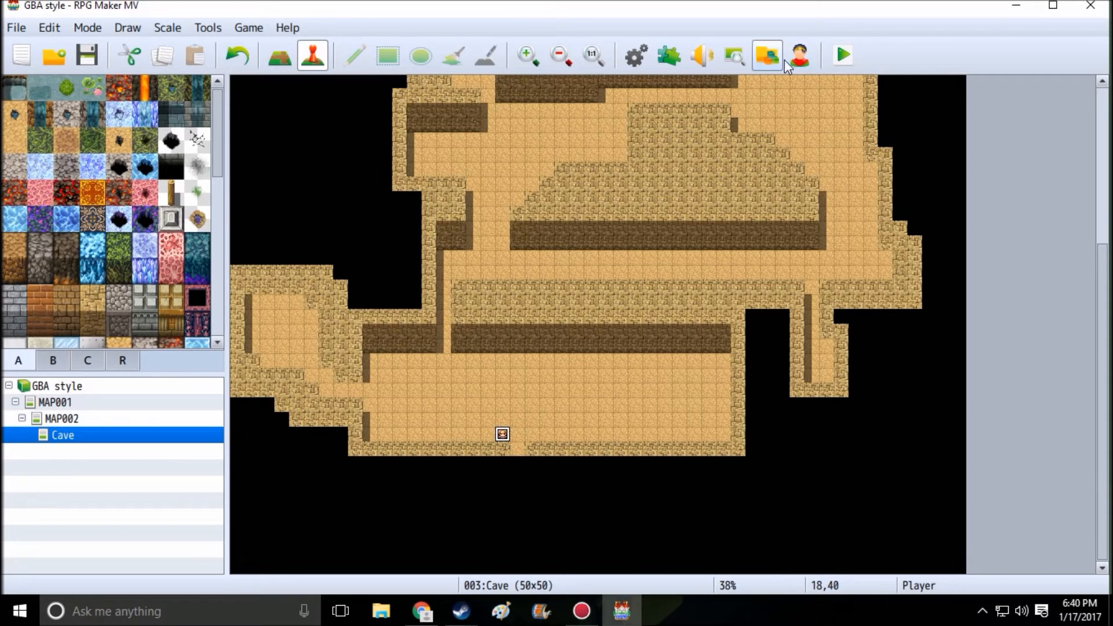
pyautogui.click(765, 55)
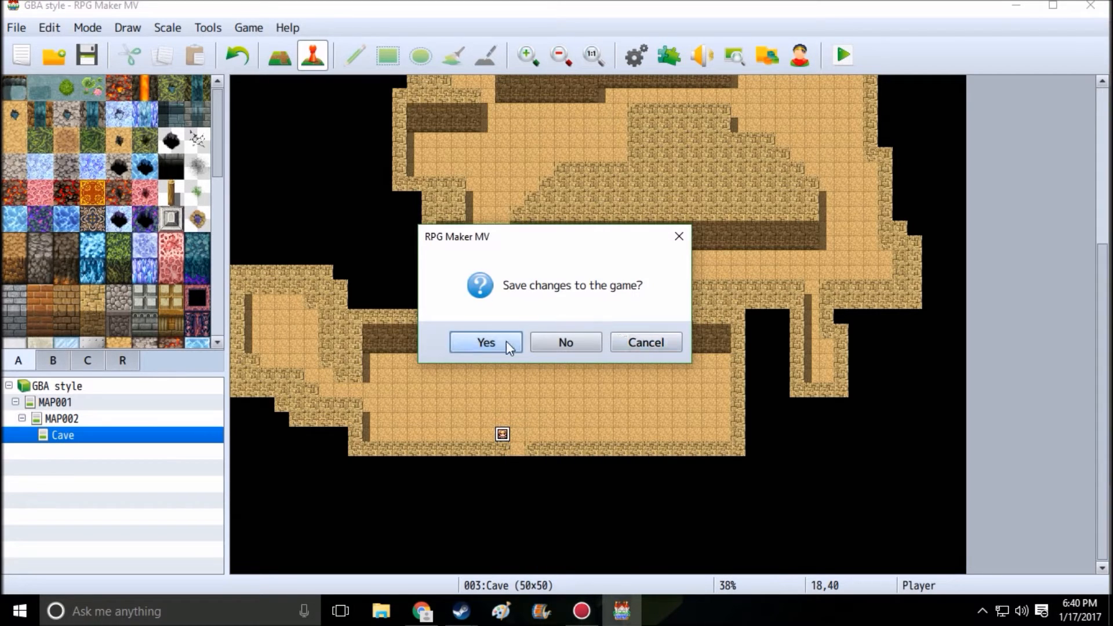
pyautogui.click(486, 342)
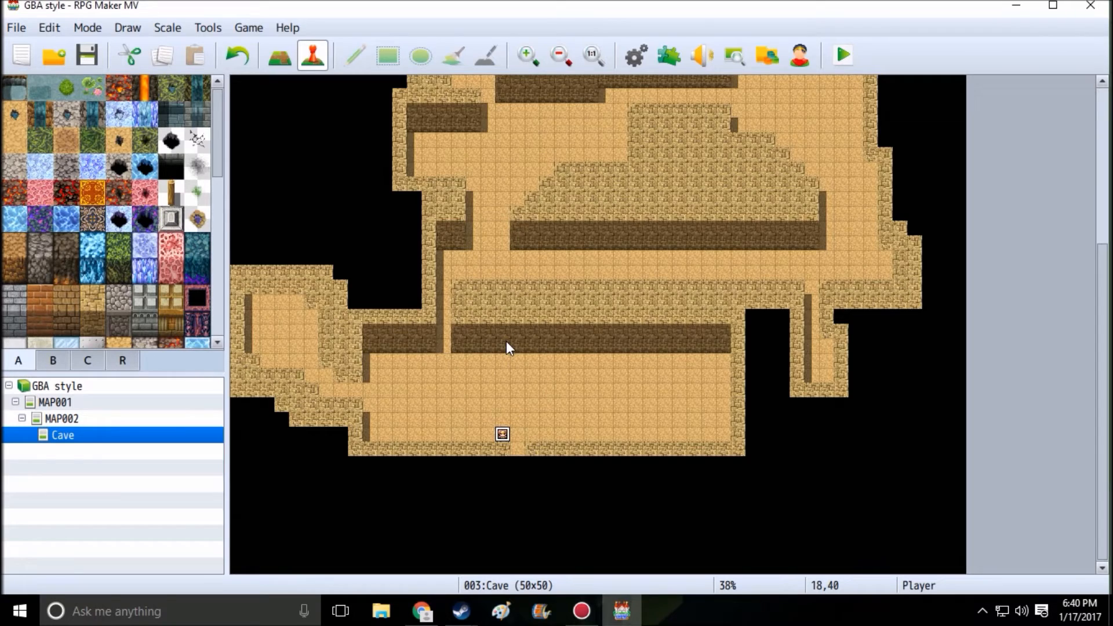
pyautogui.click(843, 54)
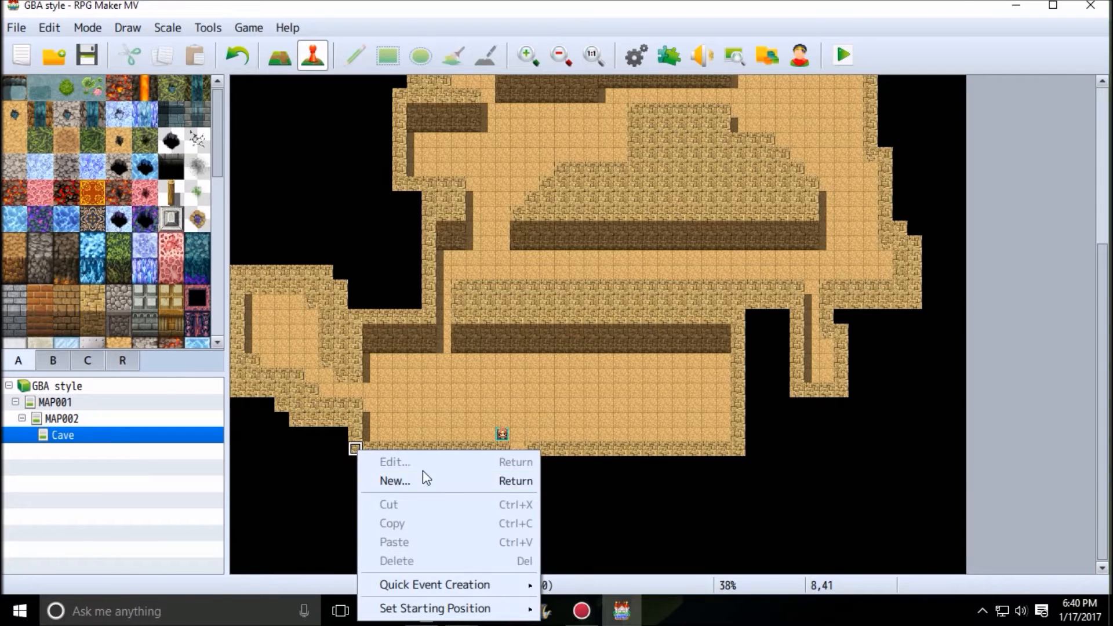
# Close the event editor and reread the TerraxLighting help instructions
pyautogui.click(394, 480)
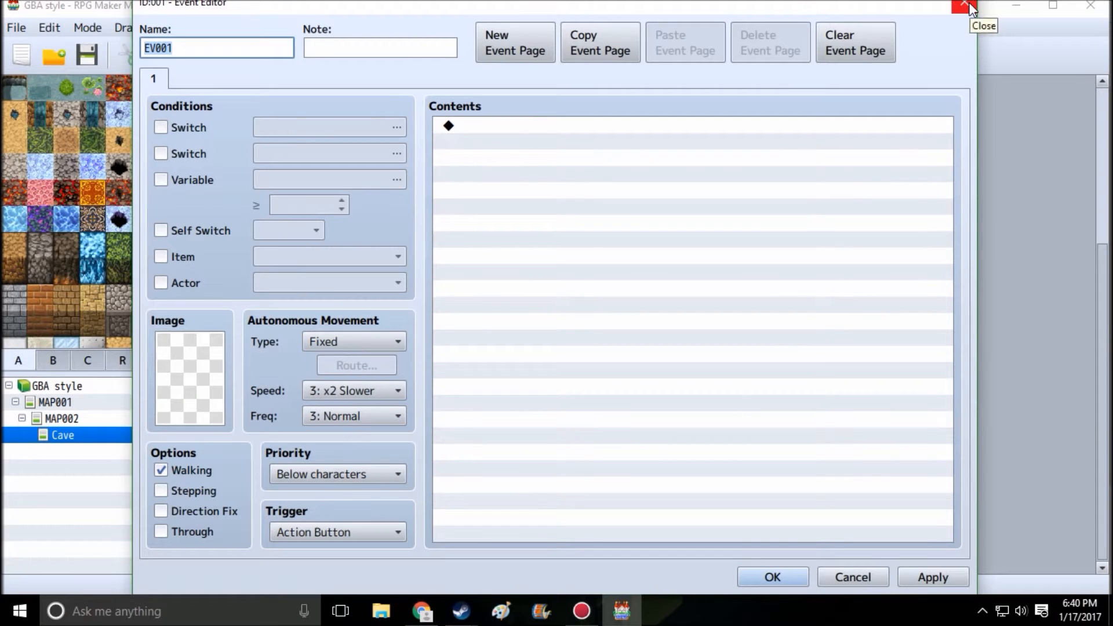
pyautogui.moveTo(632, 518)
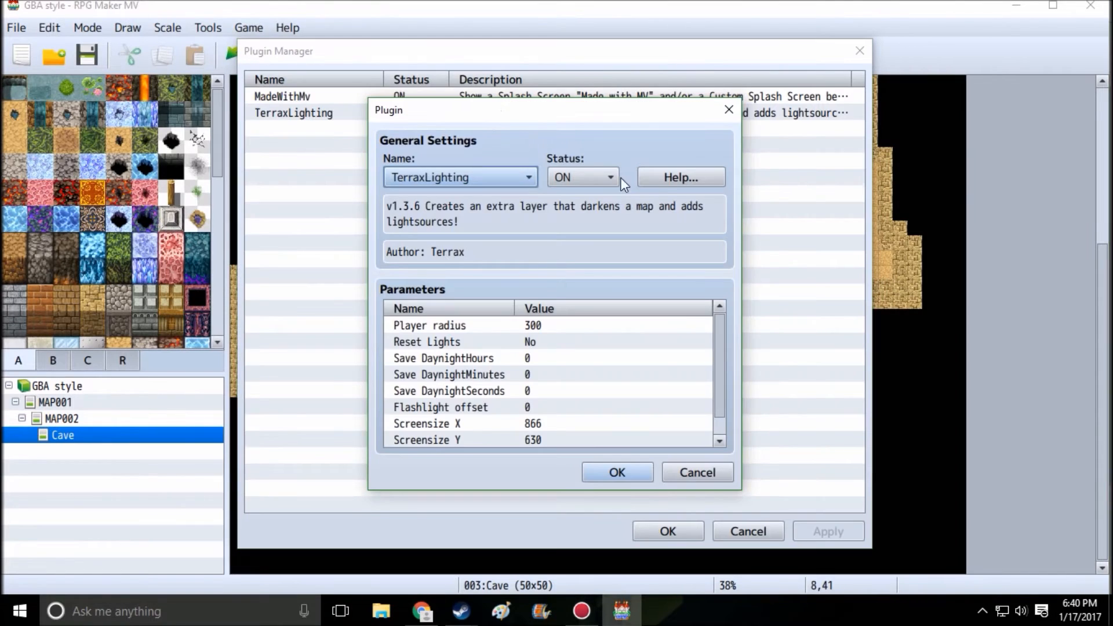
pyautogui.click(679, 176)
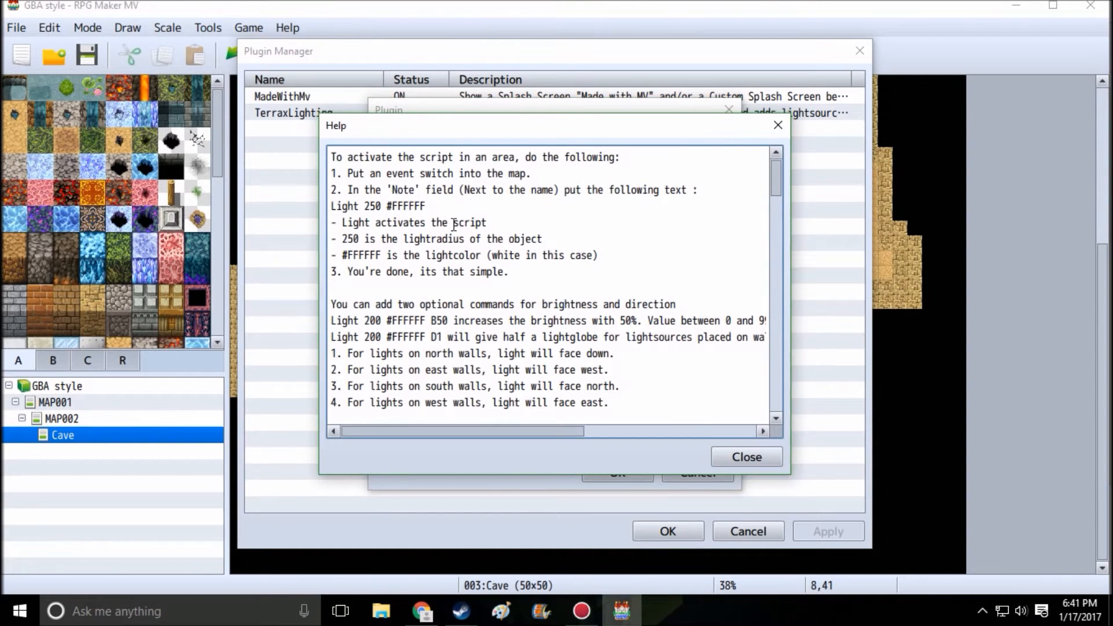
pyautogui.click(746, 457)
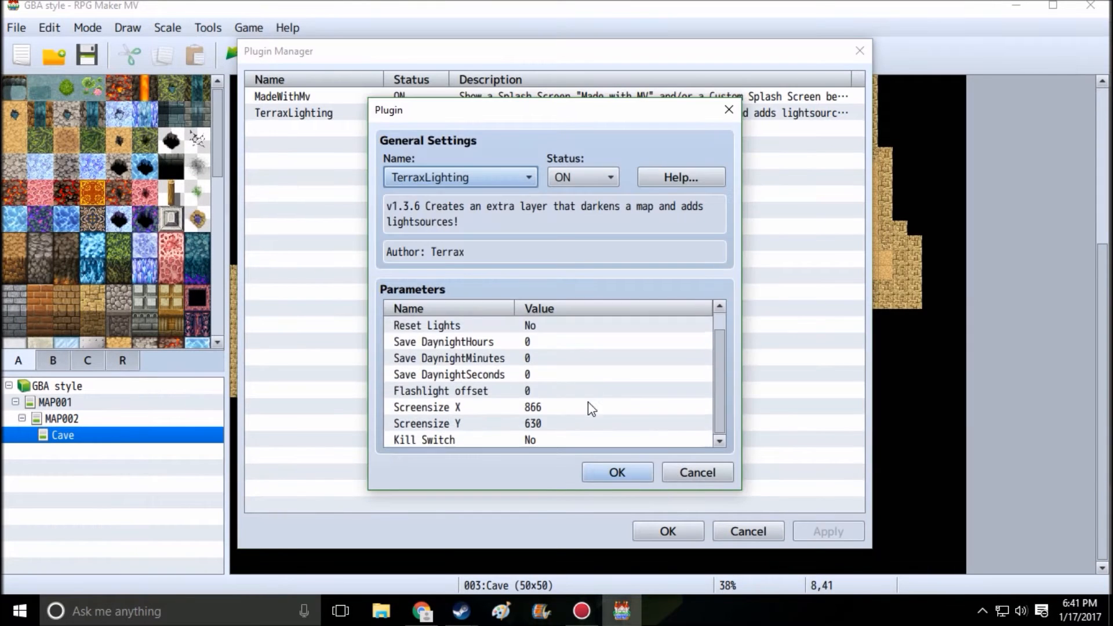
pyautogui.click(679, 176)
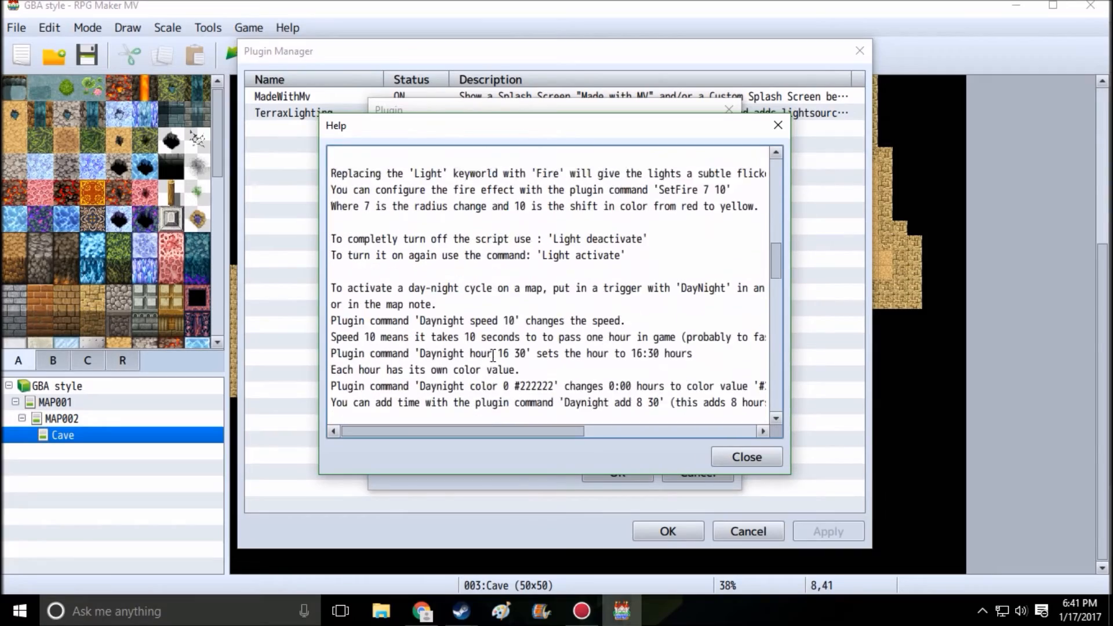
pyautogui.scroll(-3)
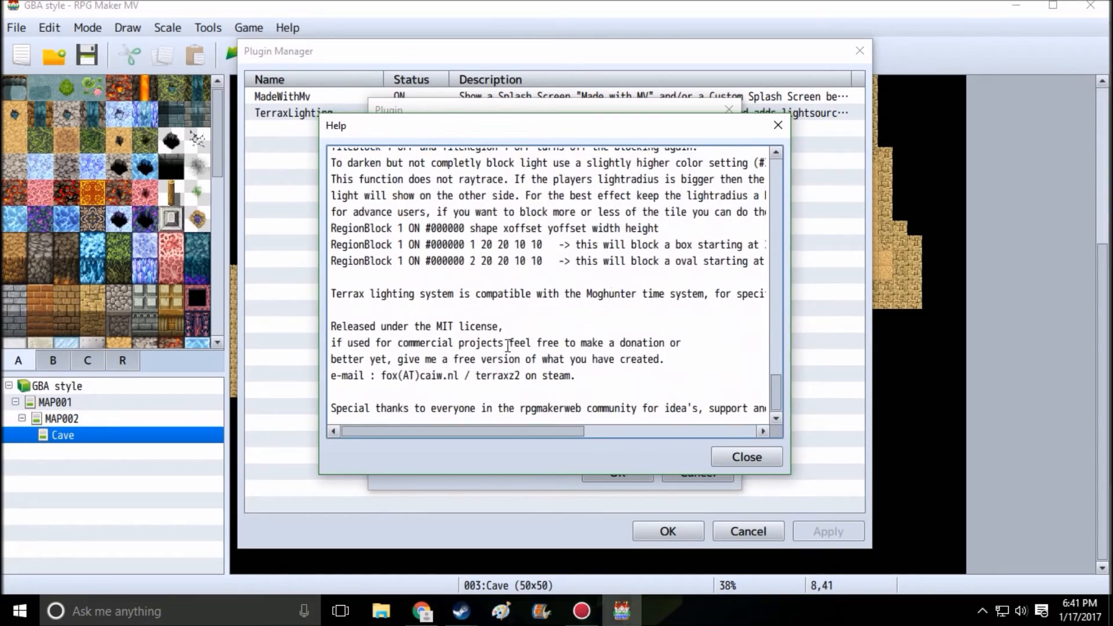
pyautogui.scroll(3)
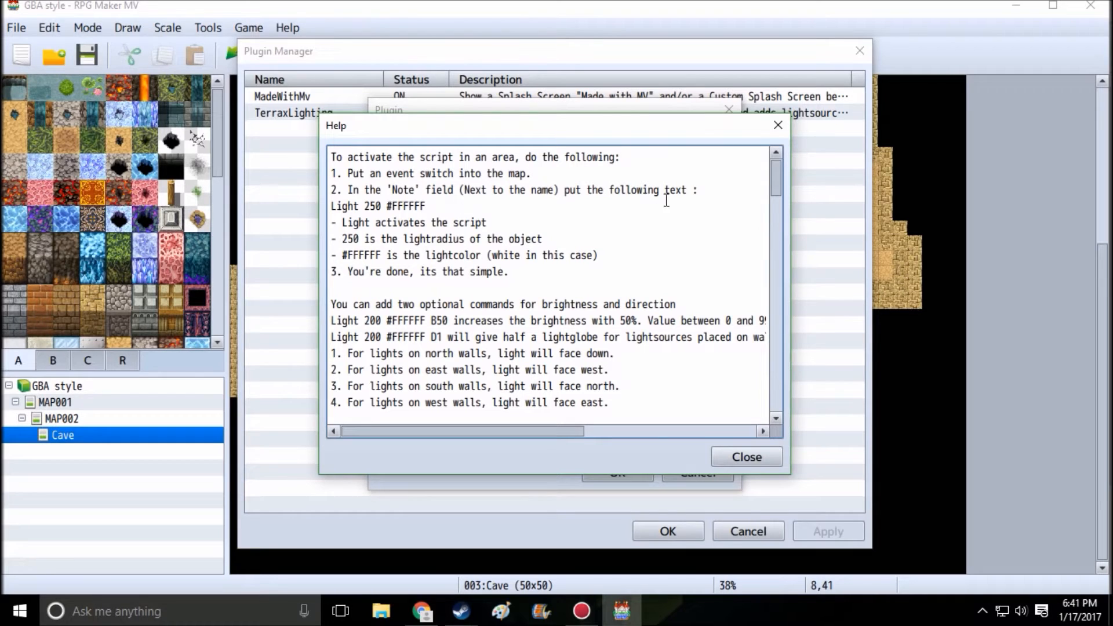
pyautogui.click(746, 457)
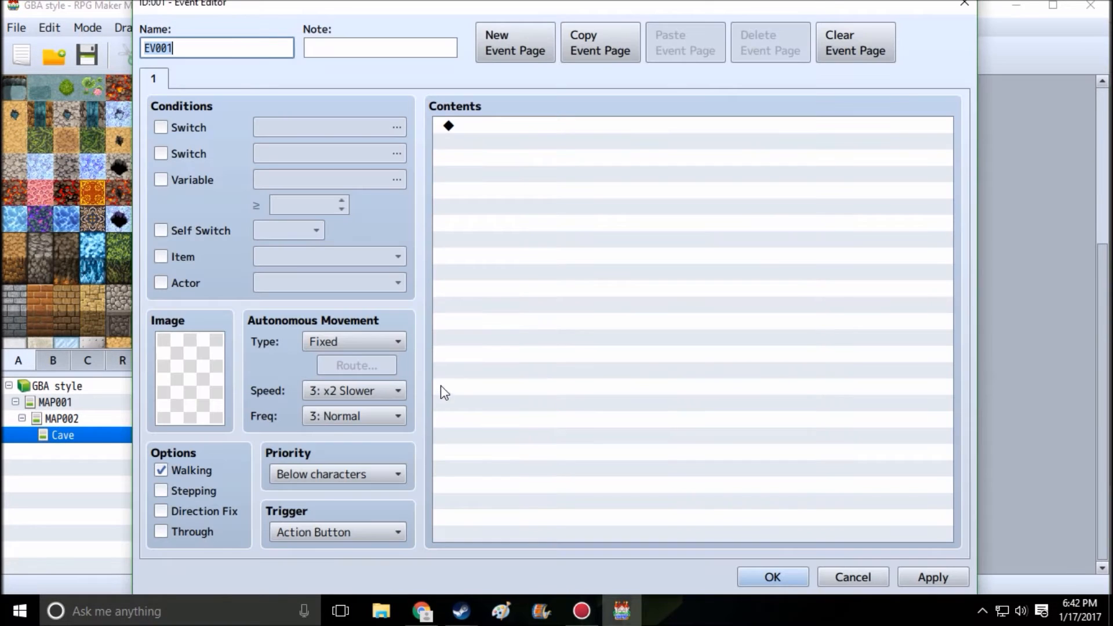
# Paste 'Light 250 #FFFFFF' into the event's Note field
pyautogui.rightClick(380, 47)
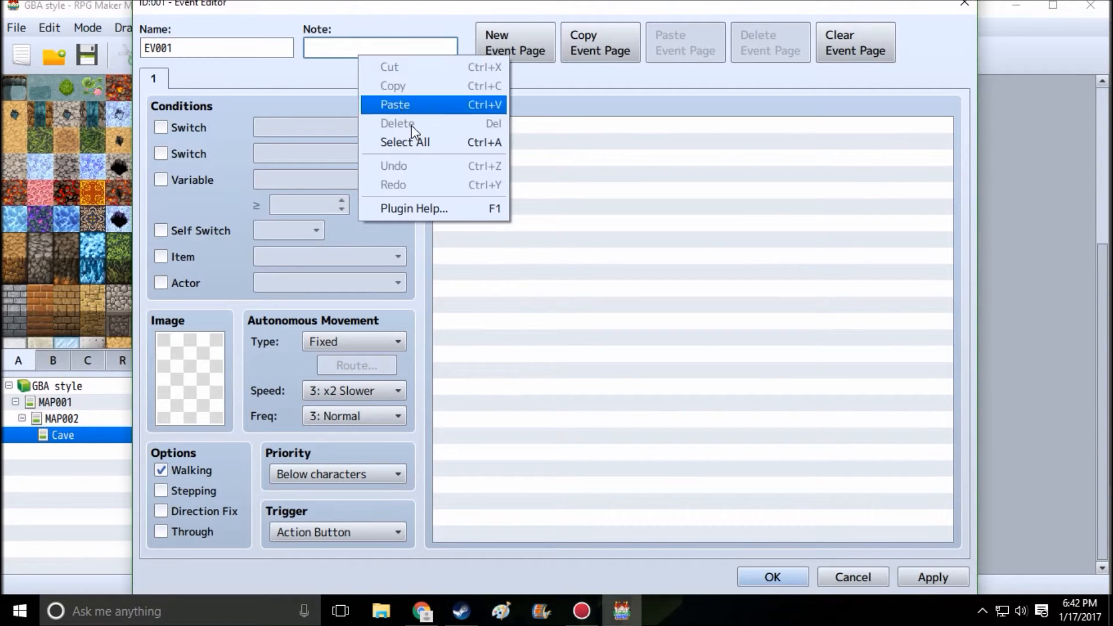
pyautogui.click(395, 105)
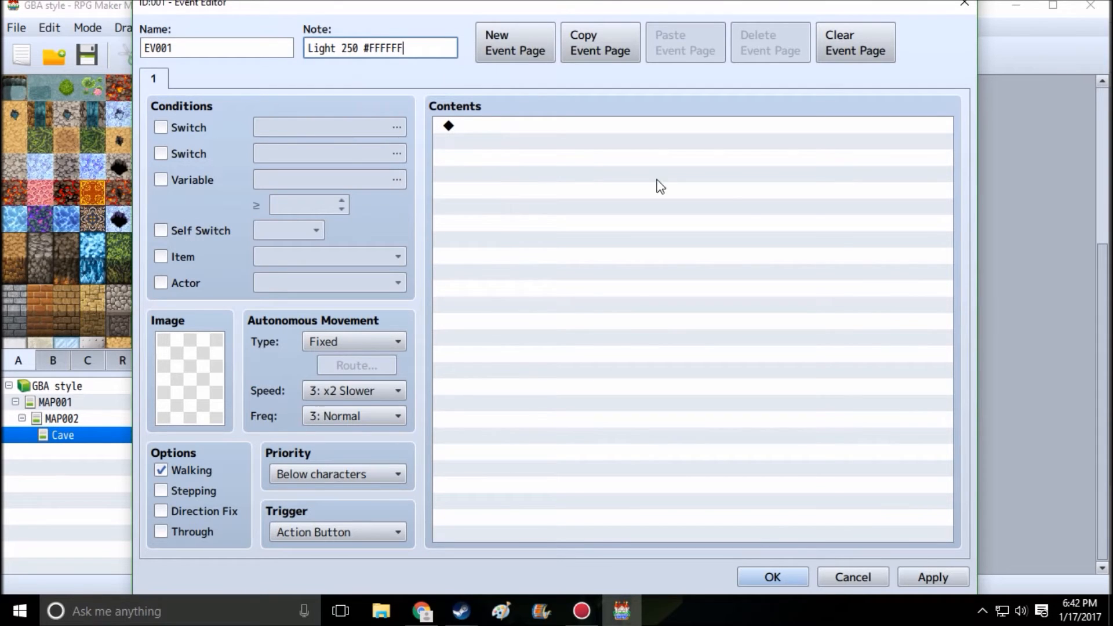
# Confirm the light event, set the Title music volume to 0% in System, and apply the database changes
pyautogui.click(772, 576)
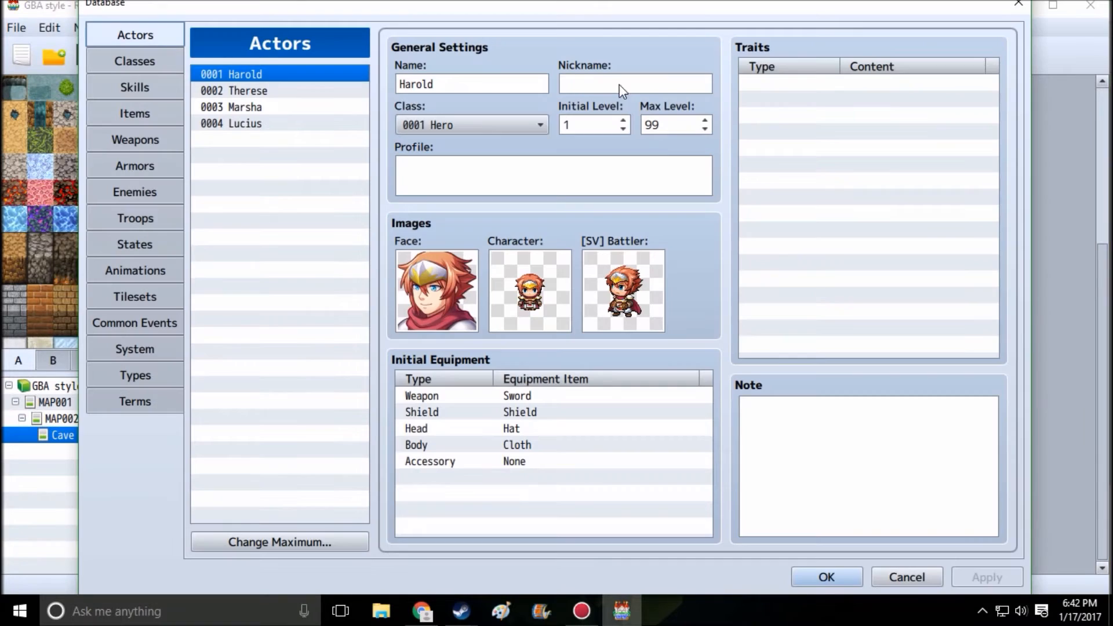
pyautogui.click(134, 349)
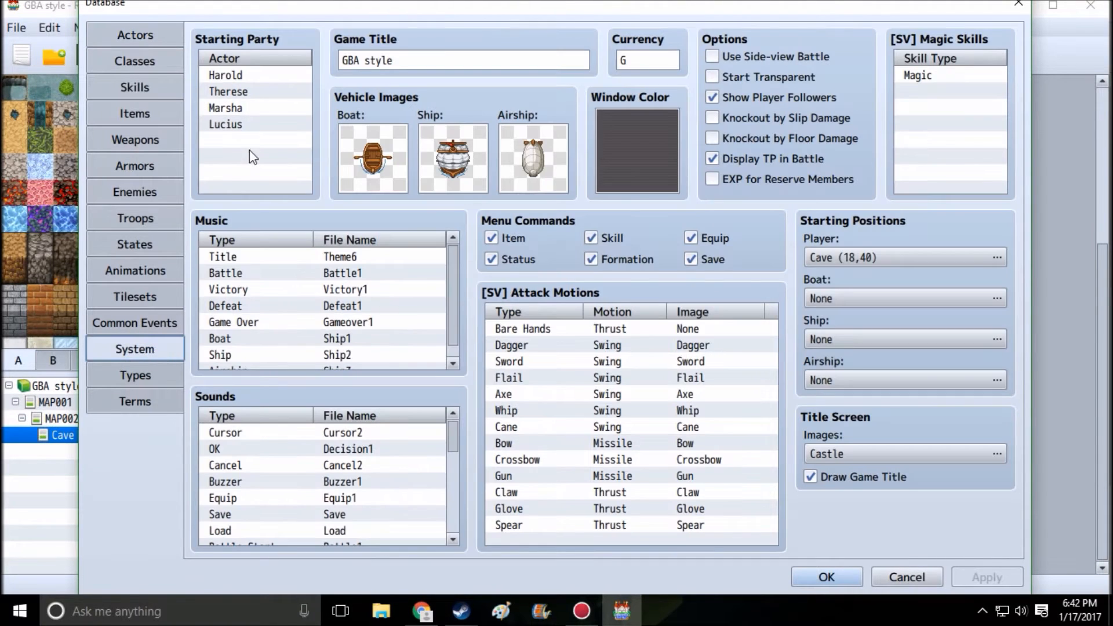
pyautogui.scroll(-3)
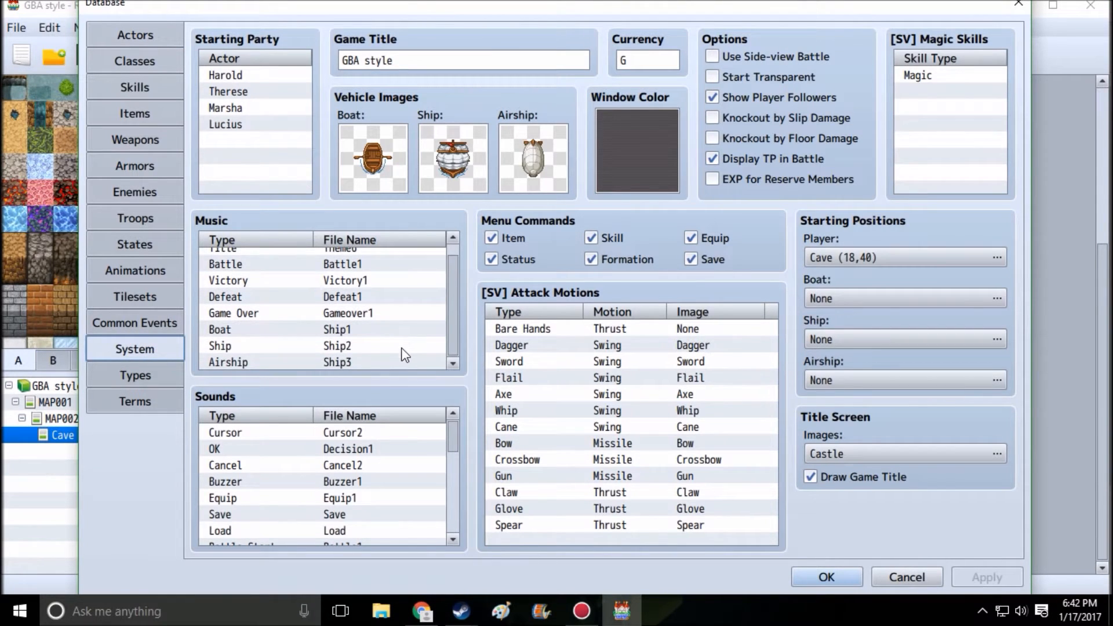
pyautogui.scroll(3)
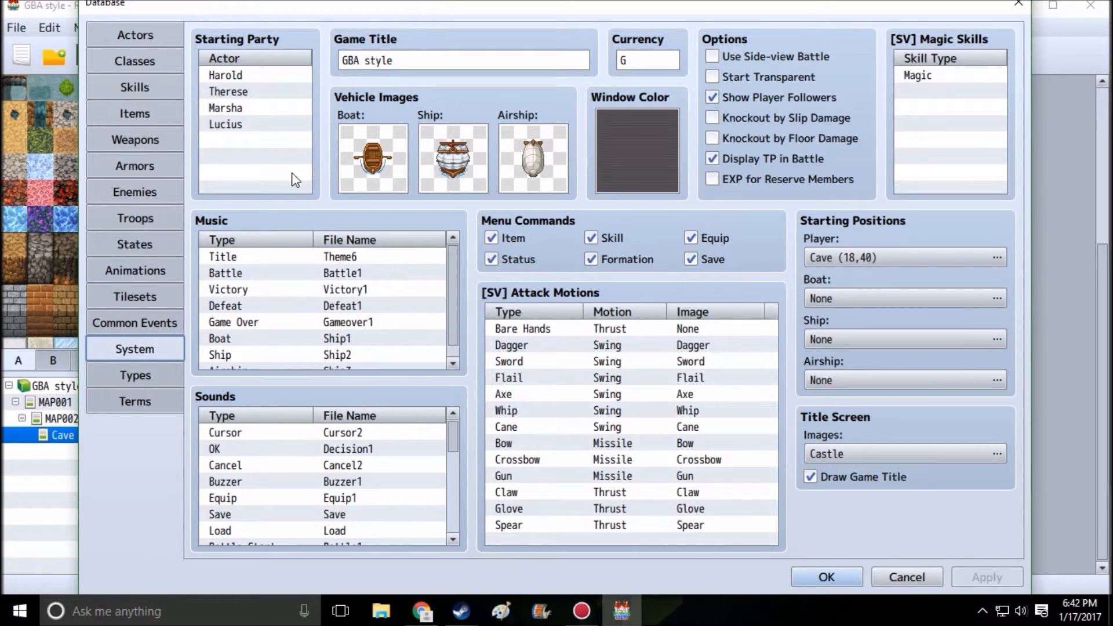
pyautogui.moveTo(259, 442)
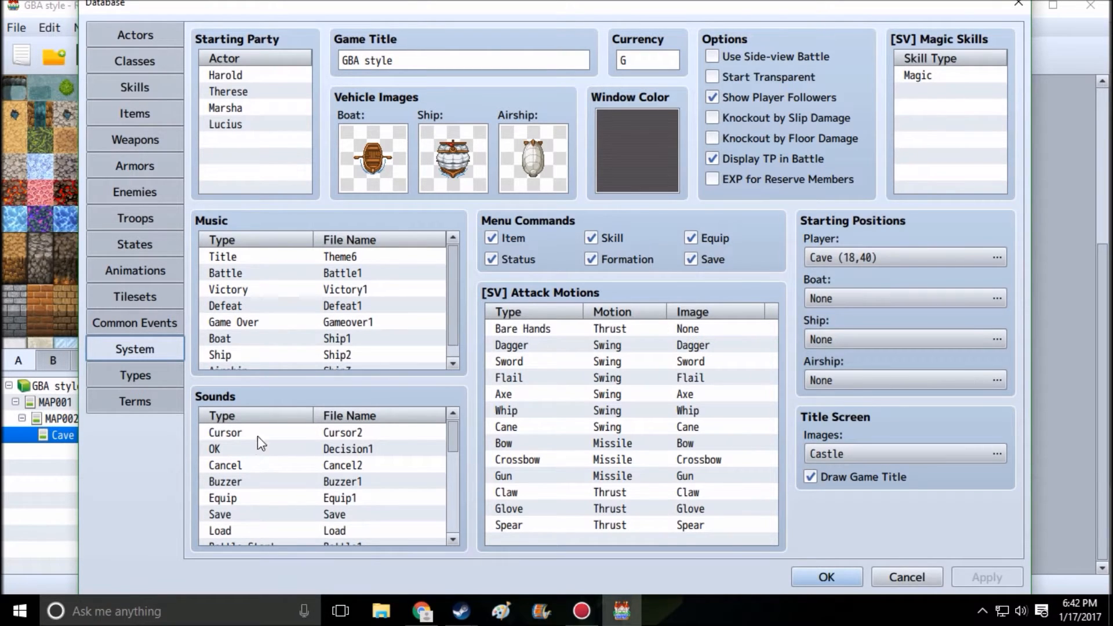
pyautogui.moveTo(287, 311)
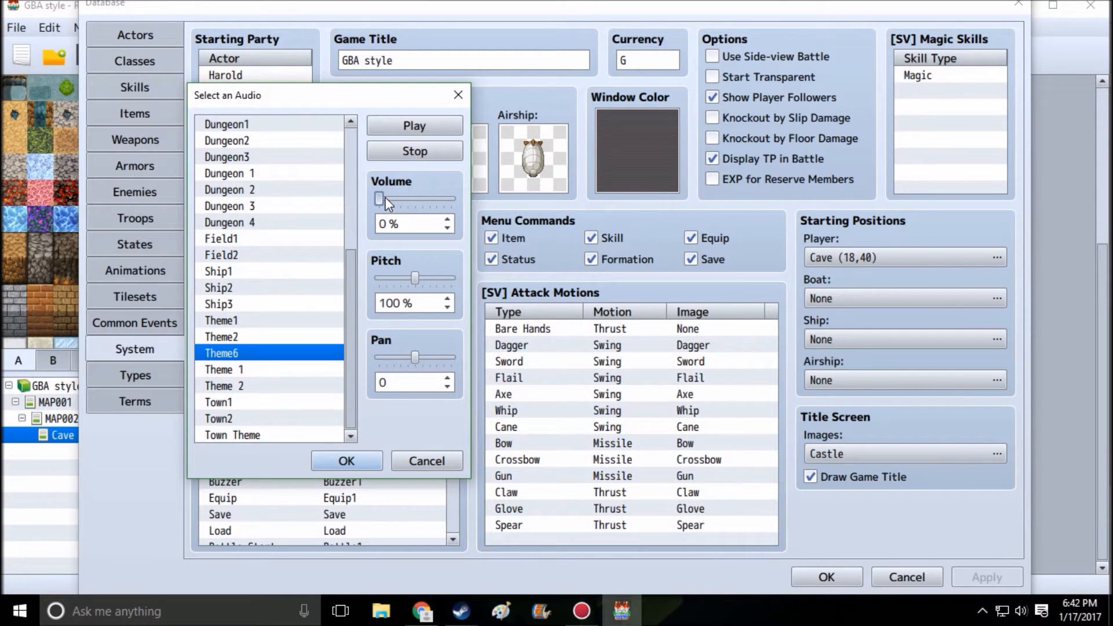
pyautogui.click(347, 460)
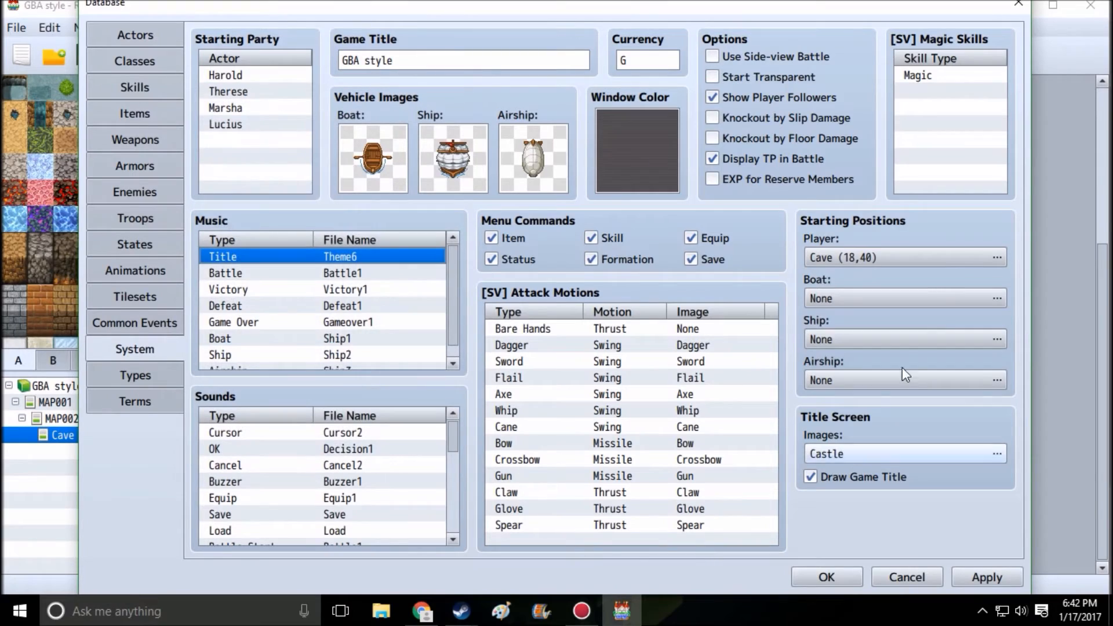
pyautogui.click(826, 576)
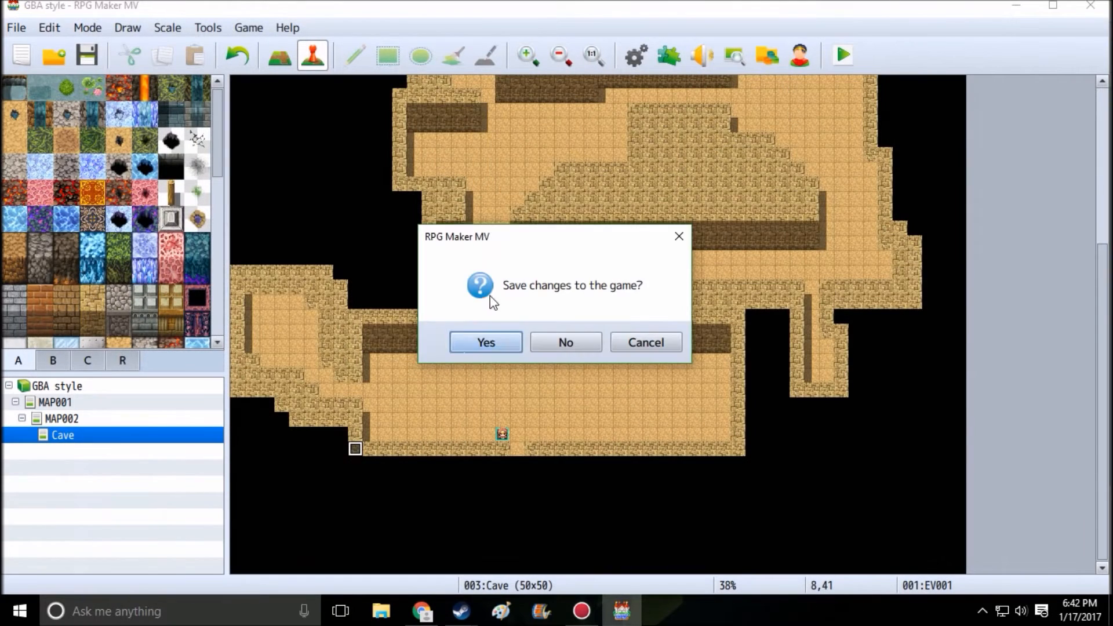
# Save the game, playtest the darkened cave with the party's glow, then close the test window
pyautogui.click(485, 342)
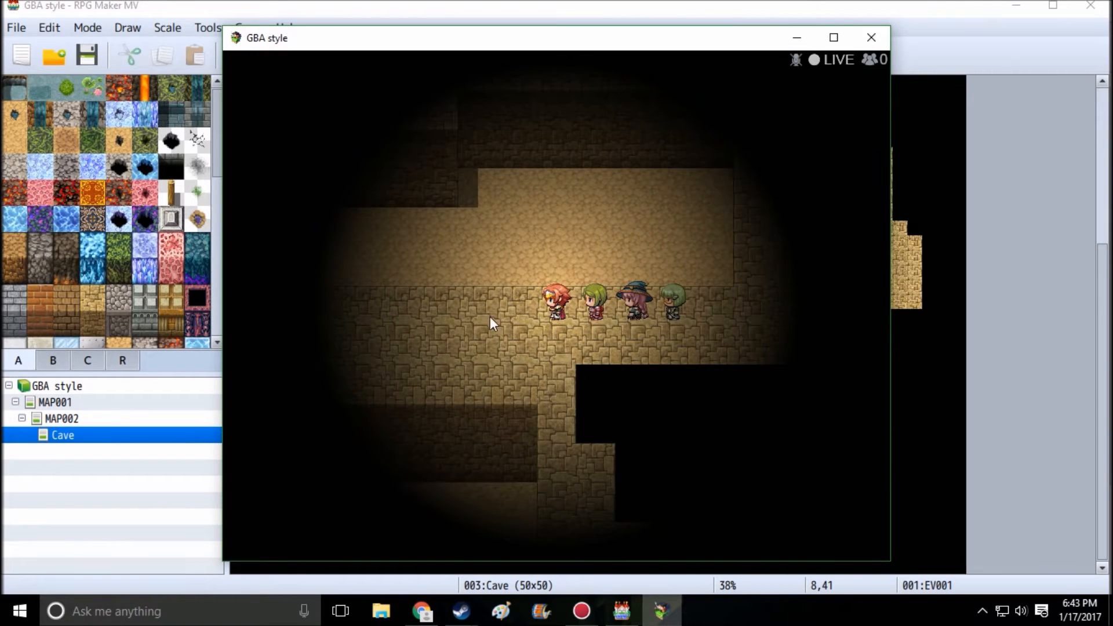
pyautogui.click(871, 37)
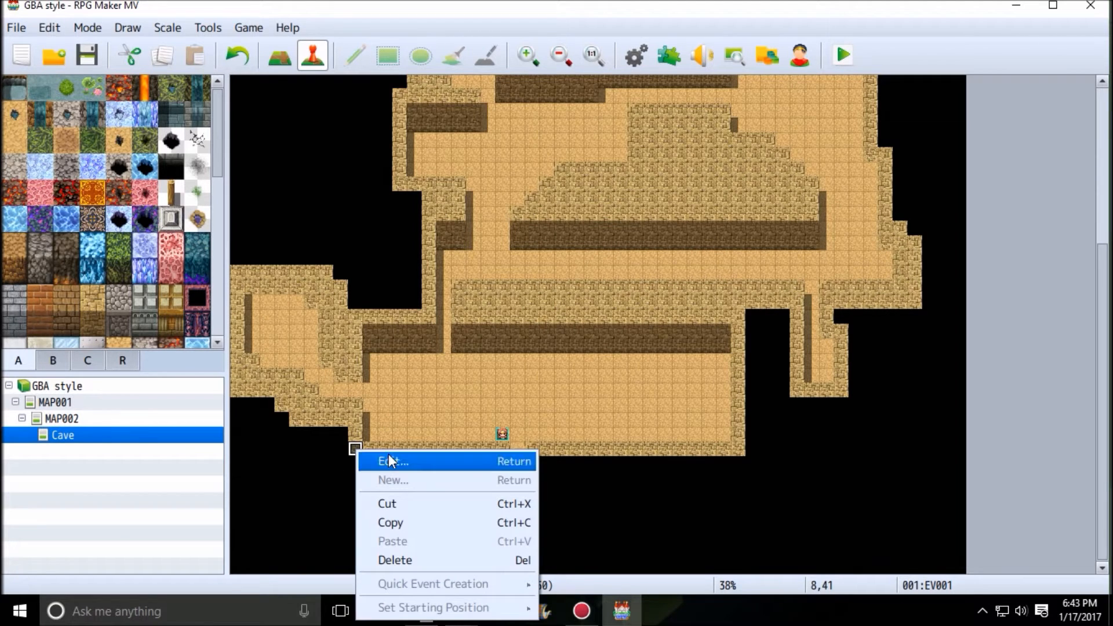
pyautogui.moveTo(399, 523)
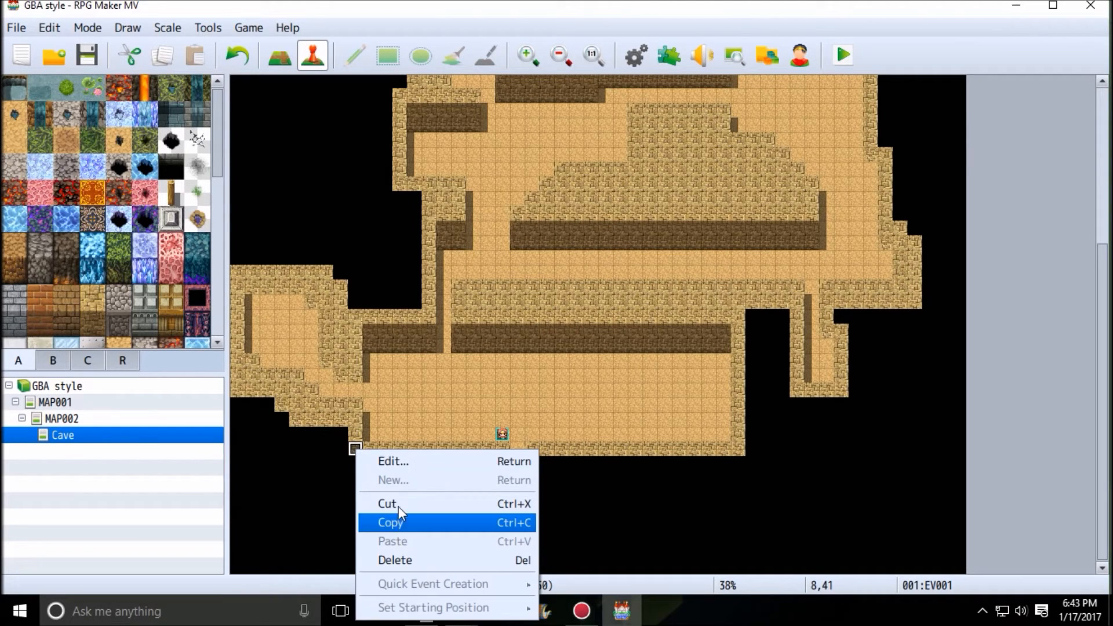
# Cut the light event and paste it onto the open floor tile at 20,37
pyautogui.click(391, 522)
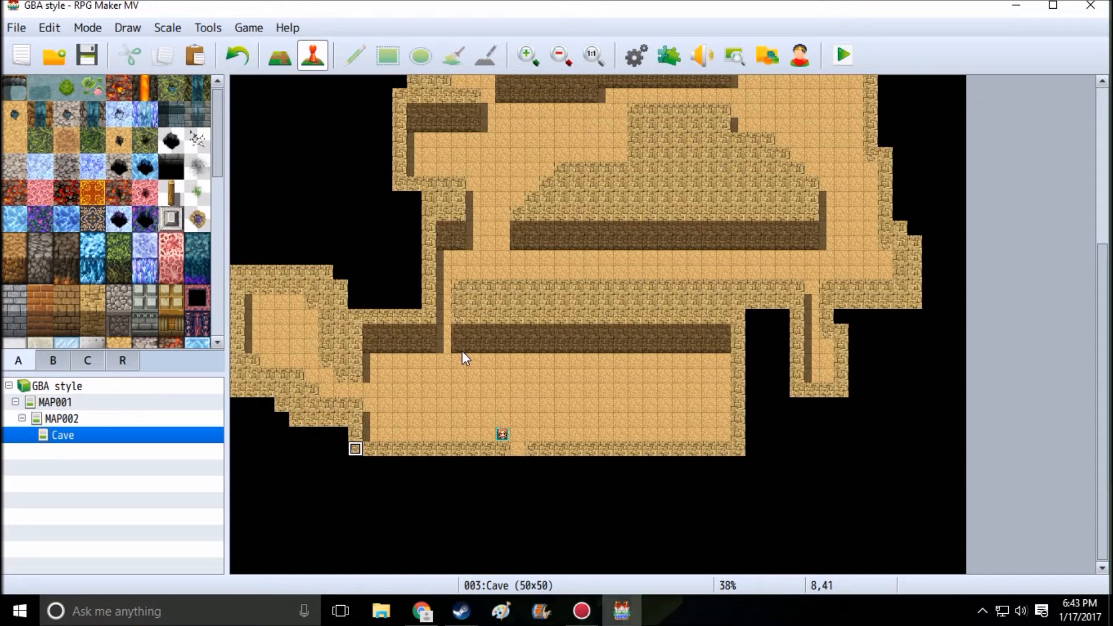
pyautogui.moveTo(459, 348)
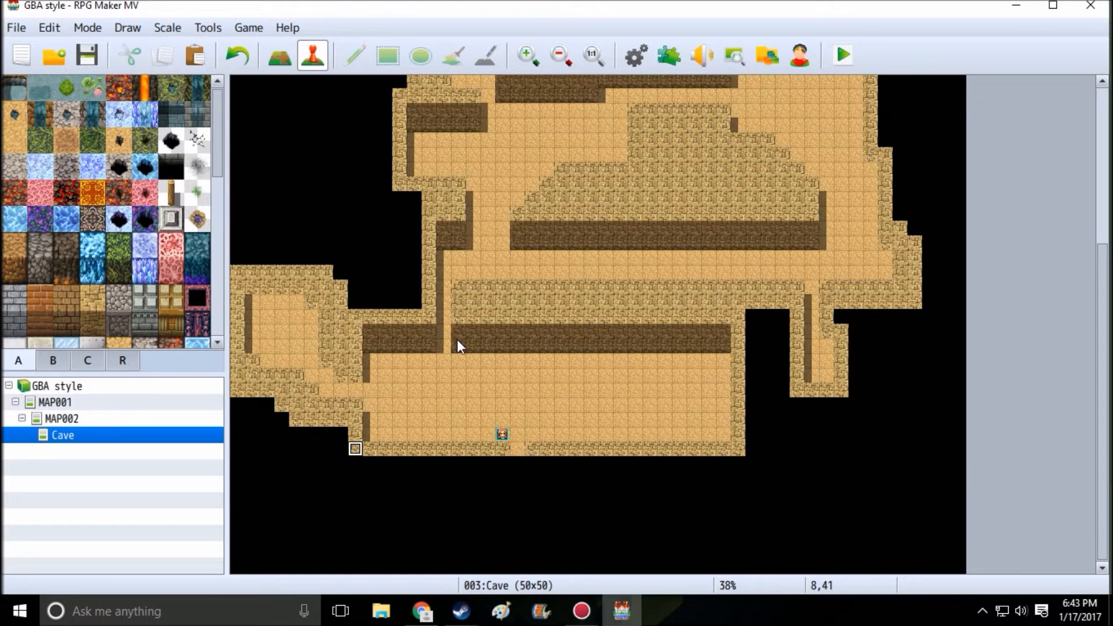
pyautogui.rightClick(531, 390)
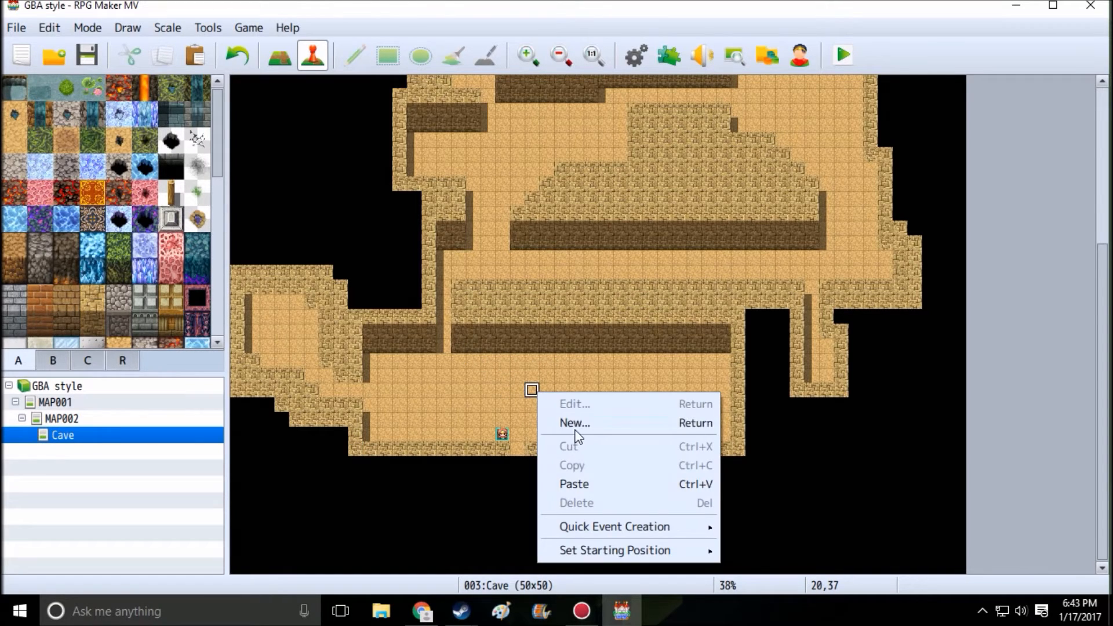
pyautogui.click(574, 423)
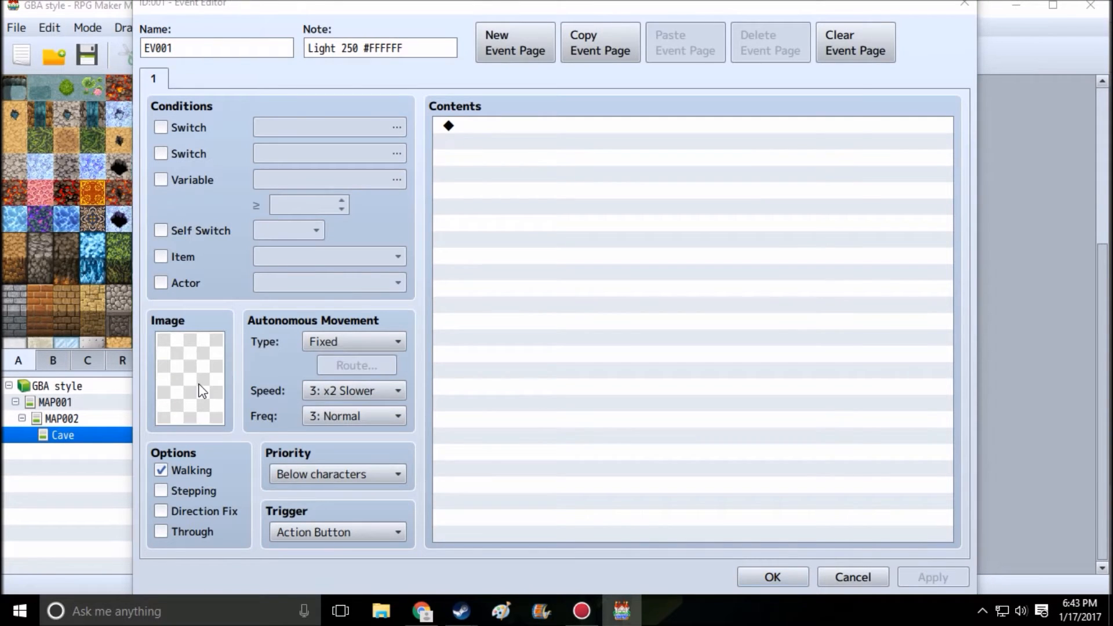
pyautogui.click(189, 375)
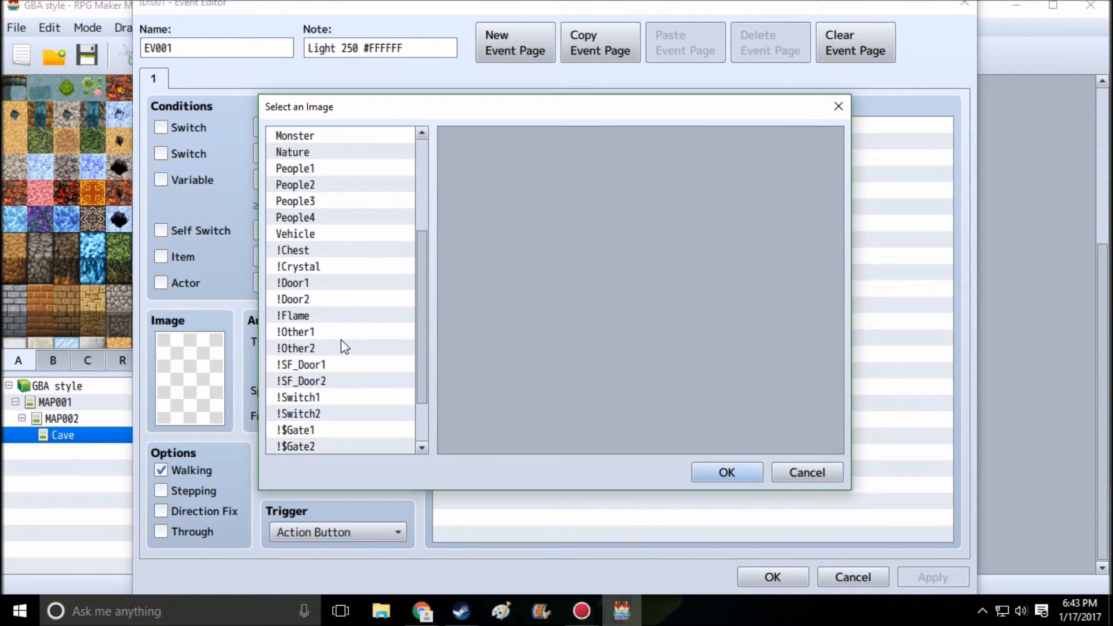
pyautogui.click(292, 316)
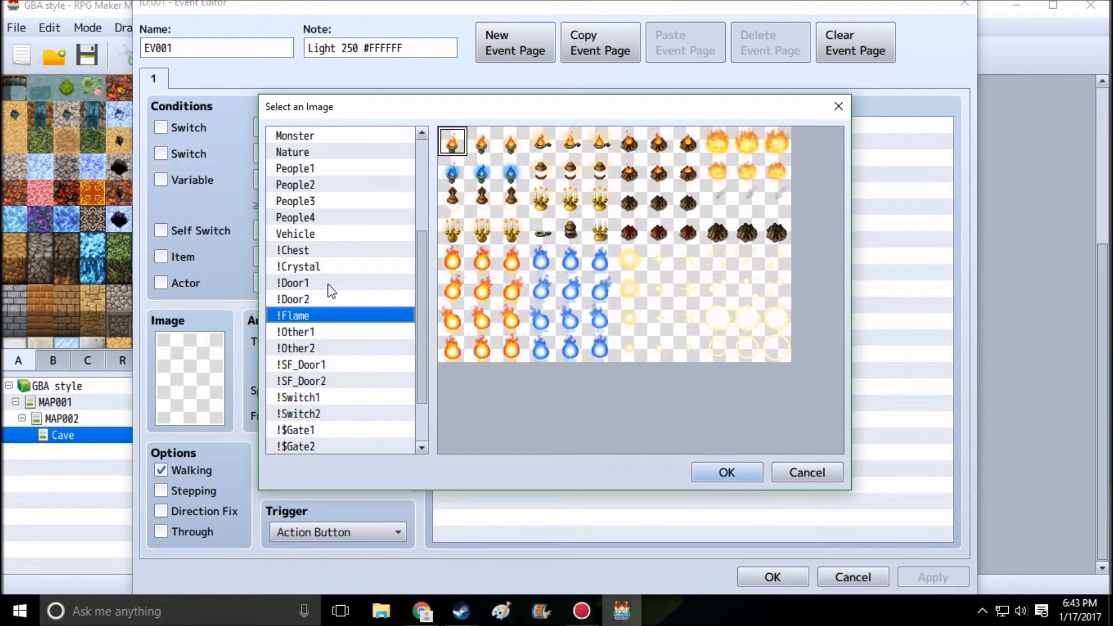
pyautogui.moveTo(568, 177)
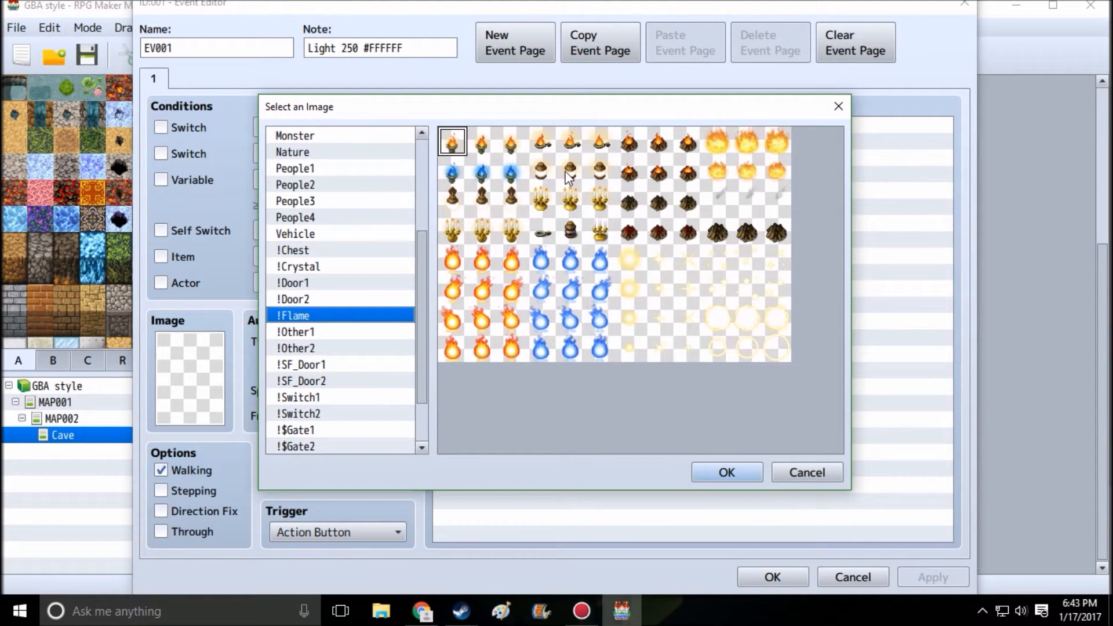
pyautogui.click(726, 472)
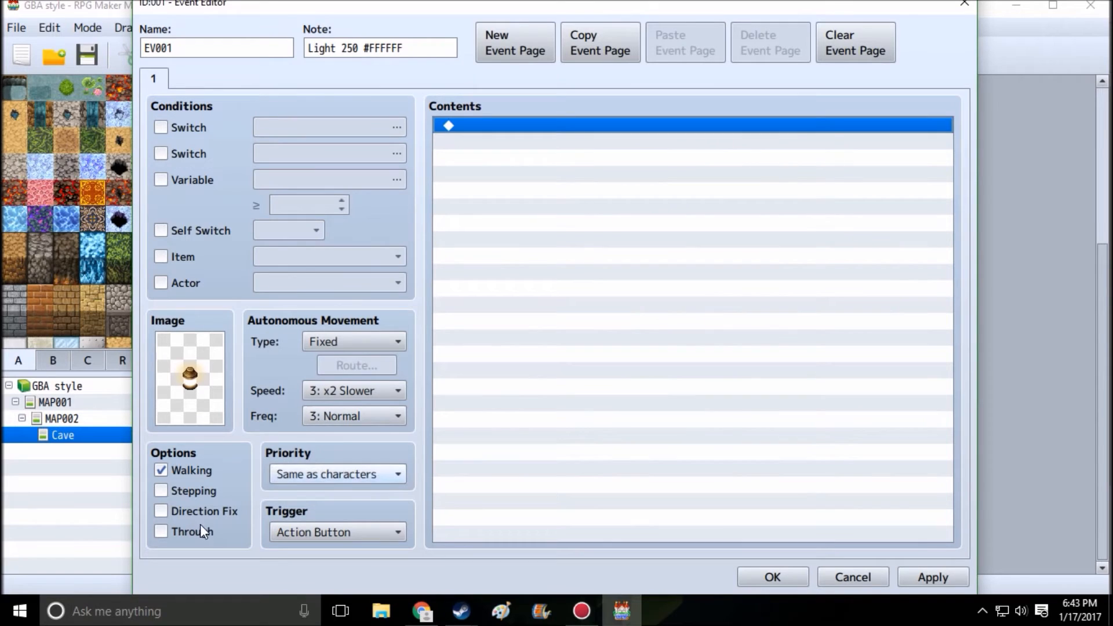
pyautogui.click(160, 491)
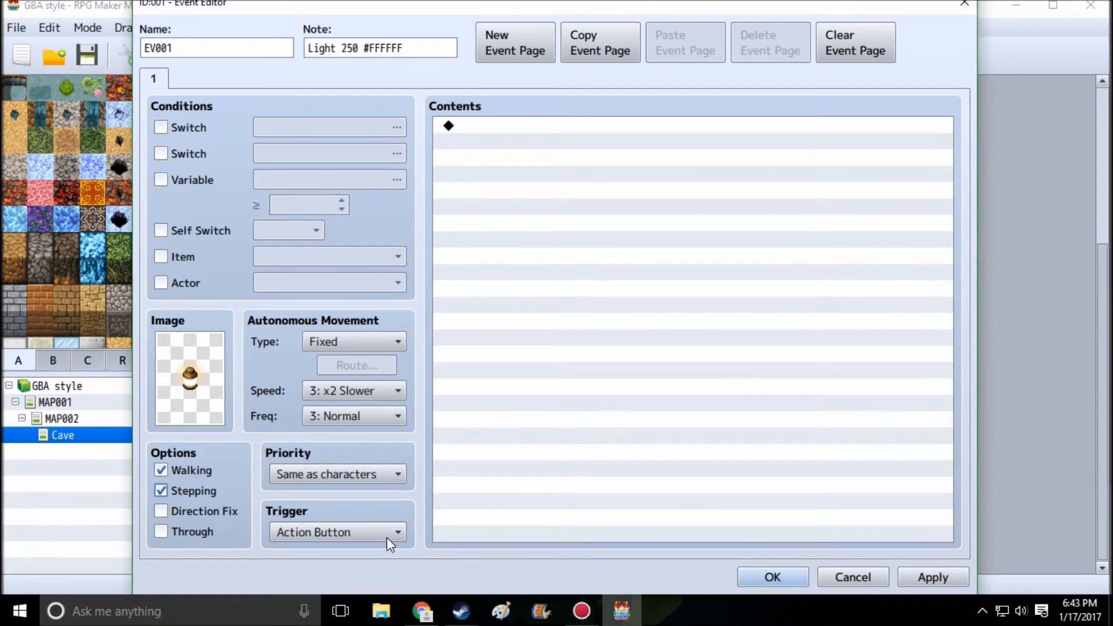
pyautogui.click(772, 576)
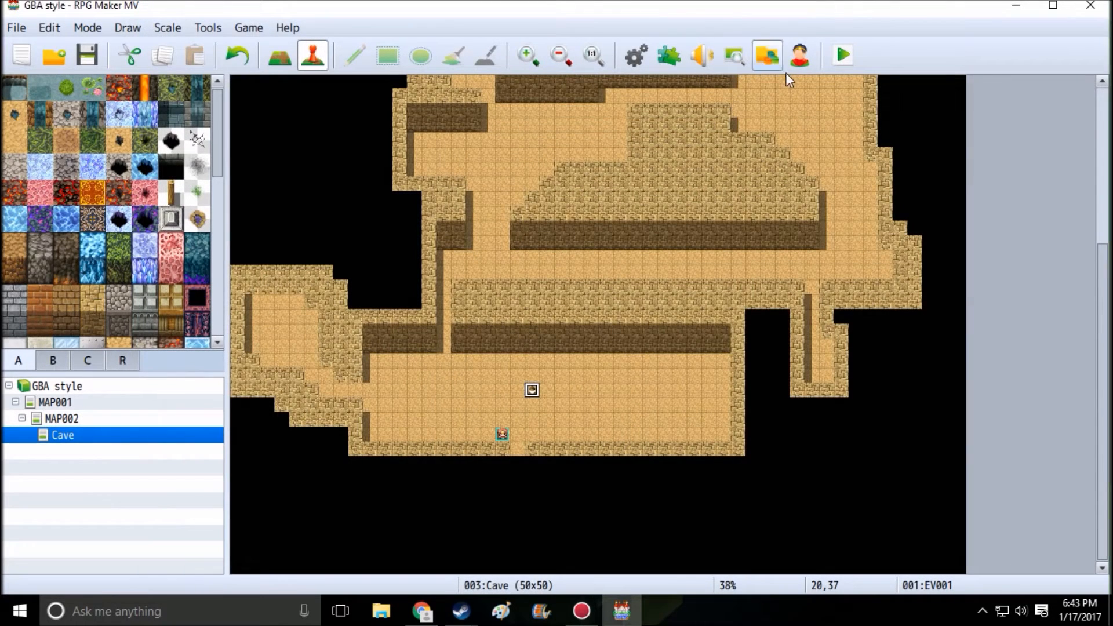
pyautogui.click(765, 54)
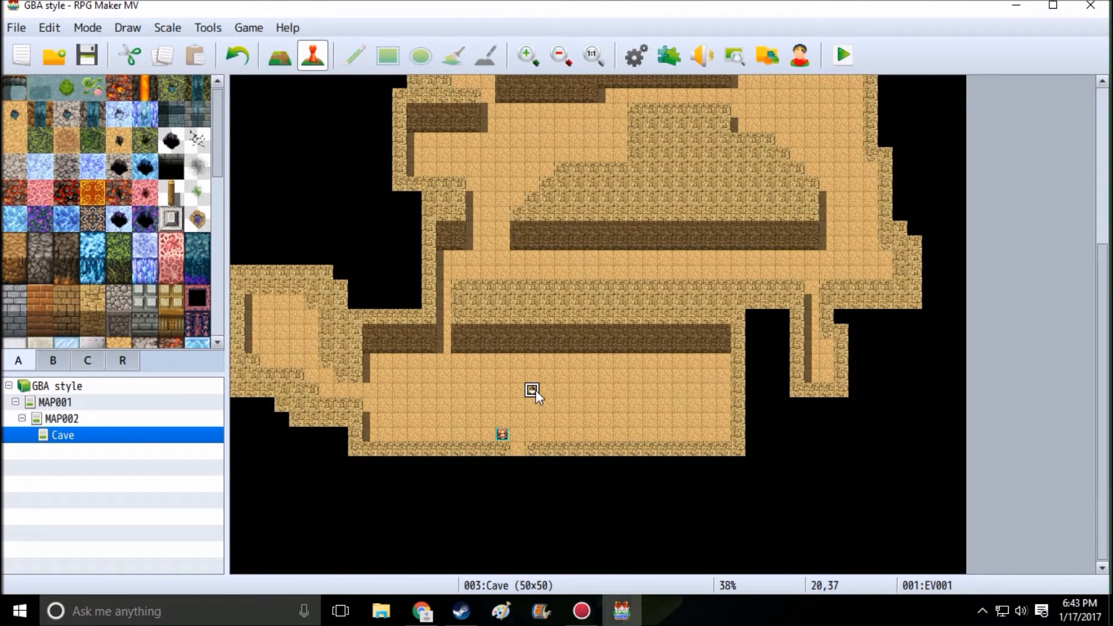
pyautogui.moveTo(468, 393)
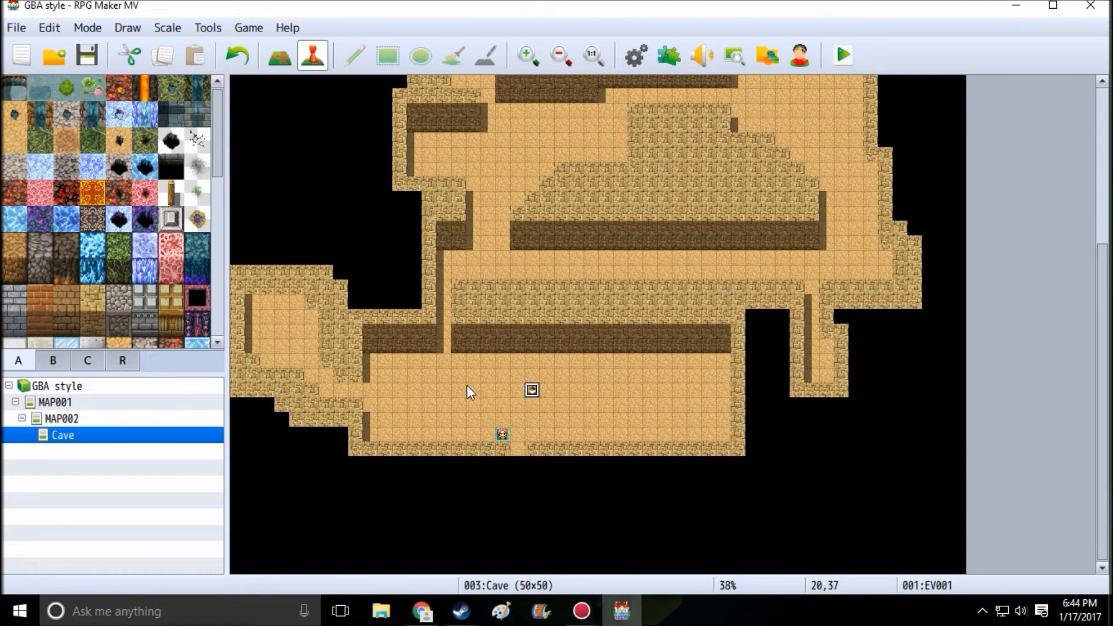
pyautogui.moveTo(454, 412)
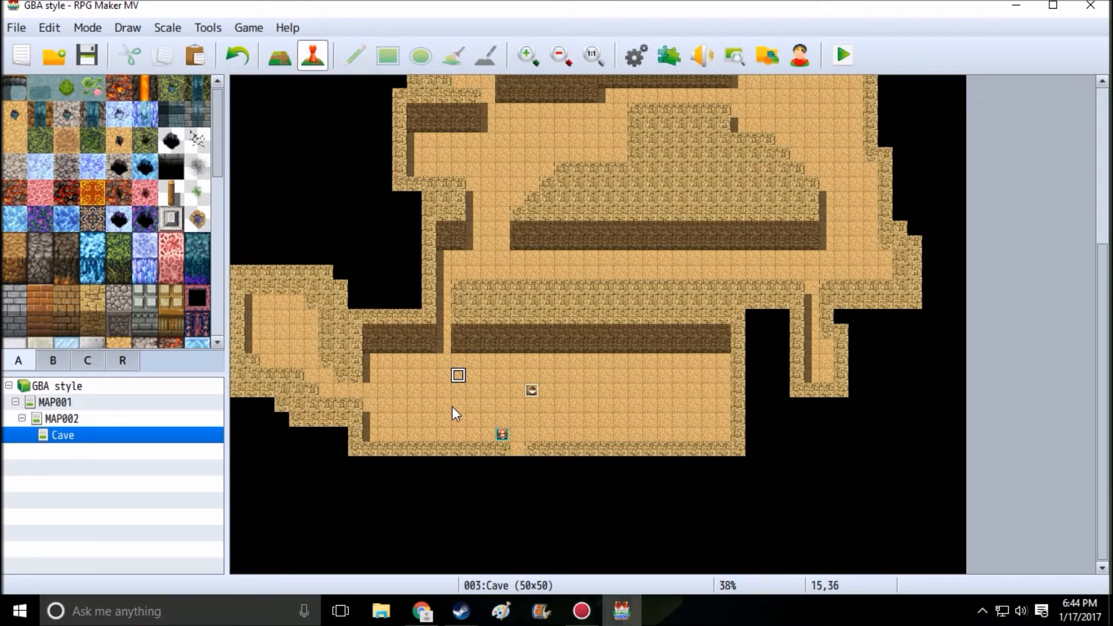
pyautogui.click(531, 391)
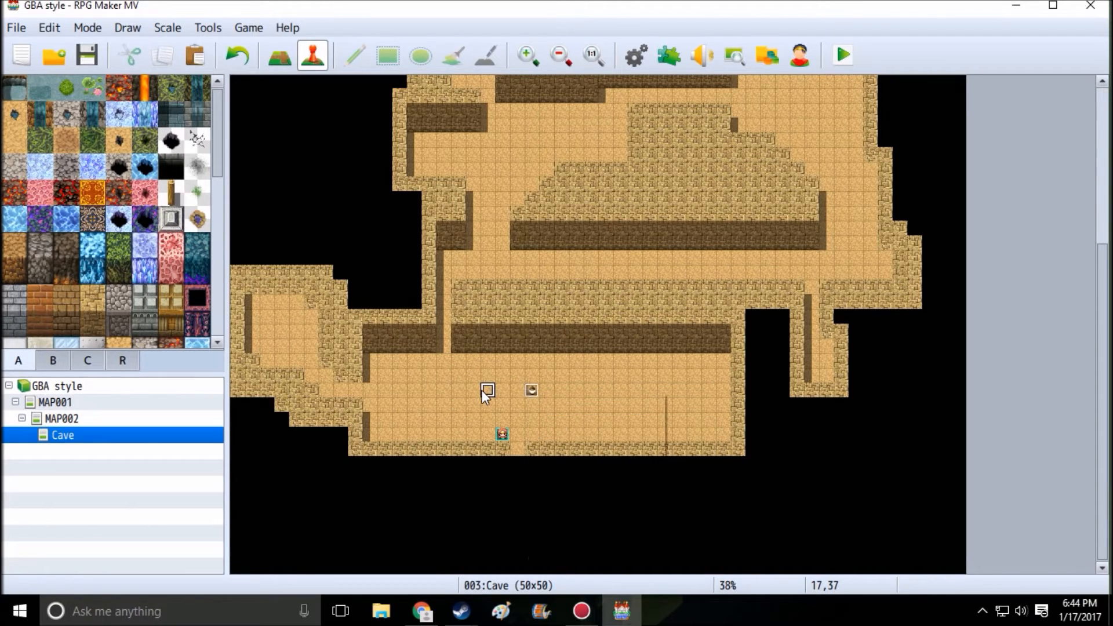
# Create event EV002 at 17,37 with the golden candelabra from !Flame and Stepping animation enabled
pyautogui.doubleClick(488, 389)
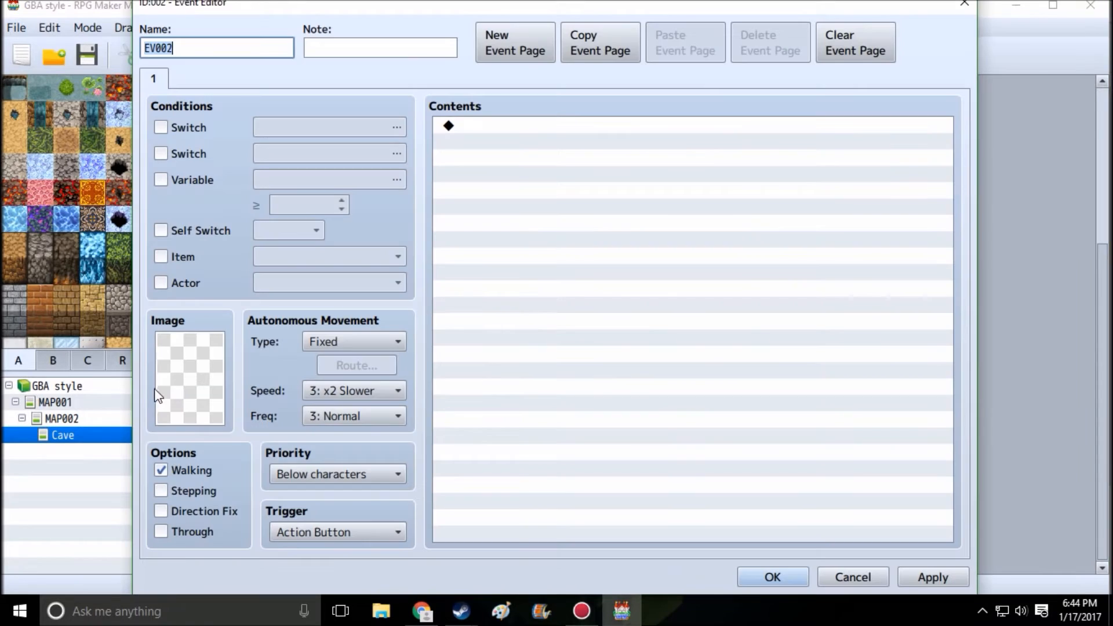
pyautogui.click(188, 377)
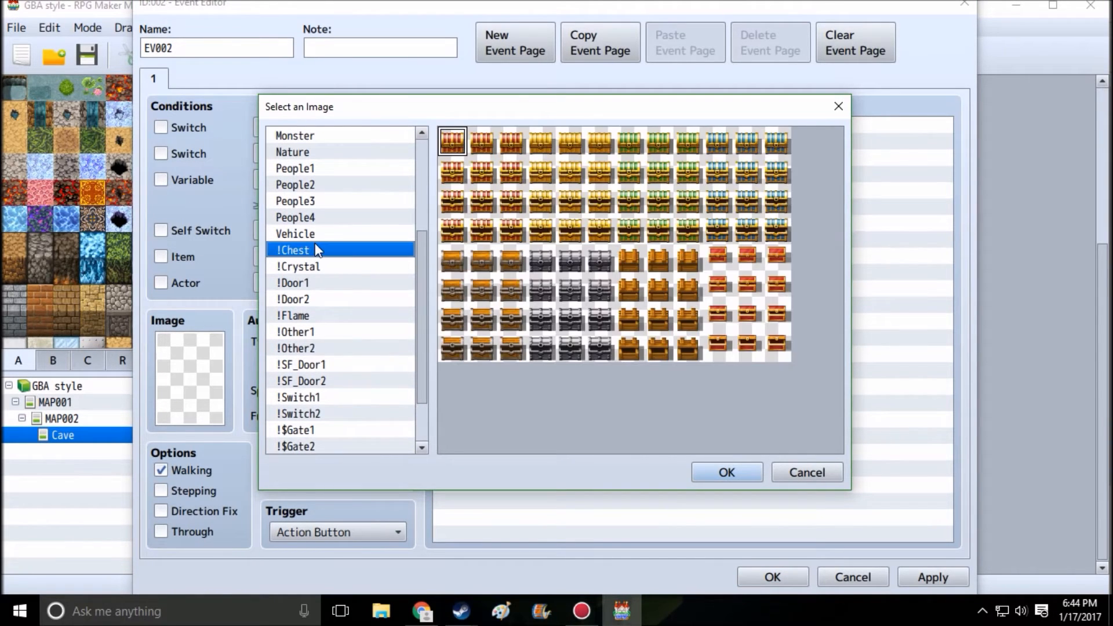
pyautogui.click(292, 316)
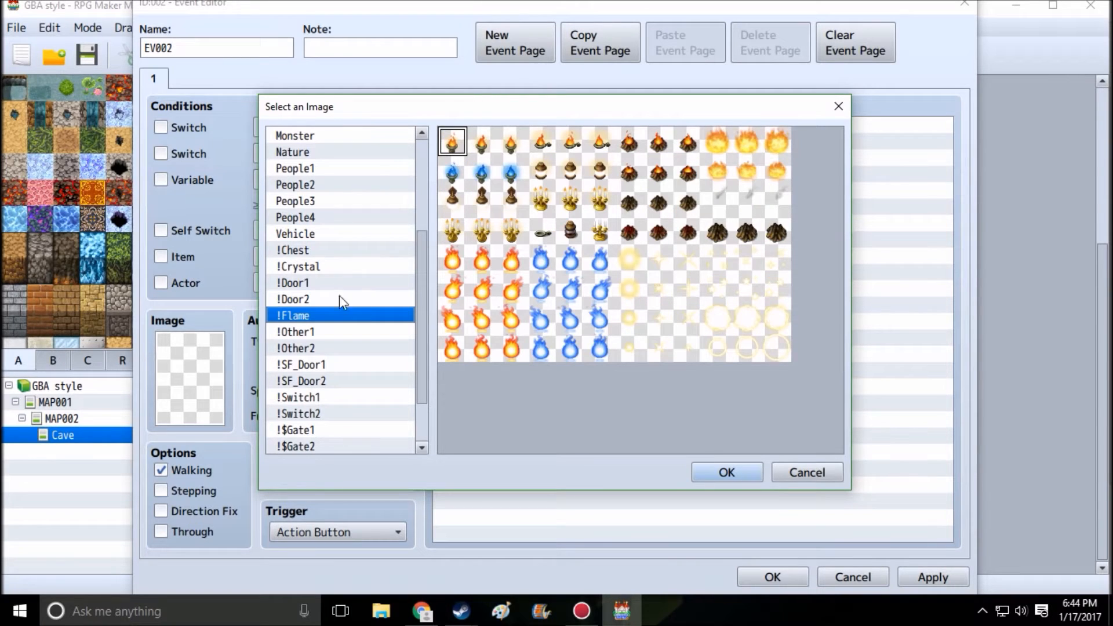
pyautogui.moveTo(454, 270)
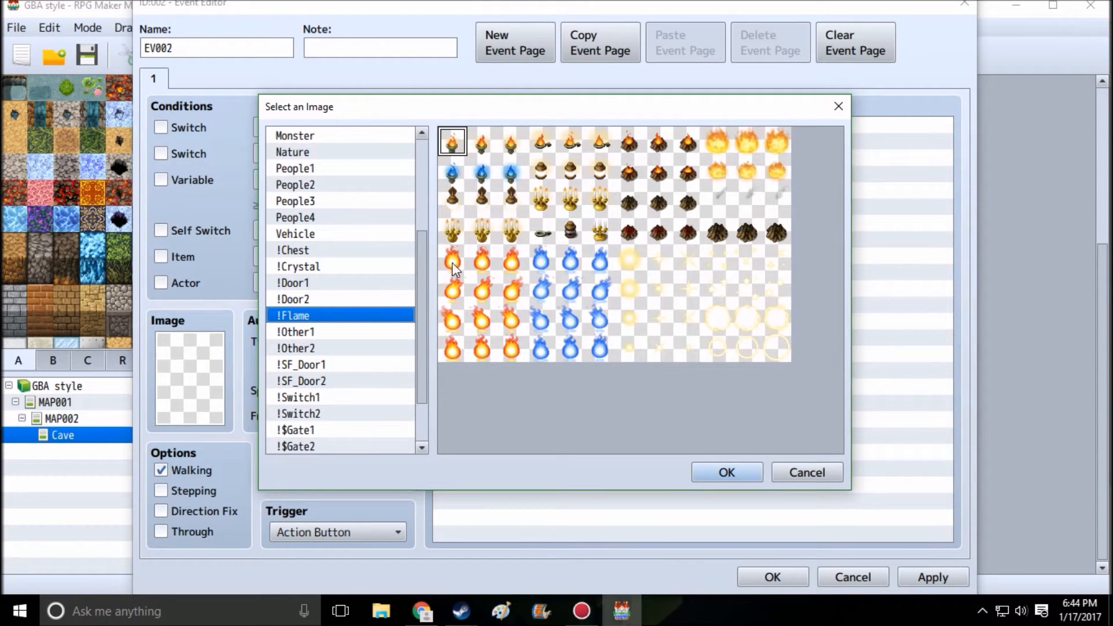
pyautogui.moveTo(483, 217)
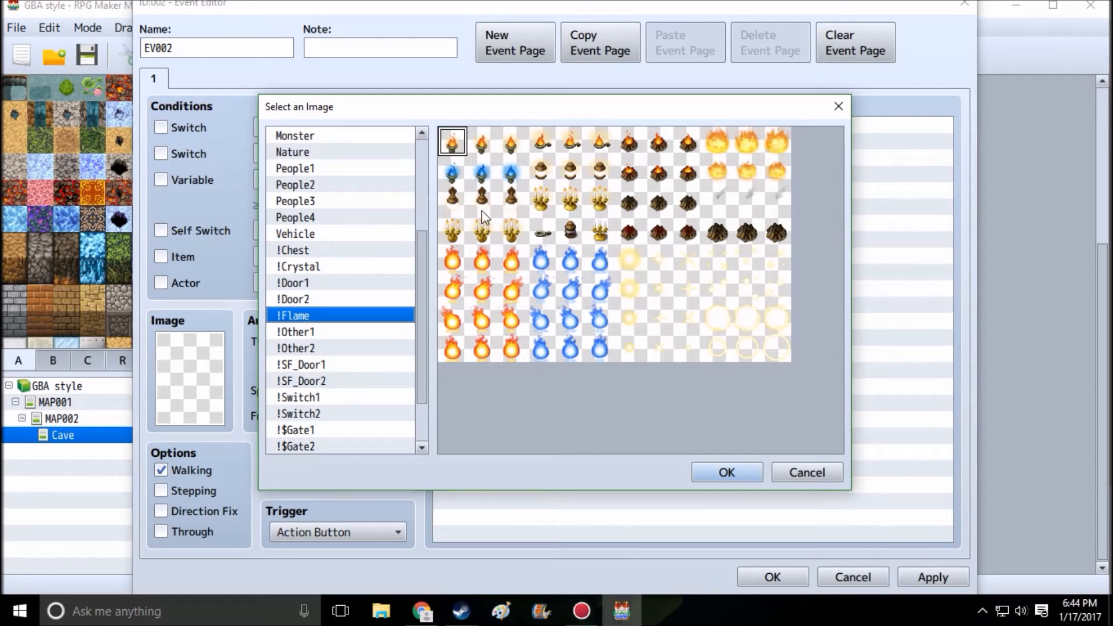
pyautogui.moveTo(549, 264)
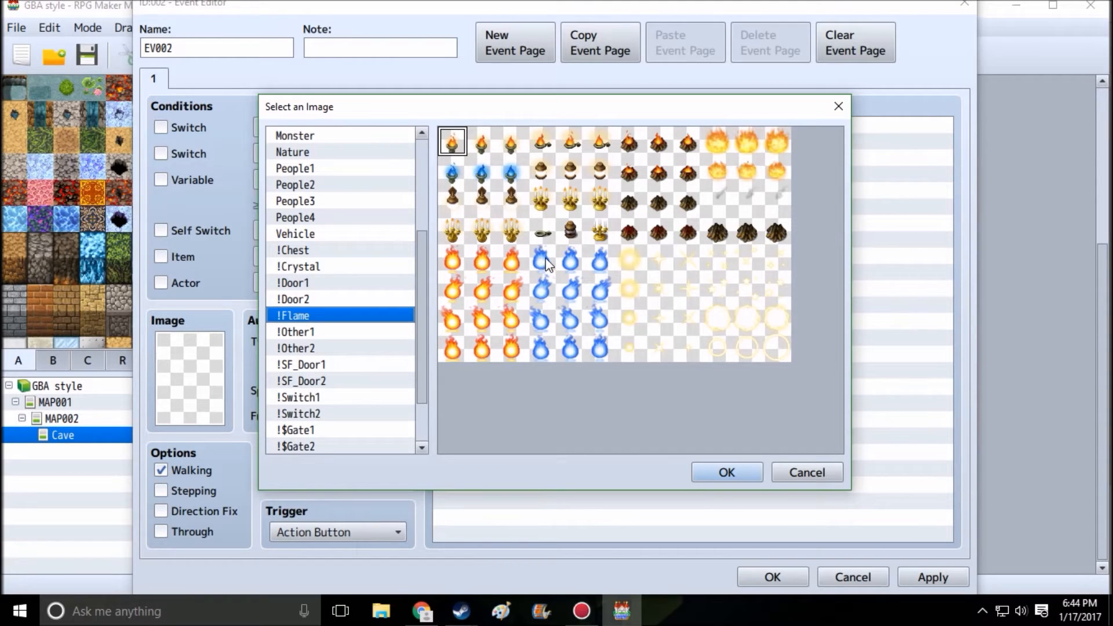
pyautogui.moveTo(532, 252)
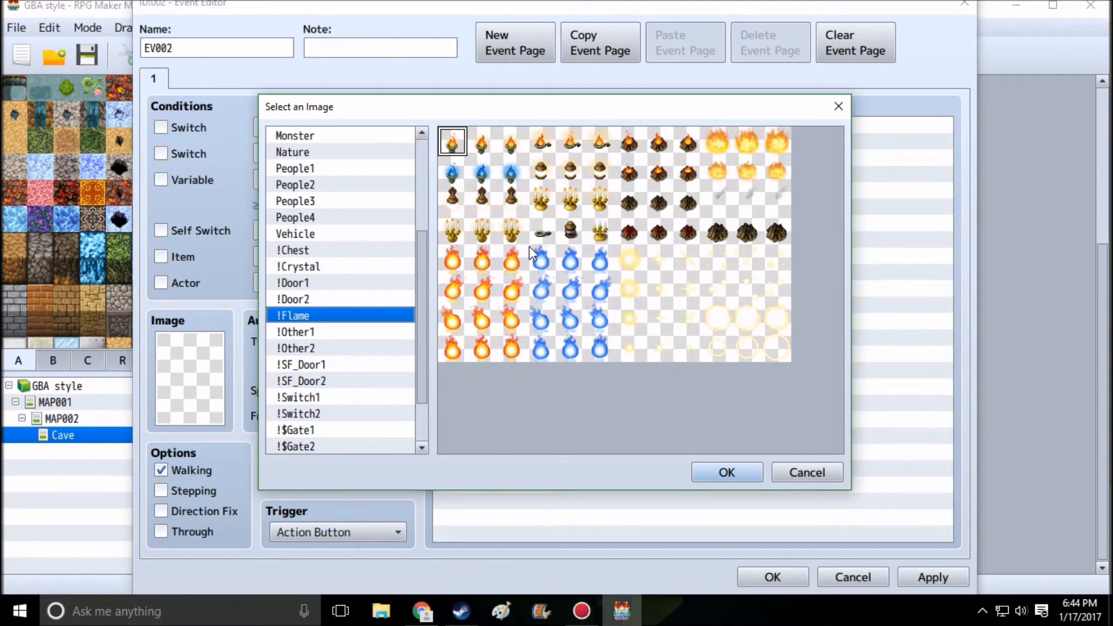
pyautogui.moveTo(566, 241)
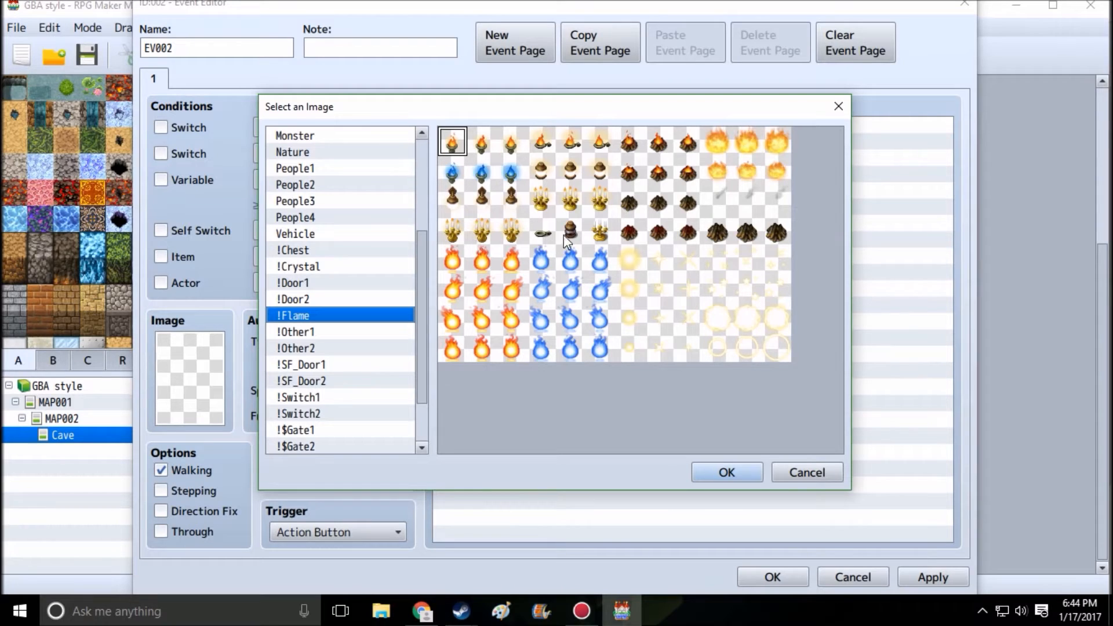
pyautogui.moveTo(720, 172)
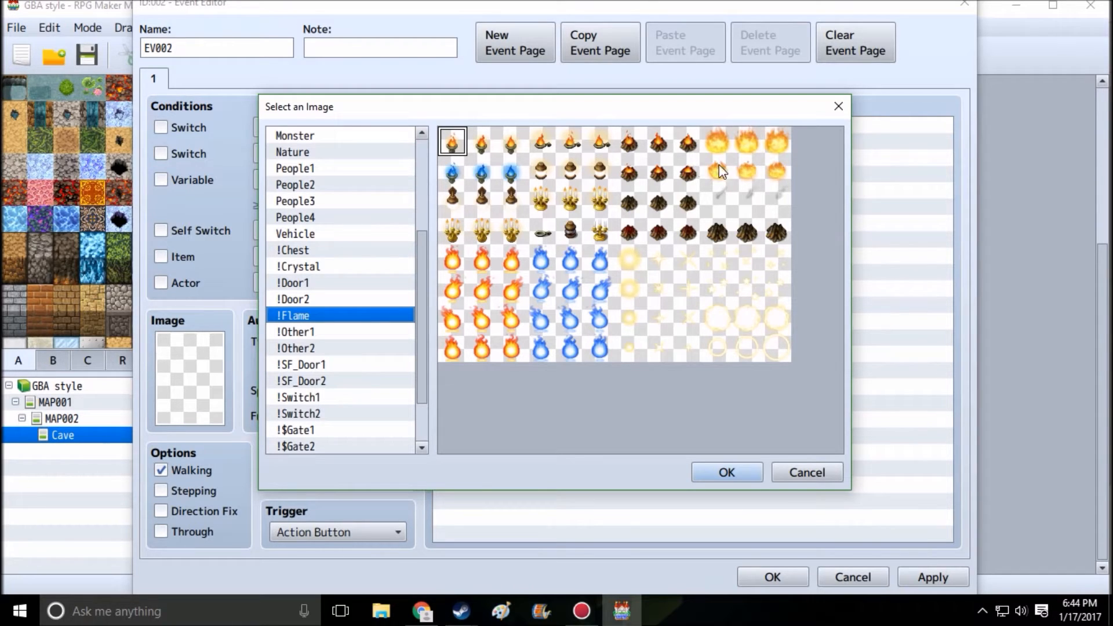
pyautogui.moveTo(322, 337)
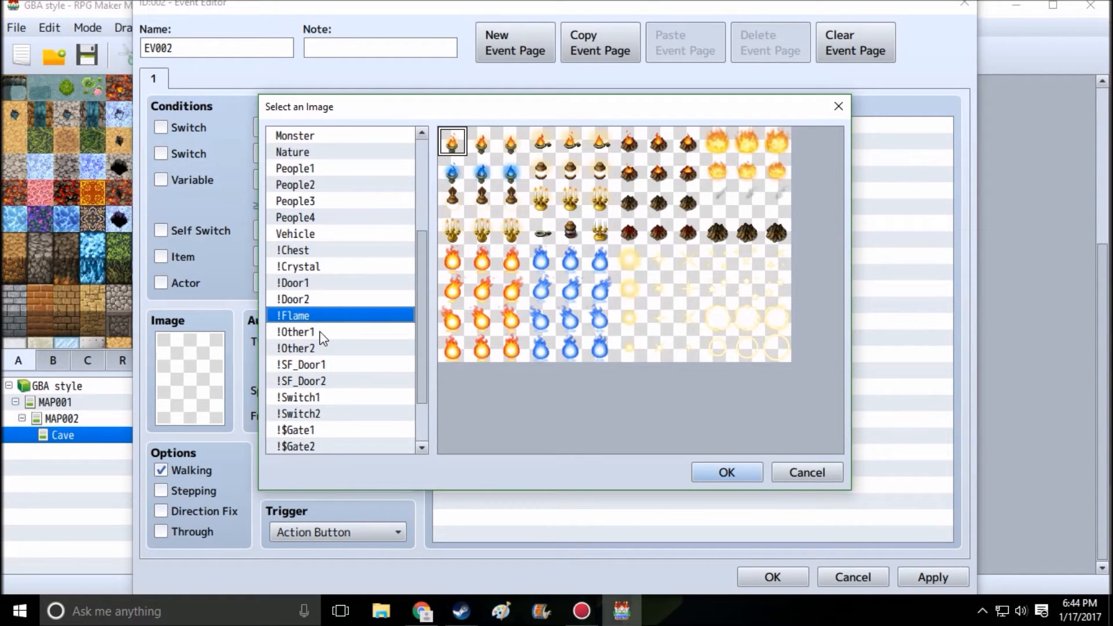
pyautogui.moveTo(477, 185)
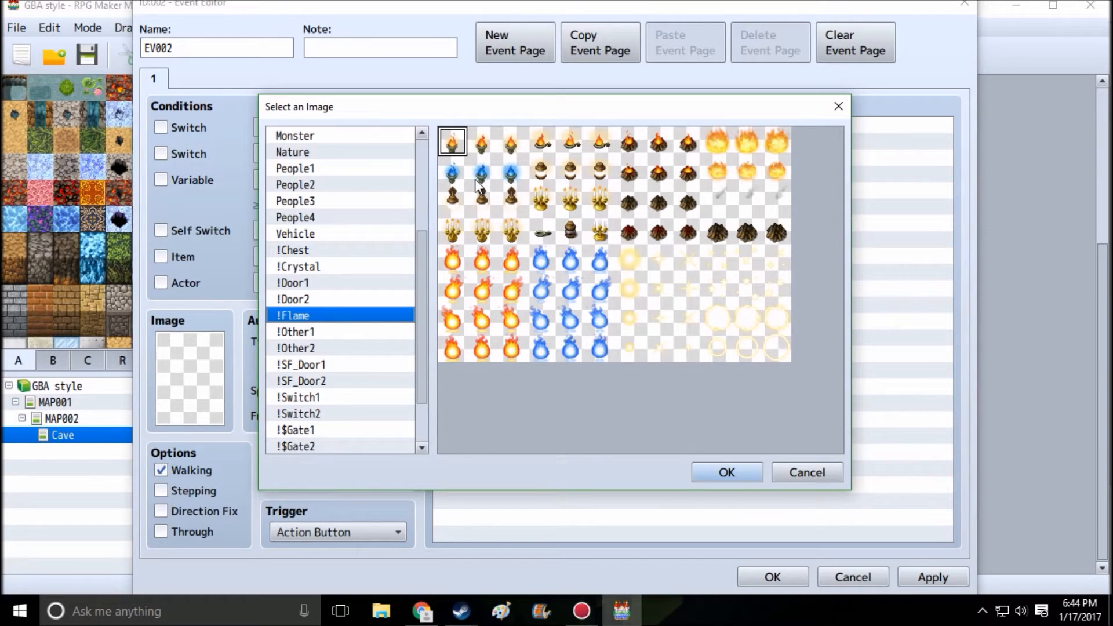
pyautogui.moveTo(454, 240)
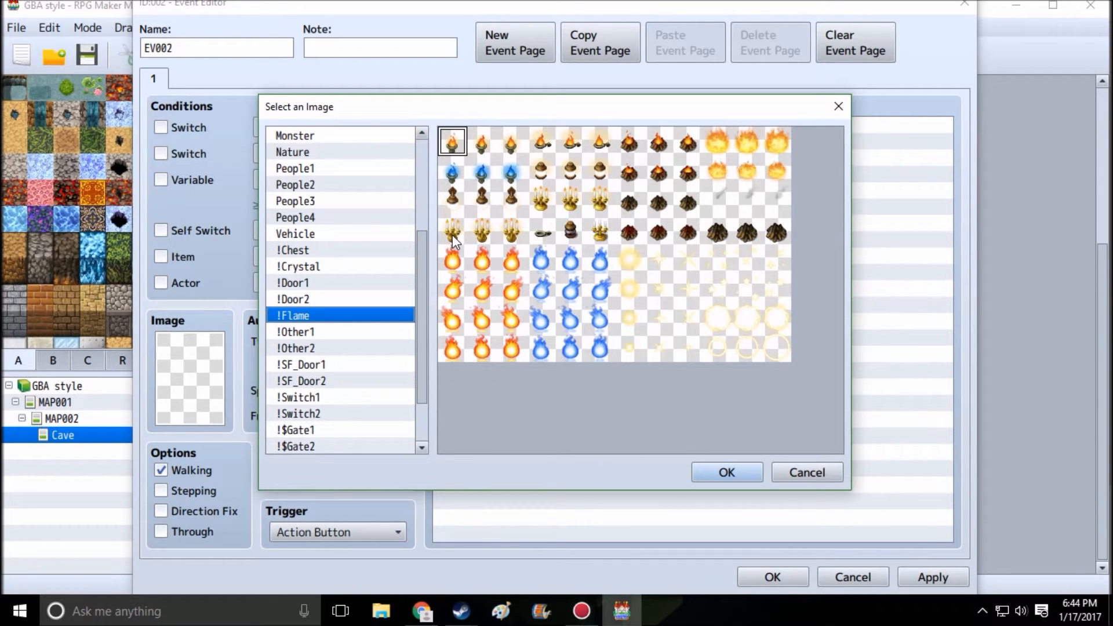
pyautogui.moveTo(451, 235)
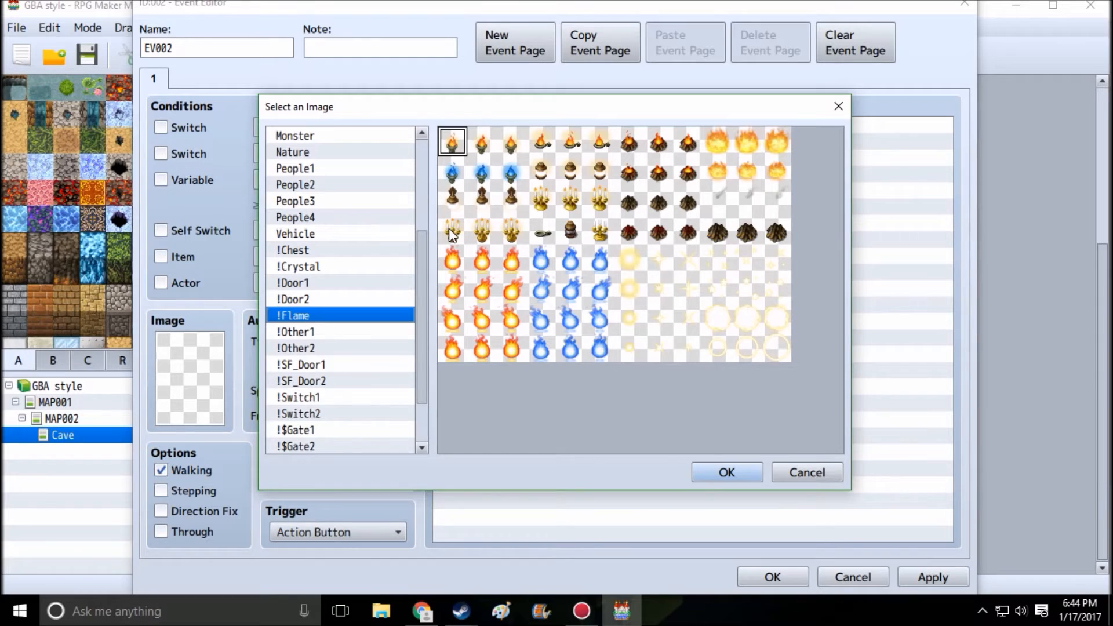
pyautogui.click(726, 472)
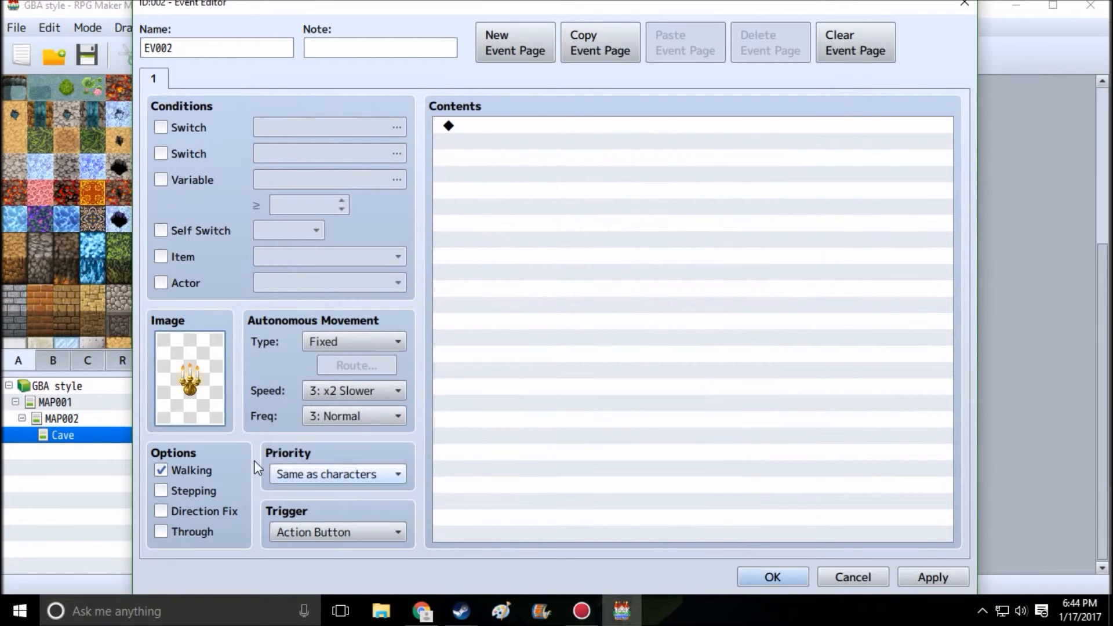
pyautogui.click(160, 491)
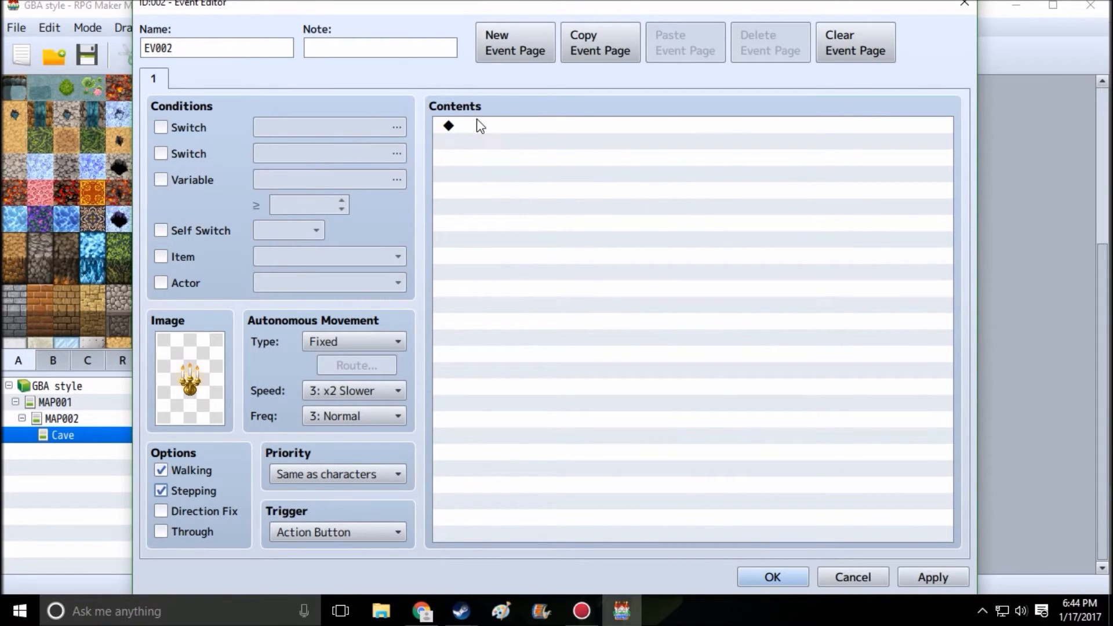
pyautogui.rightClick(381, 47)
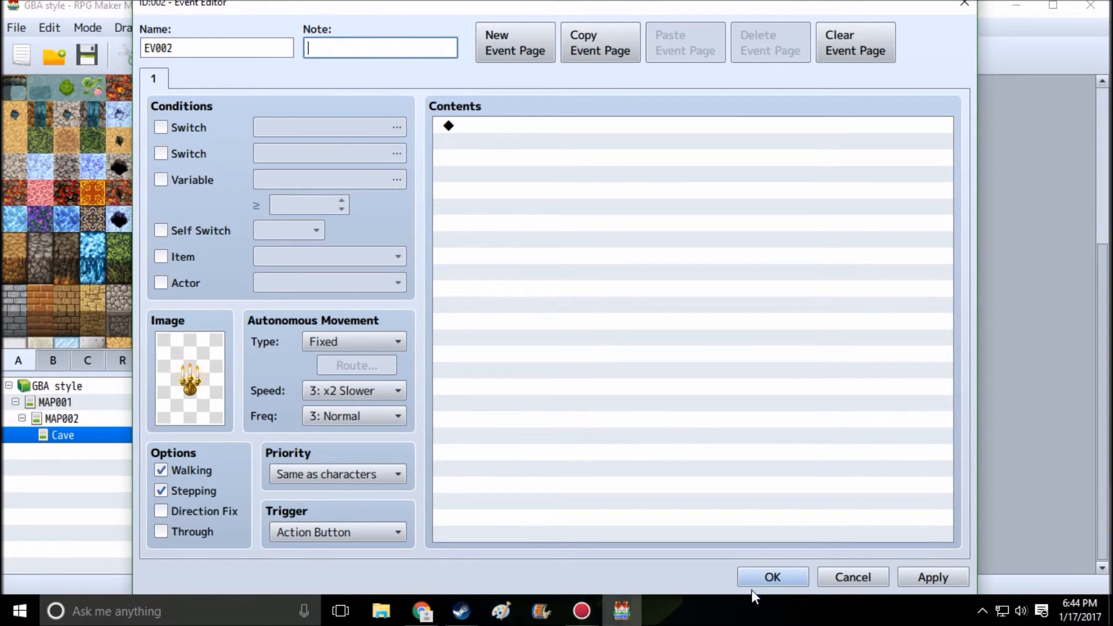
pyautogui.click(772, 577)
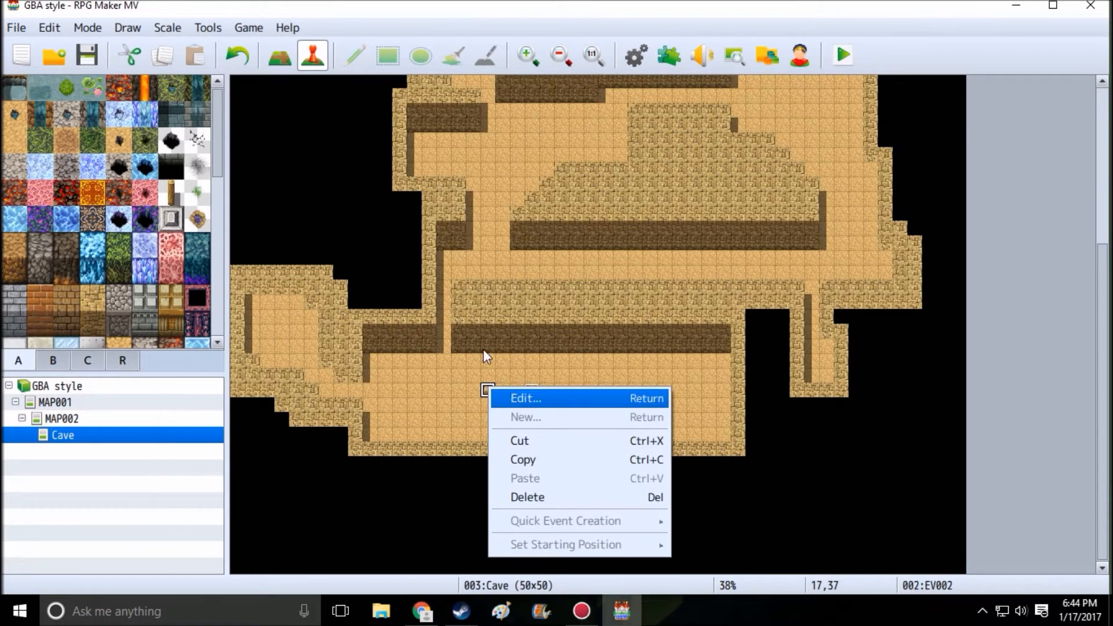
# Write the note 'Light 200 #fff' on the candelabra event and save it
pyautogui.click(525, 398)
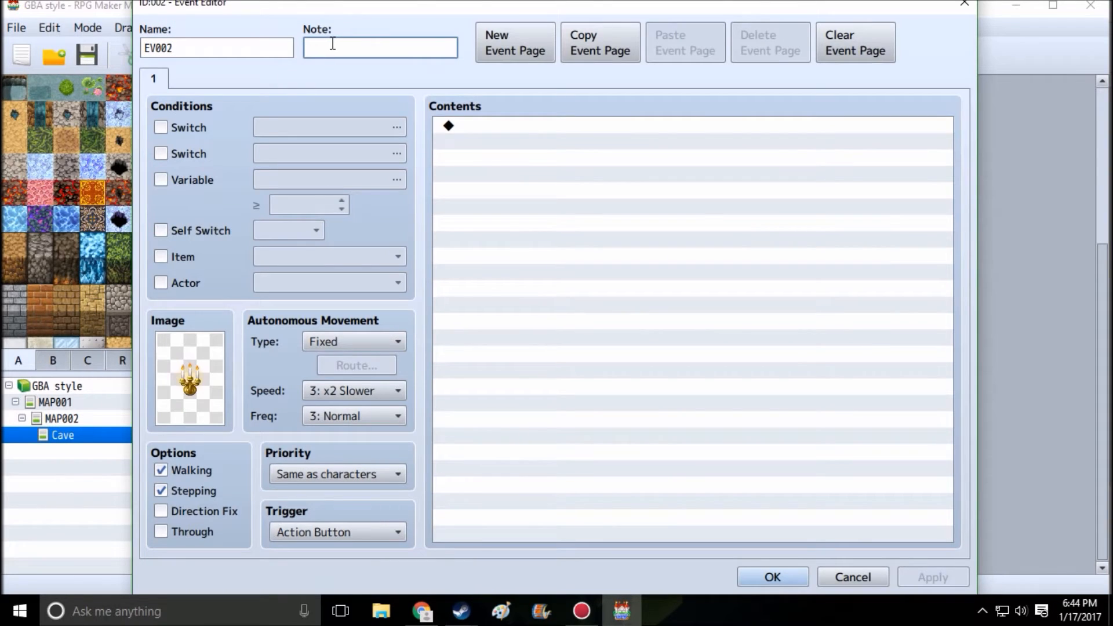
pyautogui.write('Light')
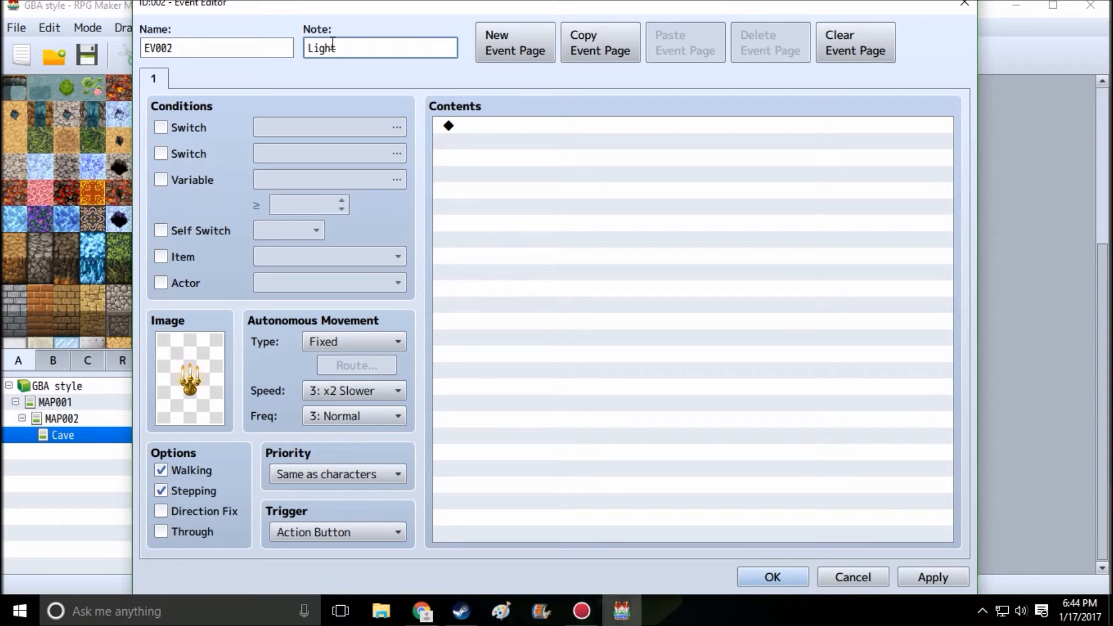
pyautogui.write('2')
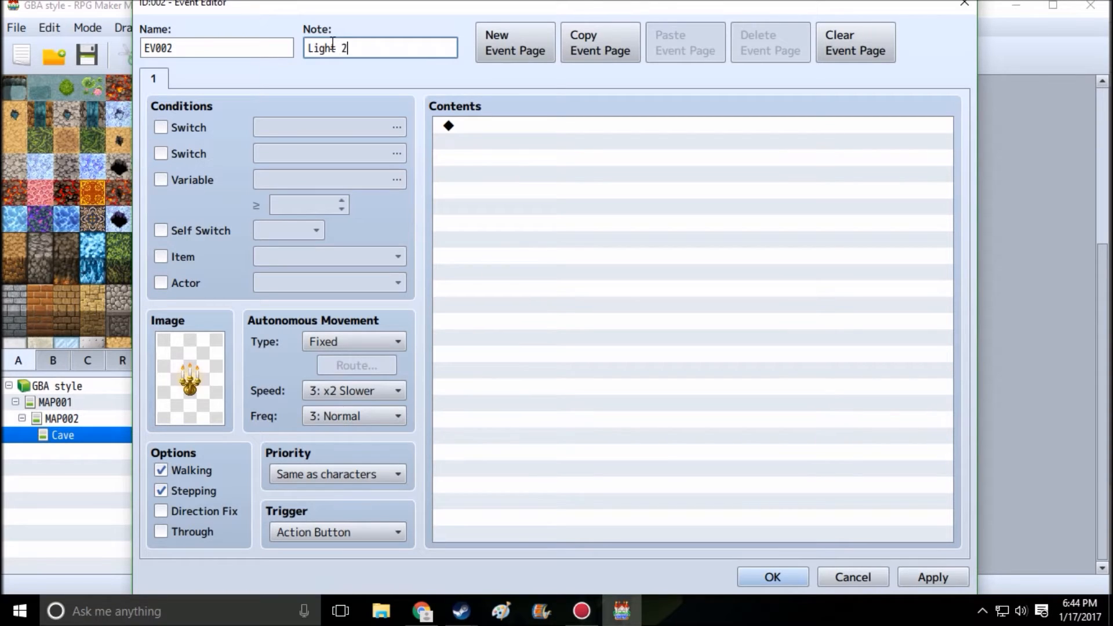
pyautogui.write('00')
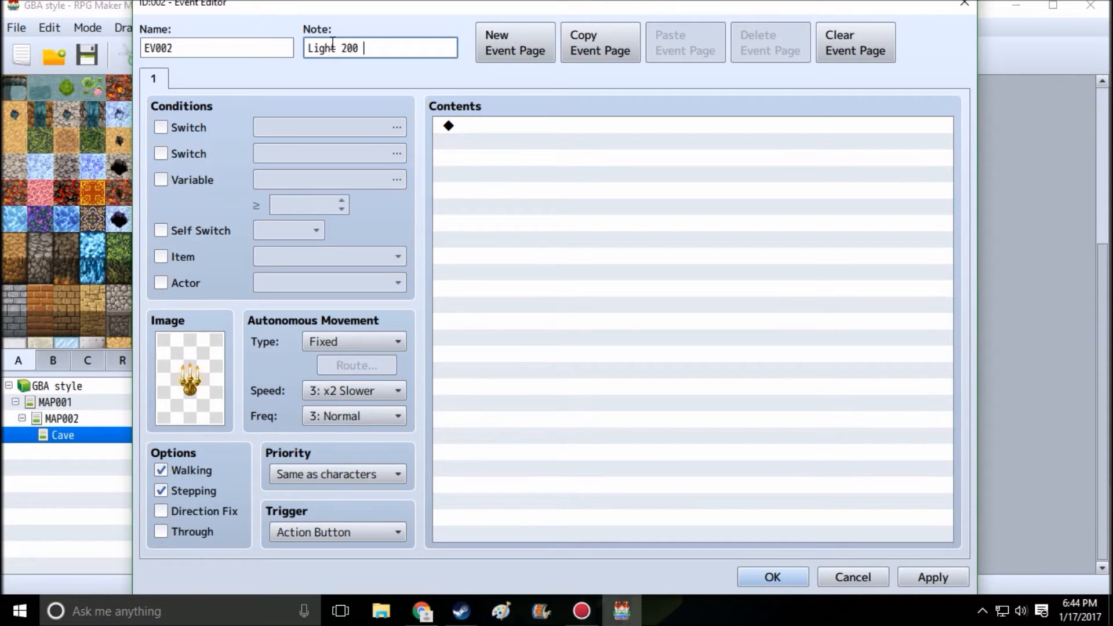
pyautogui.write('#fff')
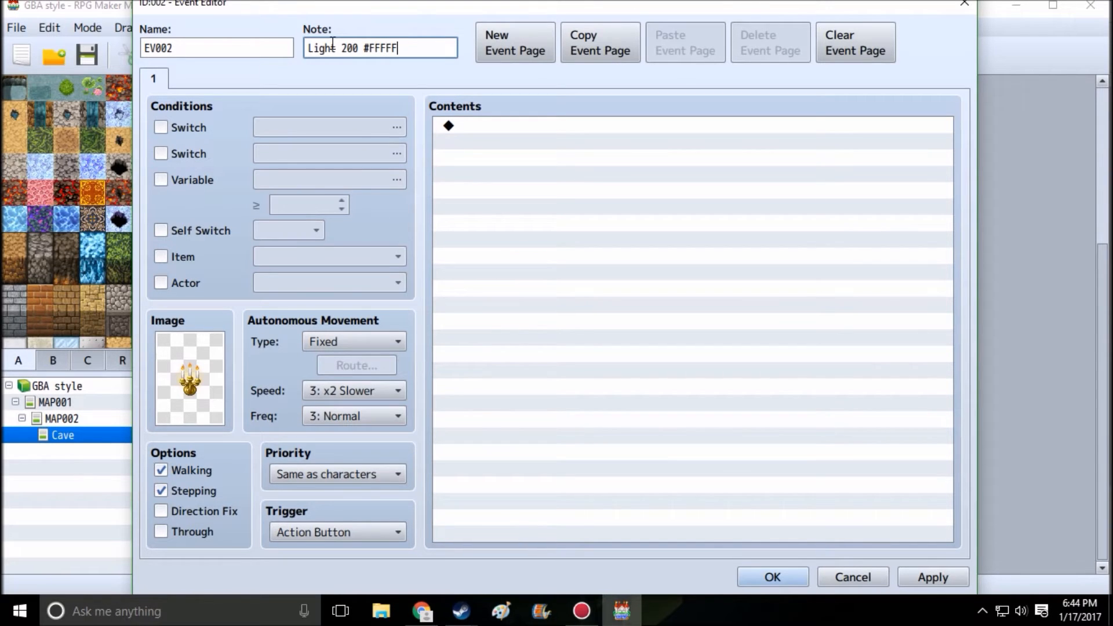
pyautogui.click(773, 576)
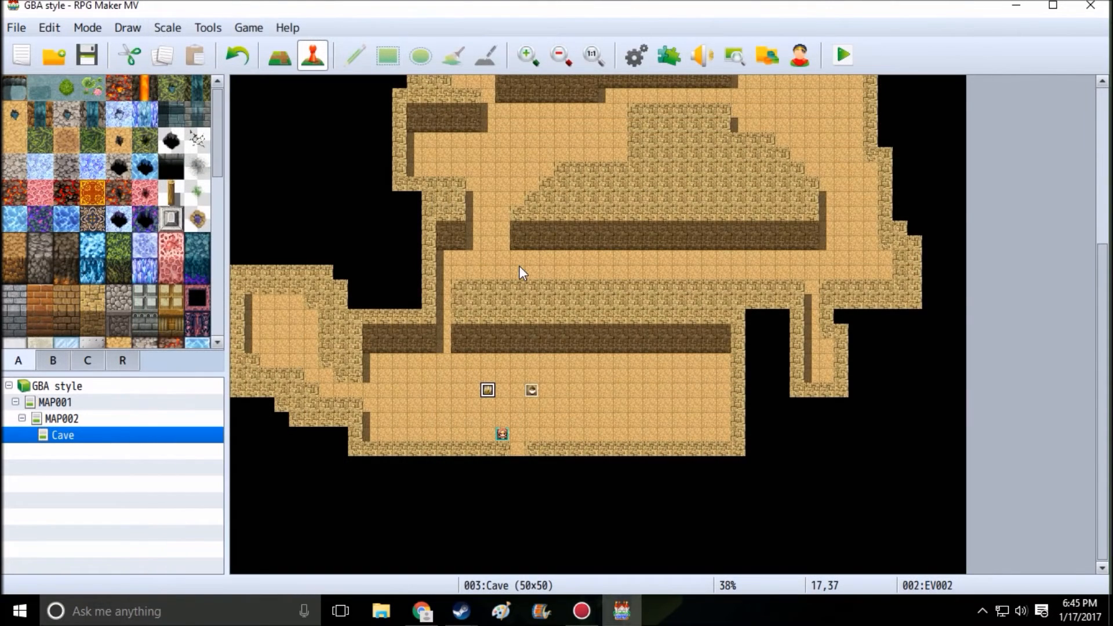
# Copy the candelabra event toward another tile and paint a dark wall block in the right corridor at 40,33
pyautogui.rightClick(487, 389)
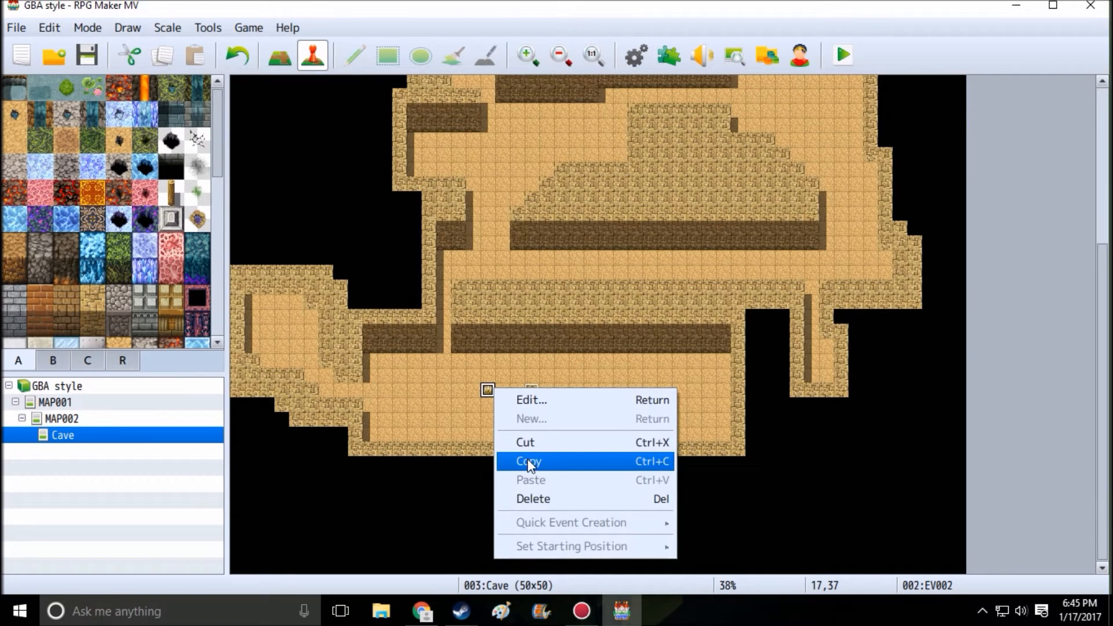
pyautogui.click(526, 462)
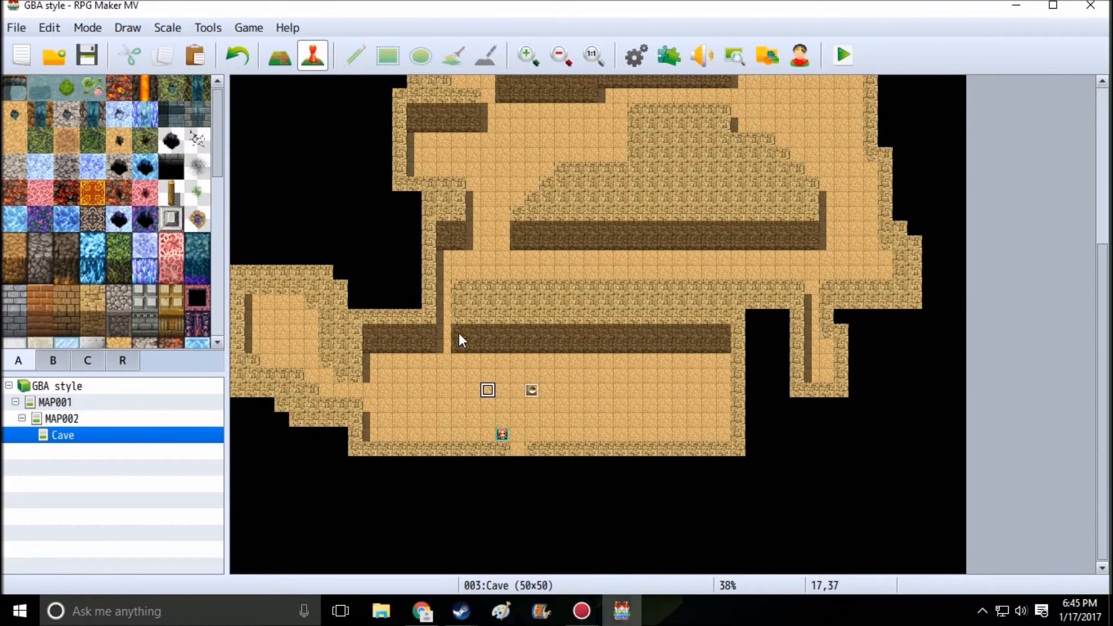
pyautogui.rightClick(431, 331)
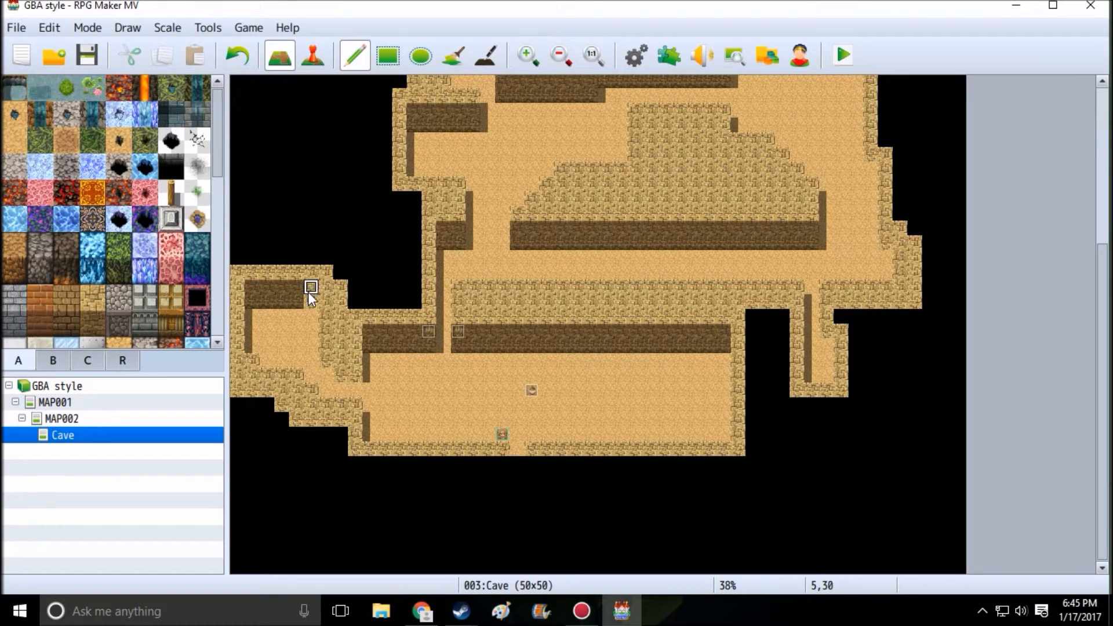
pyautogui.moveTo(341, 368)
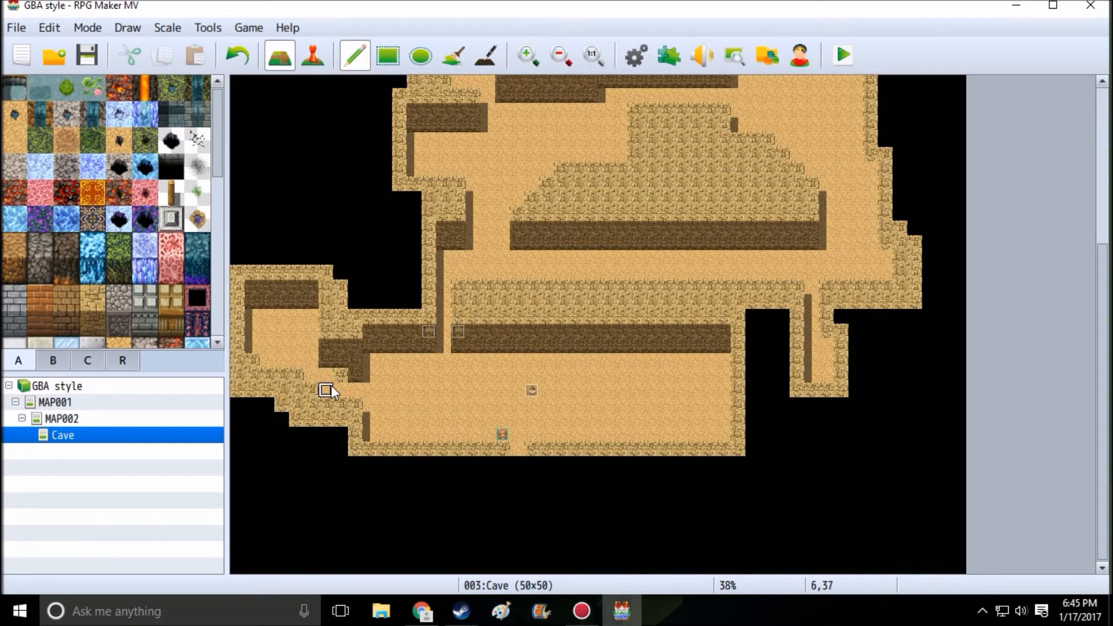
pyautogui.moveTo(369, 347)
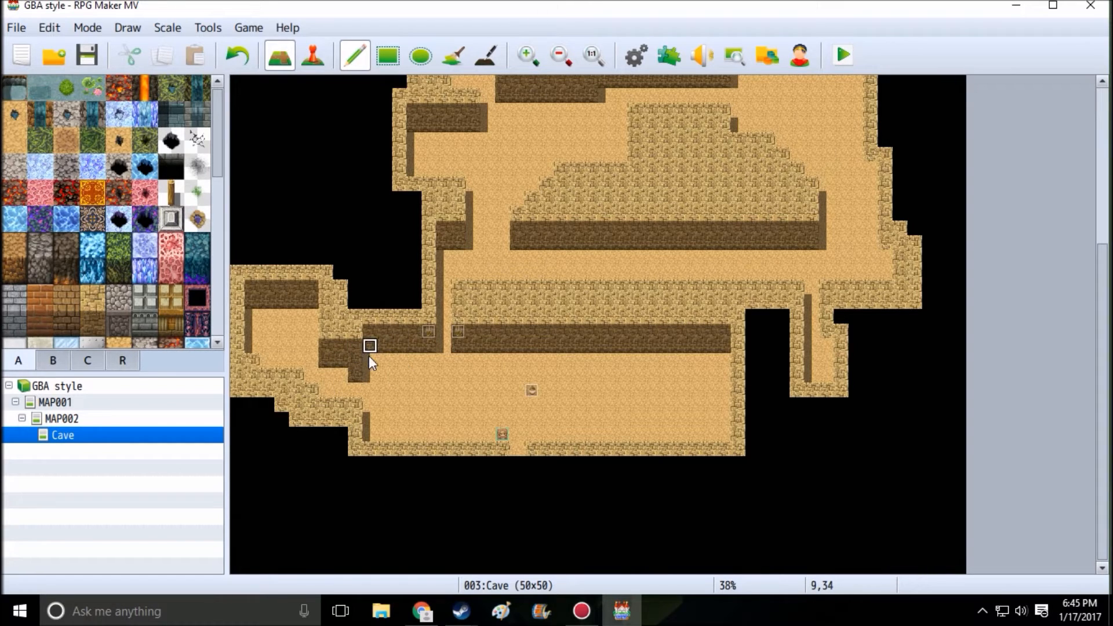
pyautogui.moveTo(445, 361)
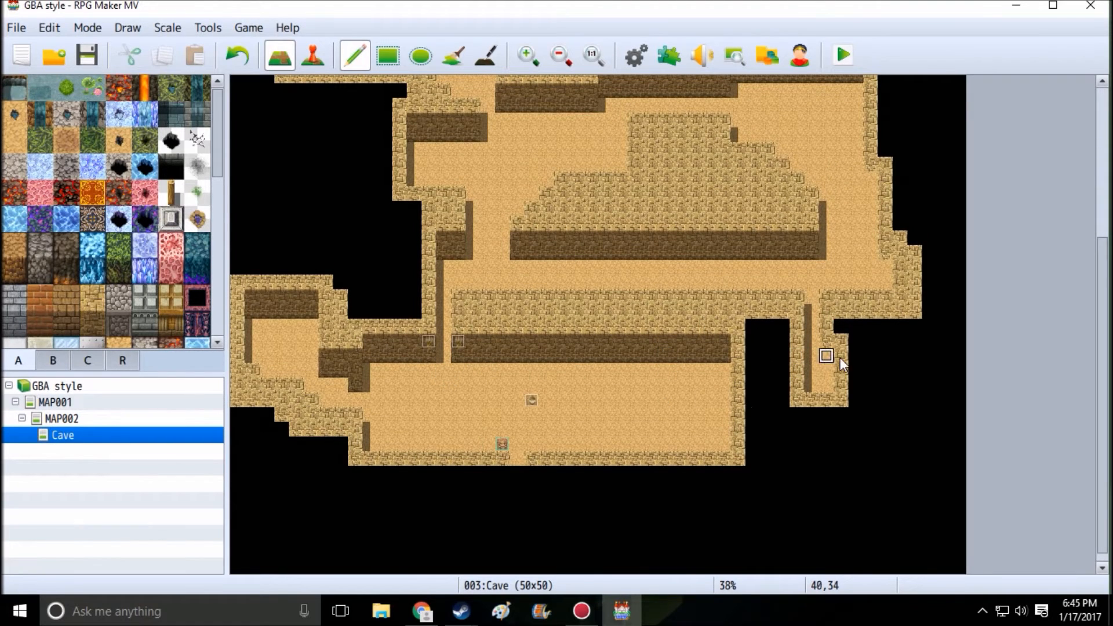
pyautogui.moveTo(827, 341)
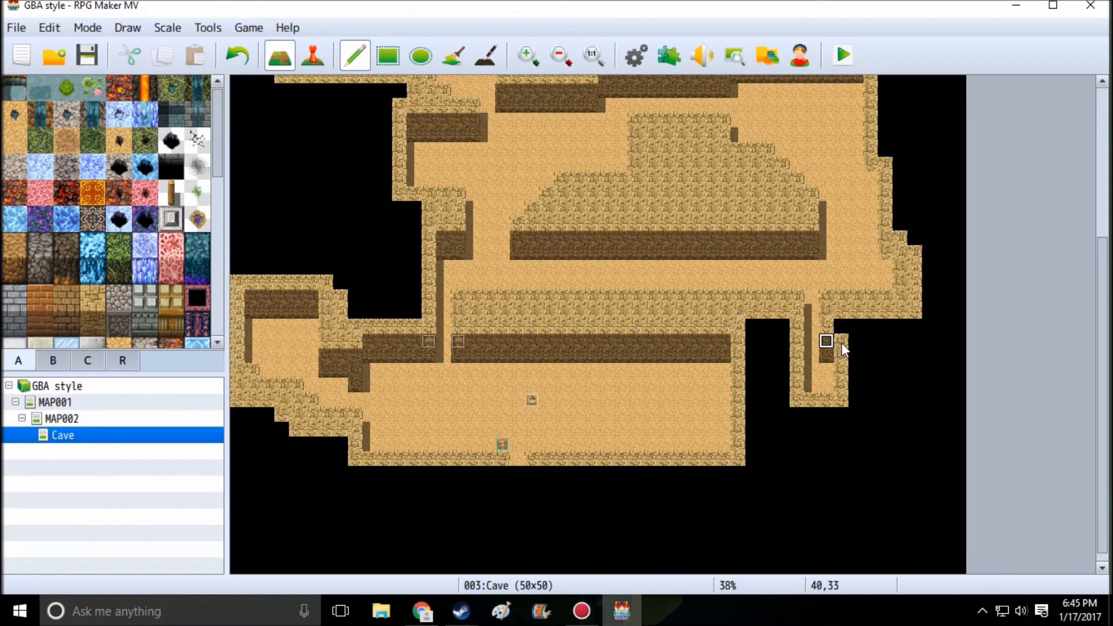
pyautogui.moveTo(812, 296)
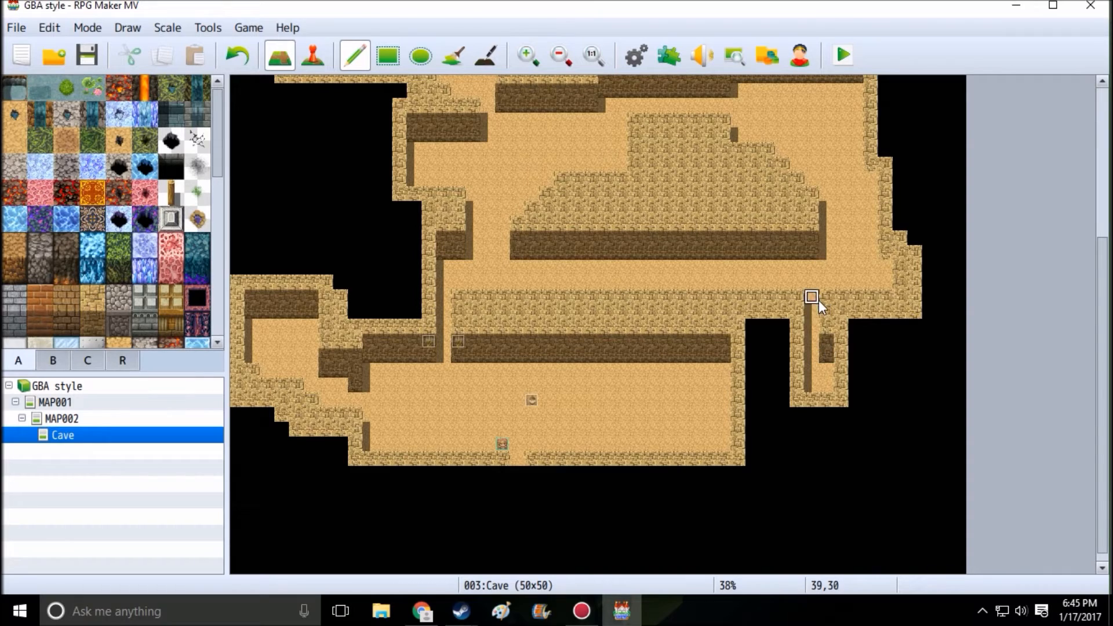
pyautogui.scroll(3)
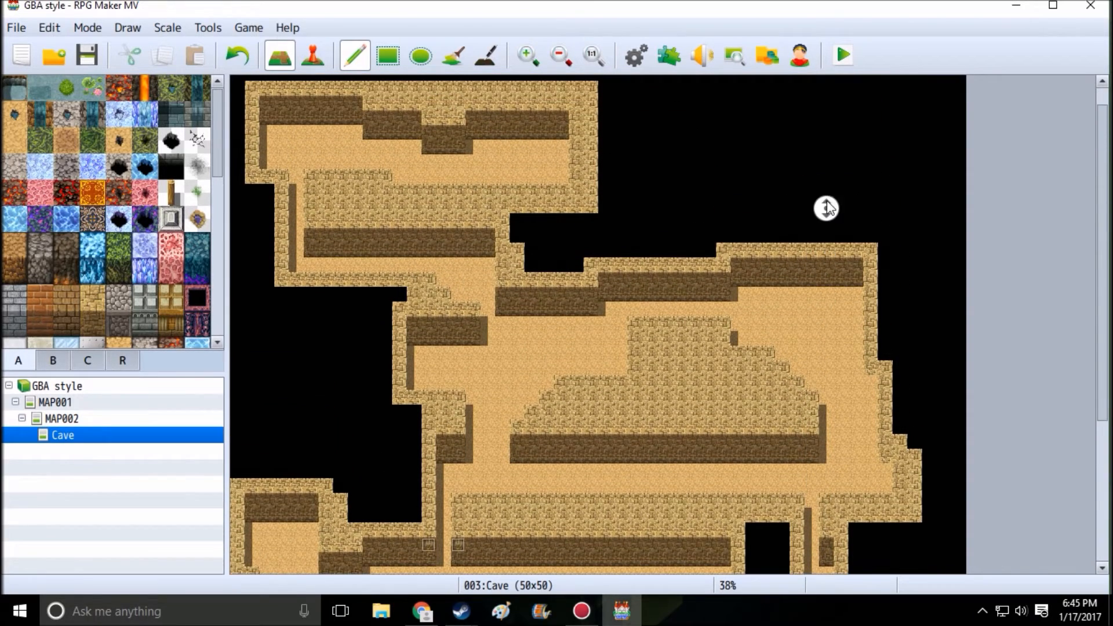
pyautogui.scroll(-3)
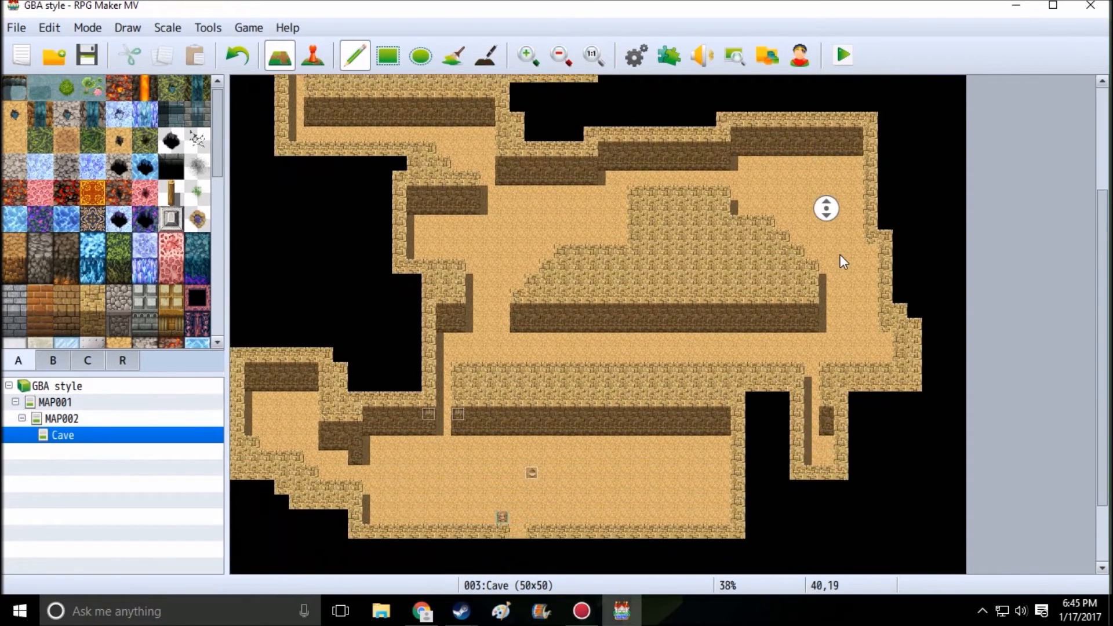
pyautogui.scroll(-3)
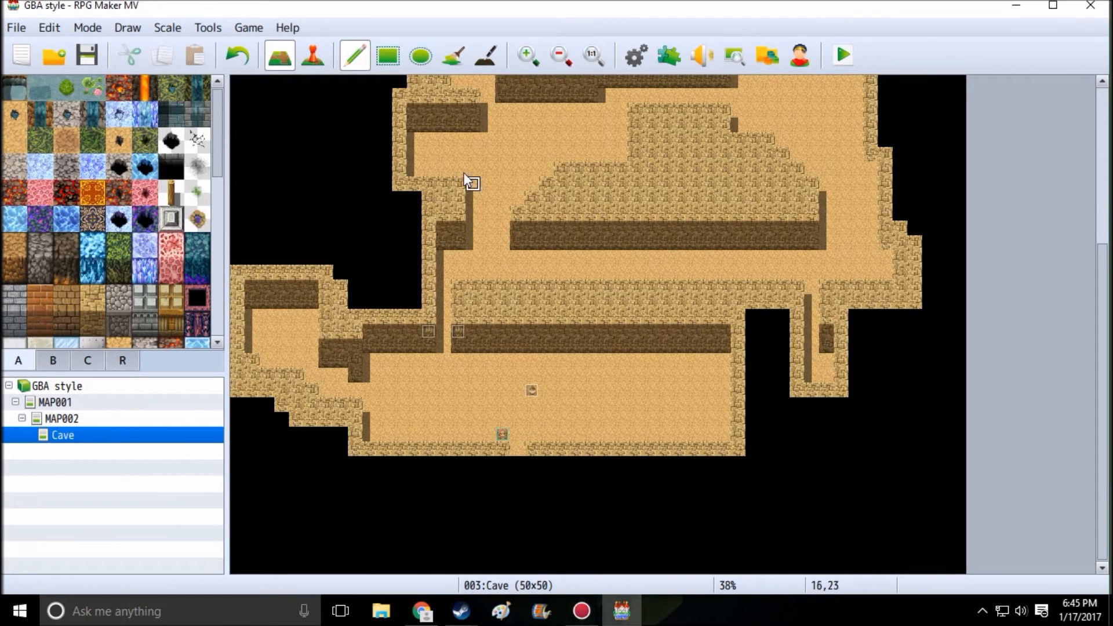
# Copy the light event and paste a copy onto an empty wall tile, reaching EV007
pyautogui.rightClick(433, 330)
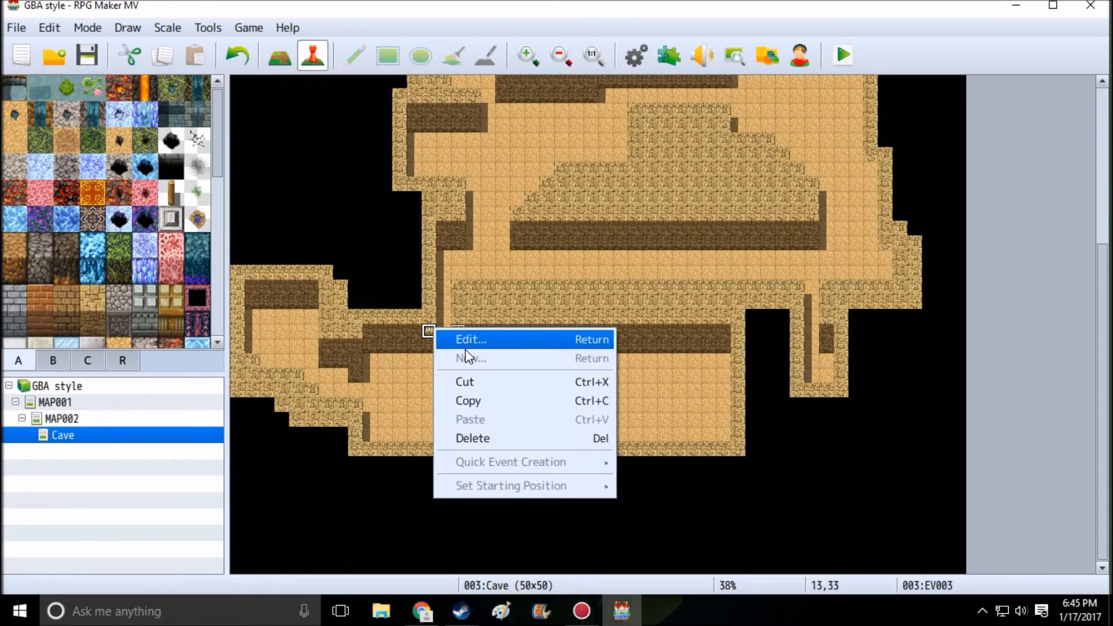
pyautogui.moveTo(502, 409)
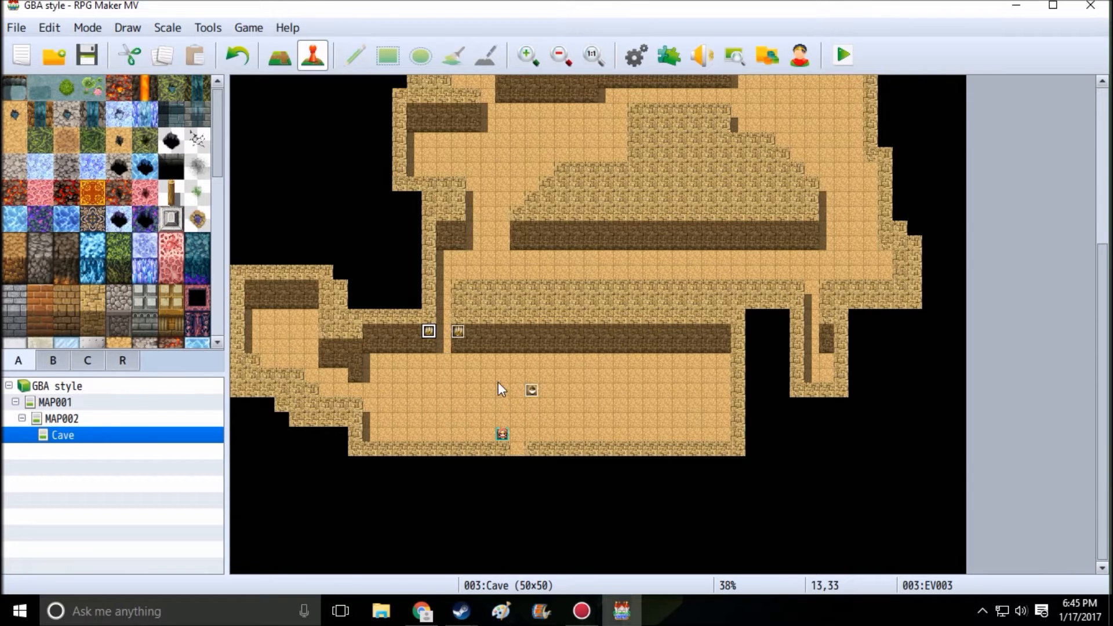
pyautogui.moveTo(486, 115)
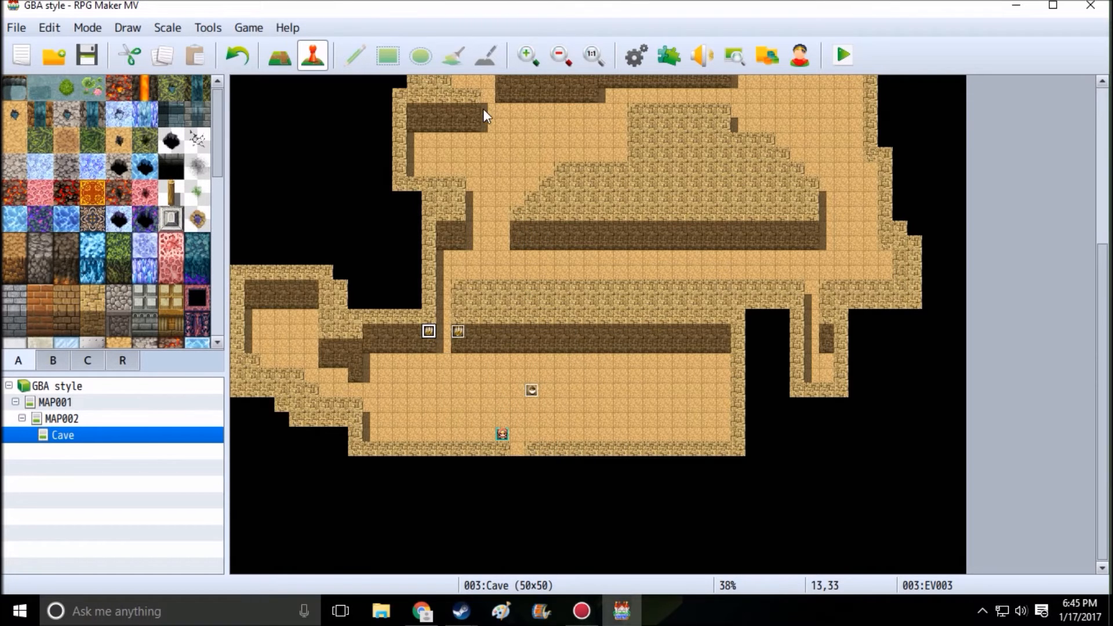
pyautogui.rightClick(311, 189)
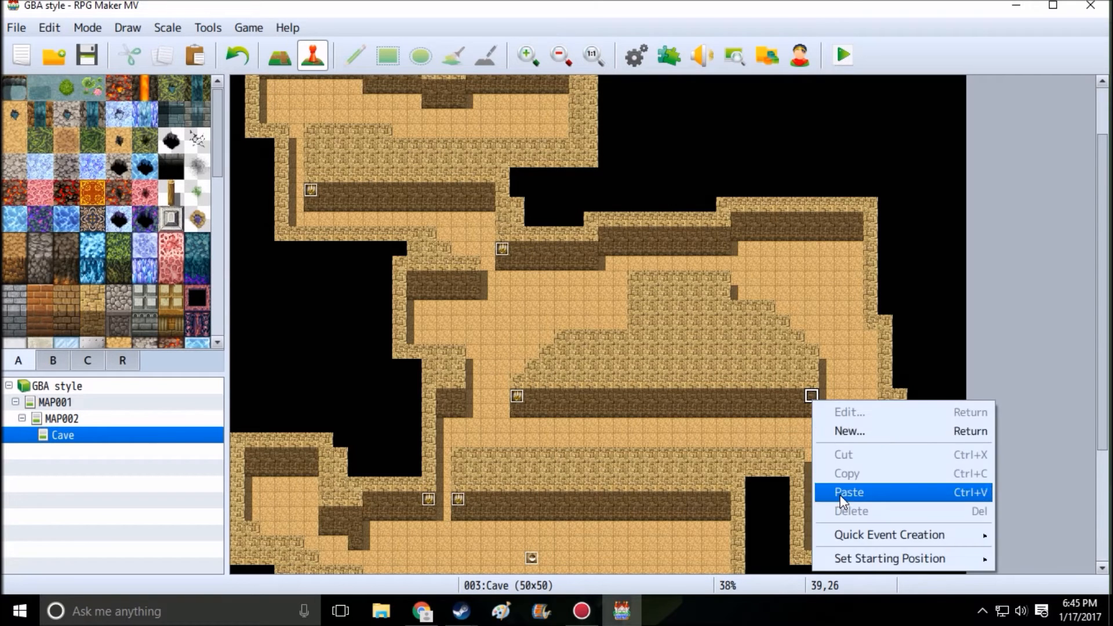
pyautogui.click(846, 492)
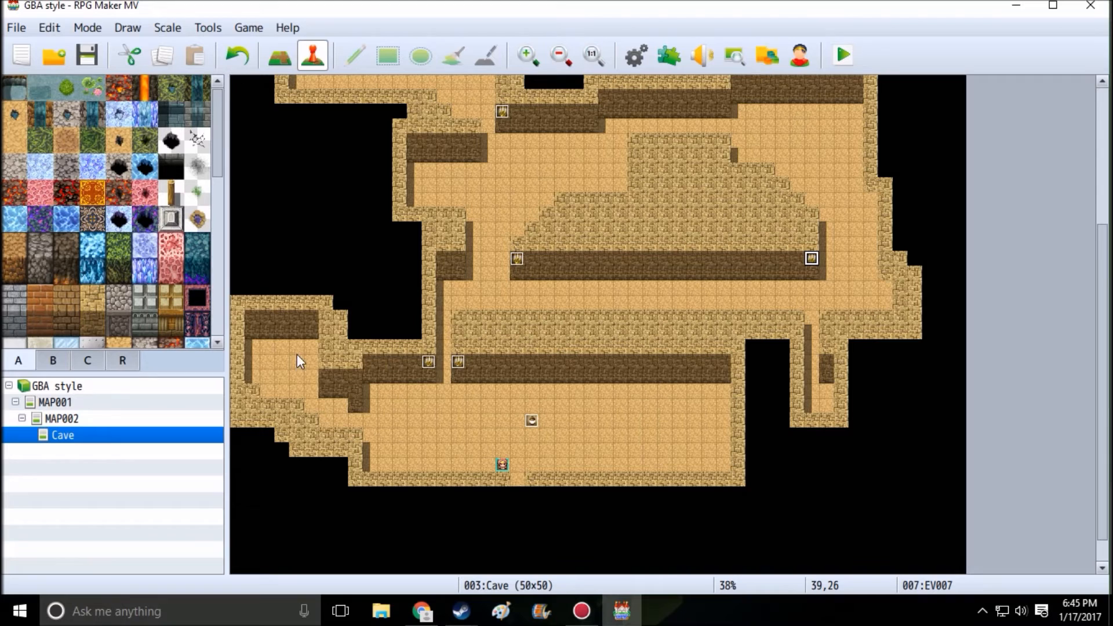
# Create brazier light event EV008 noted 'Light 200 #FFFFFF' on the left room's wall, then paste more lights
pyautogui.rightClick(266, 347)
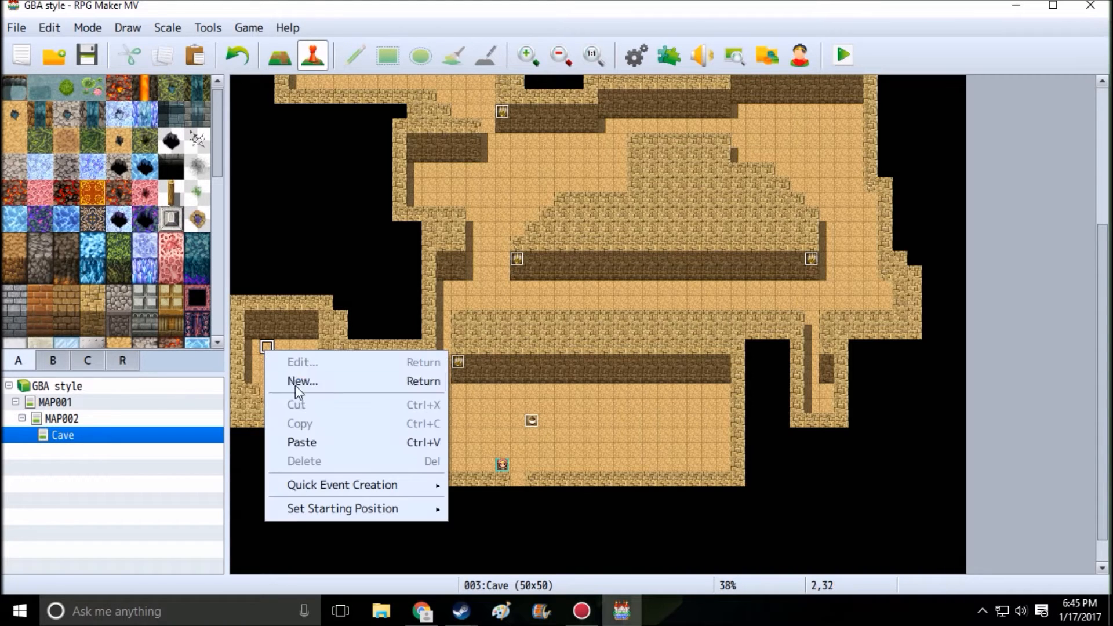
pyautogui.click(303, 381)
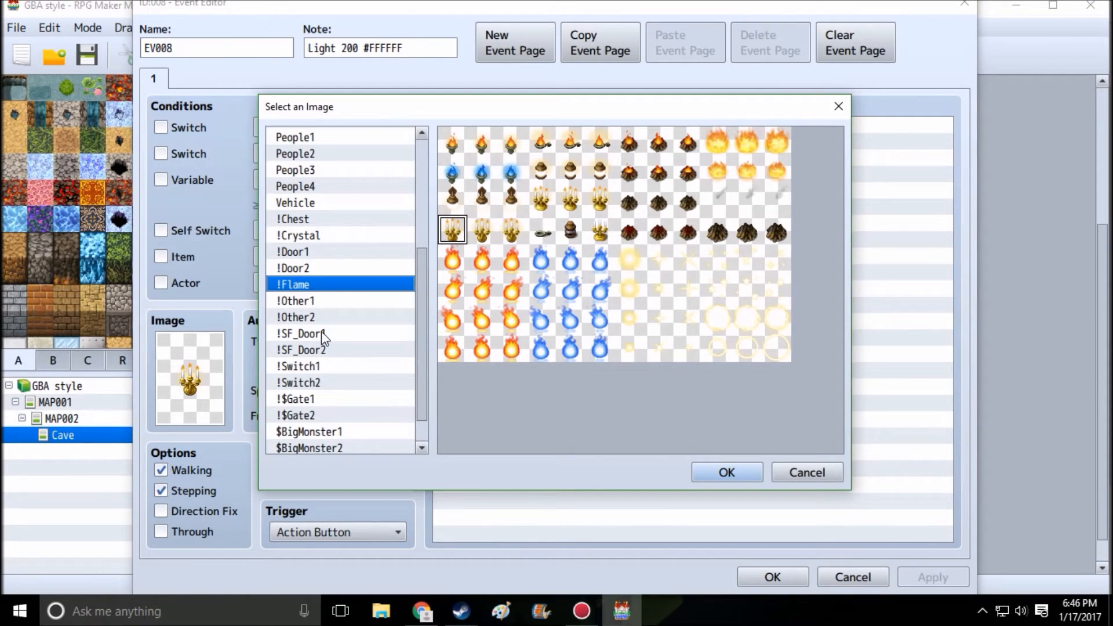
pyautogui.moveTo(362, 10)
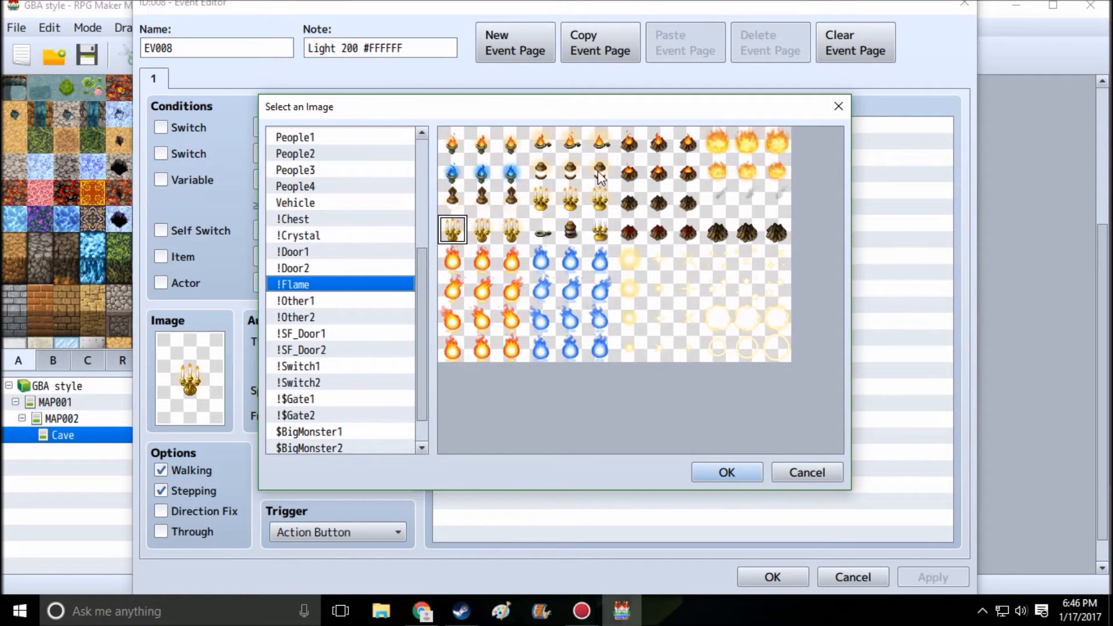
pyautogui.click(726, 472)
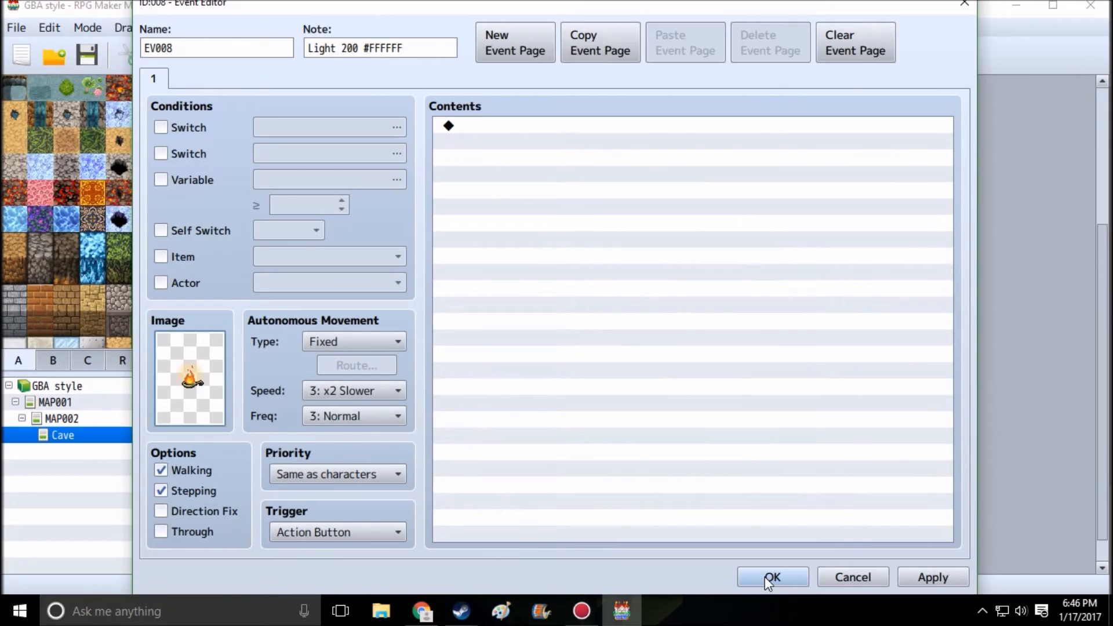
pyautogui.click(773, 577)
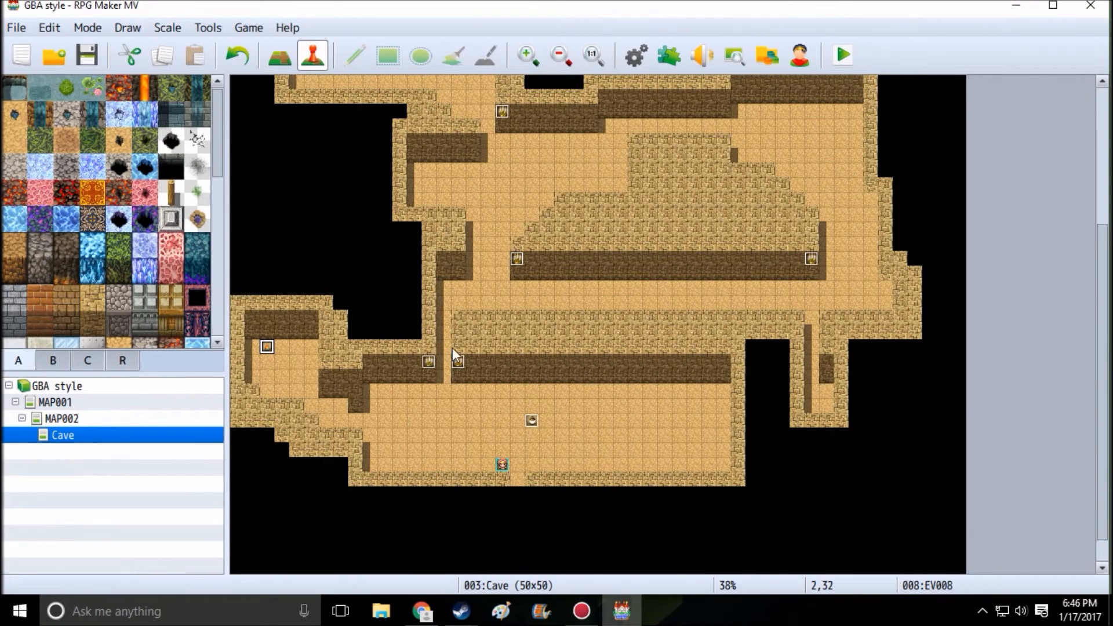
pyautogui.rightClick(826, 405)
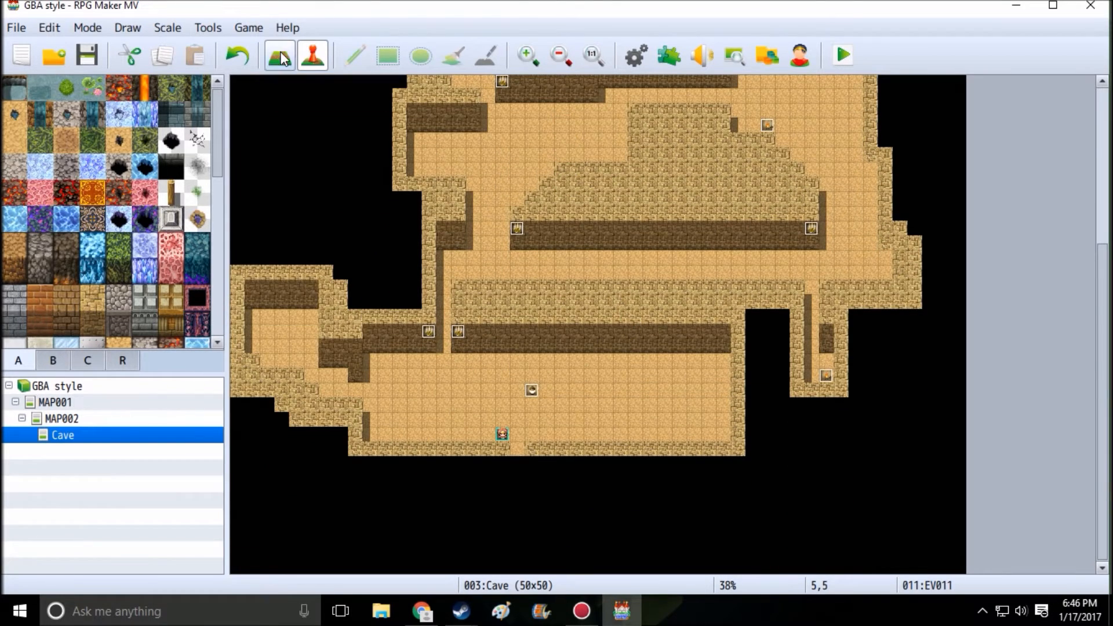
# Paste a copy of the light event, EV012, onto the left room's back wall at 1,32
pyautogui.click(312, 55)
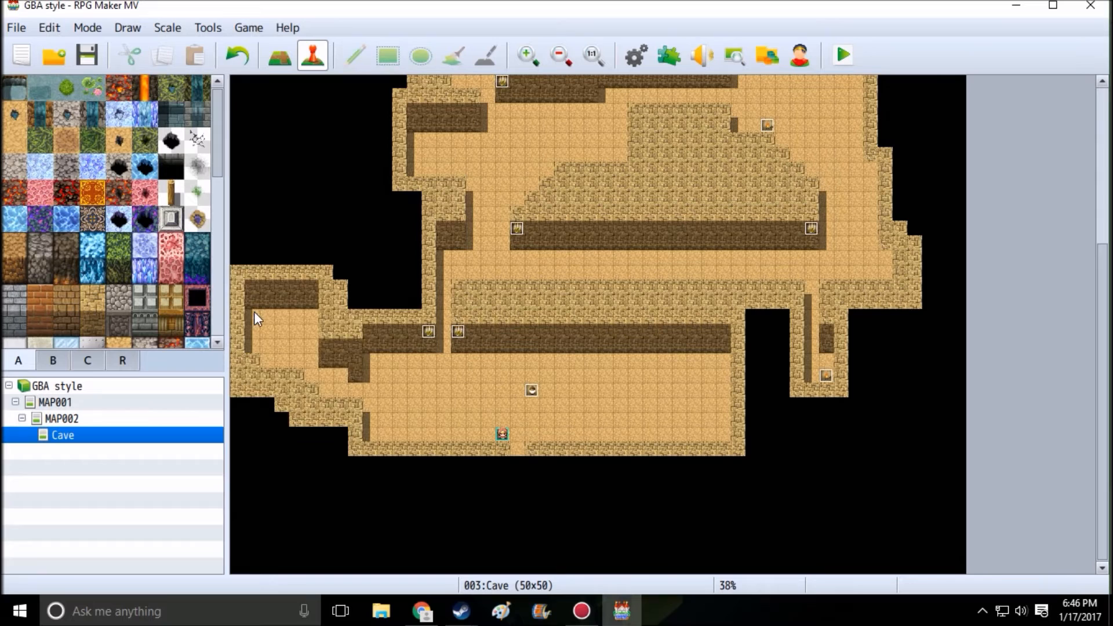
pyautogui.rightClick(255, 320)
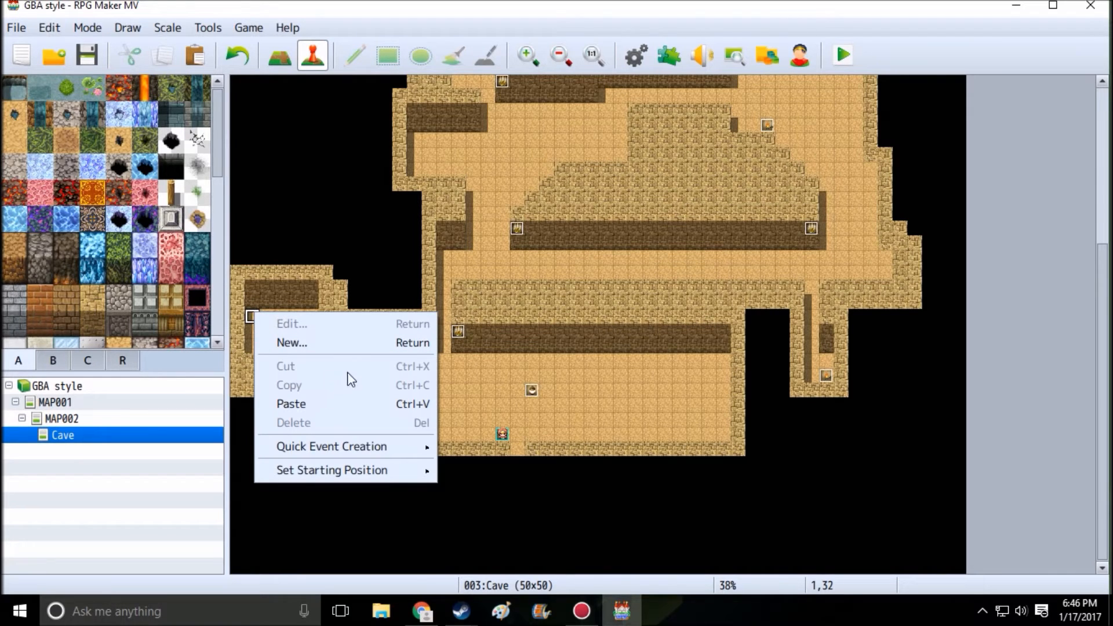
pyautogui.moveTo(304, 408)
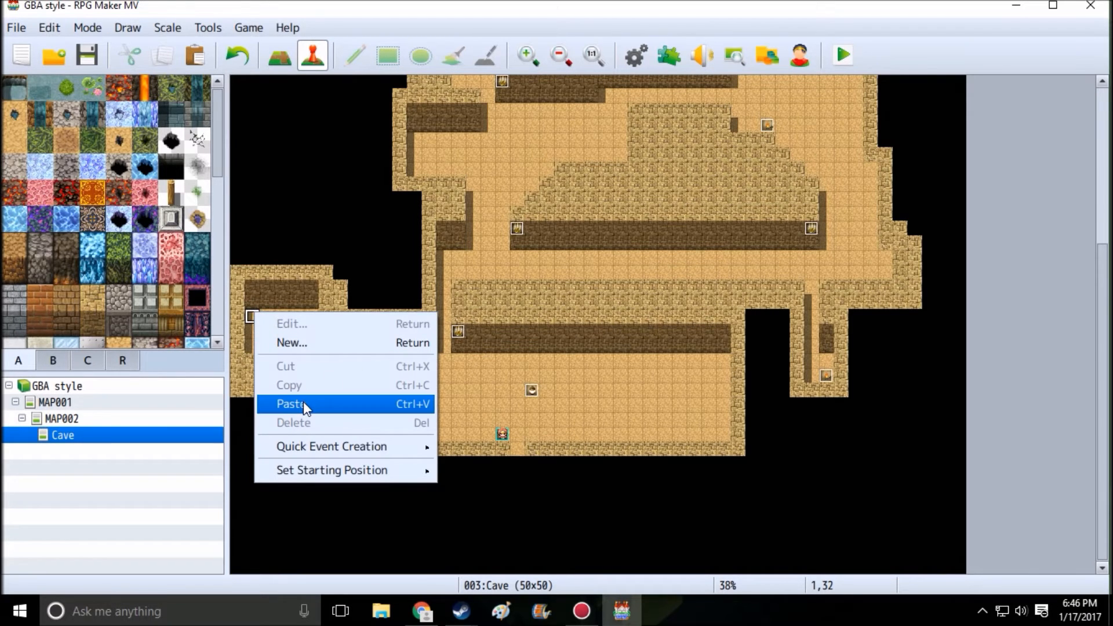
pyautogui.click(291, 404)
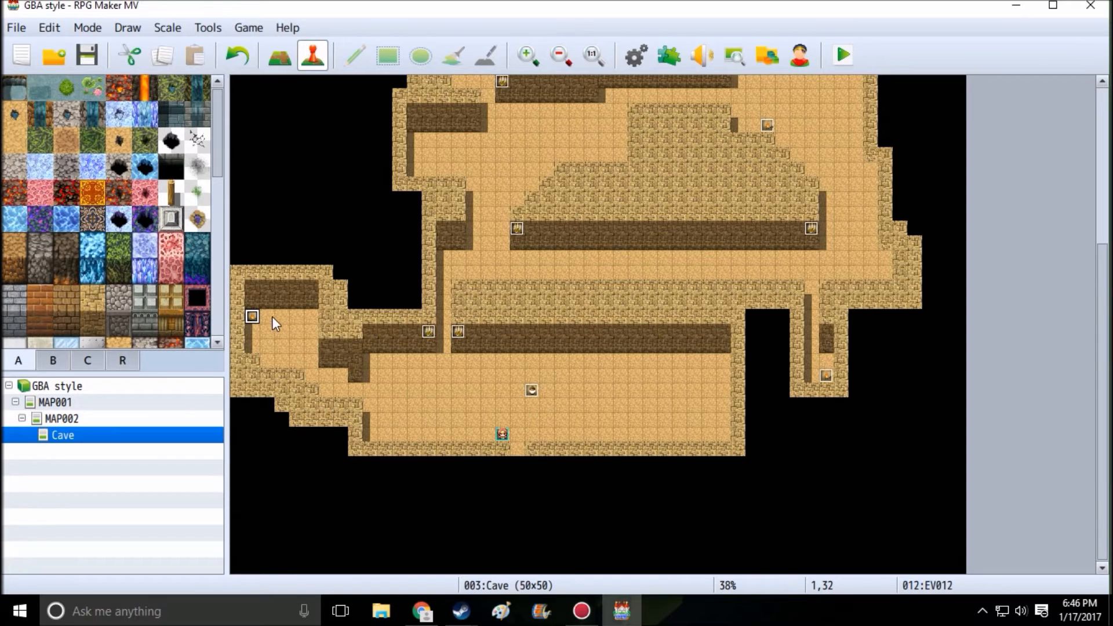
# Add a quick Treasure event at 2,32 with a wooden !Chest graphic giving 10 gold
pyautogui.rightClick(267, 316)
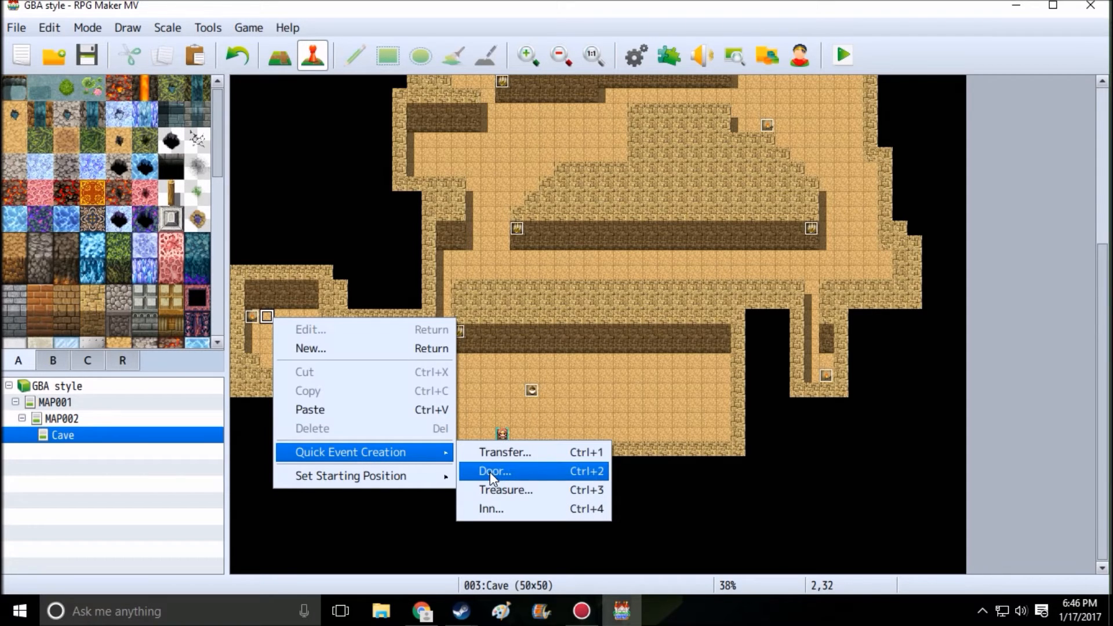
pyautogui.click(506, 489)
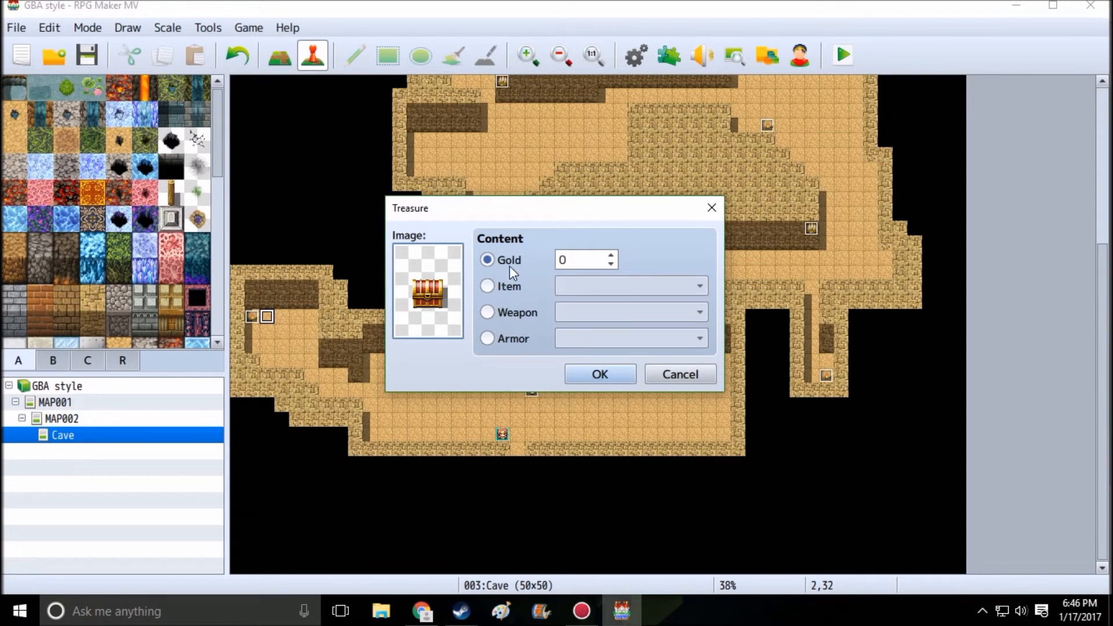
pyautogui.click(427, 291)
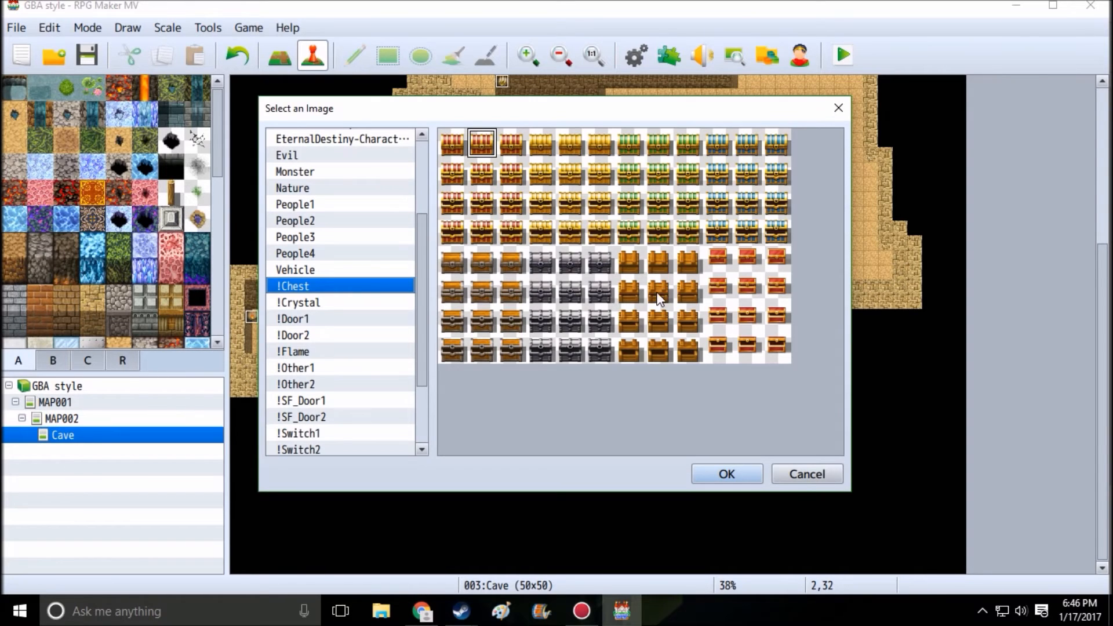
pyautogui.click(726, 474)
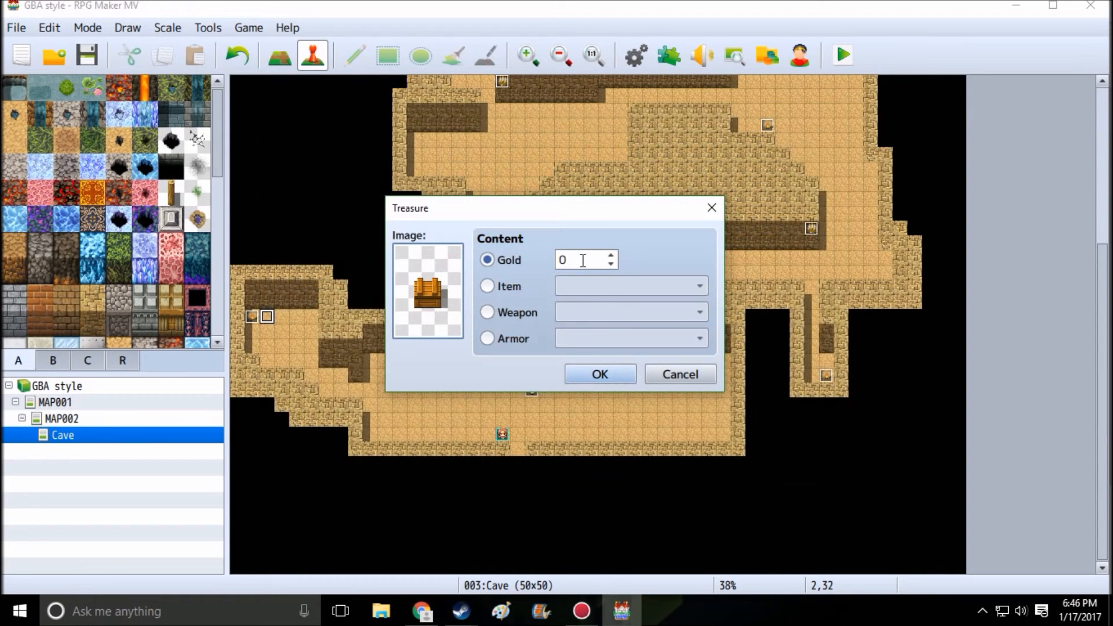
pyautogui.write('10')
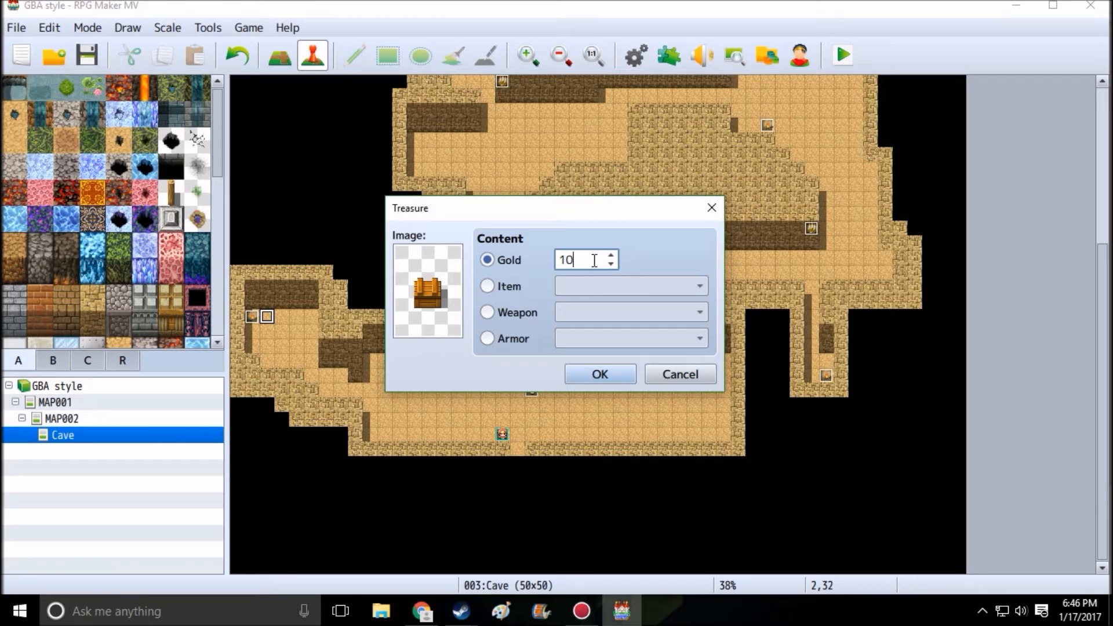
pyautogui.click(598, 373)
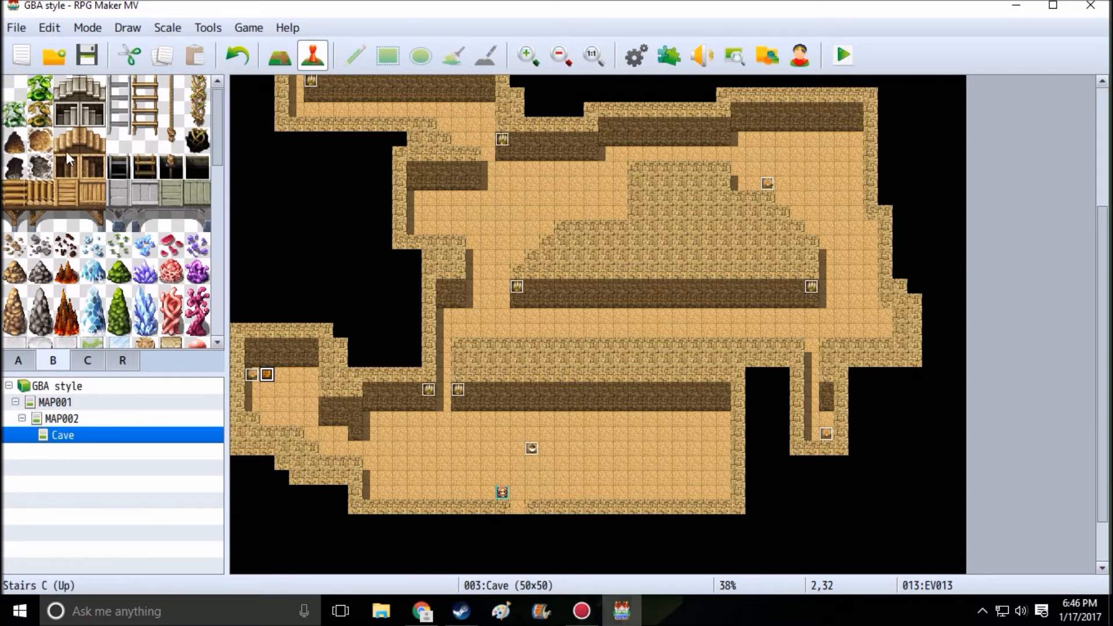
# Place small rock piles and a hole across the cave's upper-right chamber floor
pyautogui.click(41, 140)
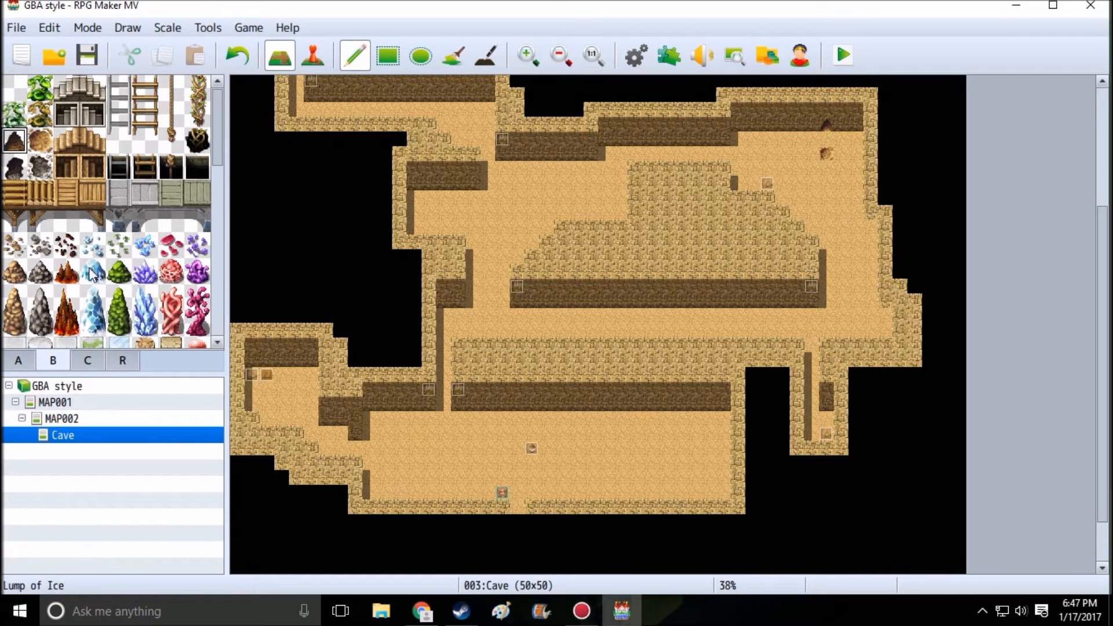
pyautogui.click(40, 116)
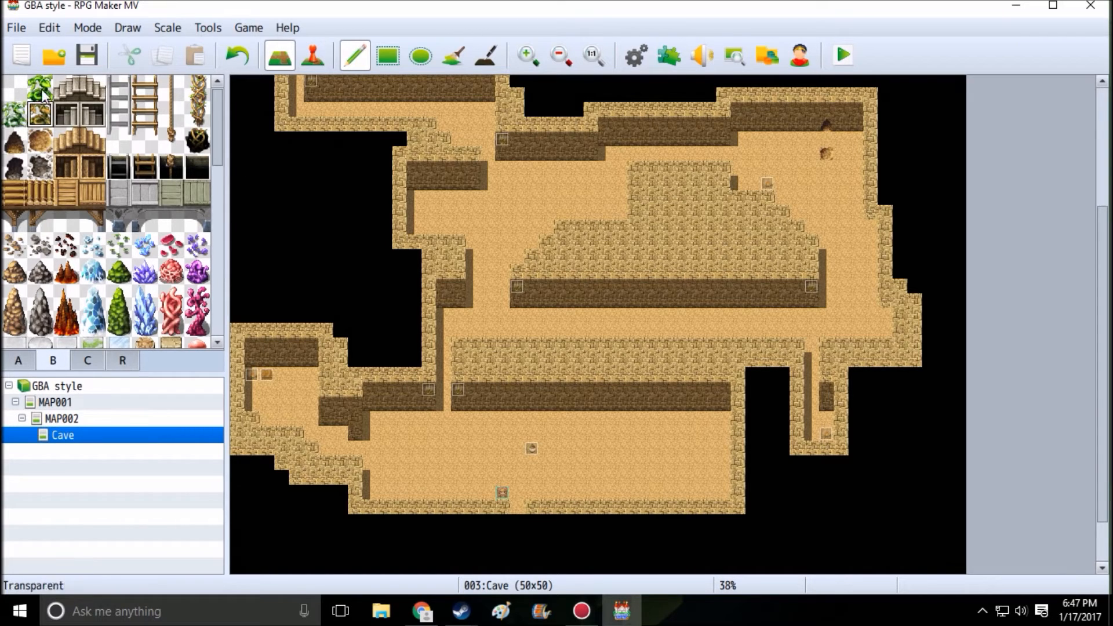
pyautogui.click(14, 272)
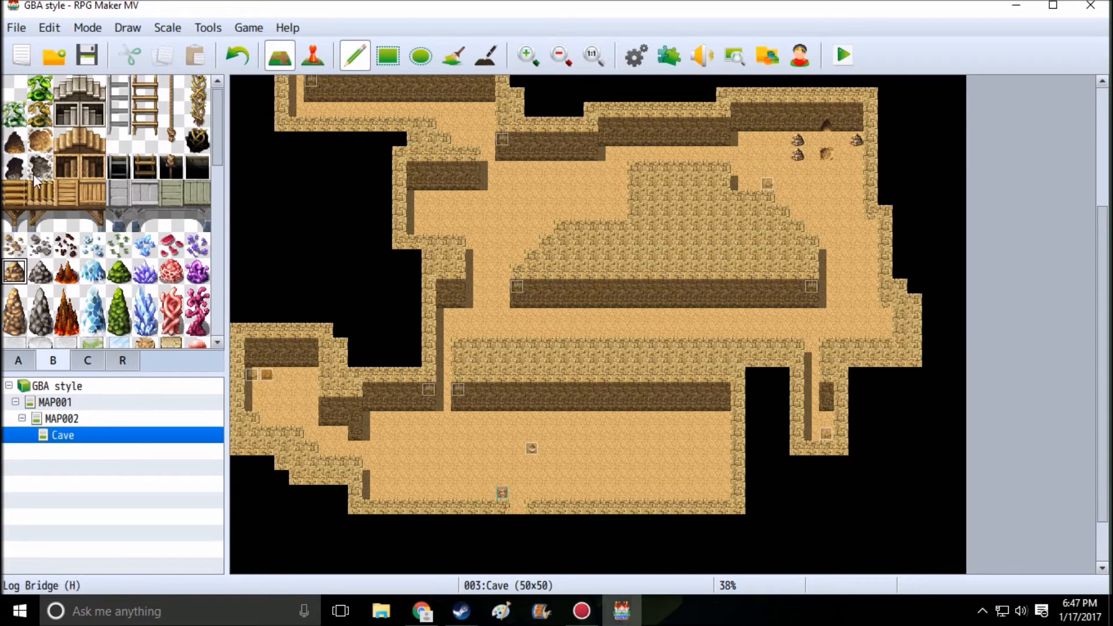
pyautogui.moveTo(18, 302)
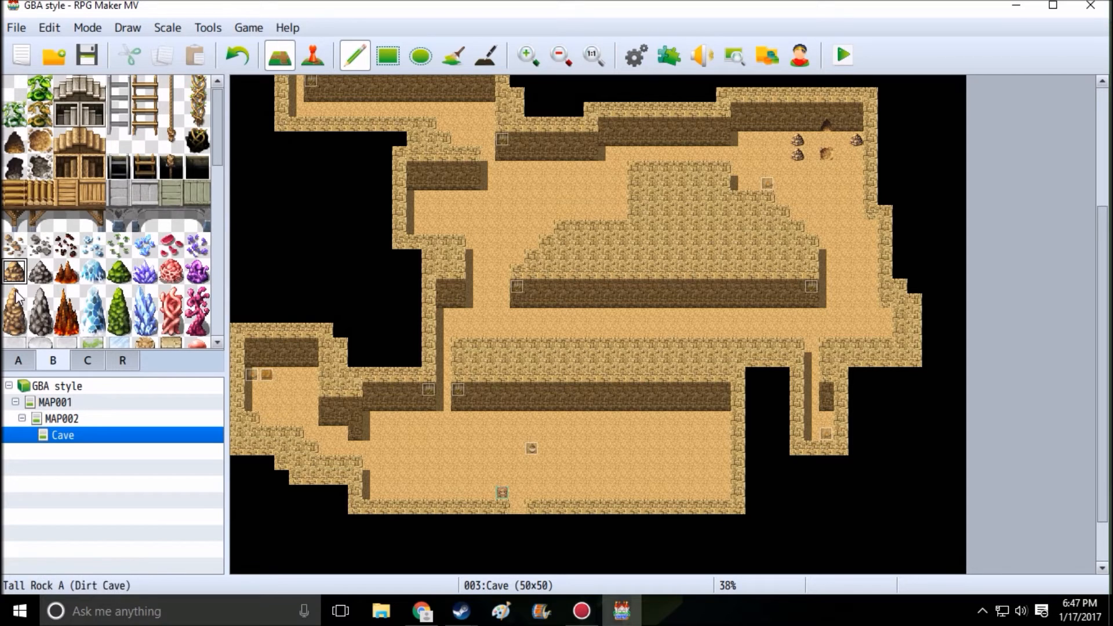
pyautogui.moveTo(873, 235)
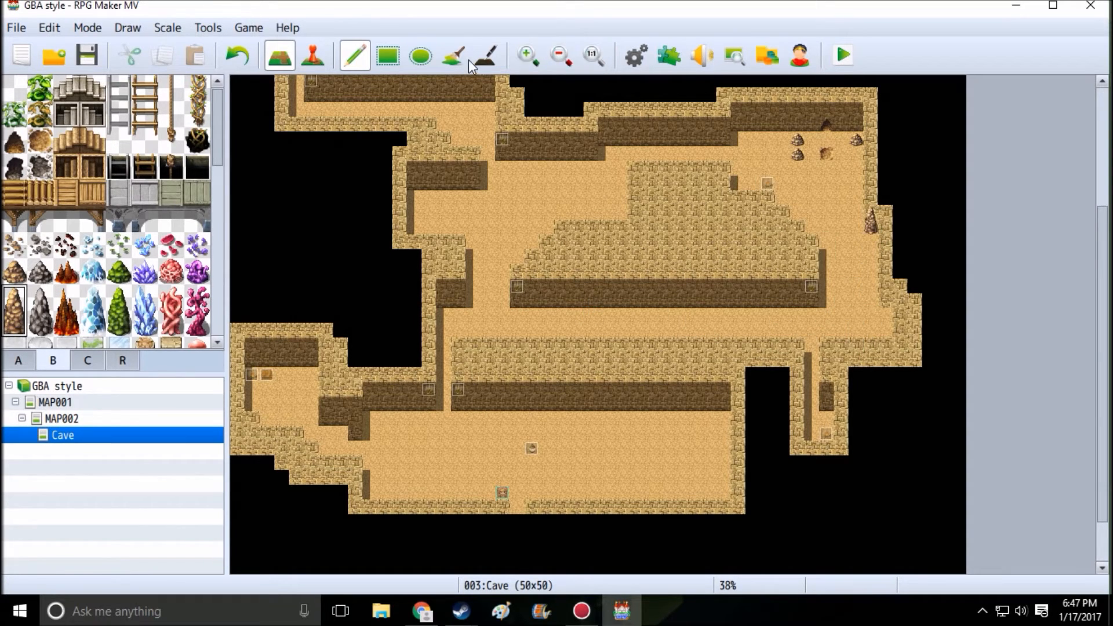
pyautogui.moveTo(813, 220)
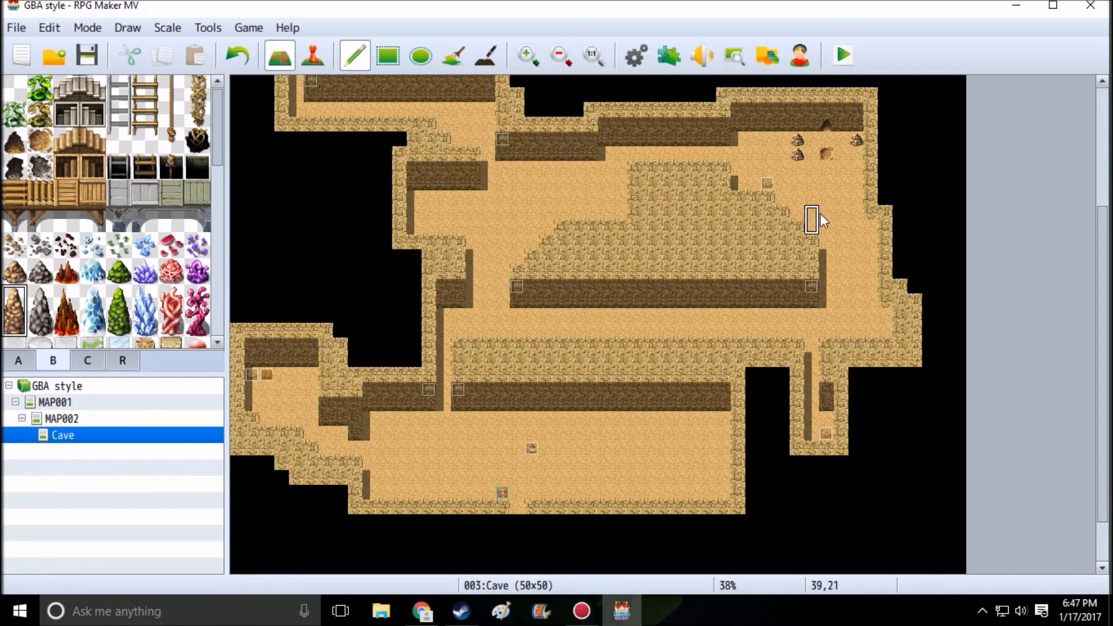
pyautogui.moveTo(889, 229)
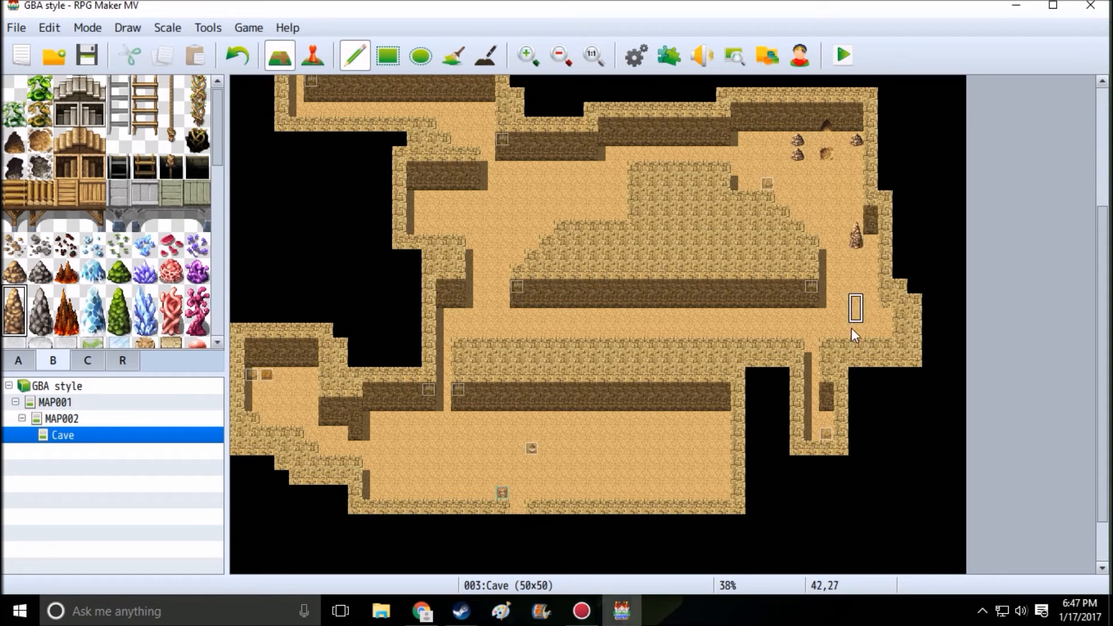
pyautogui.moveTo(537, 182)
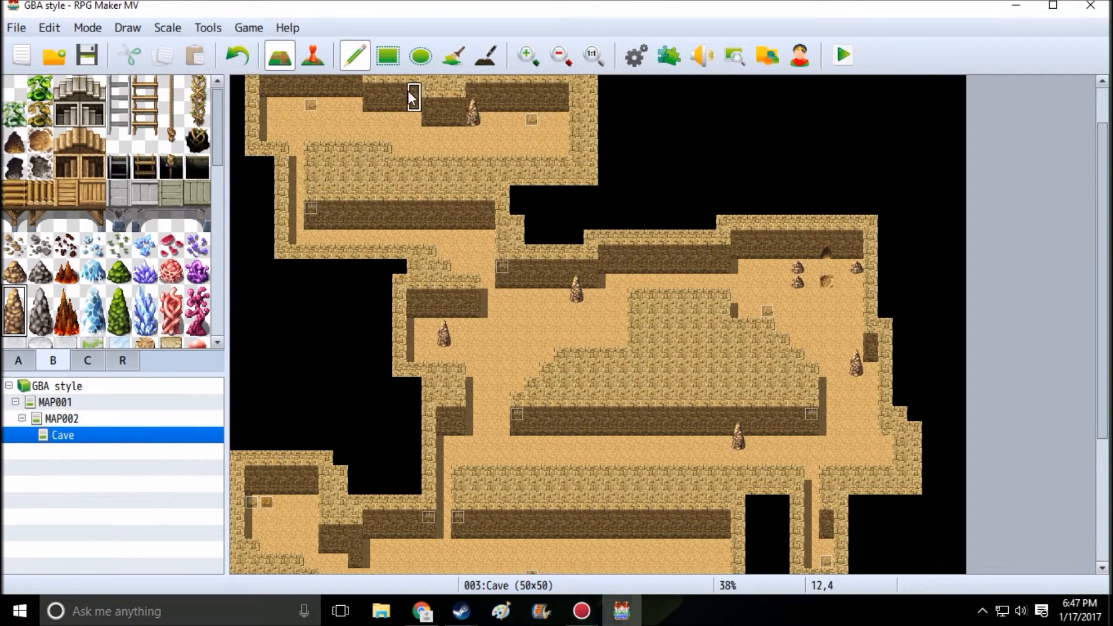
pyautogui.moveTo(340, 98)
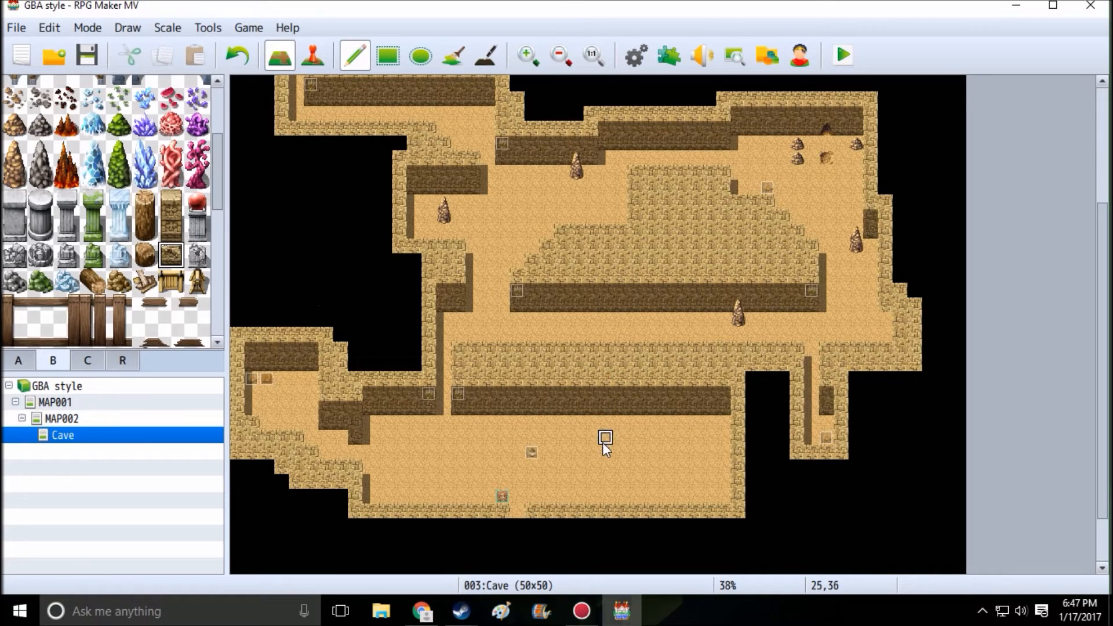
pyautogui.moveTo(197, 302)
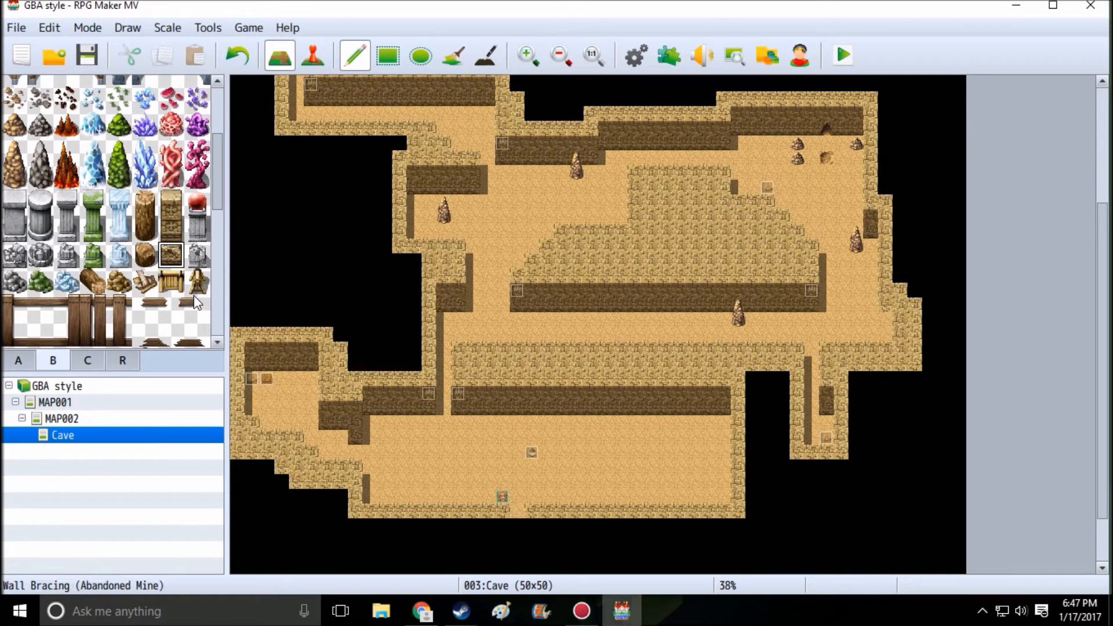
pyautogui.moveTo(591, 216)
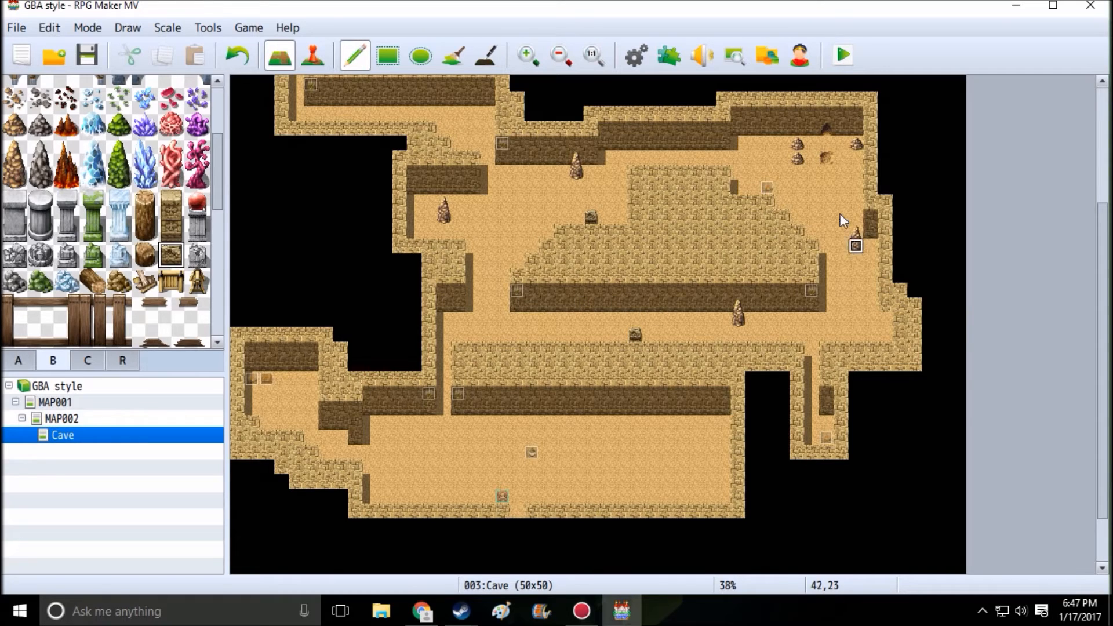
# Pencil small rubble and wall bracing props onto the lower cave floor
pyautogui.scroll(-3)
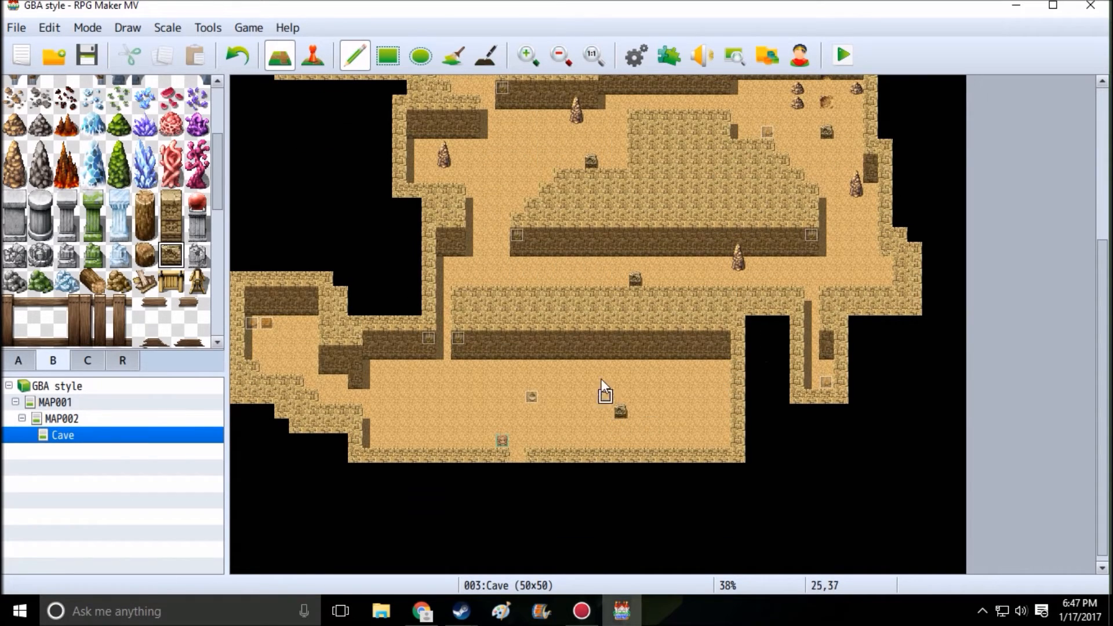
pyautogui.click(93, 281)
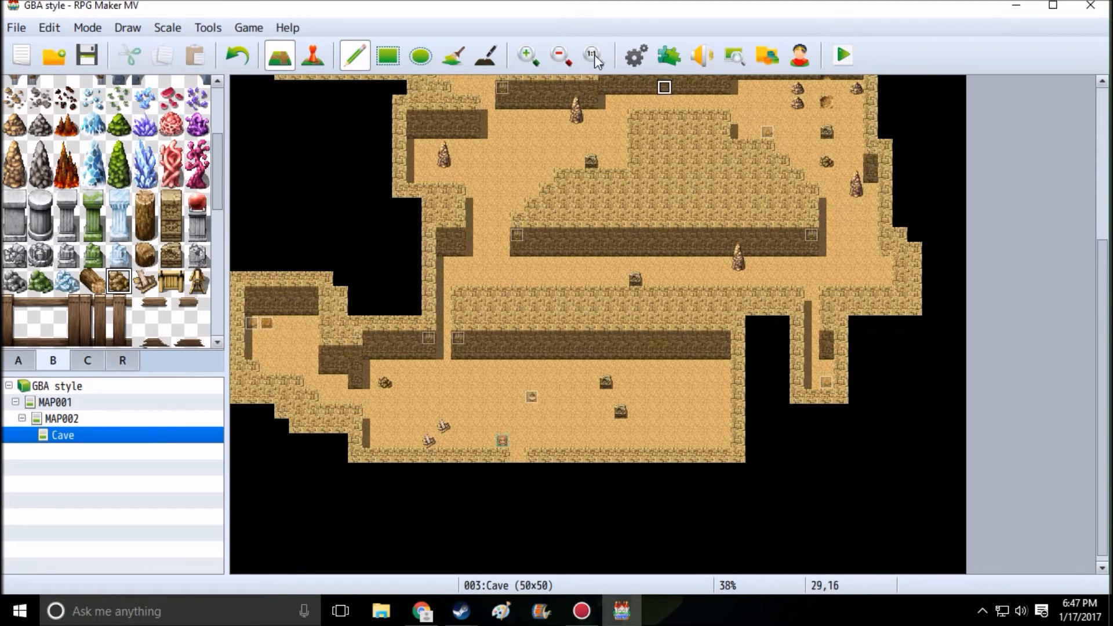
pyautogui.moveTo(501, 192)
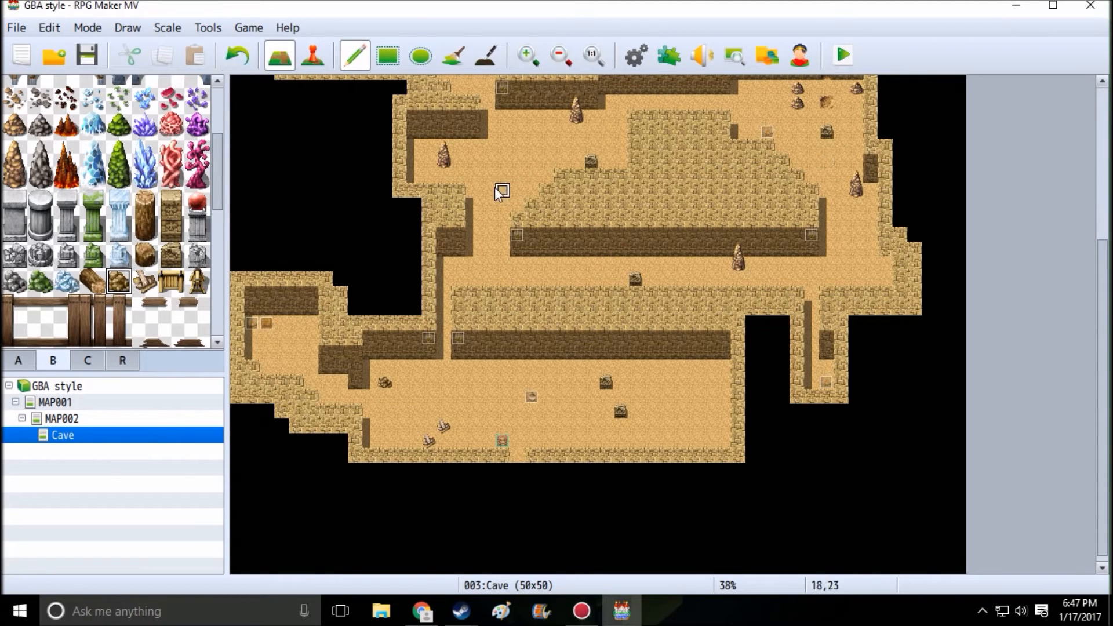
pyautogui.moveTo(108, 330)
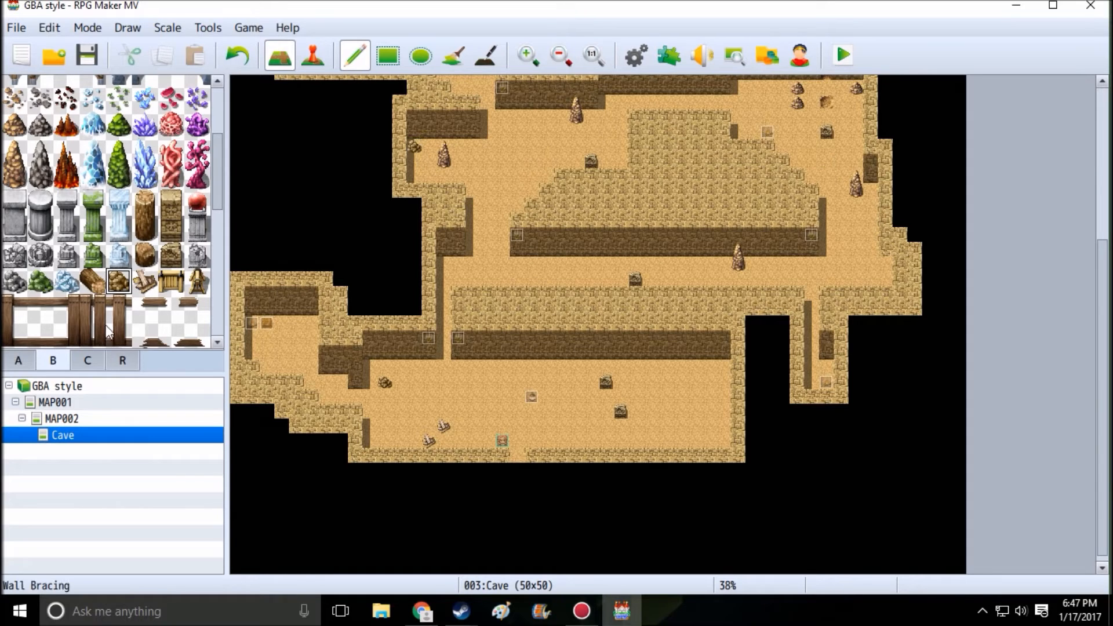
pyautogui.scroll(-3)
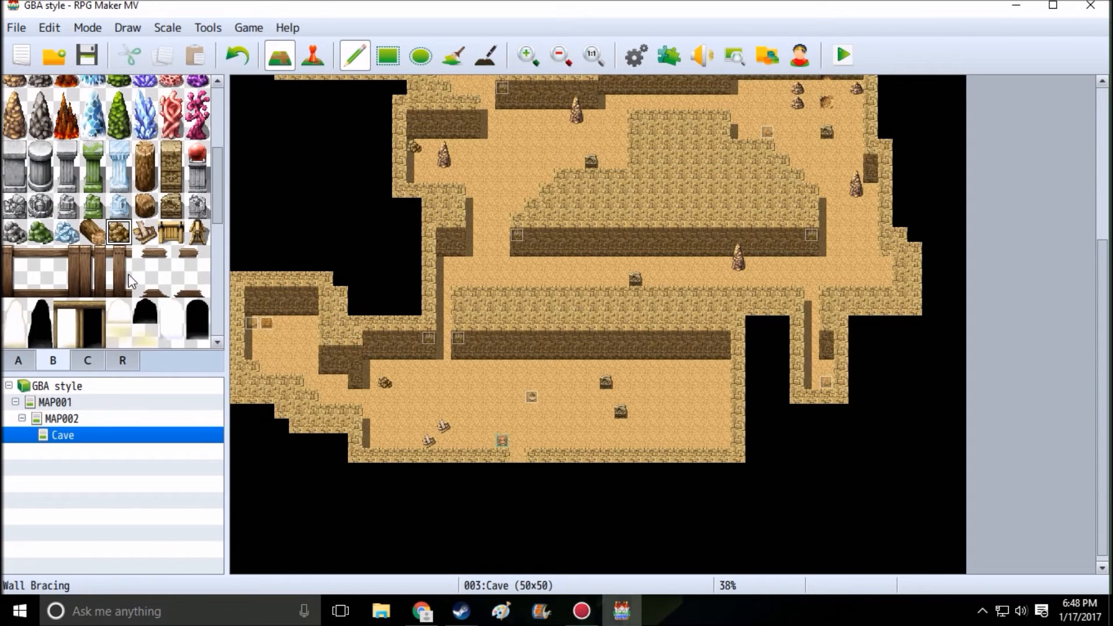
pyautogui.scroll(-3)
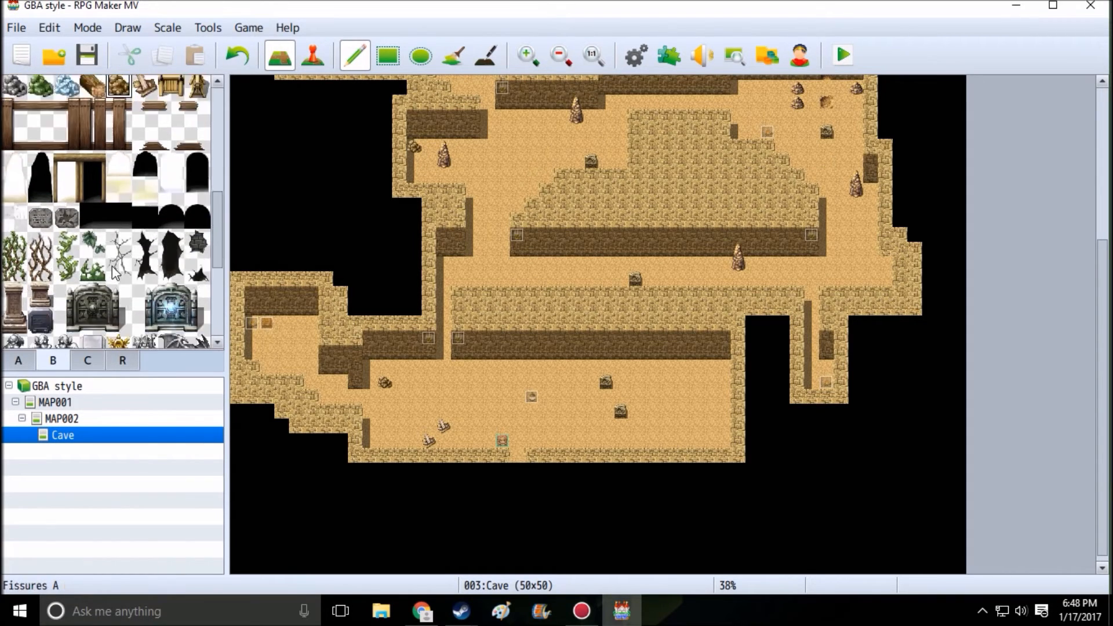
pyautogui.scroll(-3)
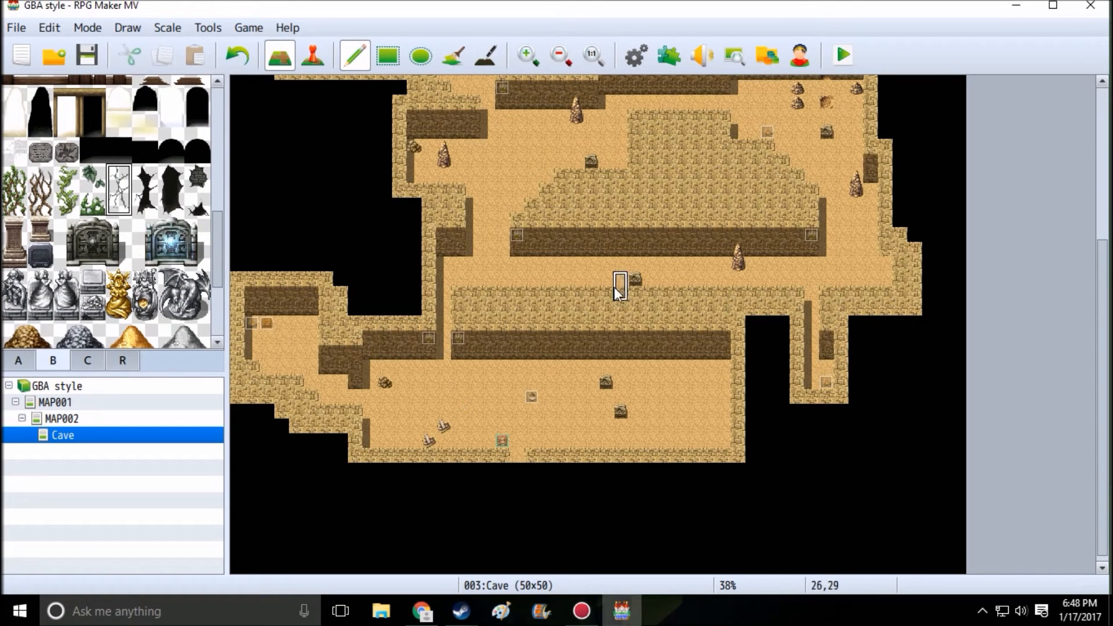
pyautogui.scroll(3)
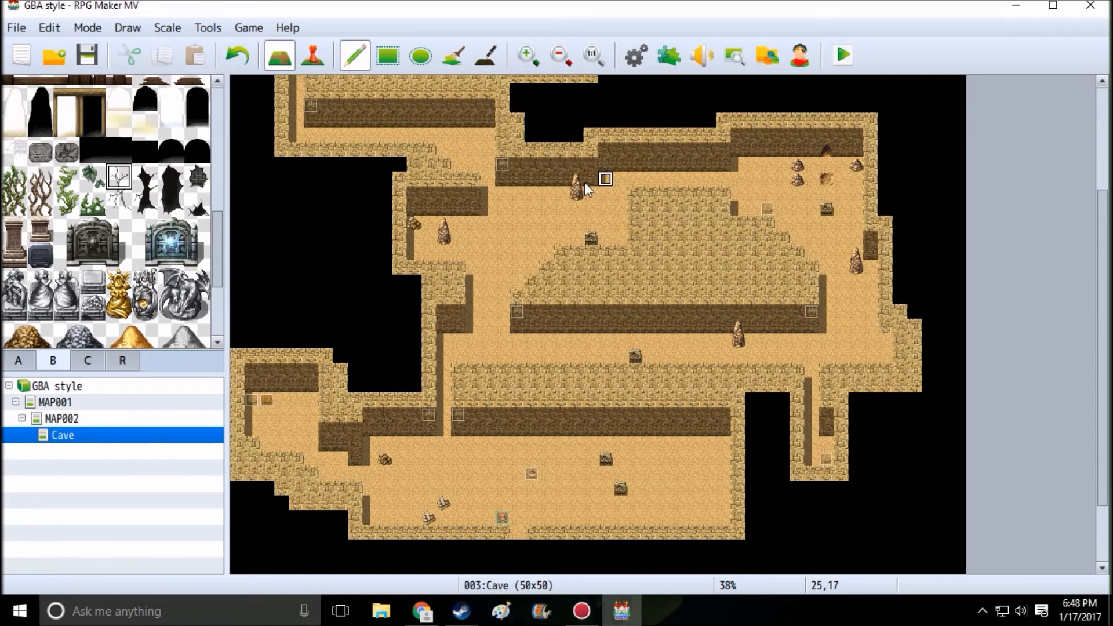
pyautogui.moveTo(401, 191)
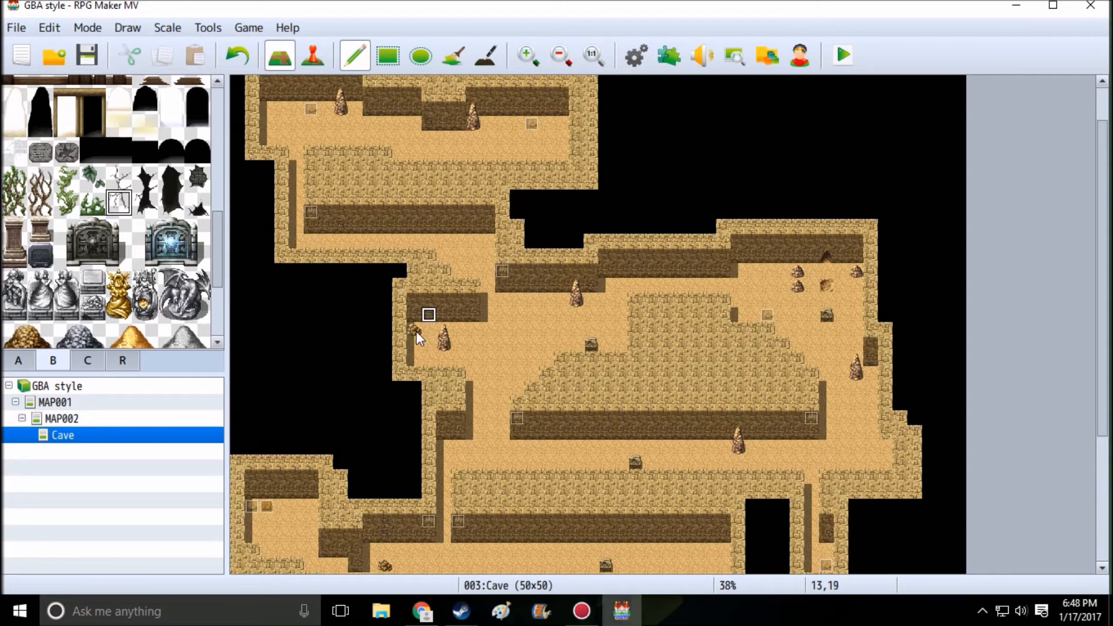
pyautogui.scroll(-3)
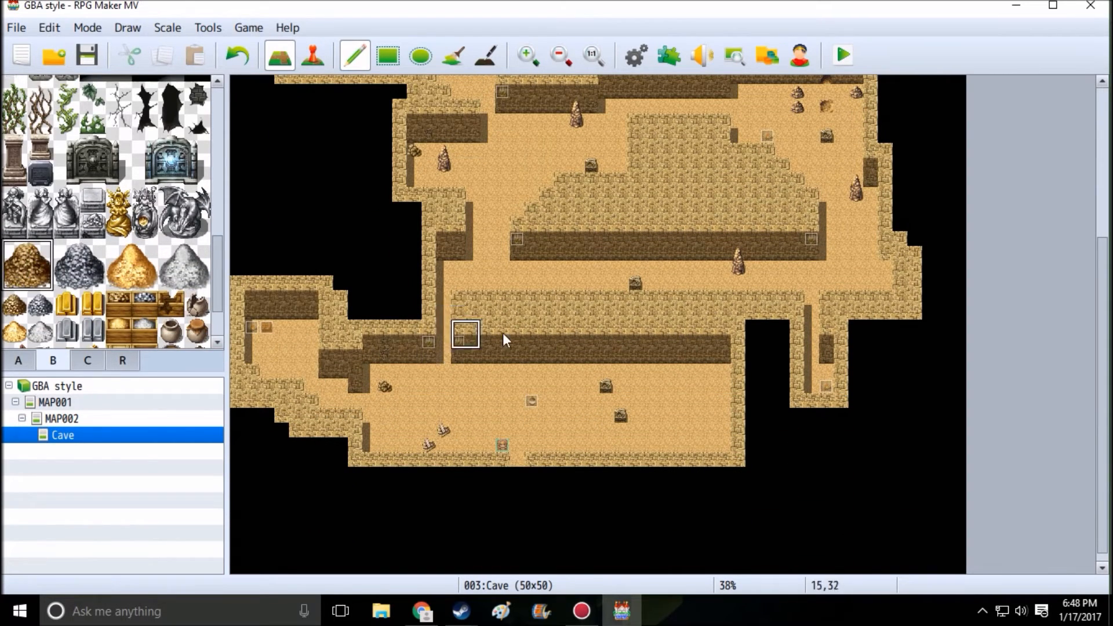
# Furnish the lower room with a large gold mound, ore crate, barrel-side props and gold coins
pyautogui.click(656, 394)
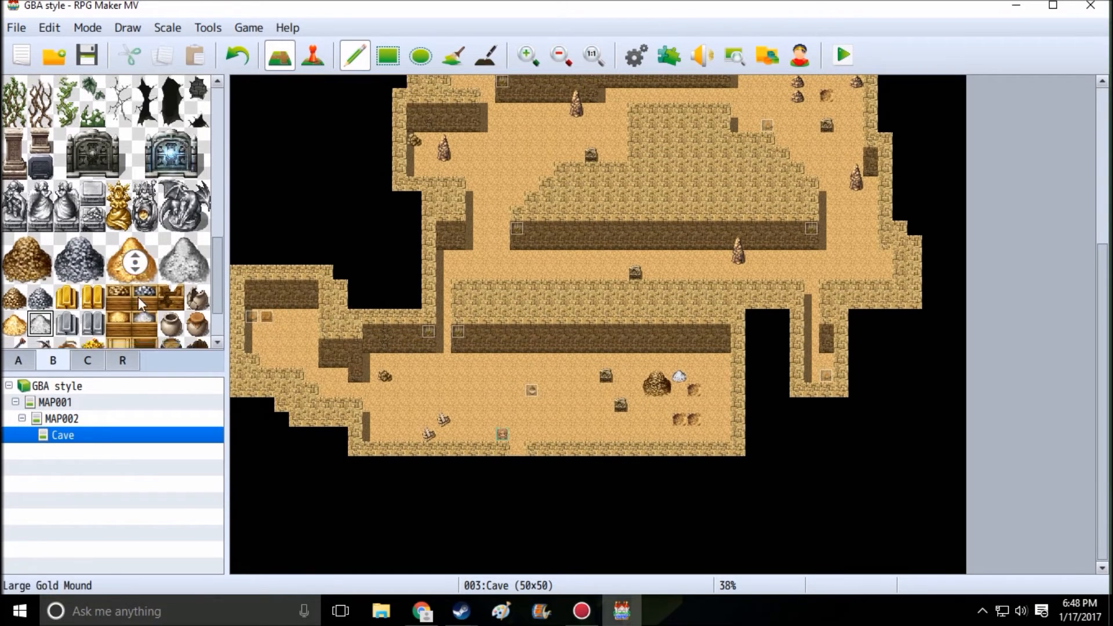
pyautogui.scroll(-3)
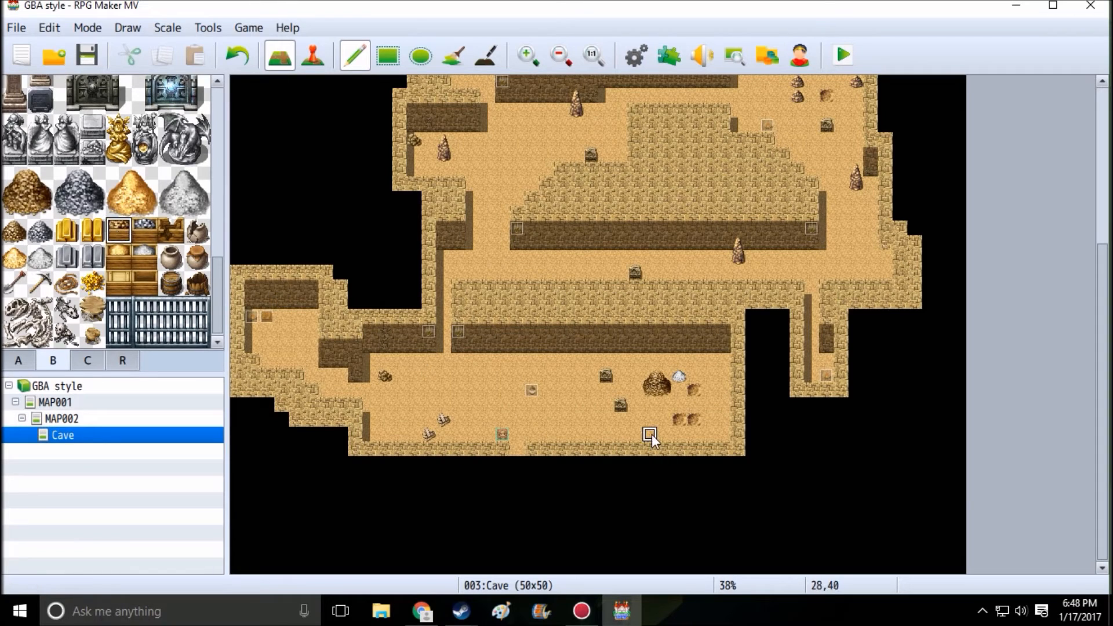
pyautogui.click(653, 432)
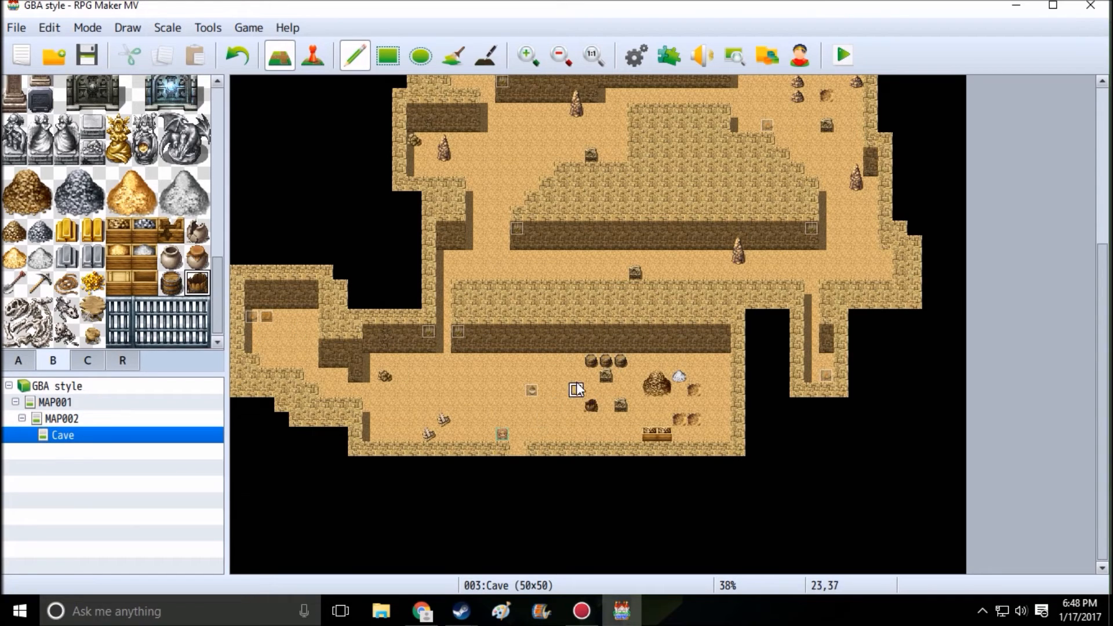
pyautogui.click(65, 309)
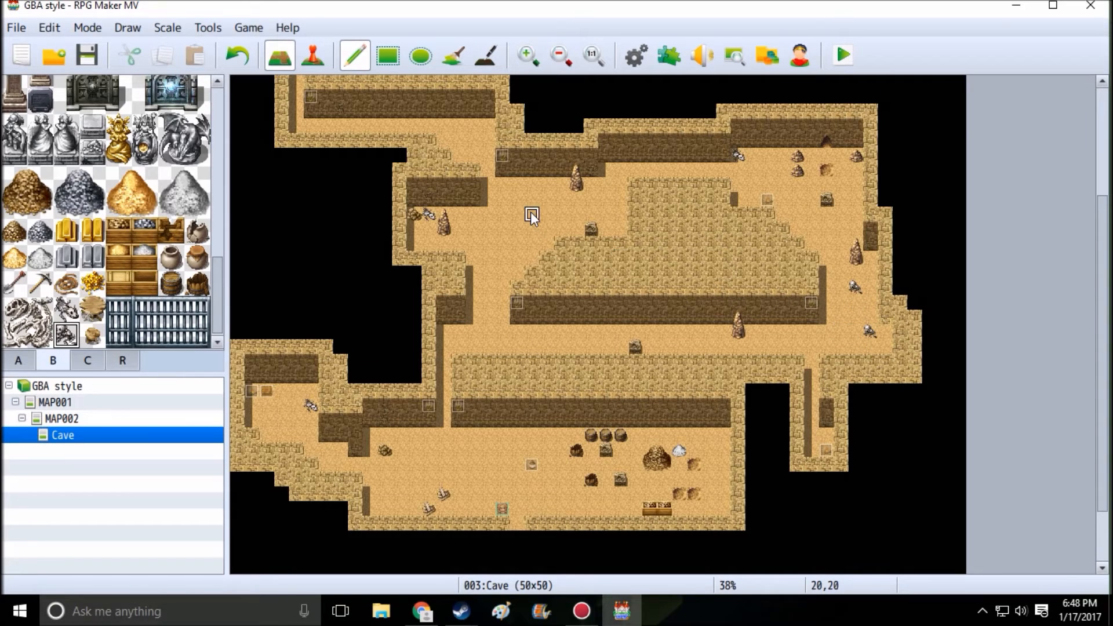
pyautogui.scroll(3)
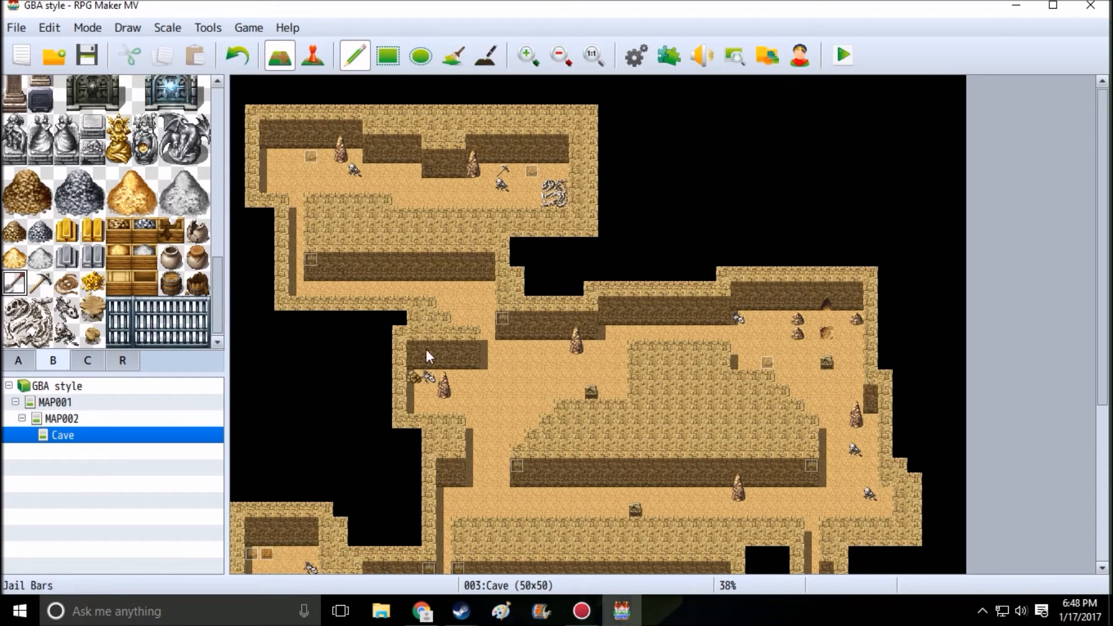
pyautogui.scroll(-3)
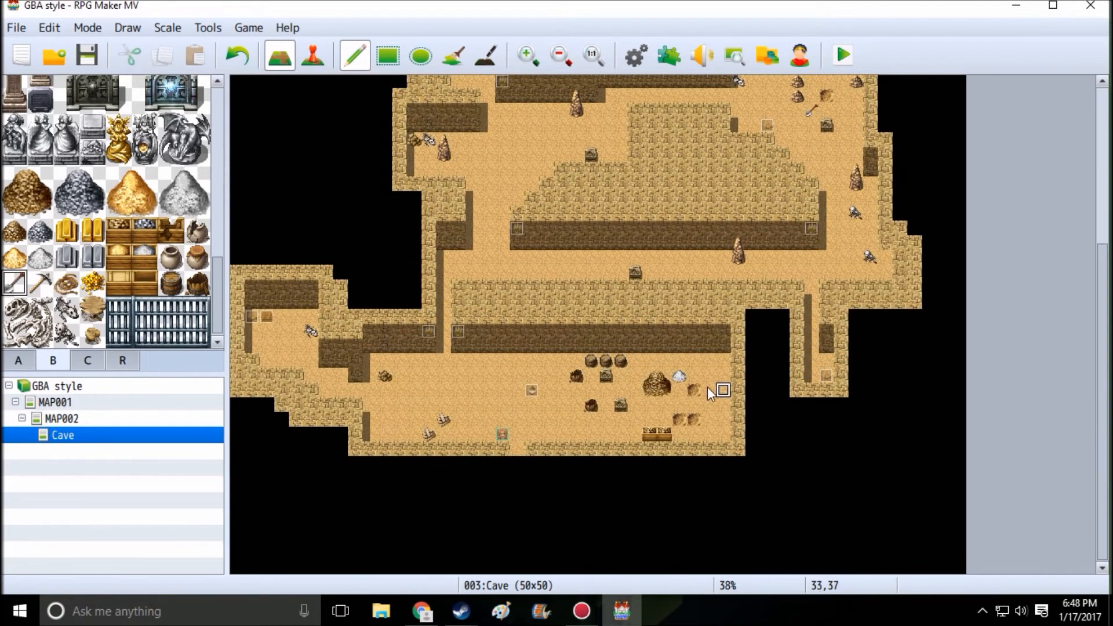
pyautogui.moveTo(267, 89)
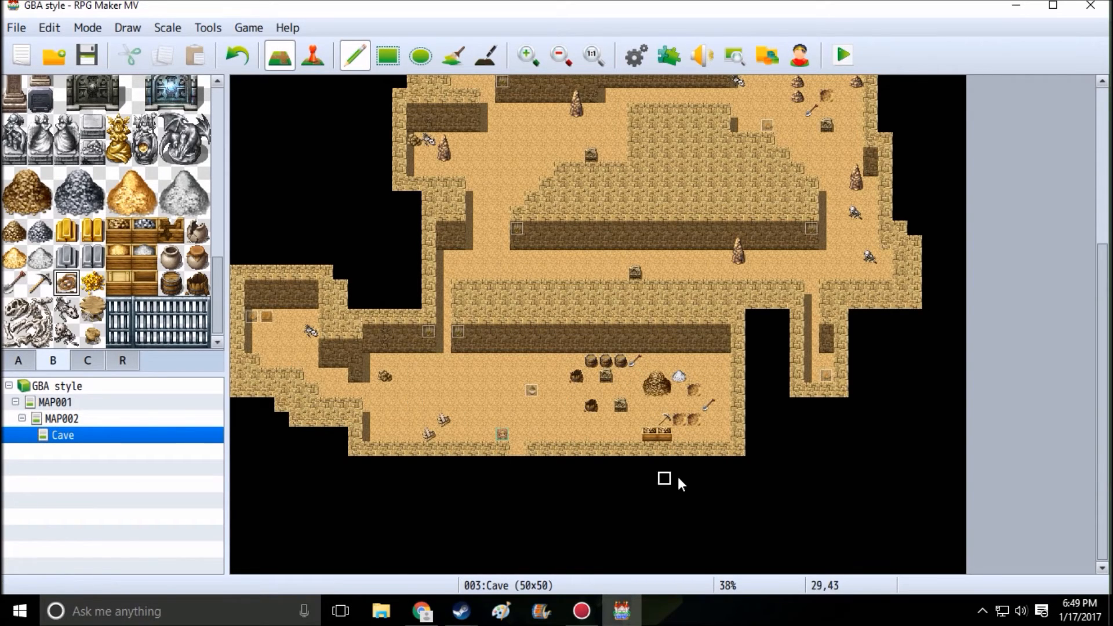
pyautogui.moveTo(678, 422)
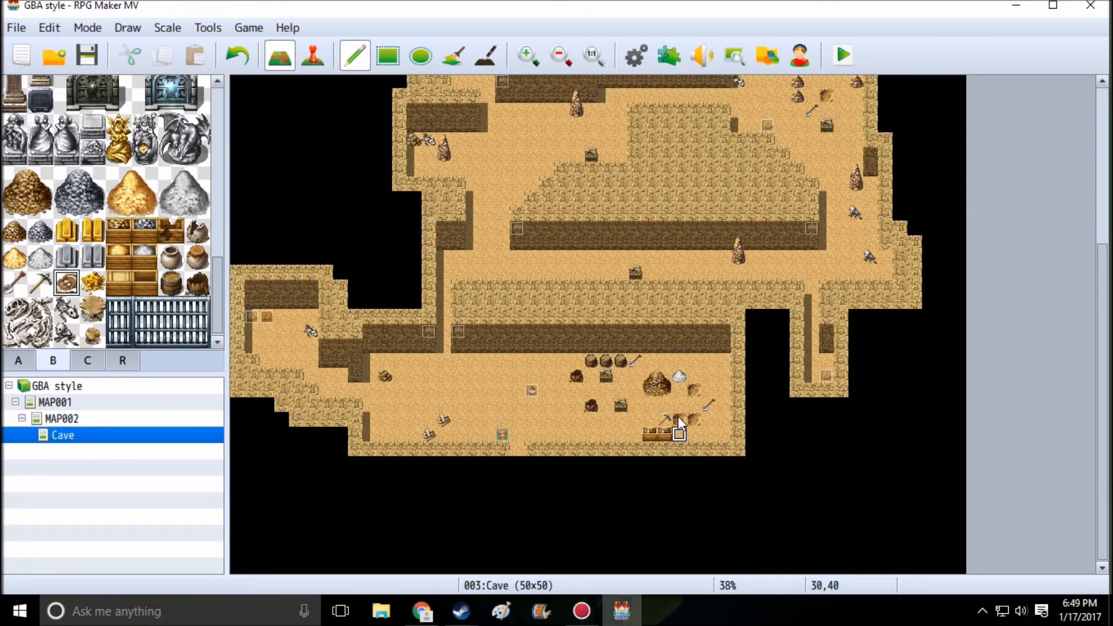
pyautogui.moveTo(676, 405)
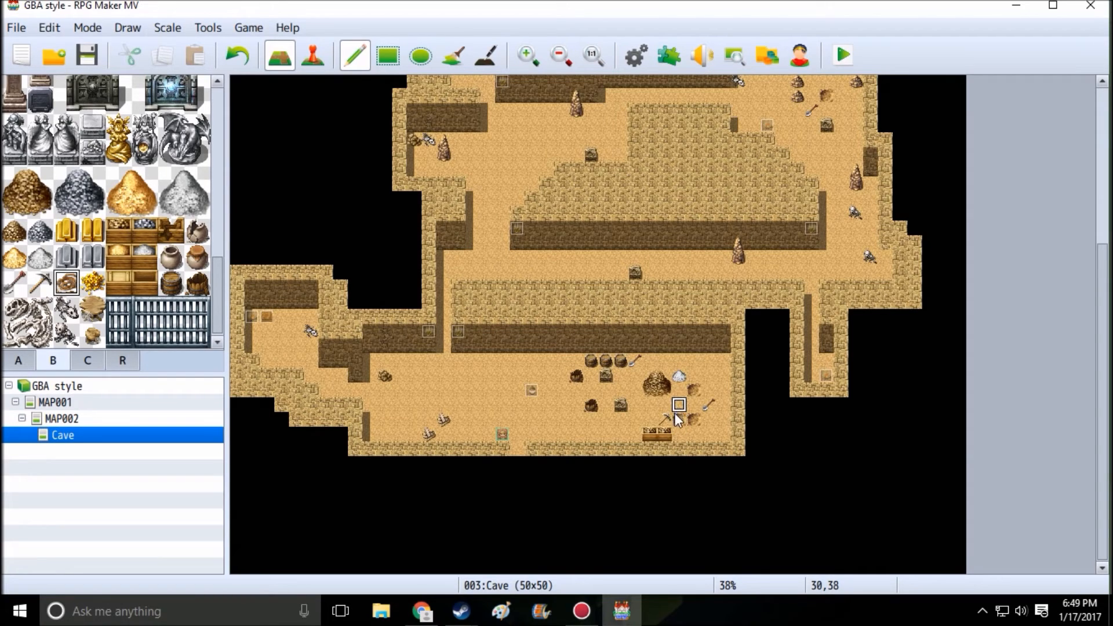
pyautogui.moveTo(647, 406)
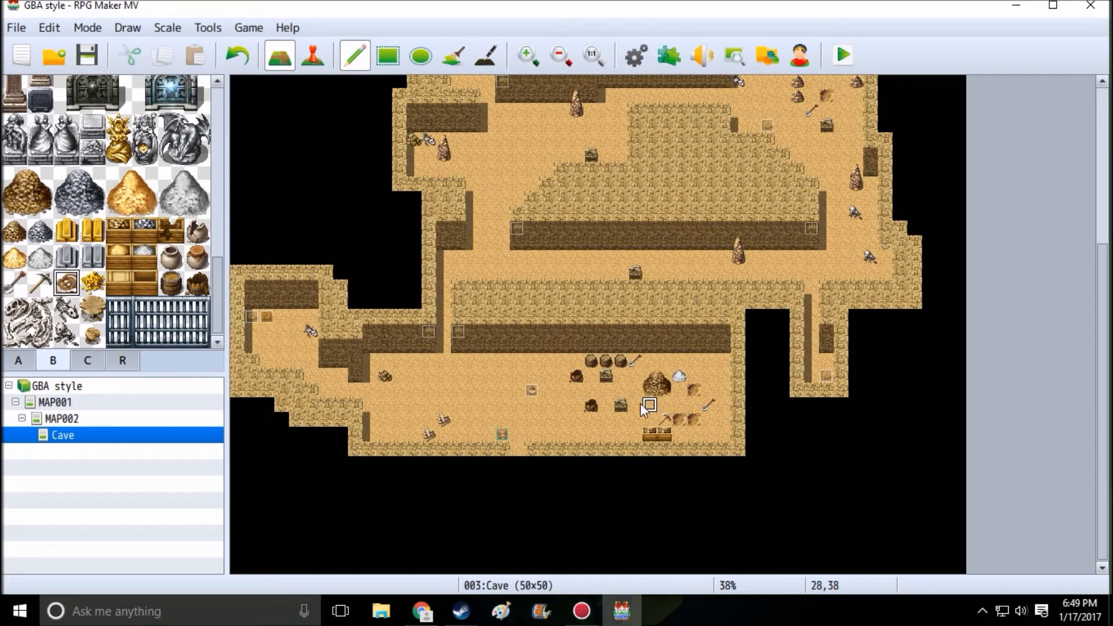
pyautogui.click(92, 282)
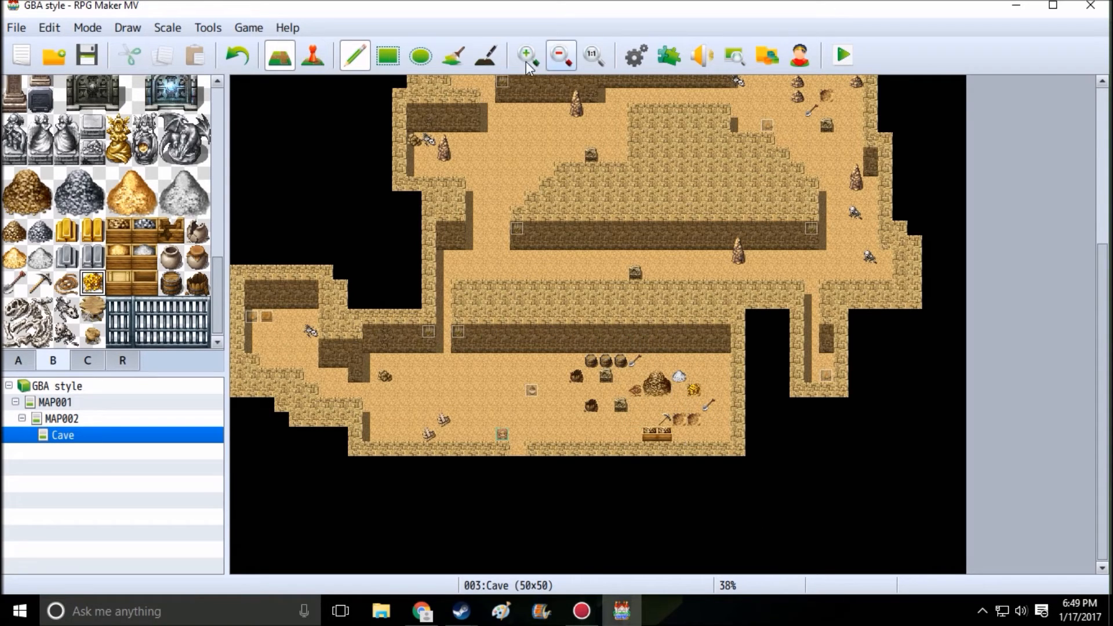
# Zoom in on the lower mining room for a closer view
pyautogui.click(524, 55)
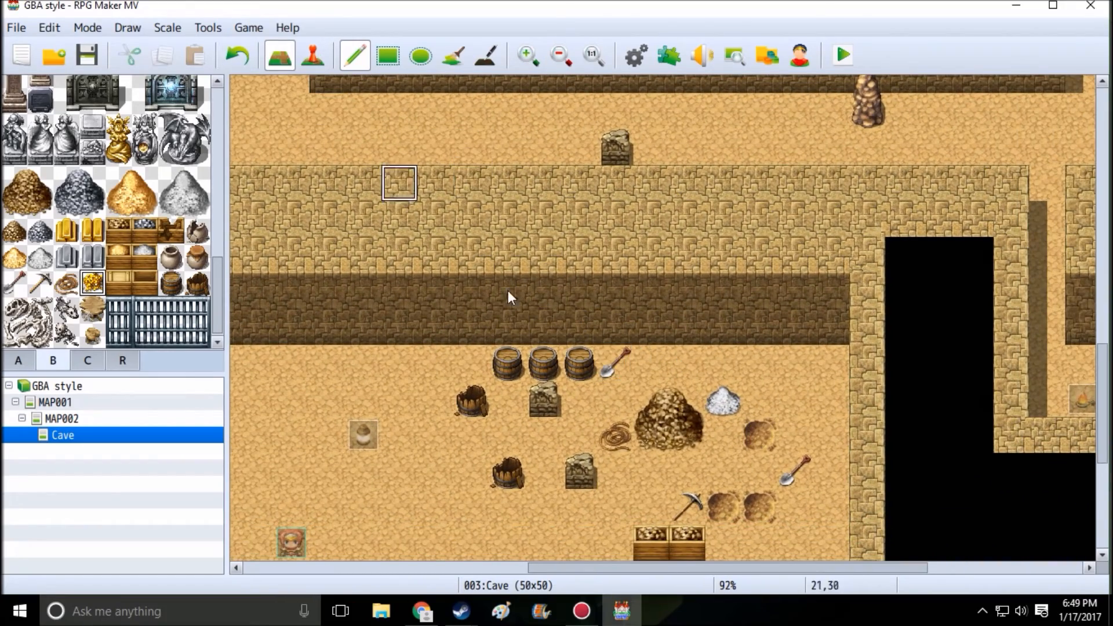
pyautogui.moveTo(197, 240)
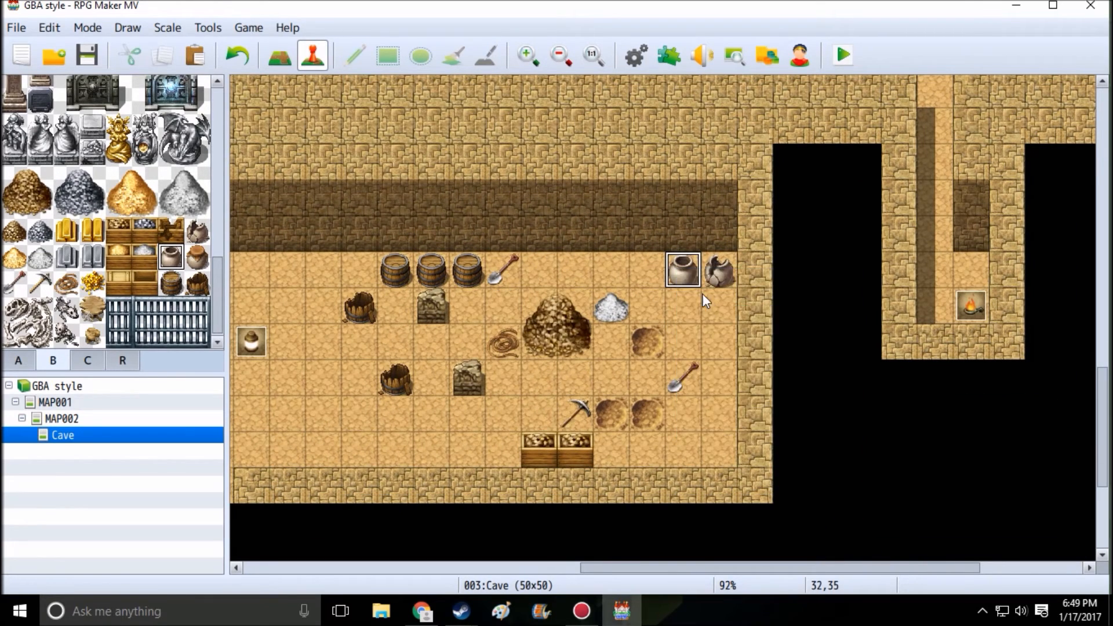
# Create EV014 as a graphic-less quick treasure event on the pot tile awarding 50 gold
pyautogui.doubleClick(682, 270)
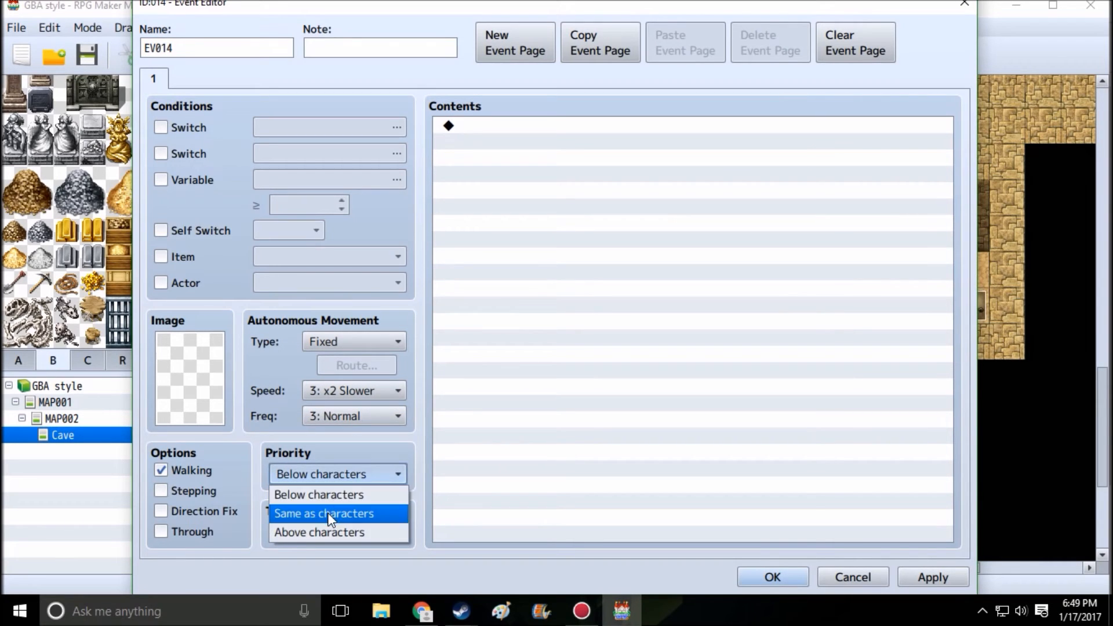
pyautogui.click(324, 514)
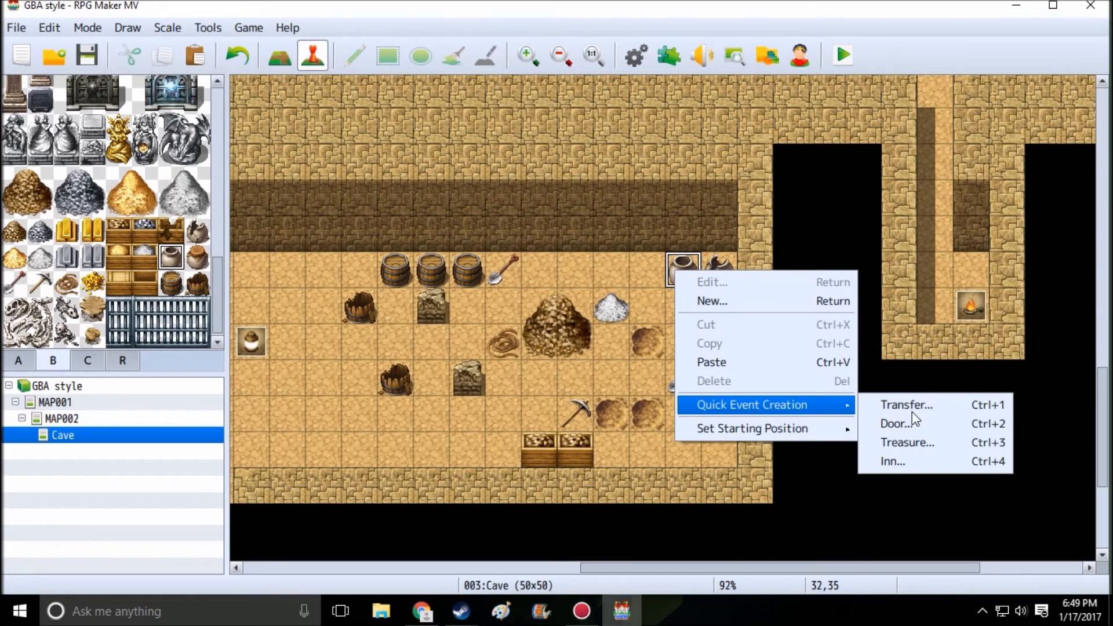
pyautogui.click(907, 442)
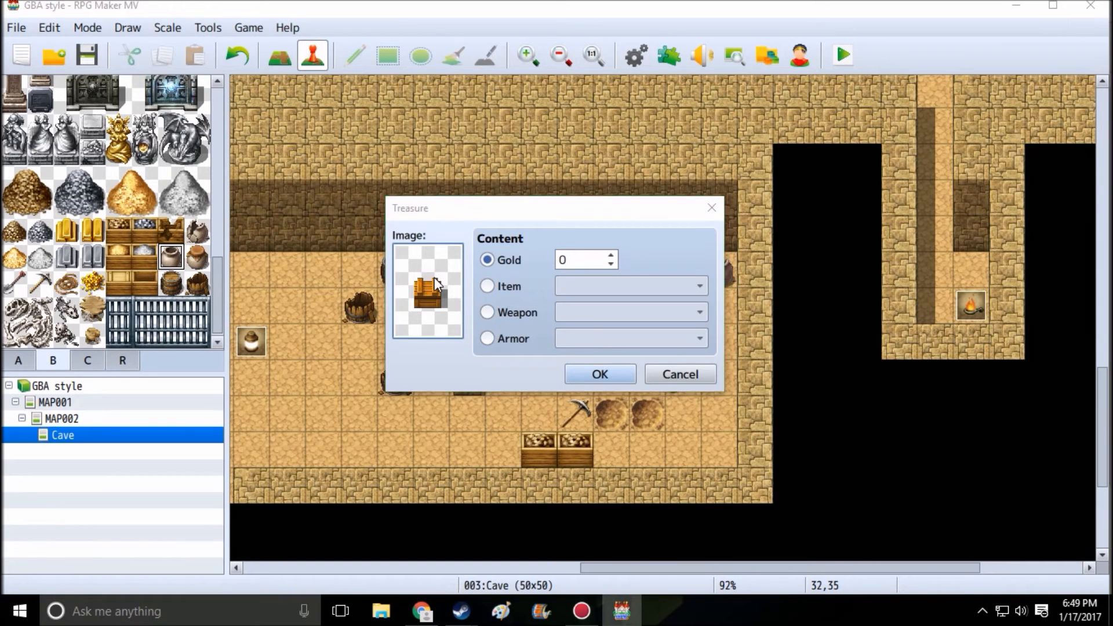
pyautogui.click(427, 291)
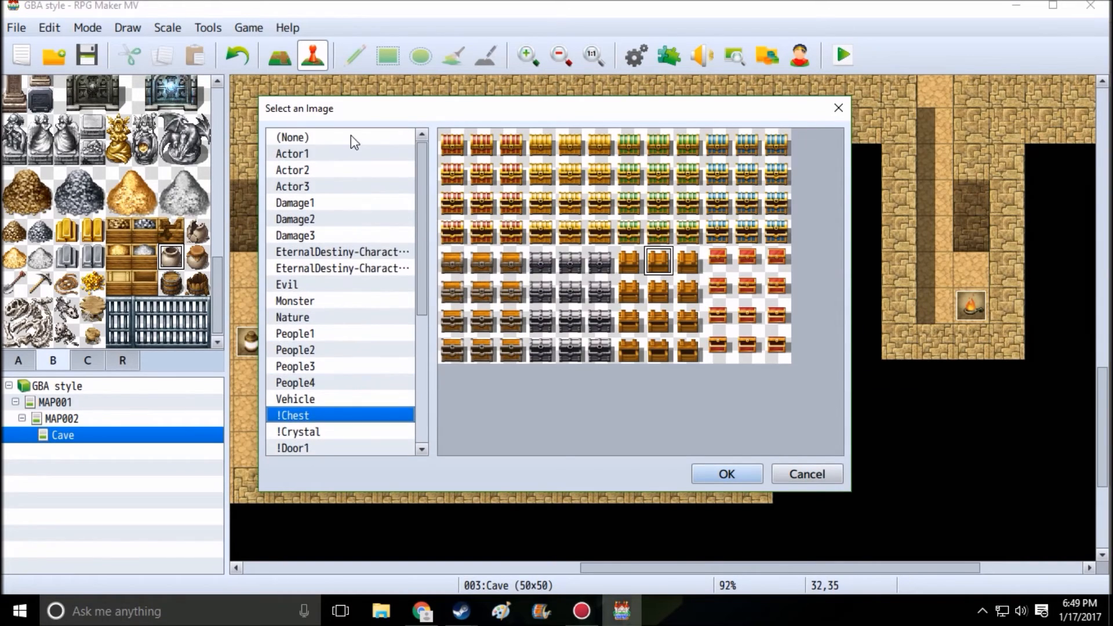
pyautogui.click(725, 473)
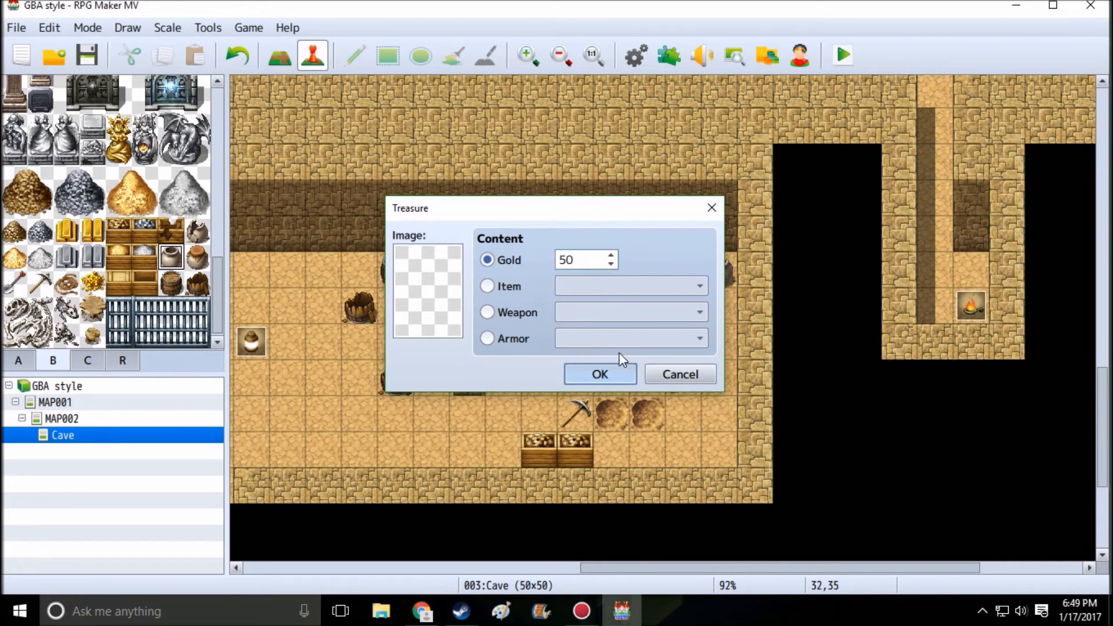
pyautogui.click(600, 375)
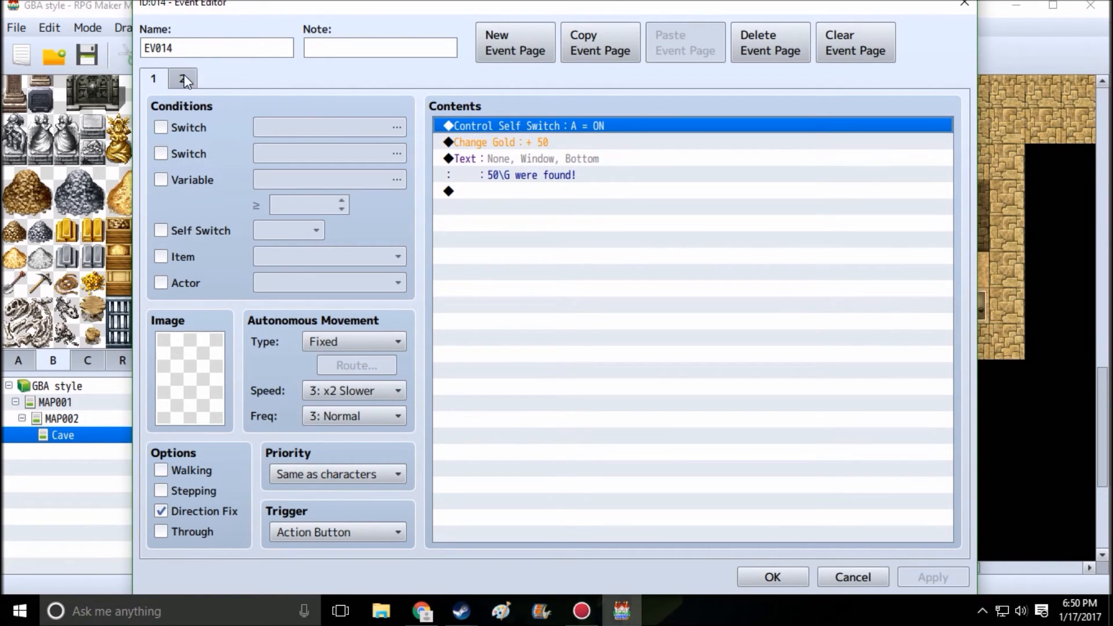
pyautogui.moveTo(581, 171)
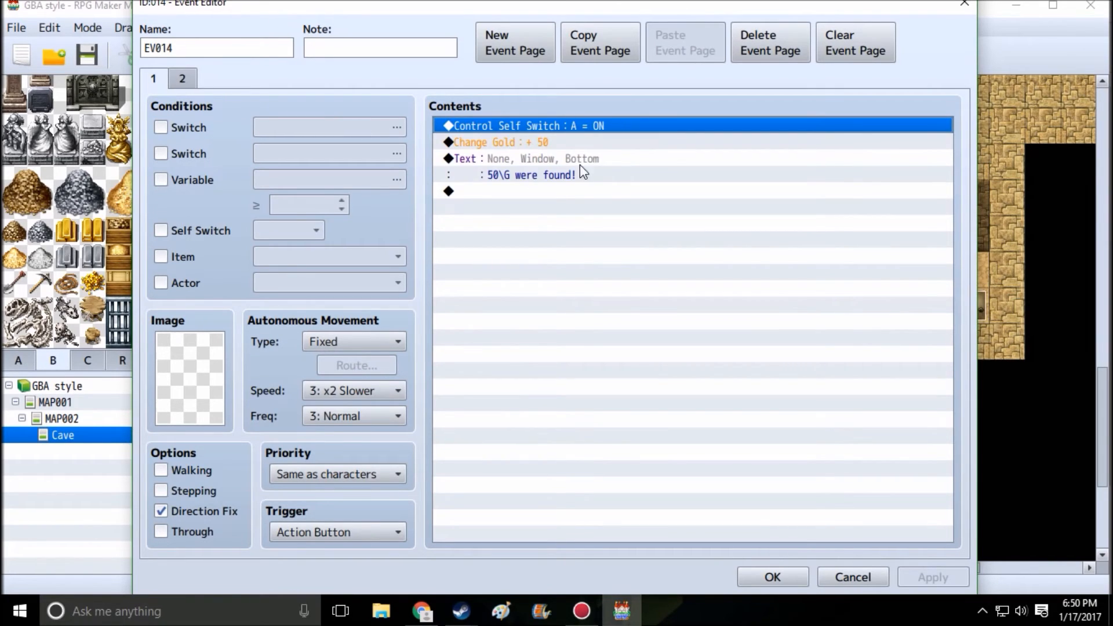
pyautogui.click(772, 576)
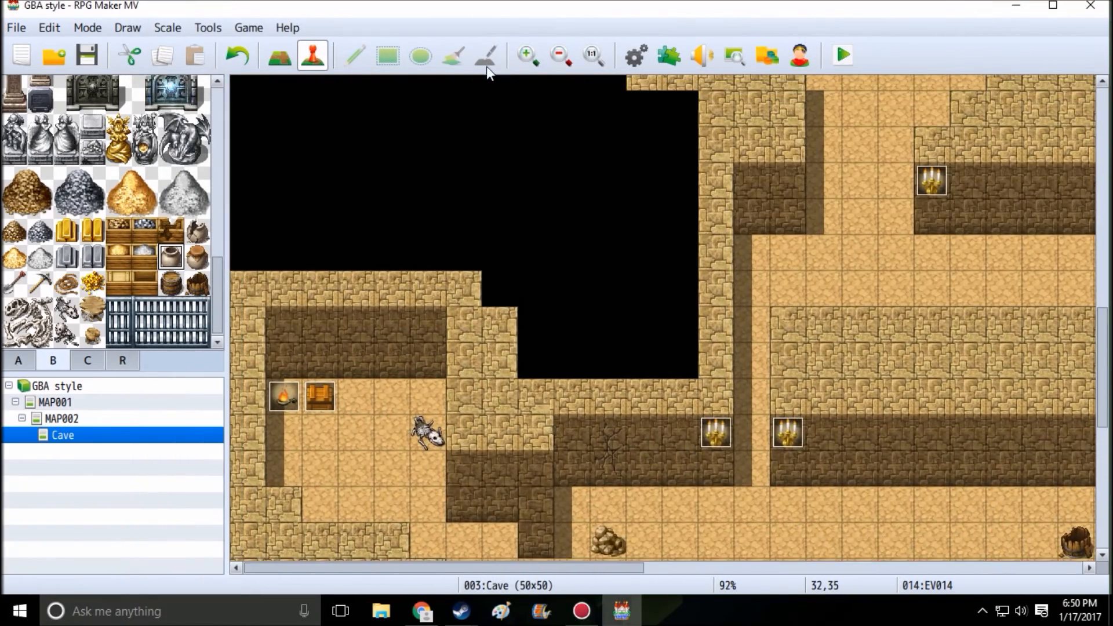
# Set the Cave map's Enc. Steps to 100 in its properties and save
pyautogui.click(558, 56)
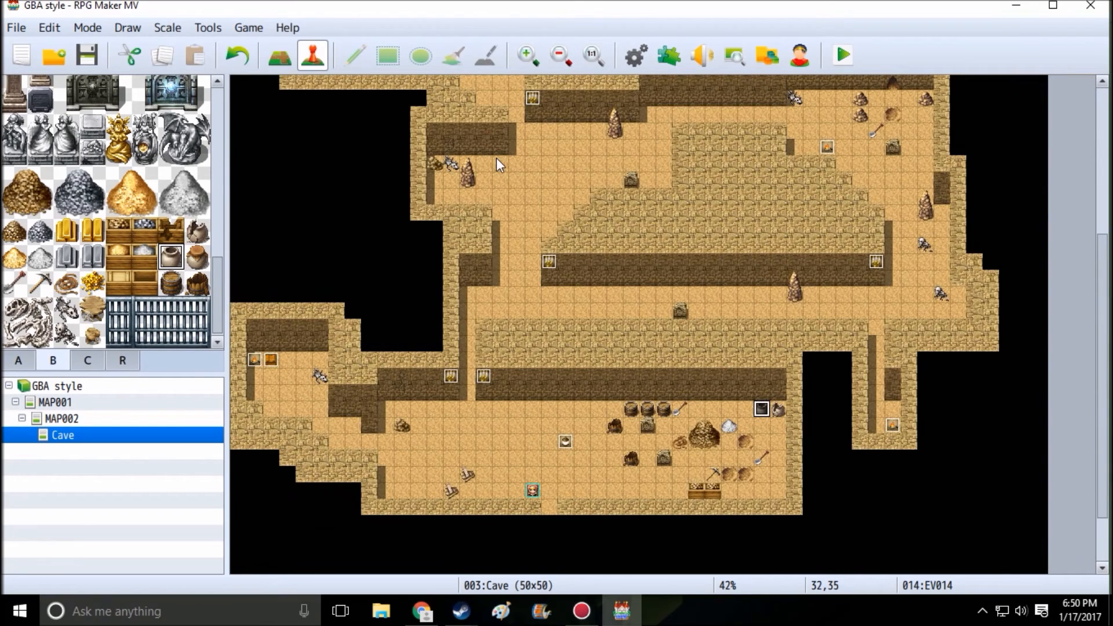
pyautogui.doubleClick(61, 435)
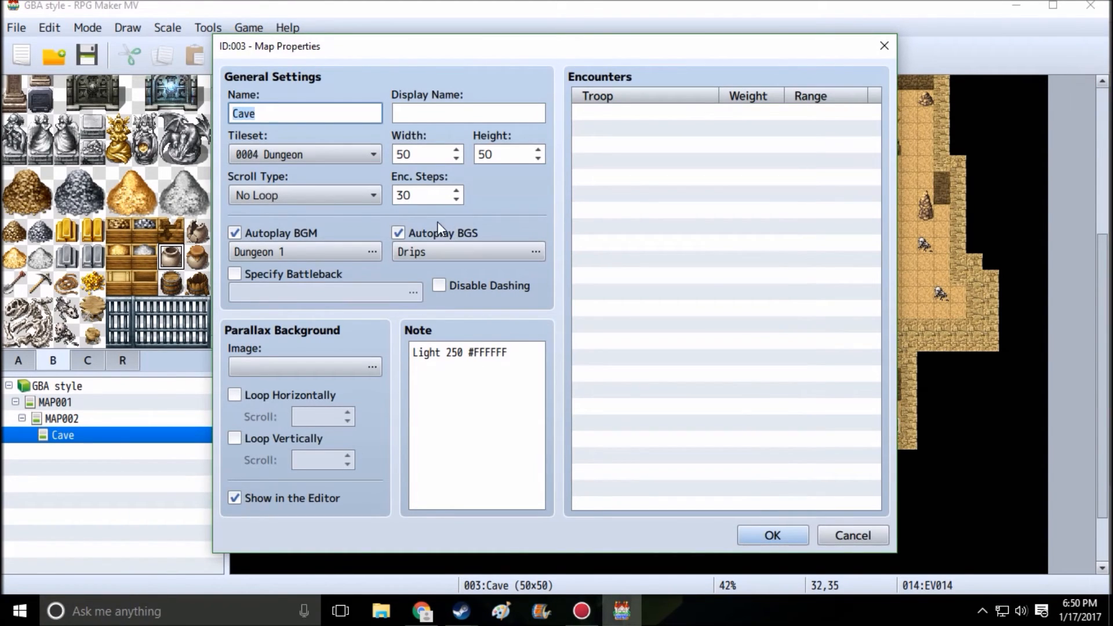
pyautogui.click(422, 195)
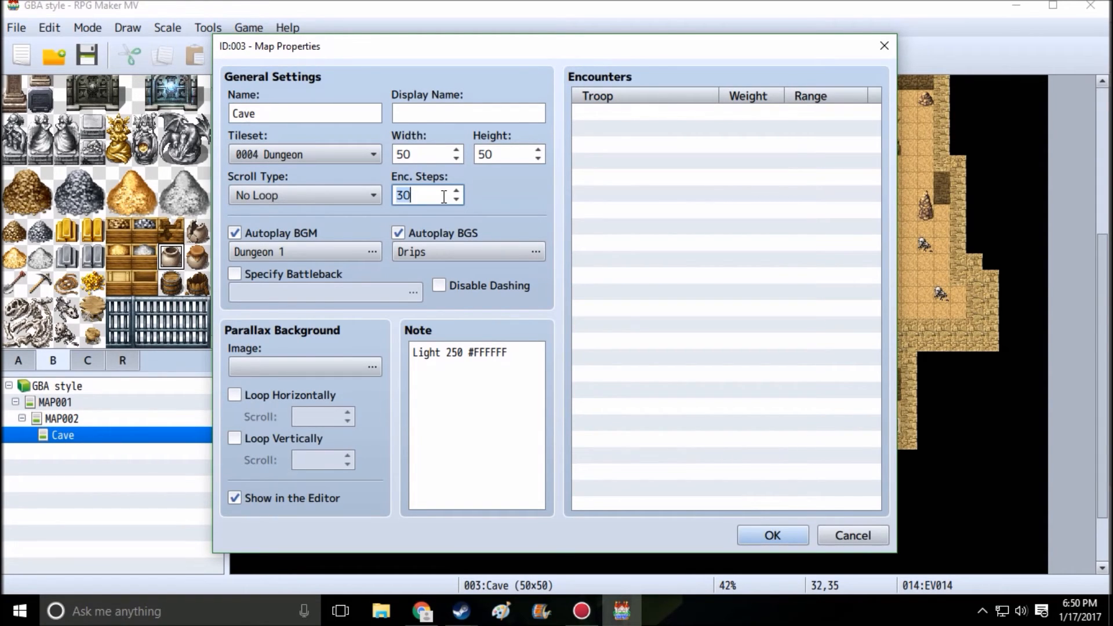
pyautogui.write('100')
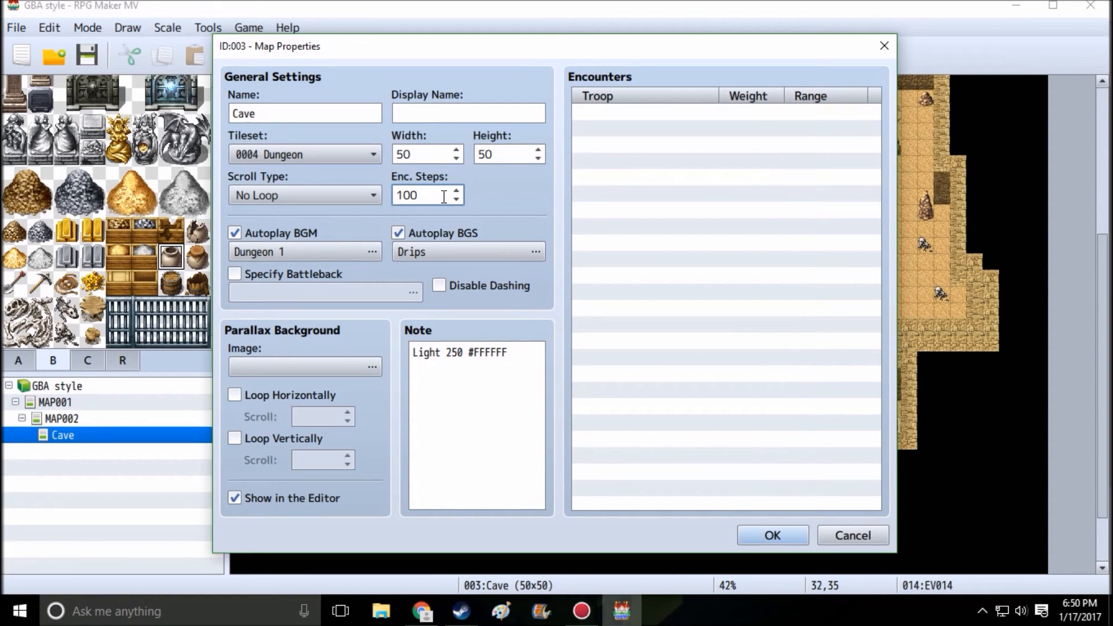
pyautogui.moveTo(772, 536)
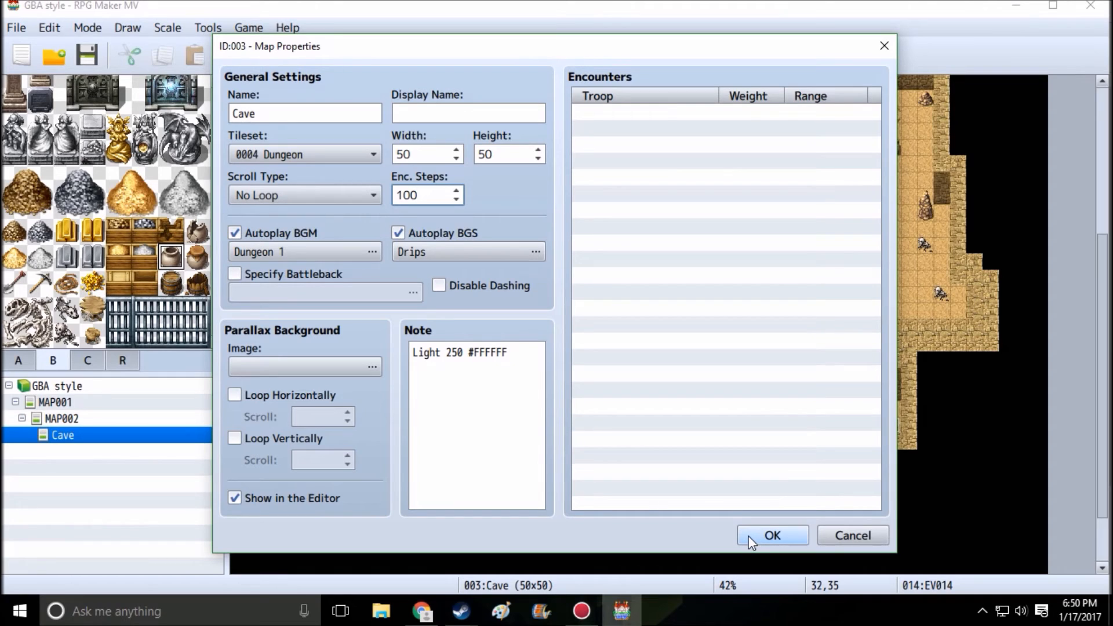
pyautogui.moveTo(772, 535)
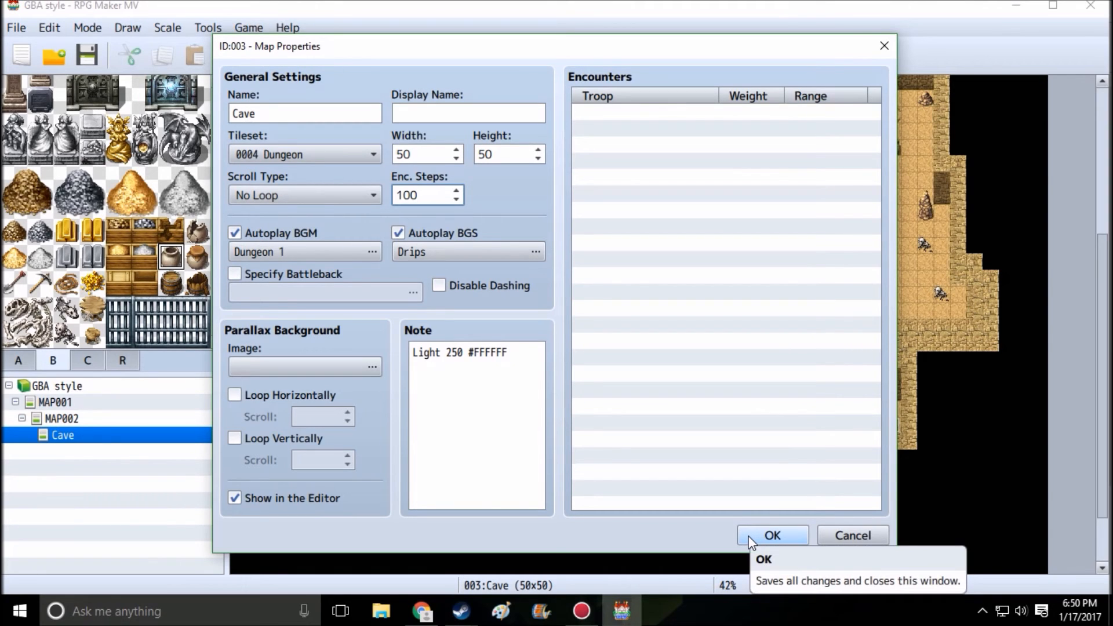
pyautogui.click(772, 536)
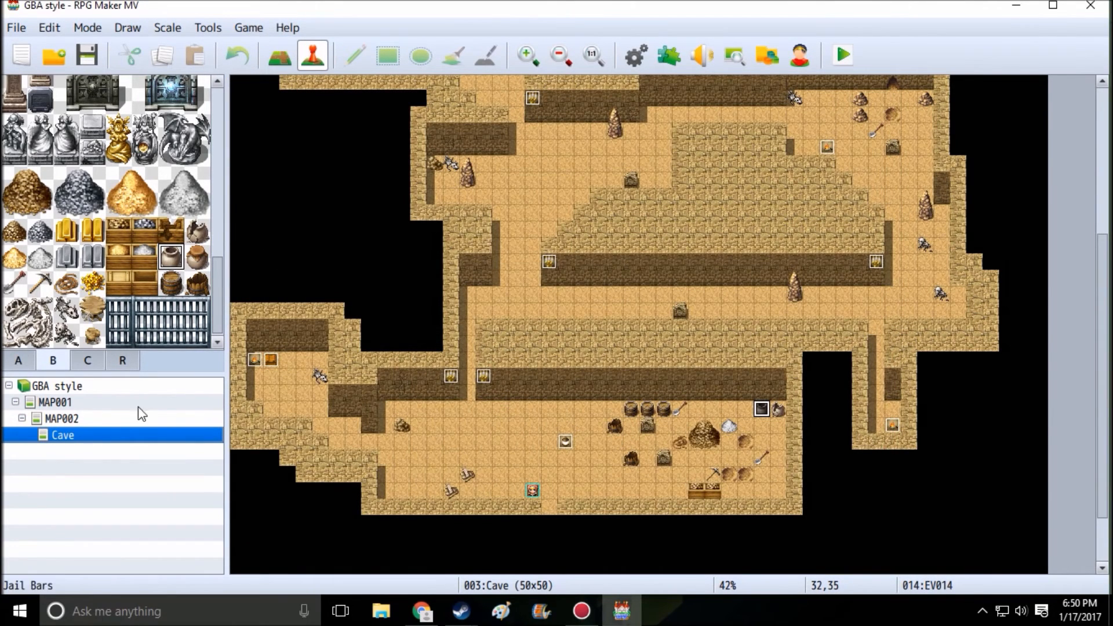
# Recheck the Cave map's properties to confirm the 100 encounter steps
pyautogui.rightClick(63, 435)
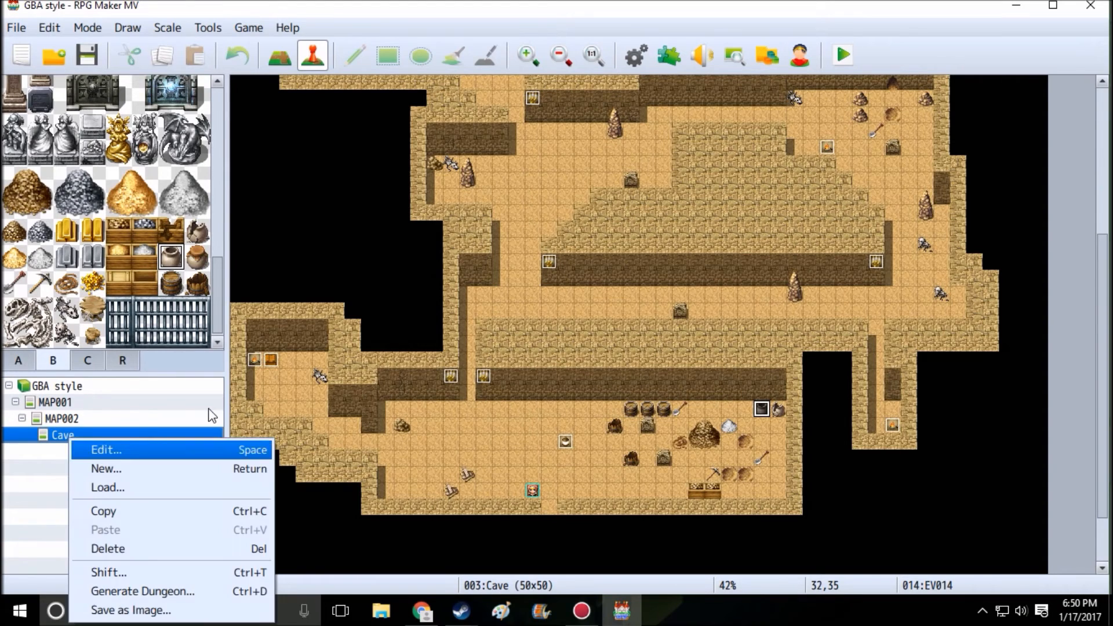
pyautogui.click(105, 450)
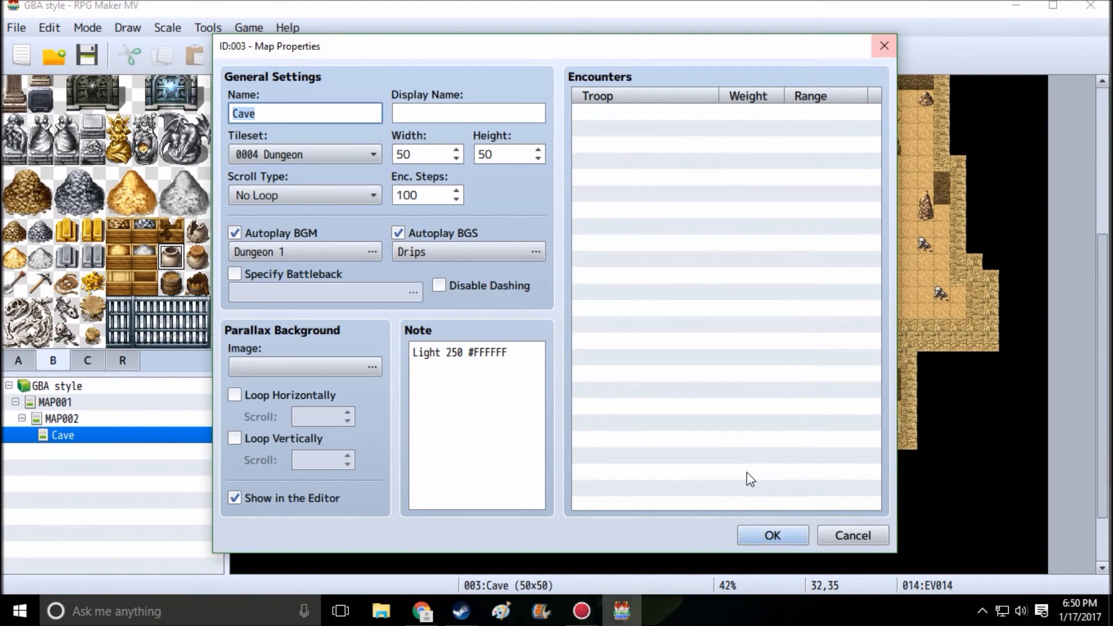
pyautogui.click(771, 536)
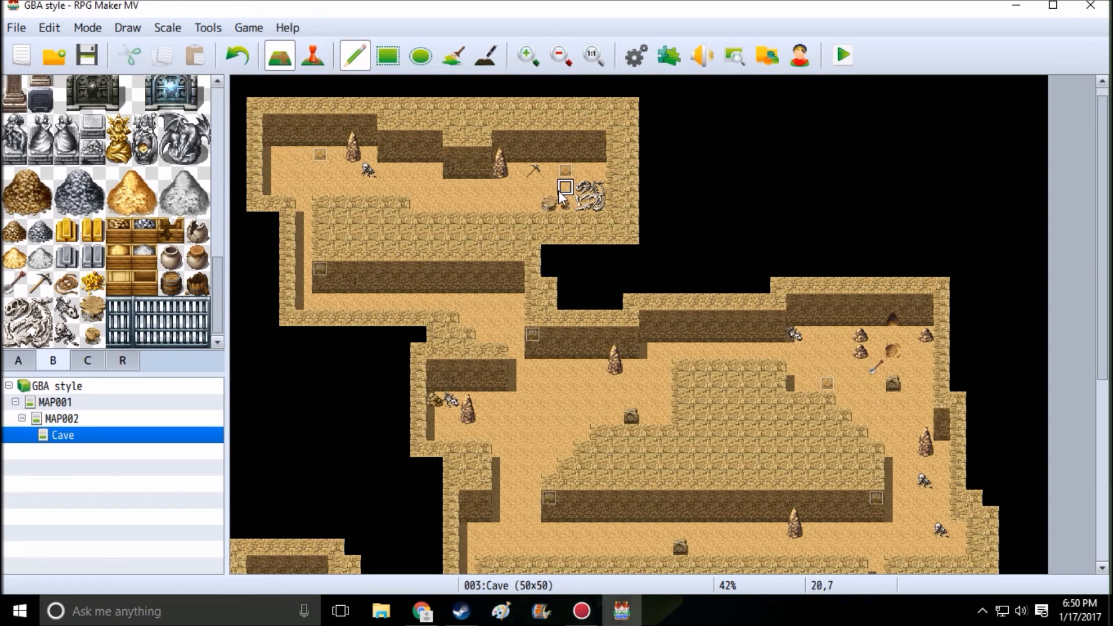
# Inspect the flame light event EV010 in Event mode, then launch a playtest
pyautogui.click(312, 55)
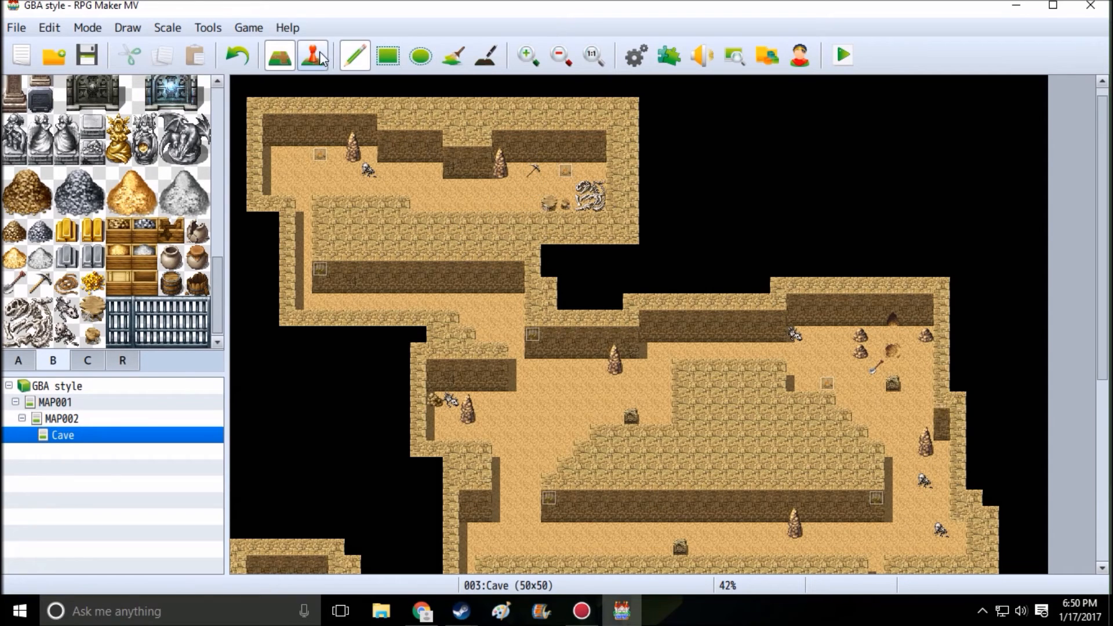
pyautogui.click(311, 55)
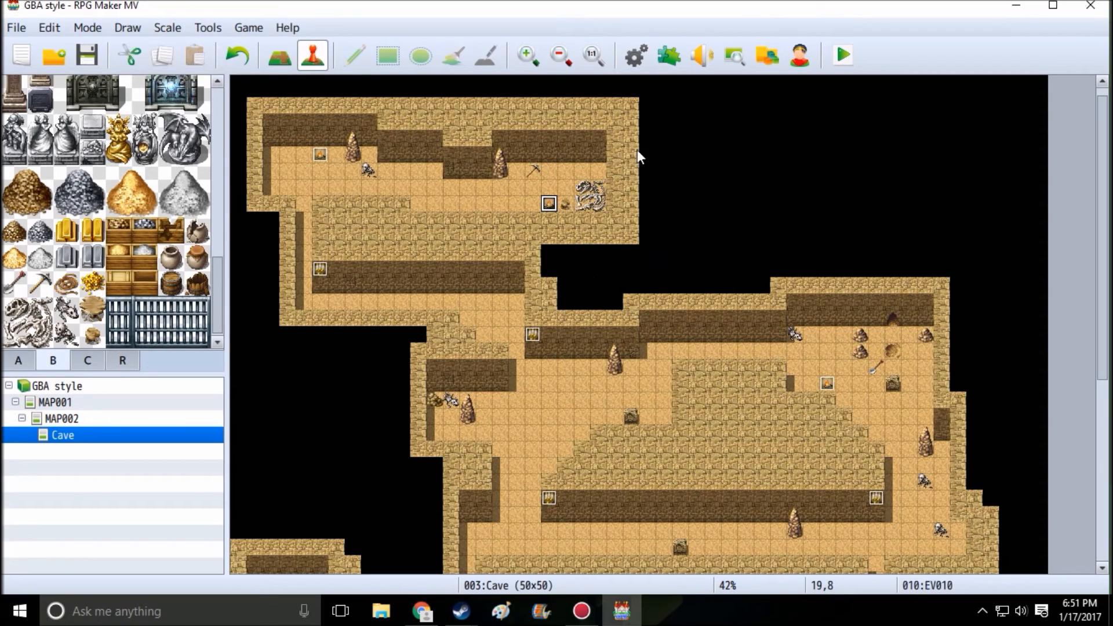
pyautogui.click(524, 55)
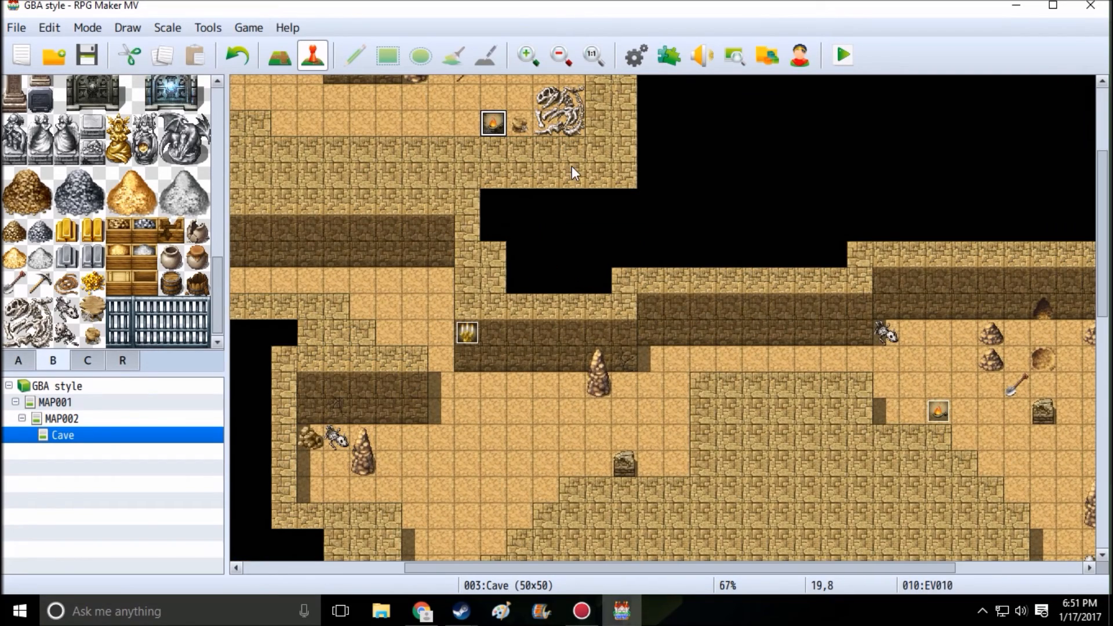
pyautogui.scroll(3)
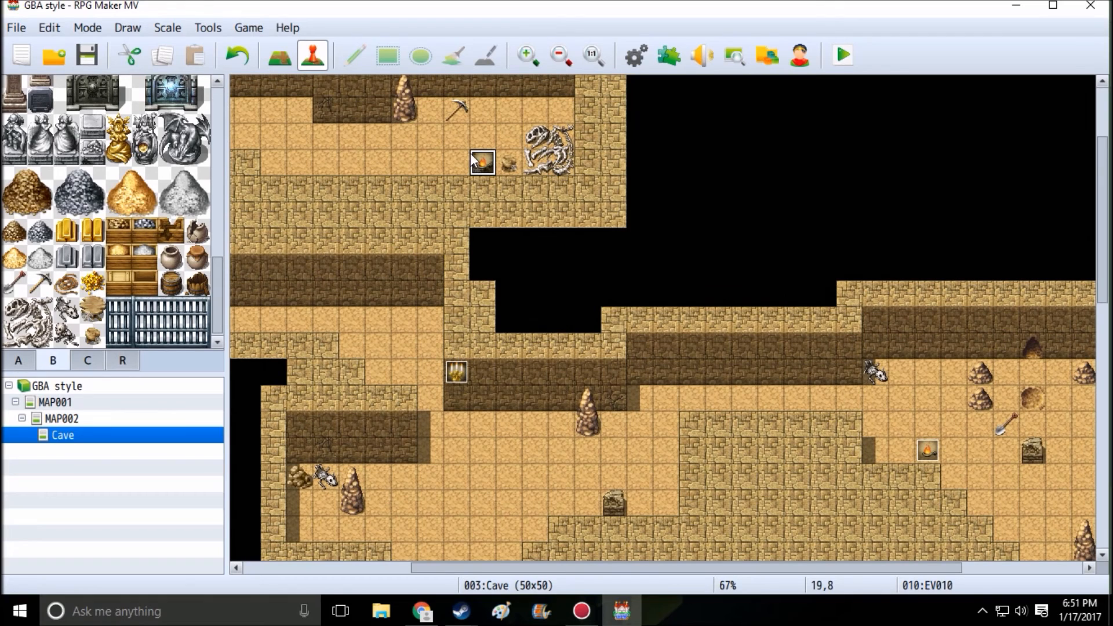
pyautogui.doubleClick(482, 162)
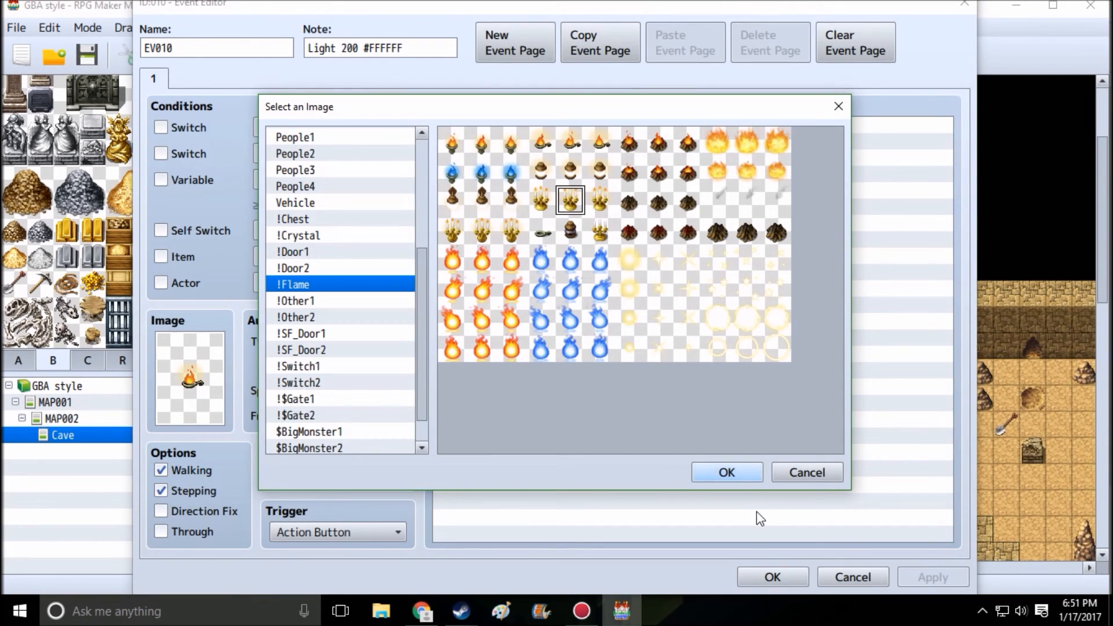
pyautogui.click(726, 472)
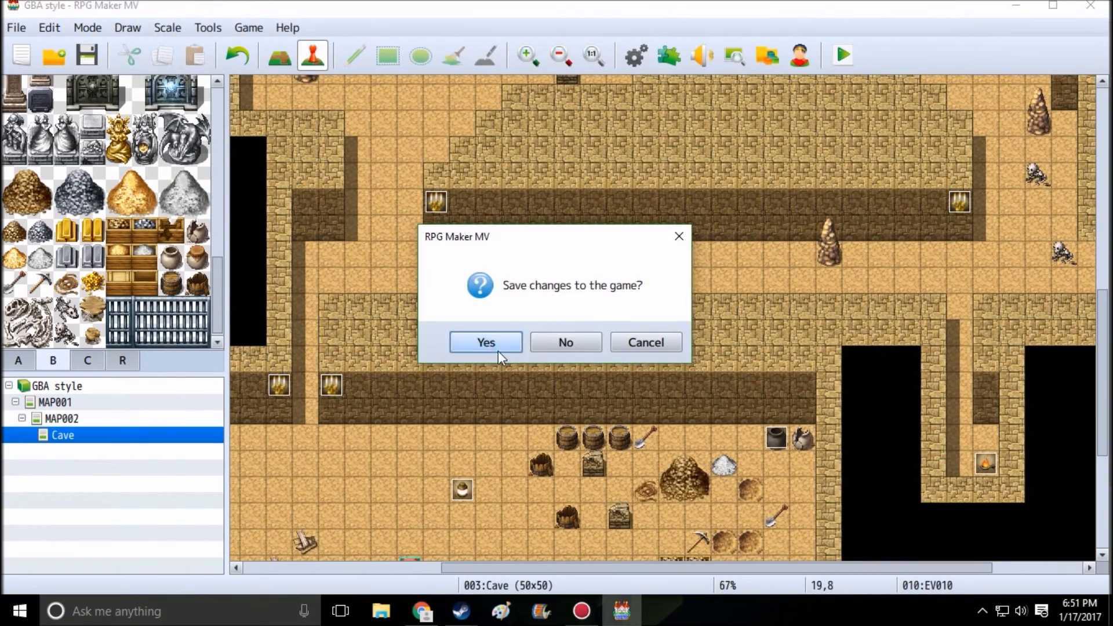
# Save the project and start a New Game from the playtest title screen
pyautogui.click(486, 342)
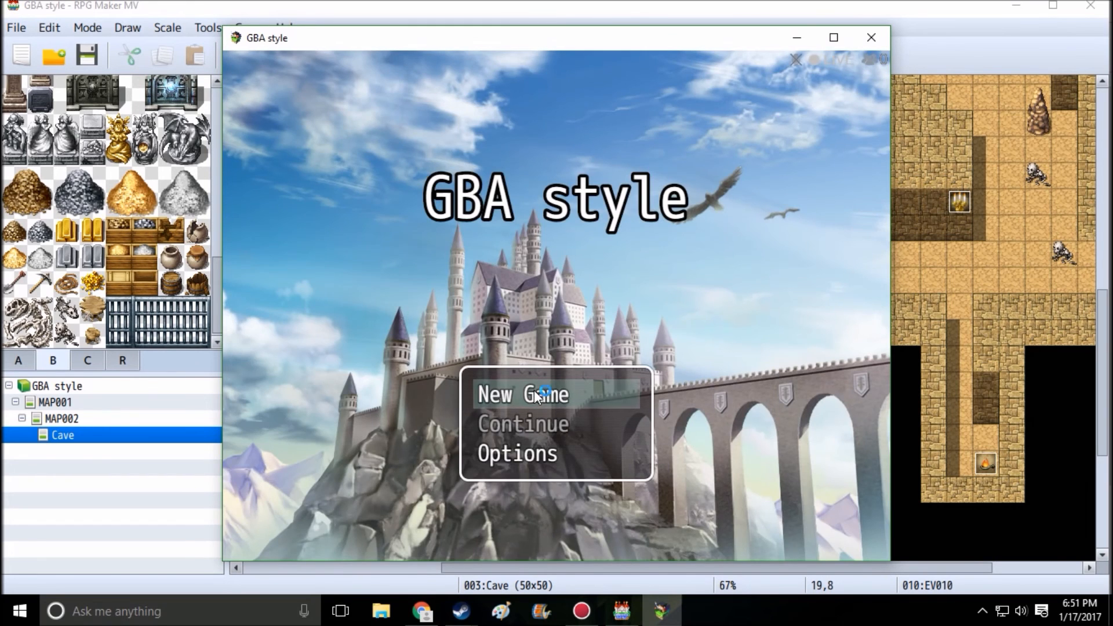
pyautogui.click(522, 394)
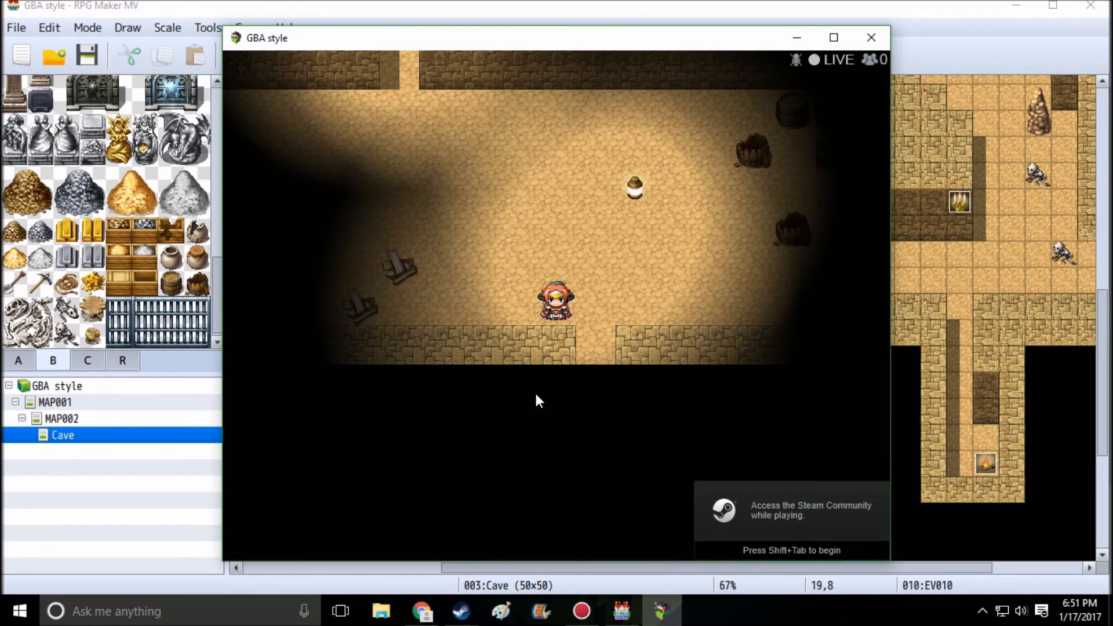